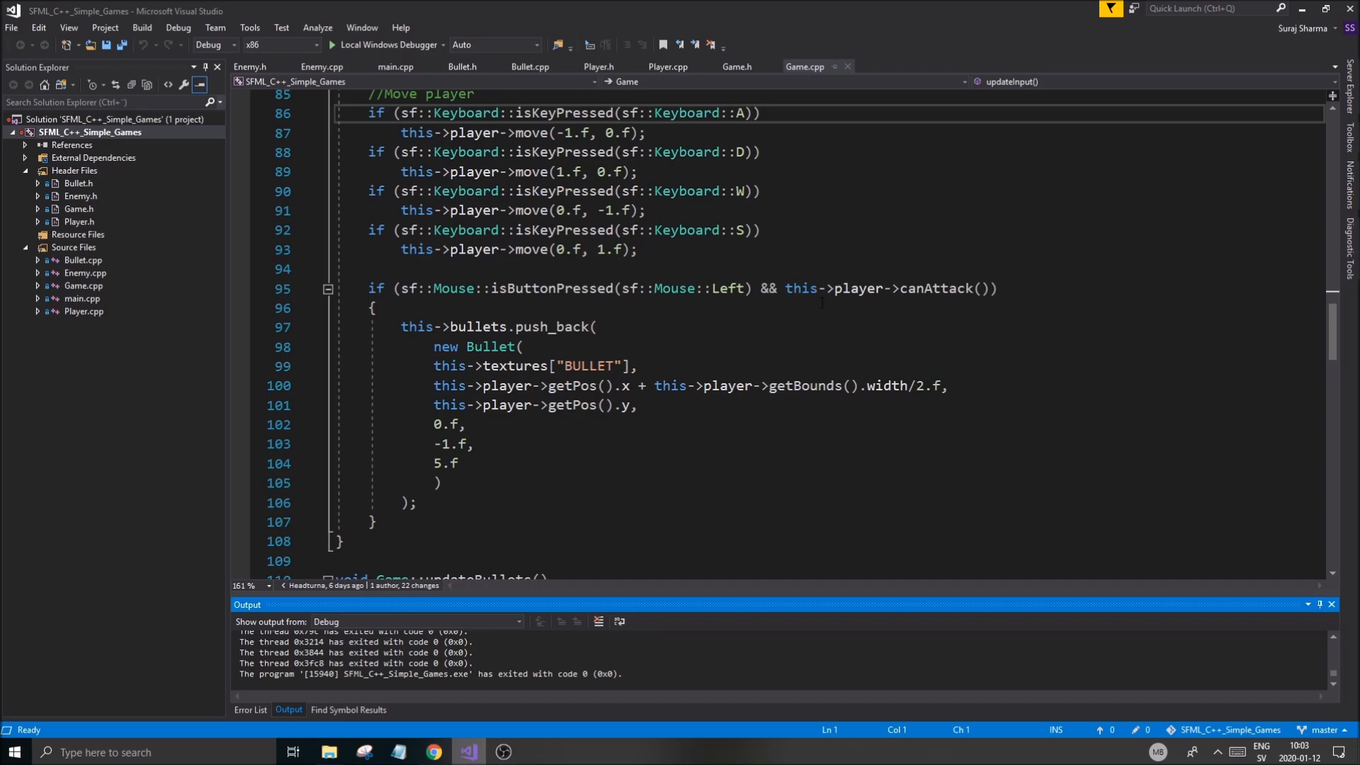
Run the game once and close its window to return to the editor.
scroll("up", 3)
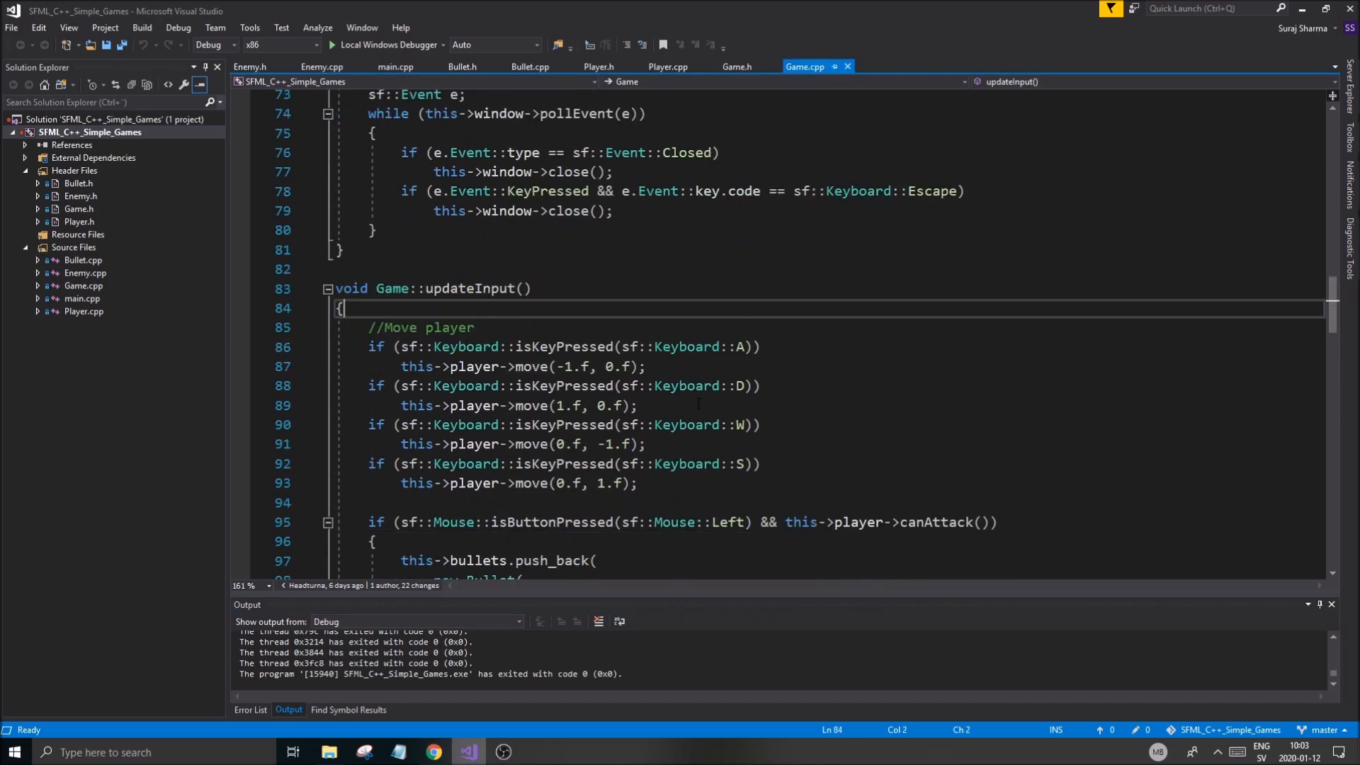
scroll("up", 3)
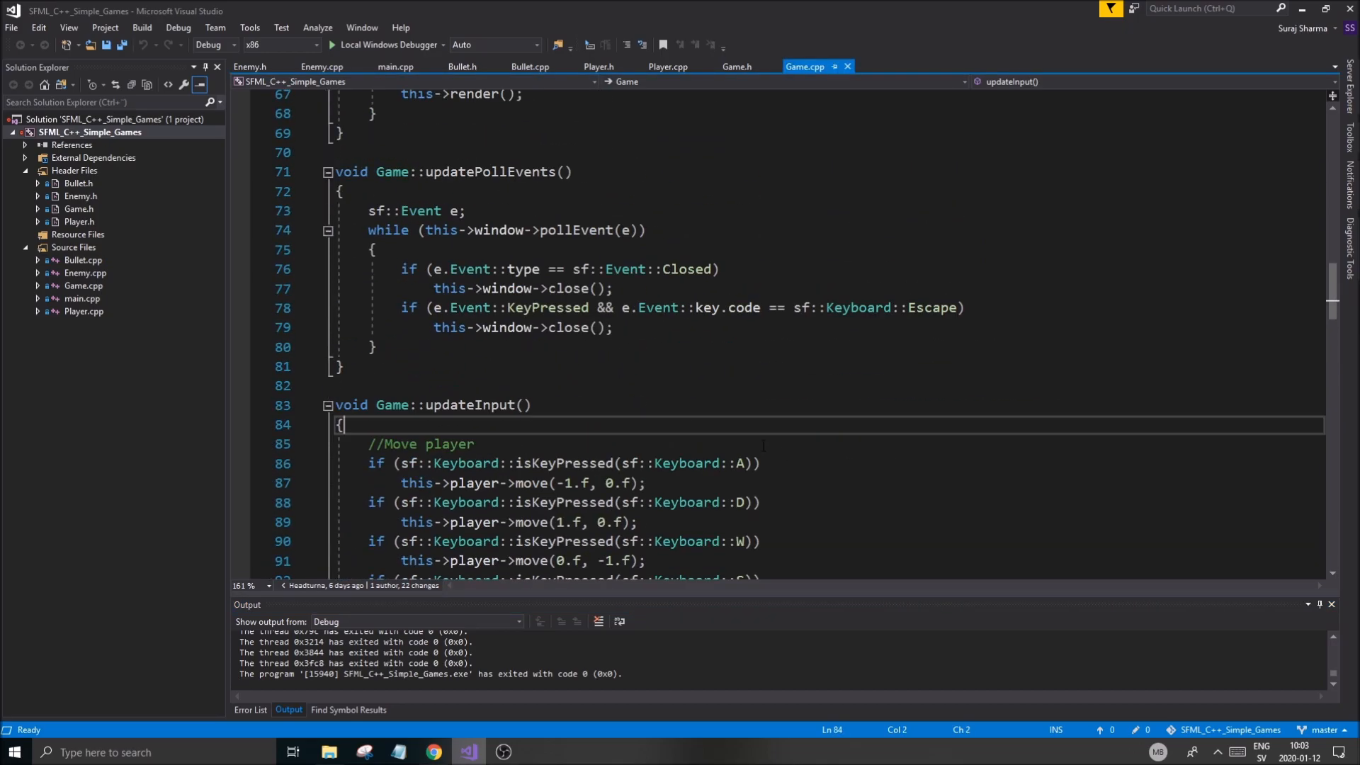
scroll("down", 3)
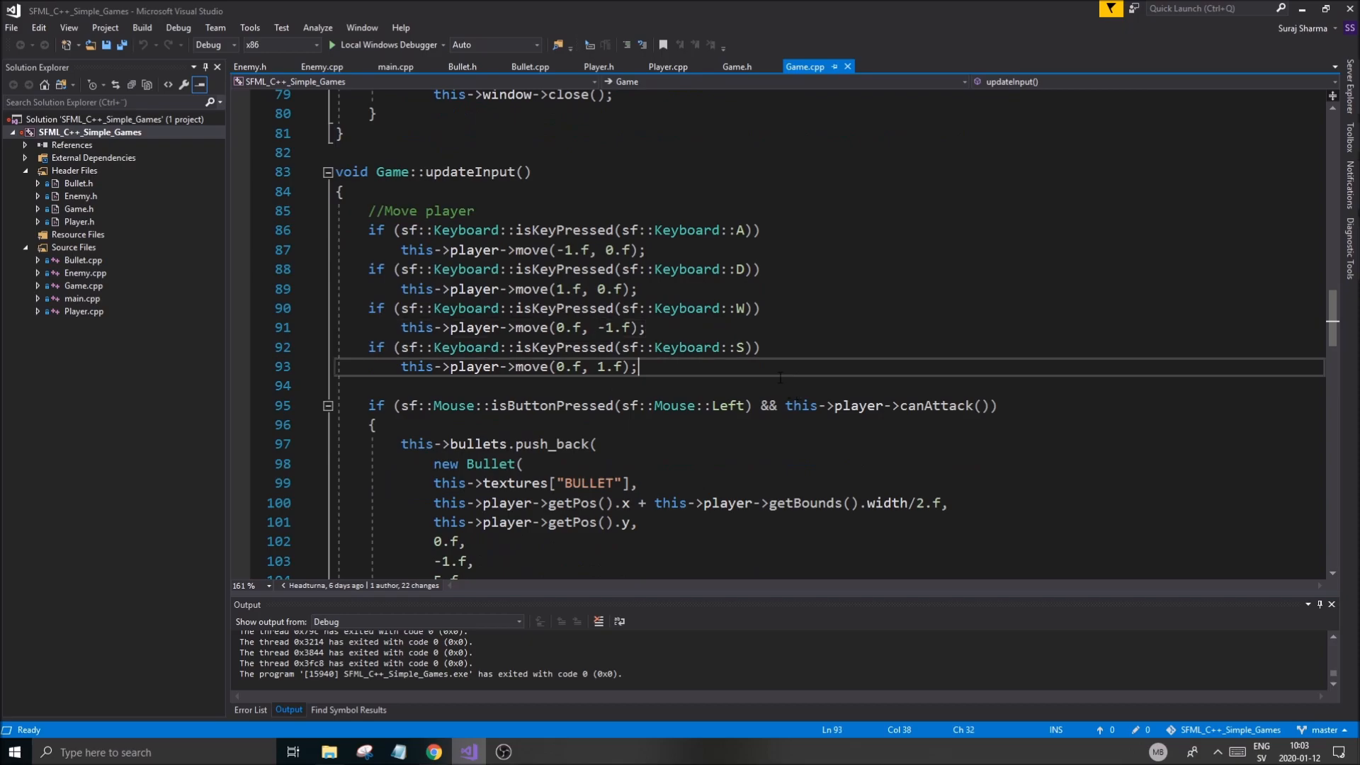
scroll("down", 3)
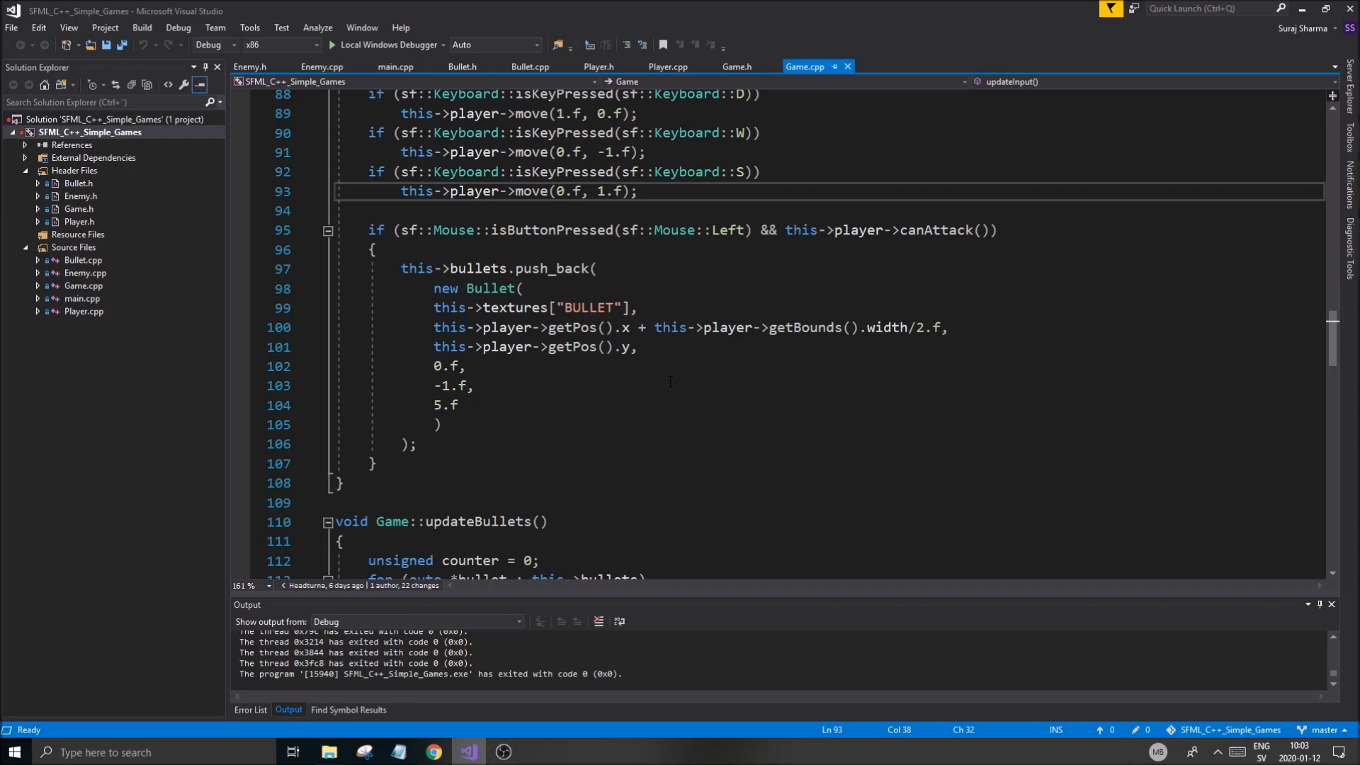
left_click(636, 191)
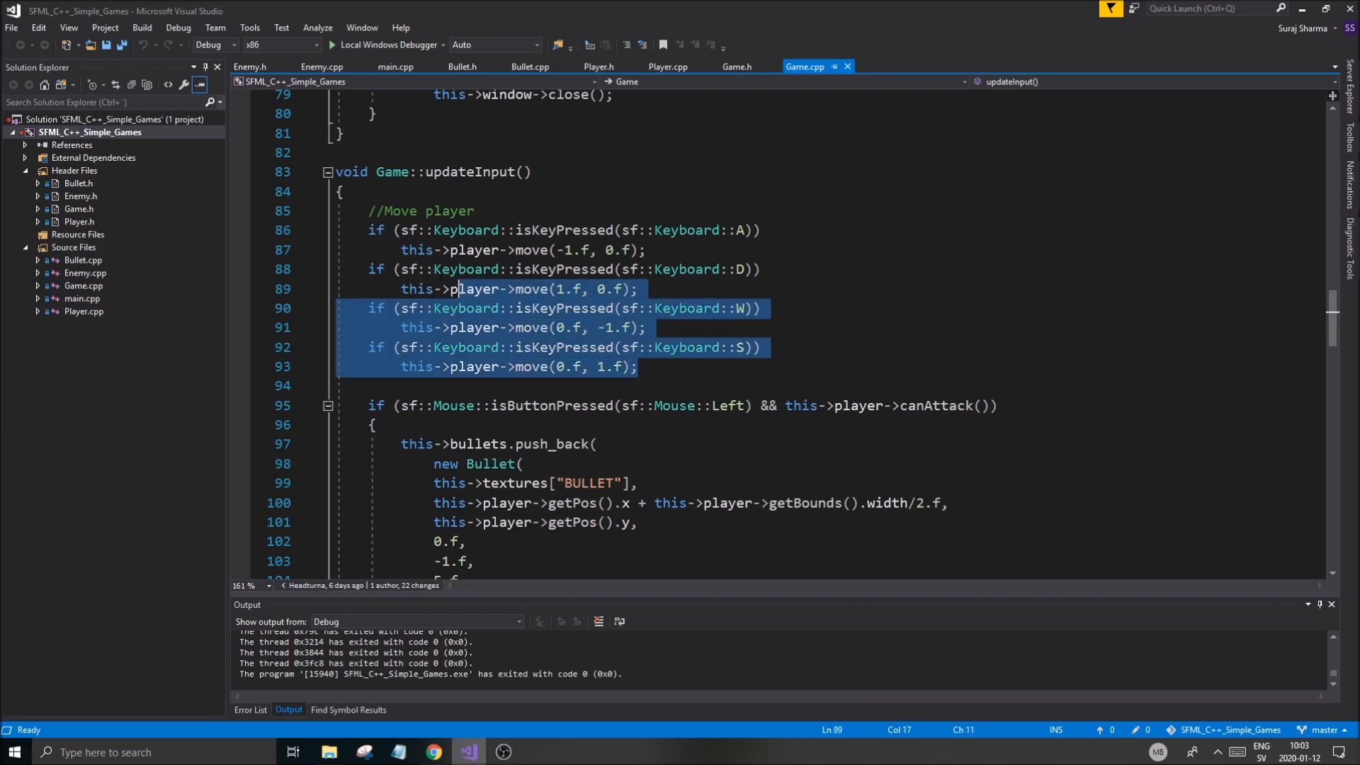
left_click(646, 249)
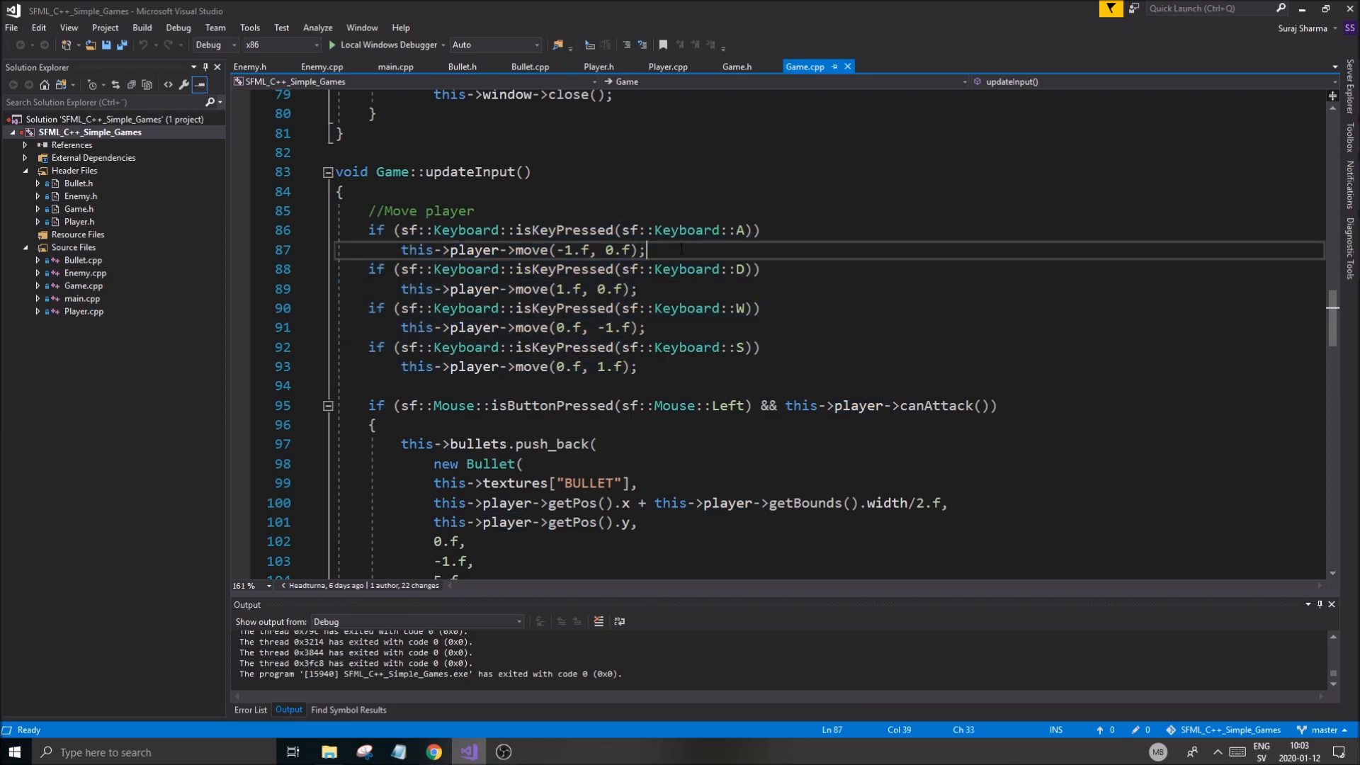
scroll("down", 3)
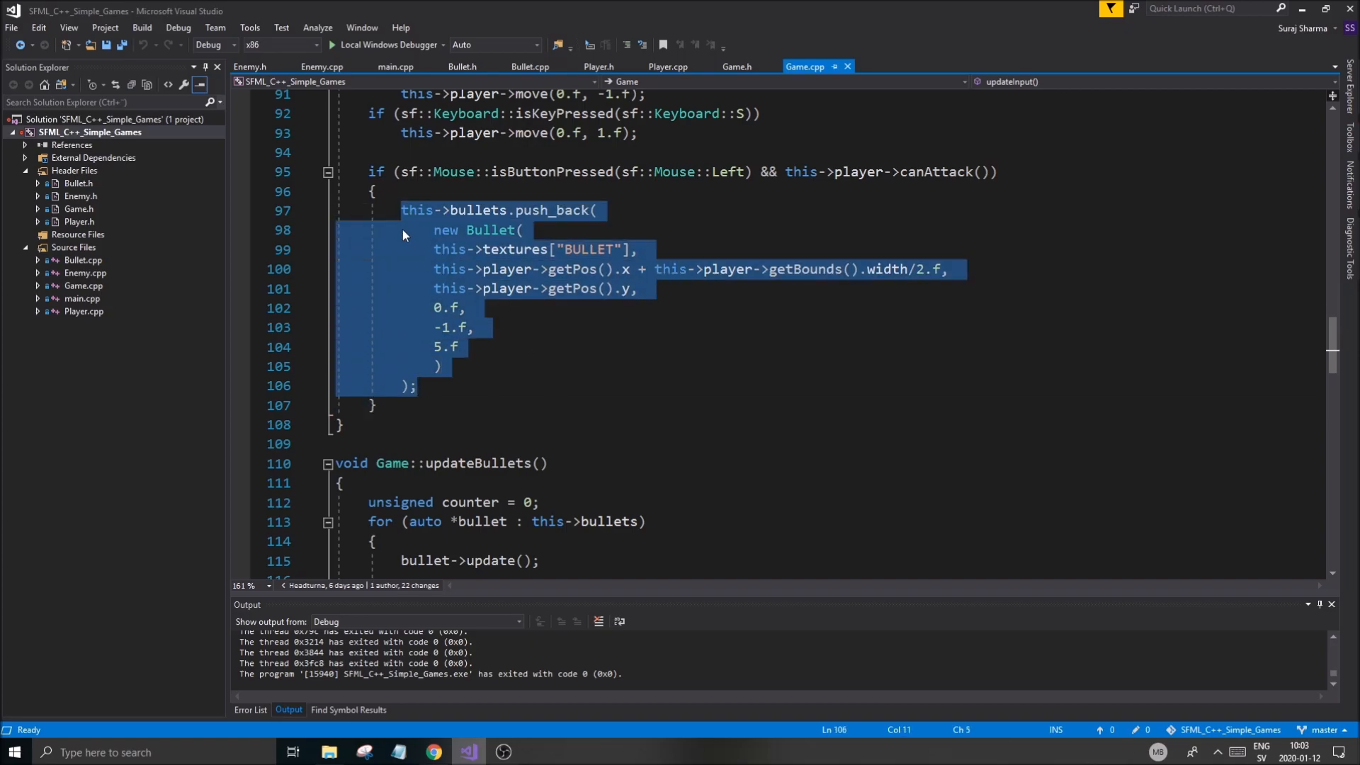
left_click(609, 385)
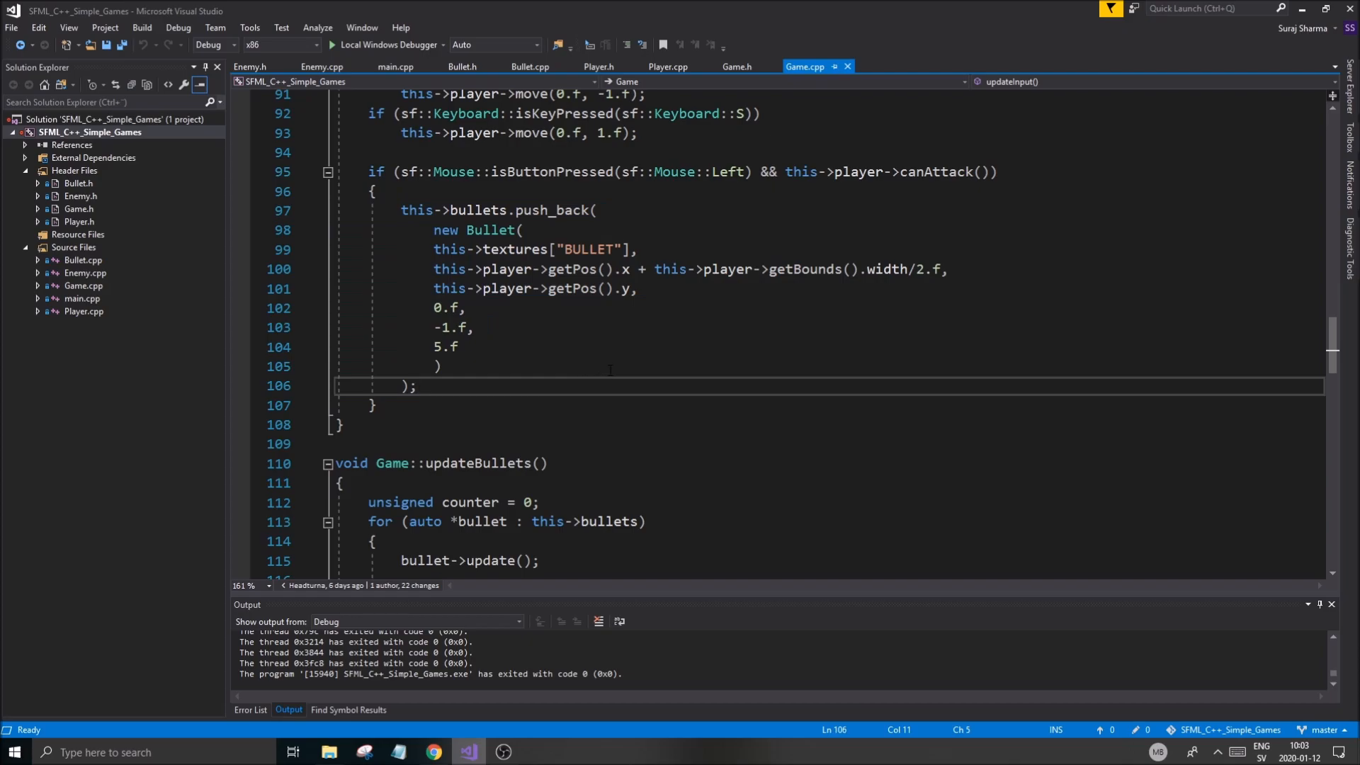
Scroll Game.cpp to the enemy-spawning code in Game::updateEnemies.
scroll("up", 3)
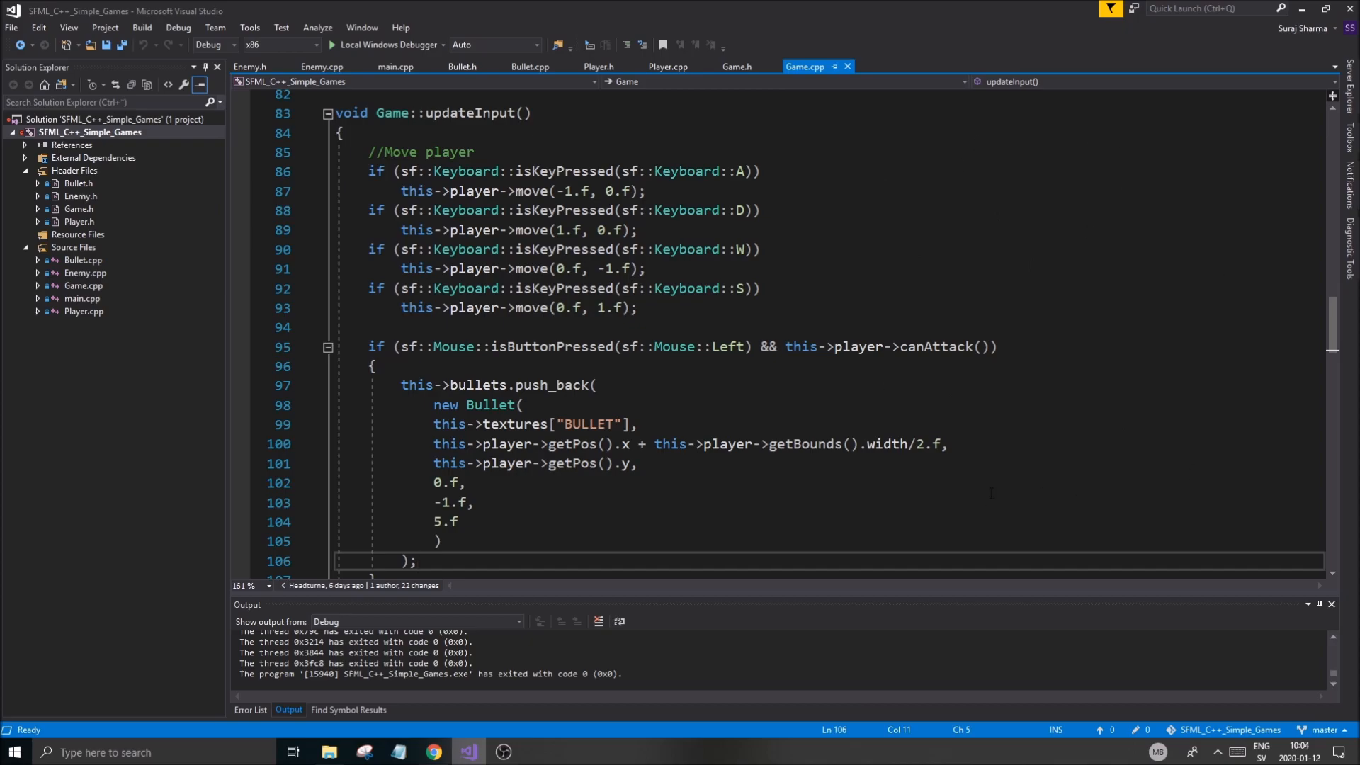
scroll("up", 3)
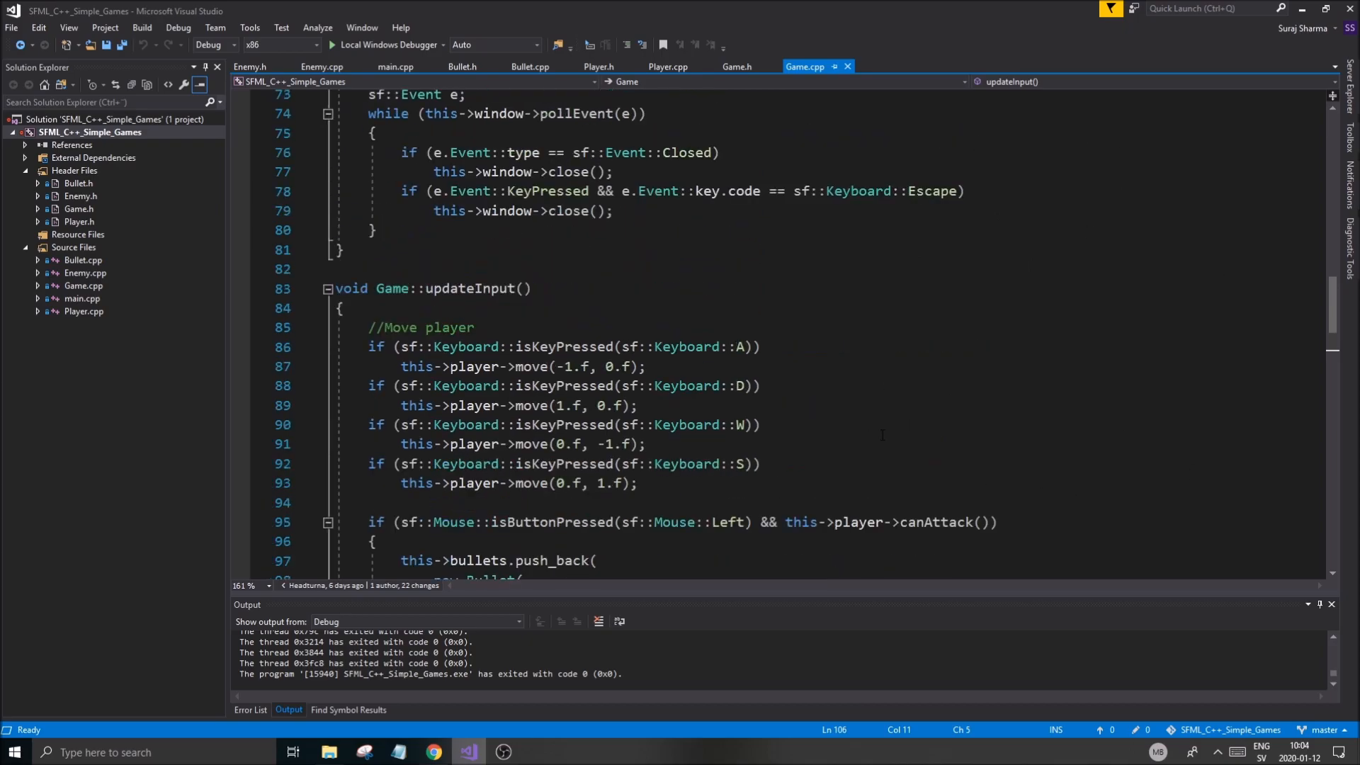
scroll("up", 3)
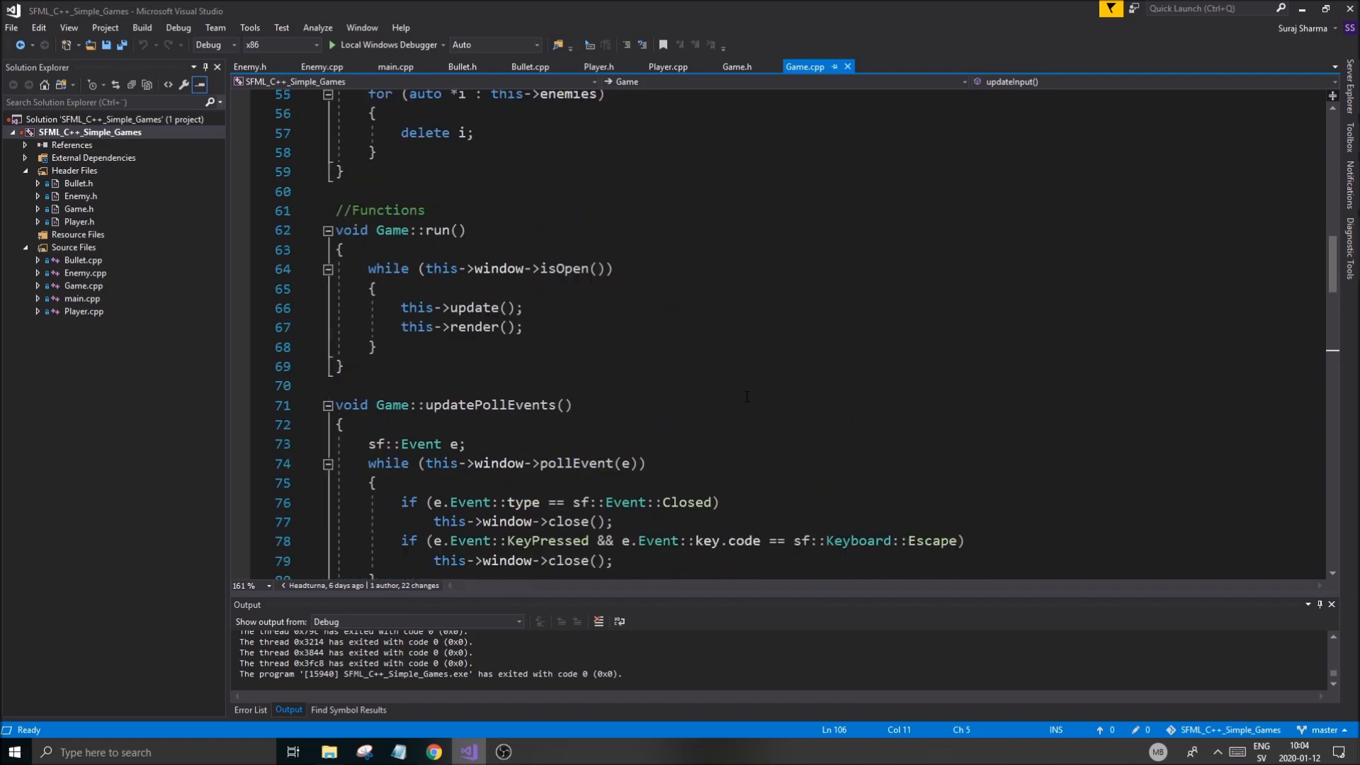
scroll("down", 3)
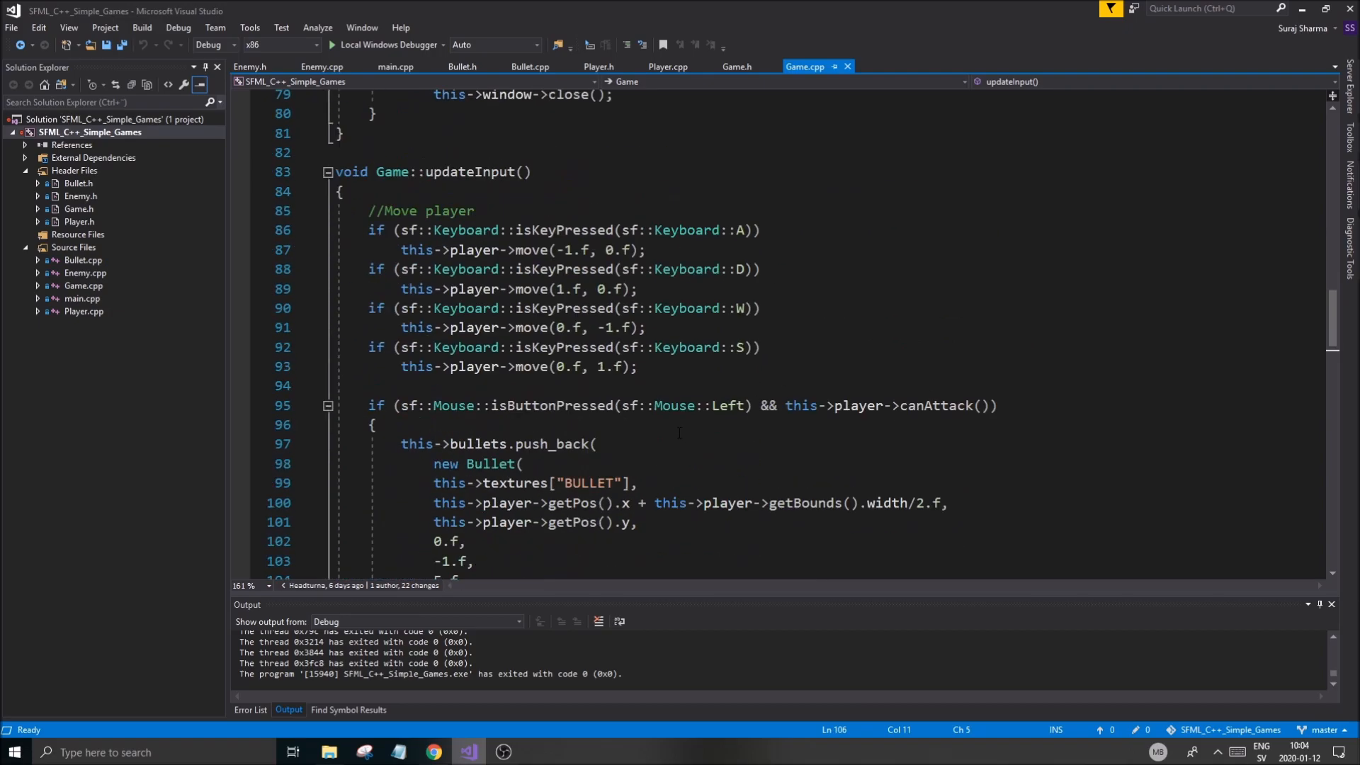
scroll("down", 3)
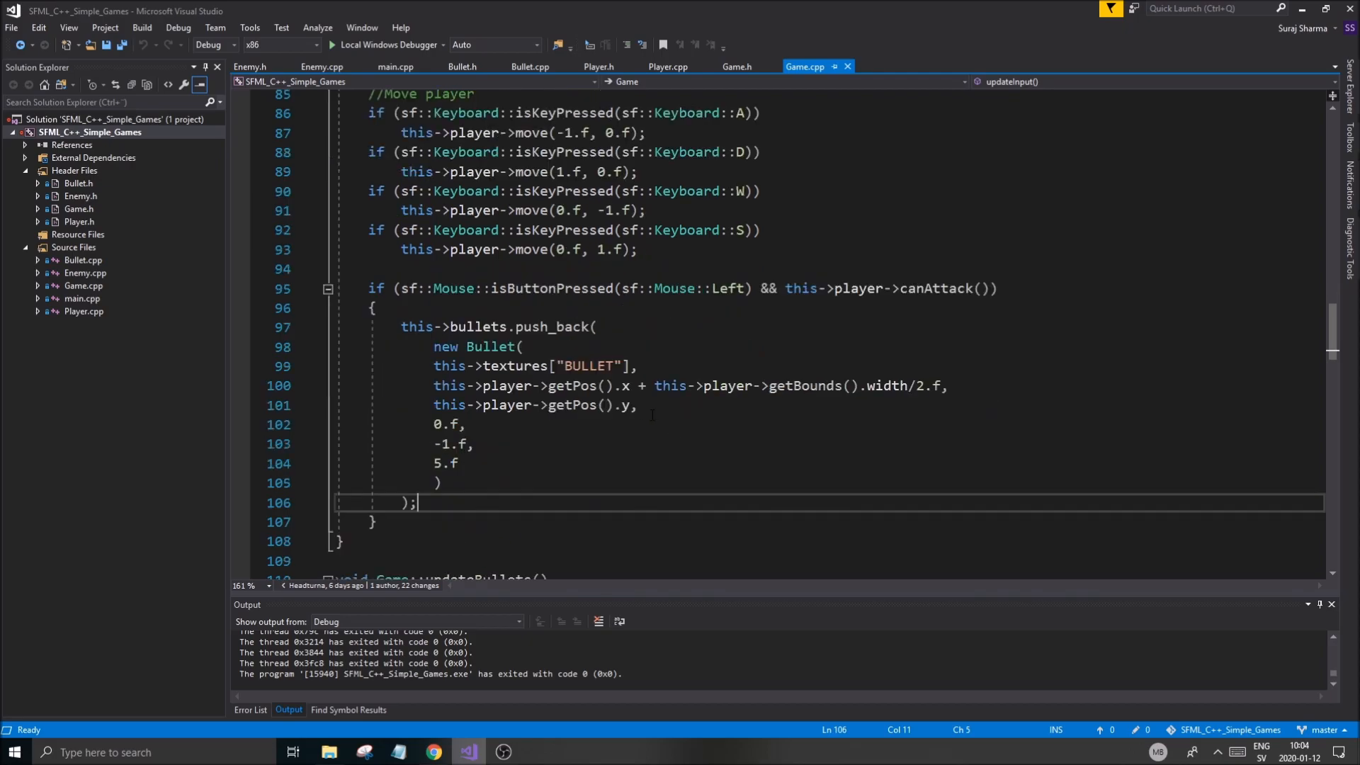
scroll("down", 3)
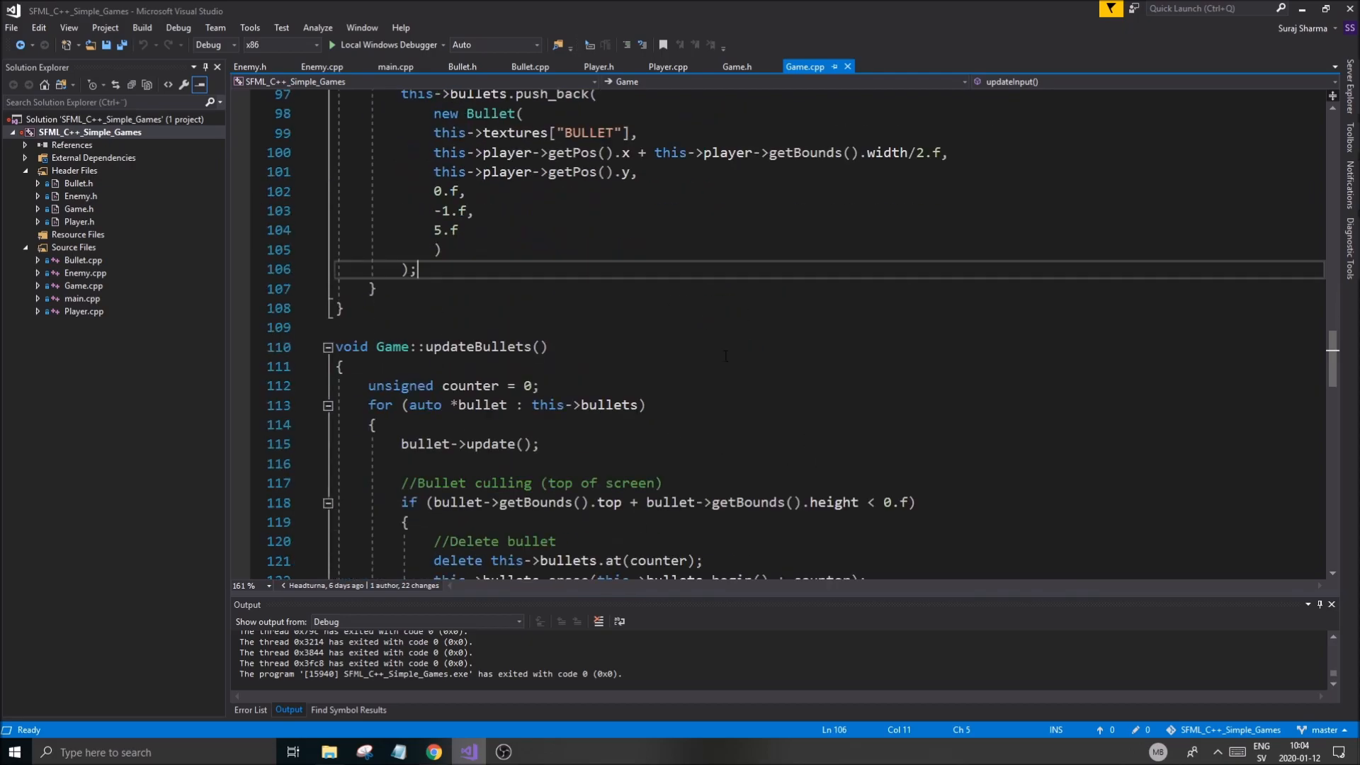
scroll("up", 3)
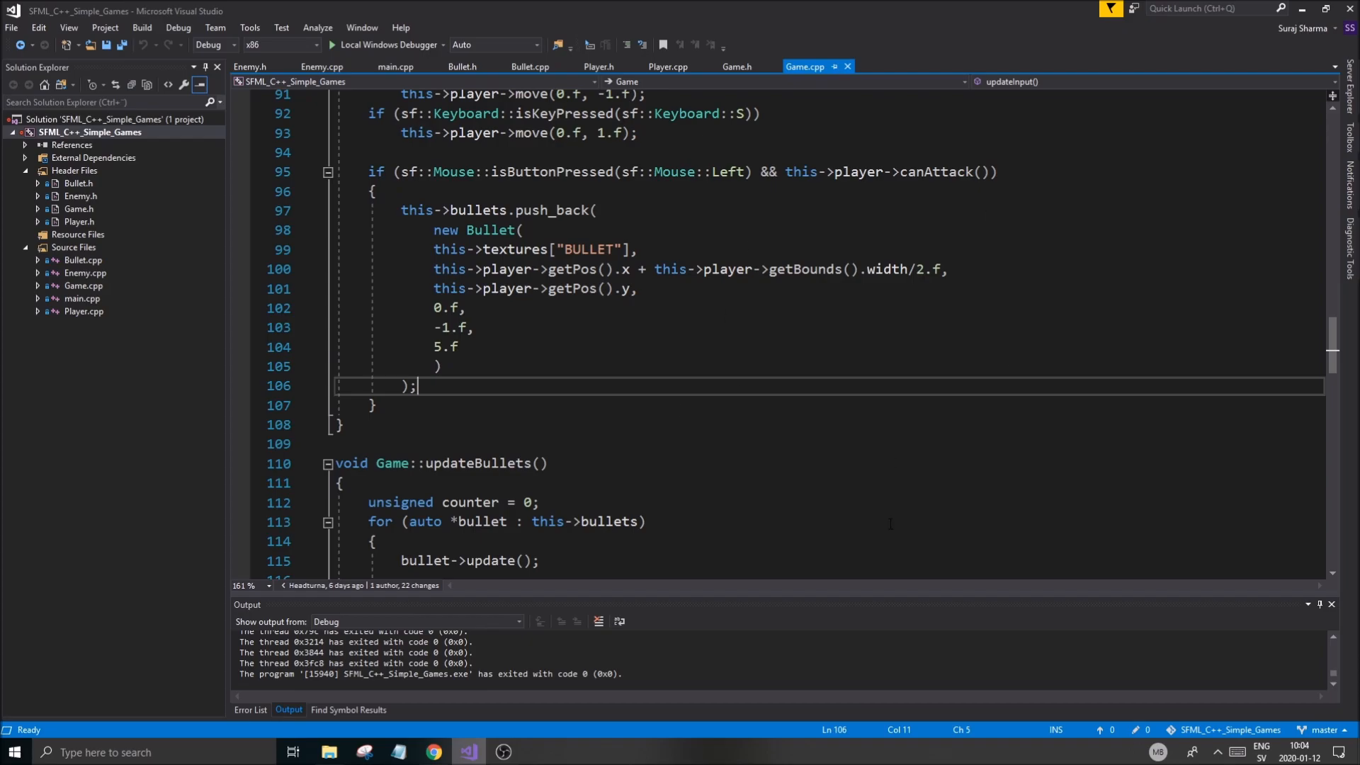
scroll("down", 3)
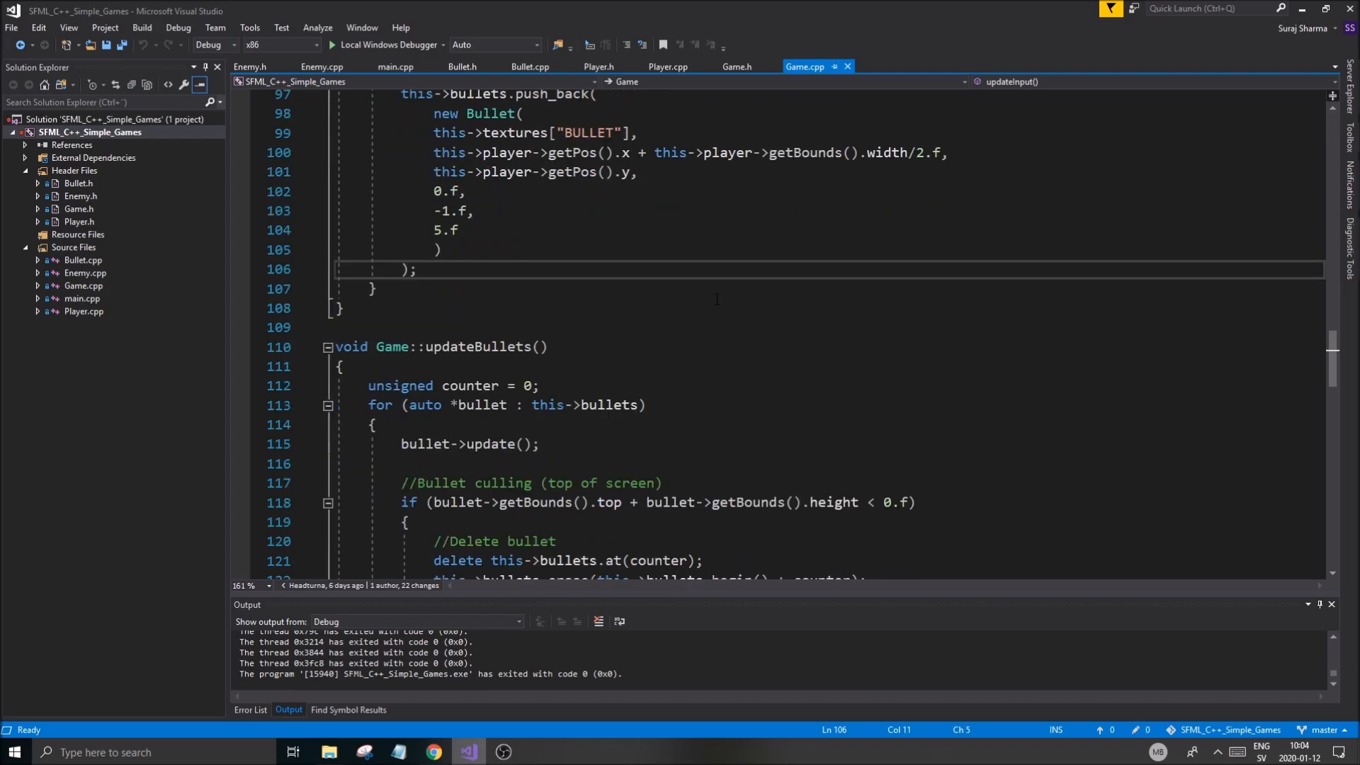
scroll("down", 3)
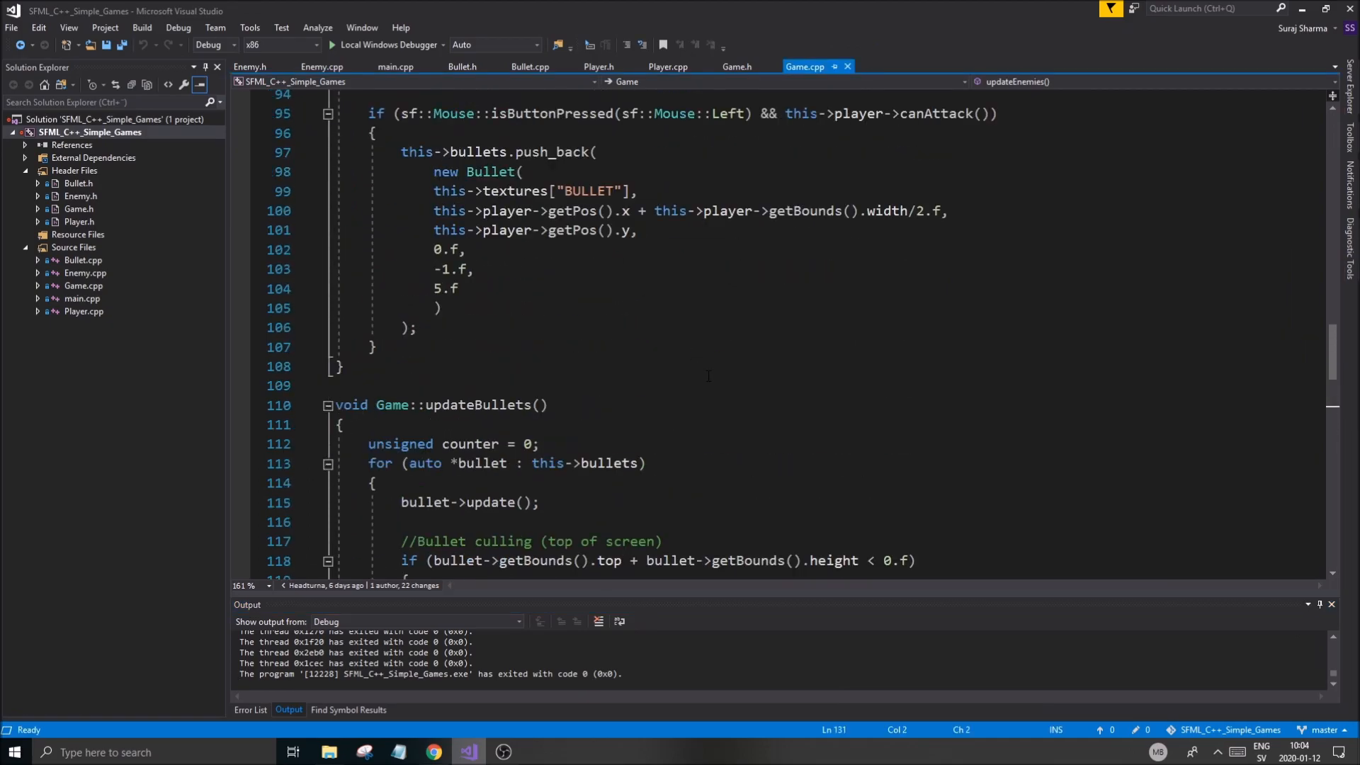
mouse_move(759, 381)
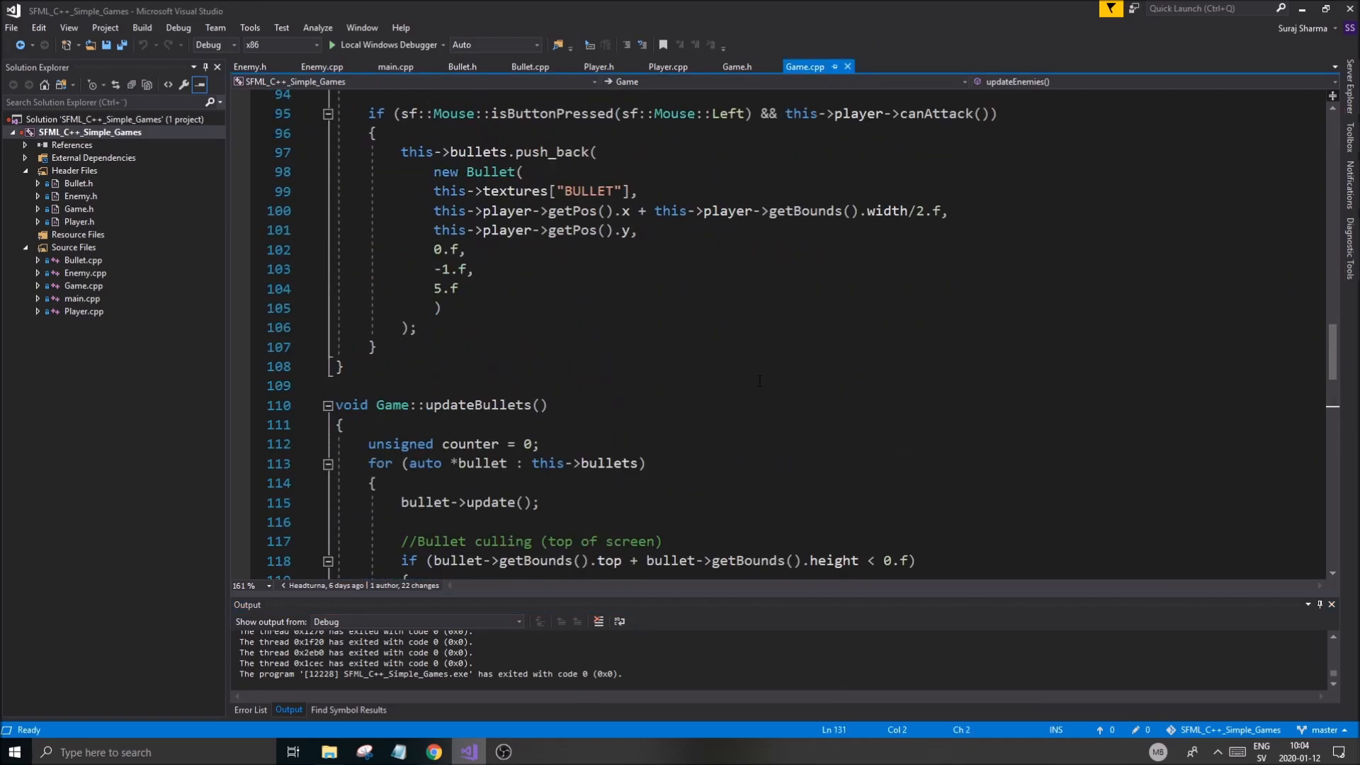
scroll("down", 3)
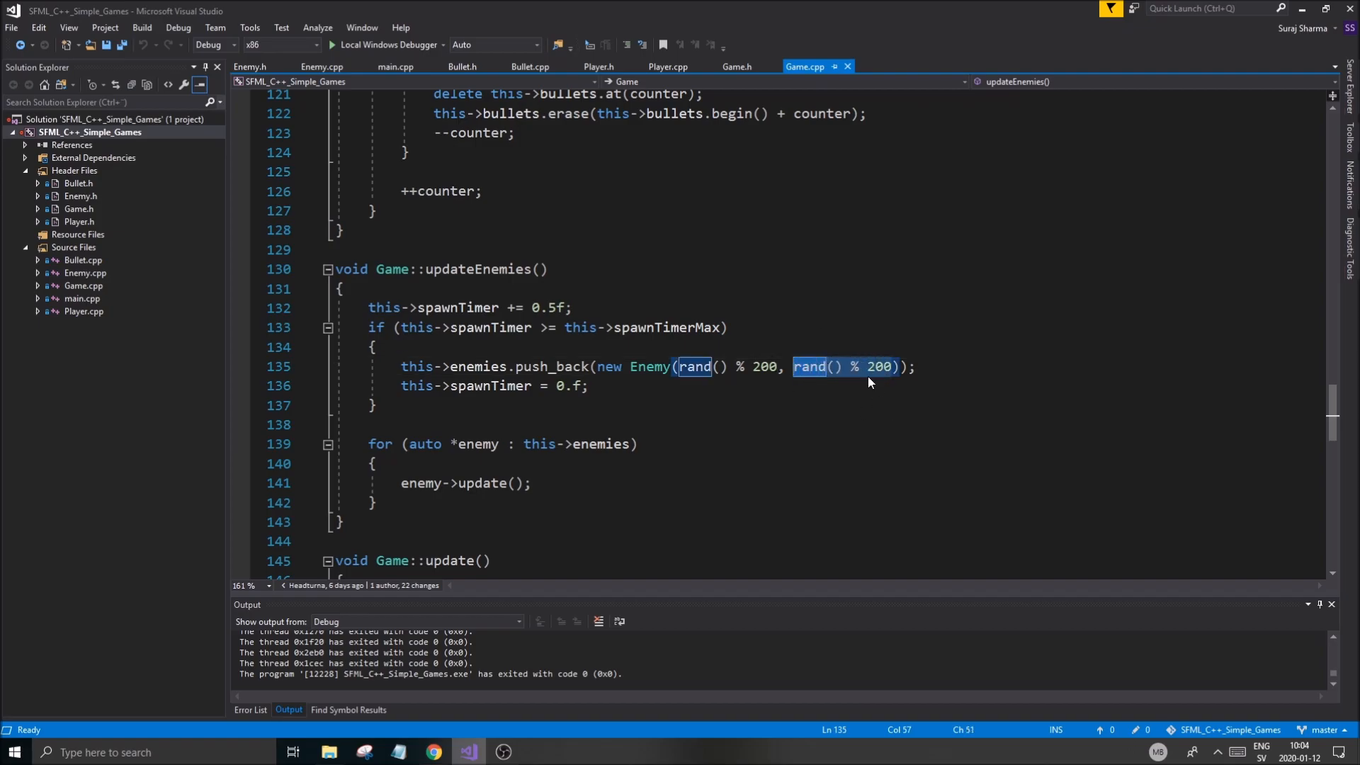
Spawn enemies at rand() % this->window->getSize().x - 50.f horizontally and -100.f vertically.
type("-")
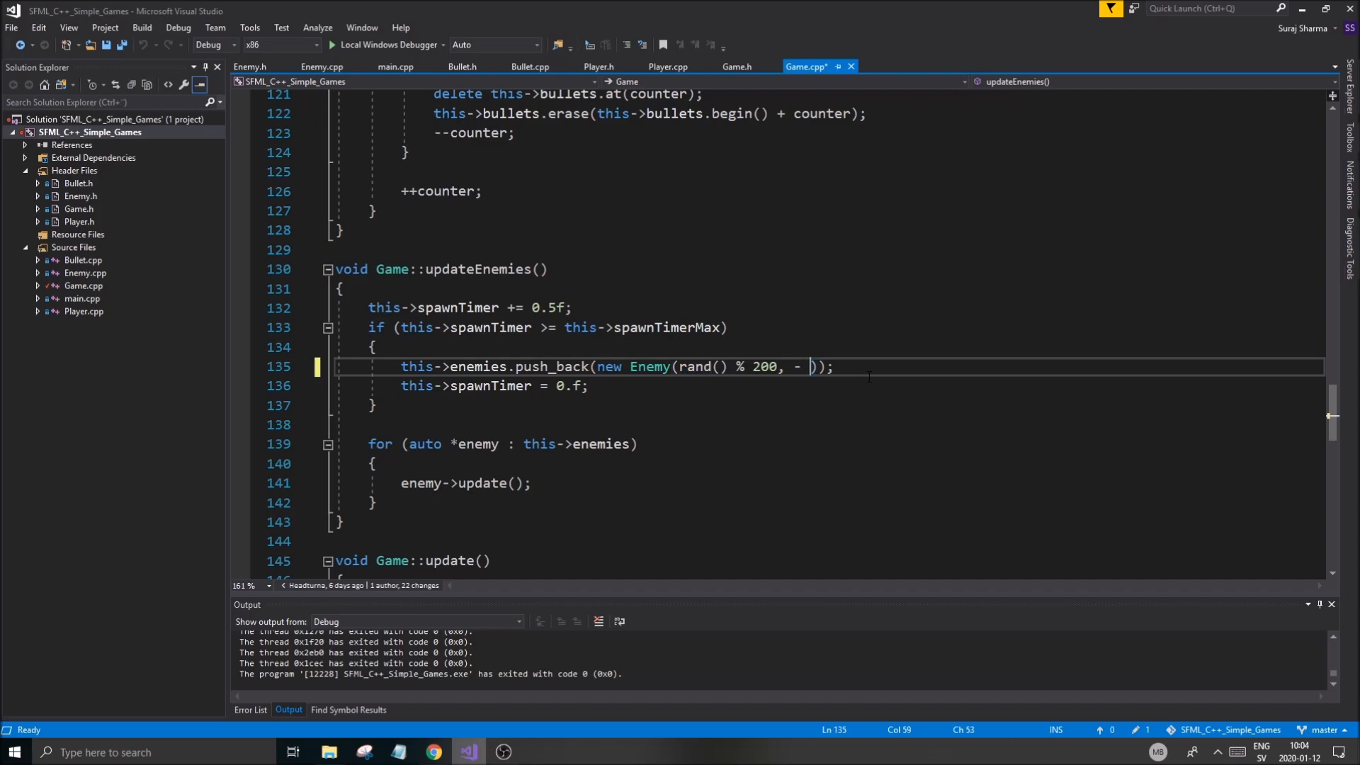
type("10.")
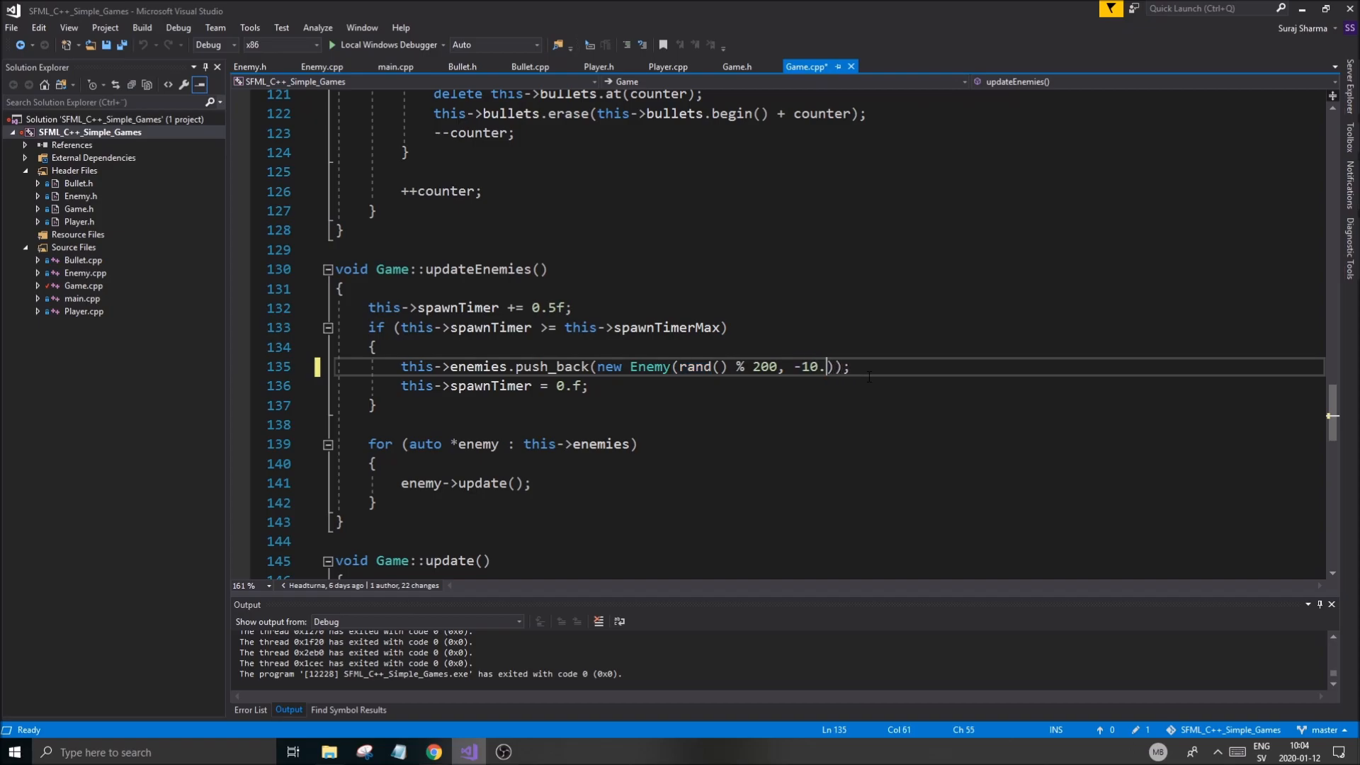
type("0")
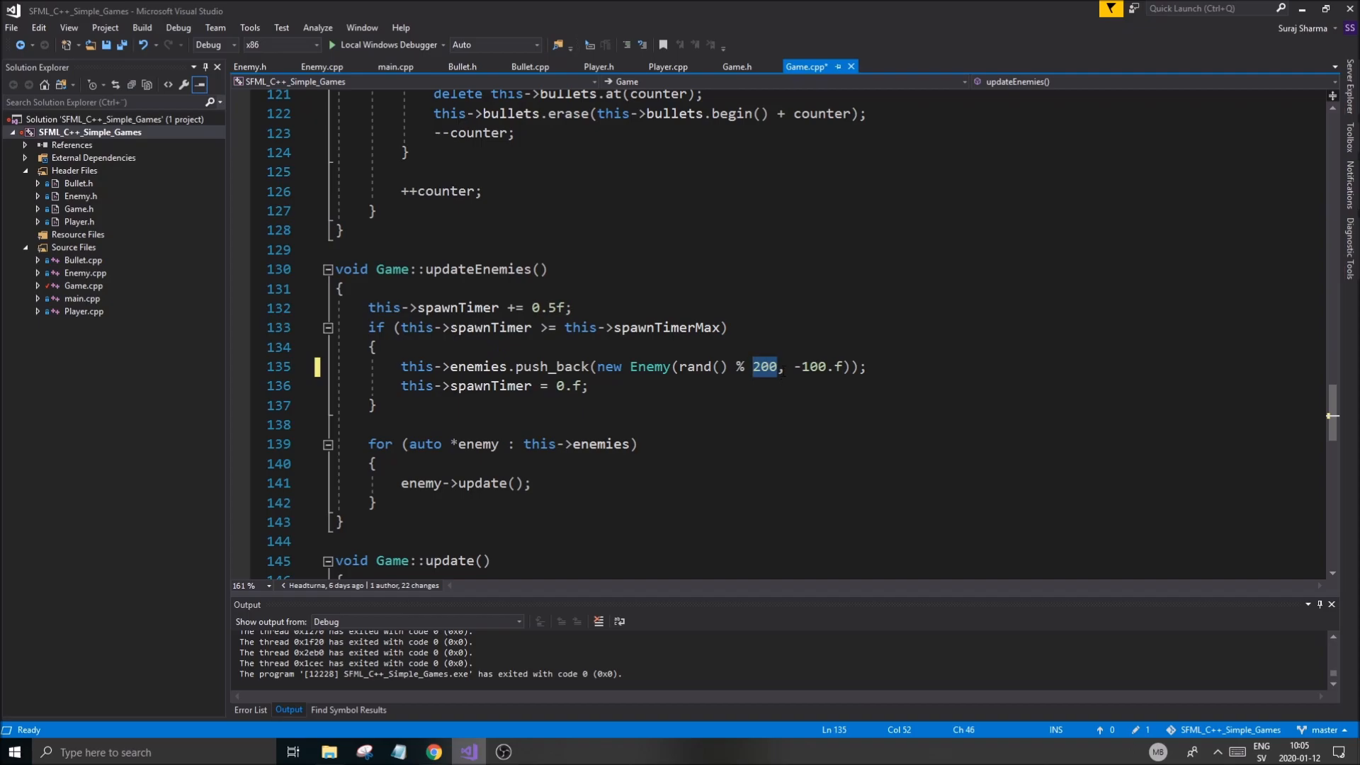
type("this->w")
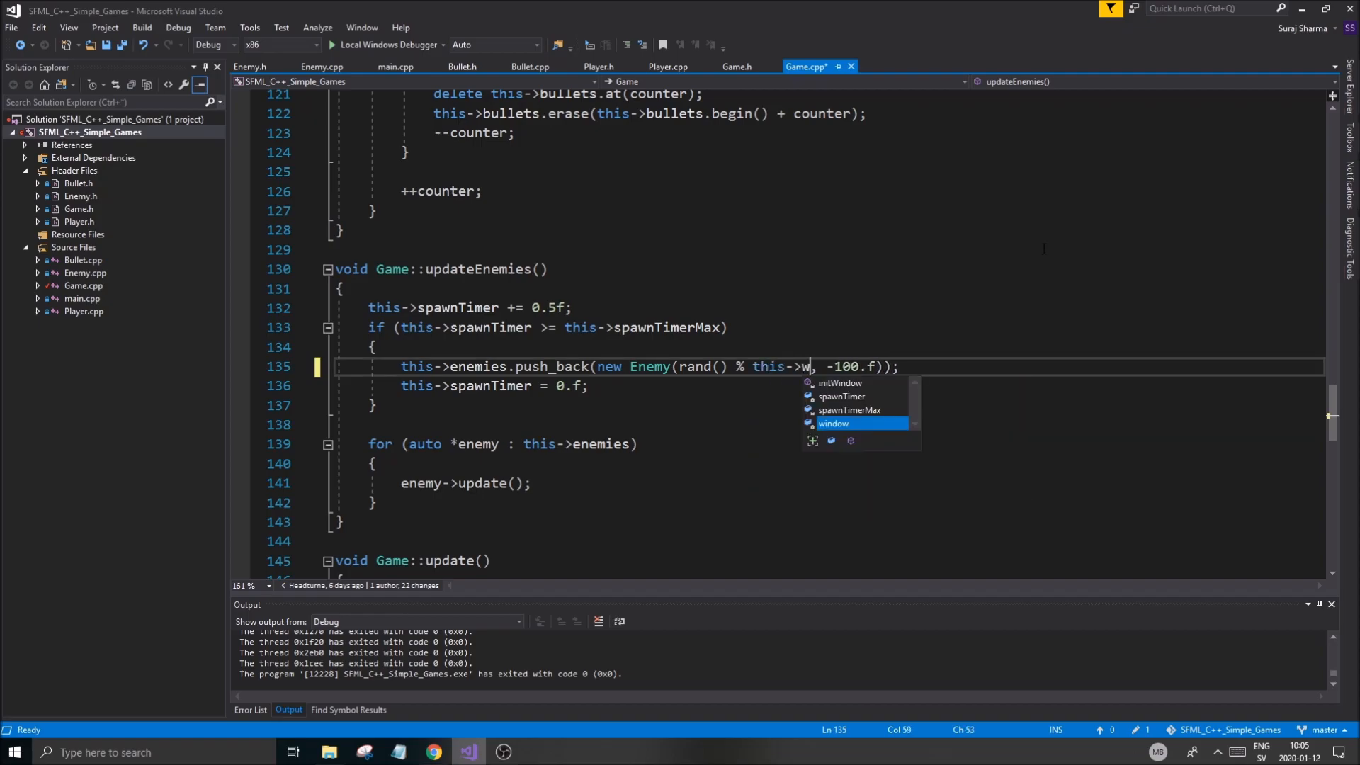
type("indow.getSize().x")
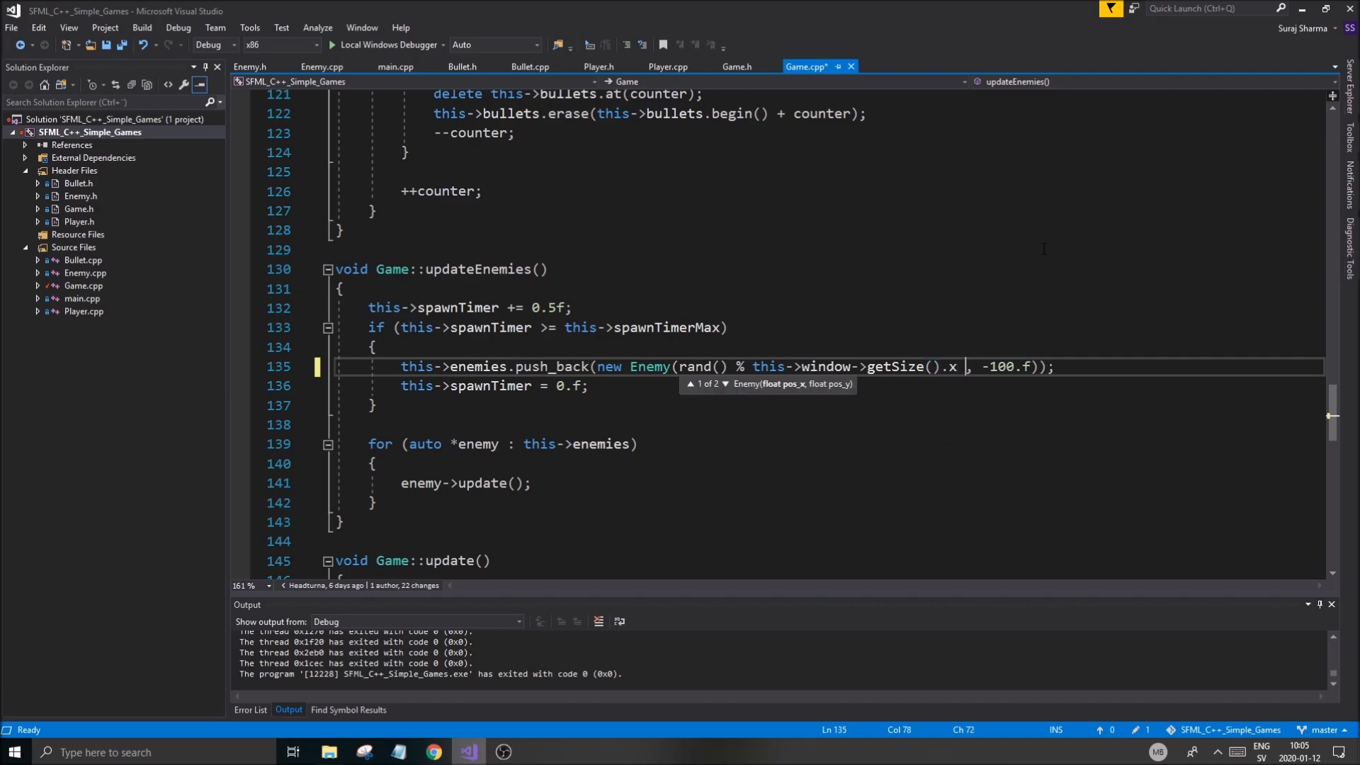
type("-")
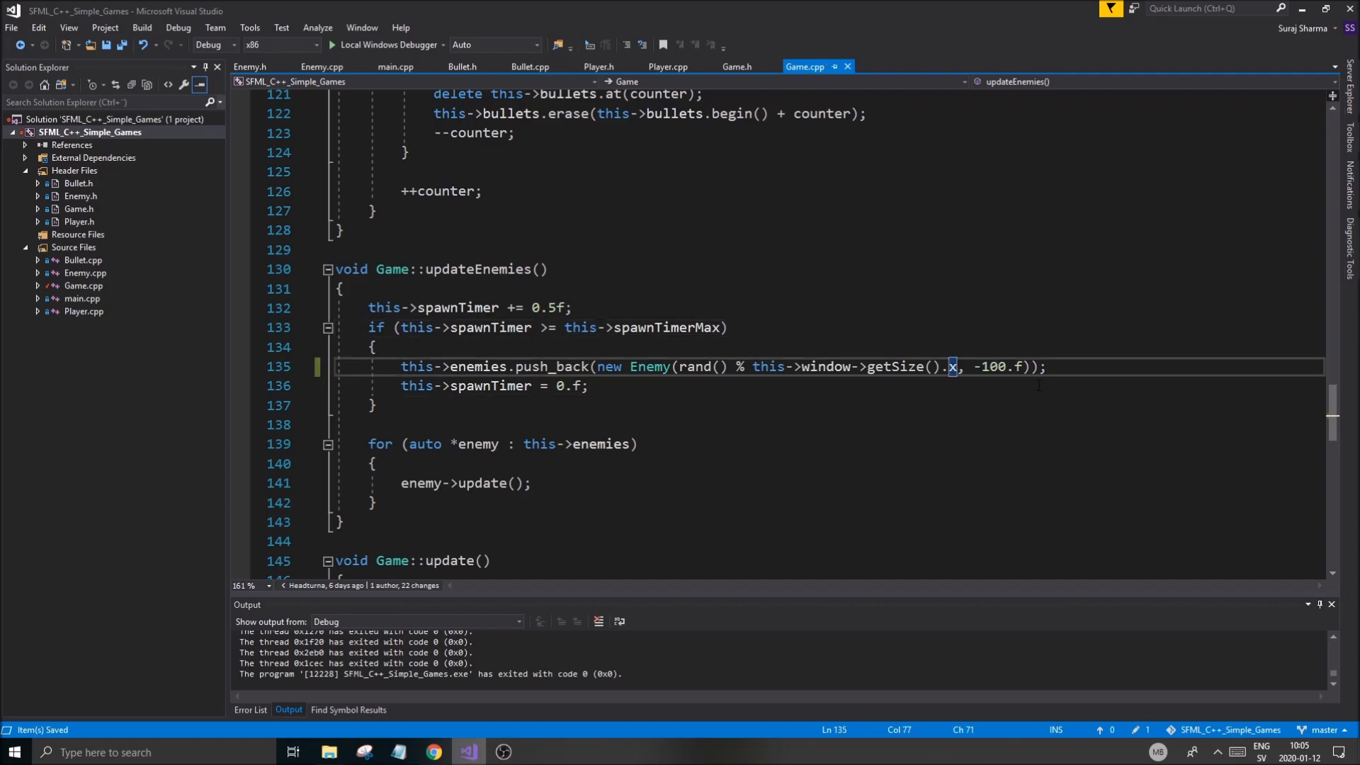
type("-50.f")
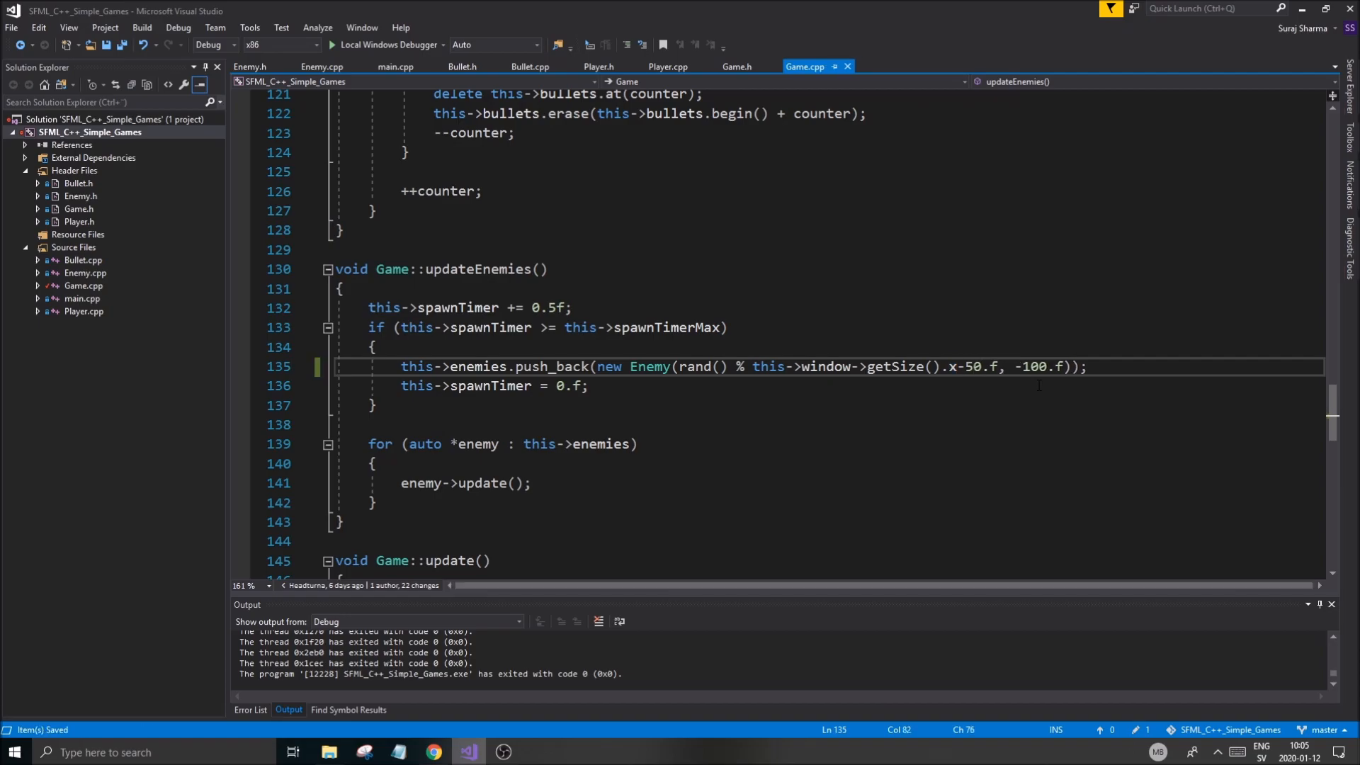
double_click(979, 366)
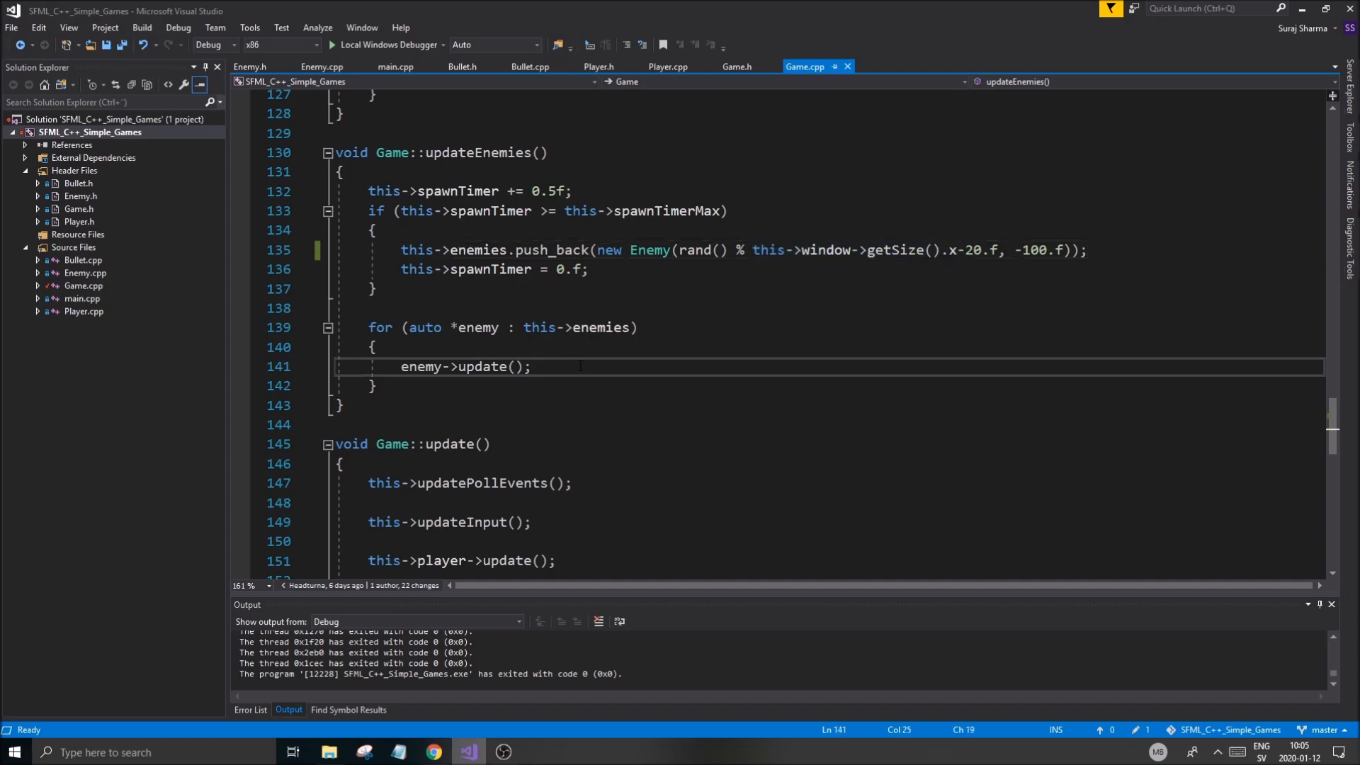
Rewrite the loop as for (int i = 0; i < this->enemies.size(); ++i) using this->enemies[i]->update().
type("if(")
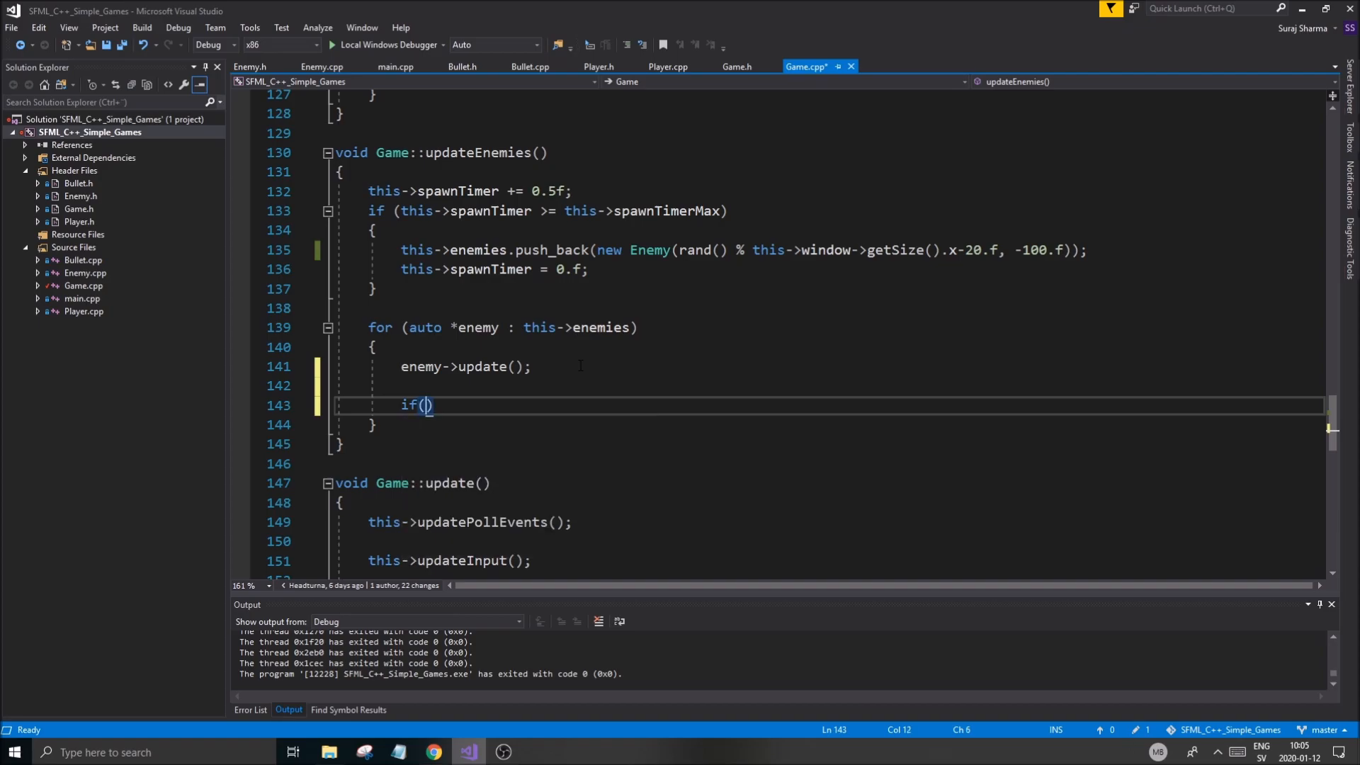
type("this")
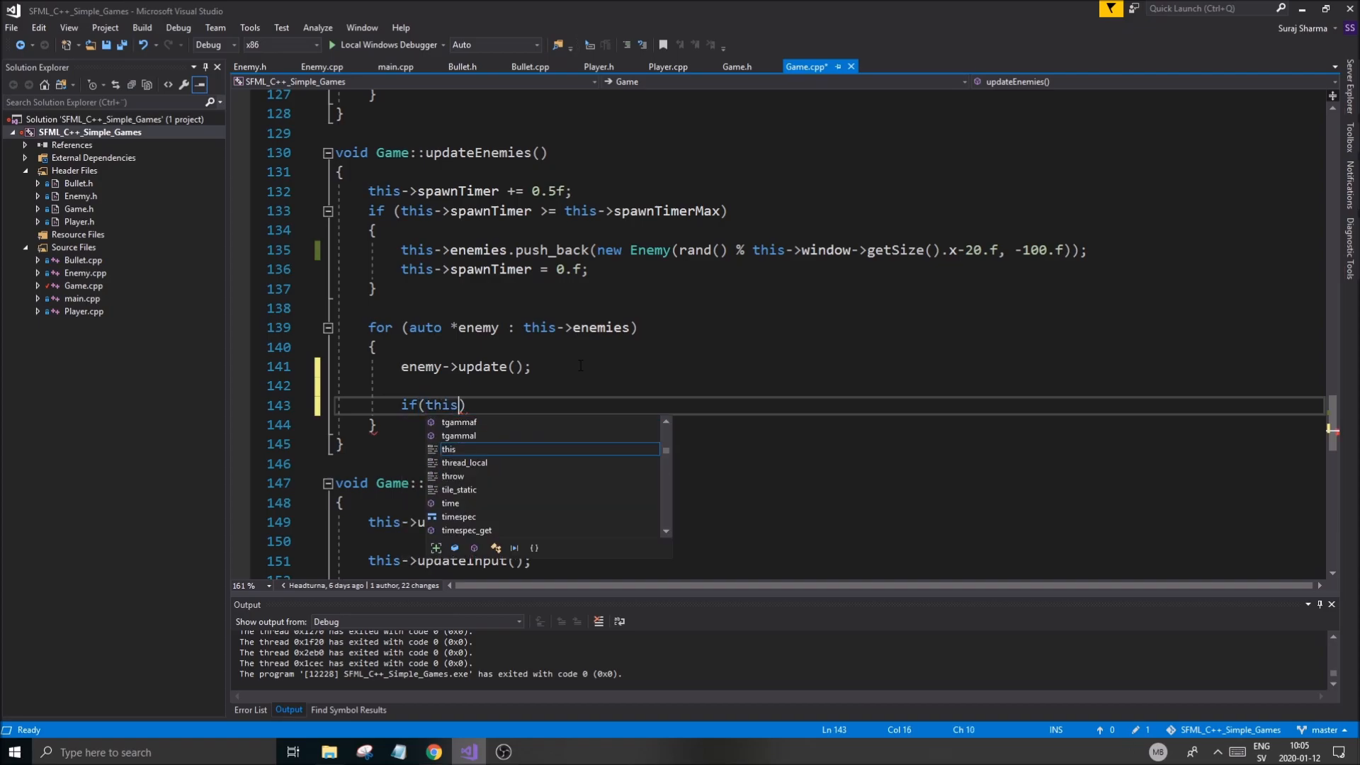
type("->")
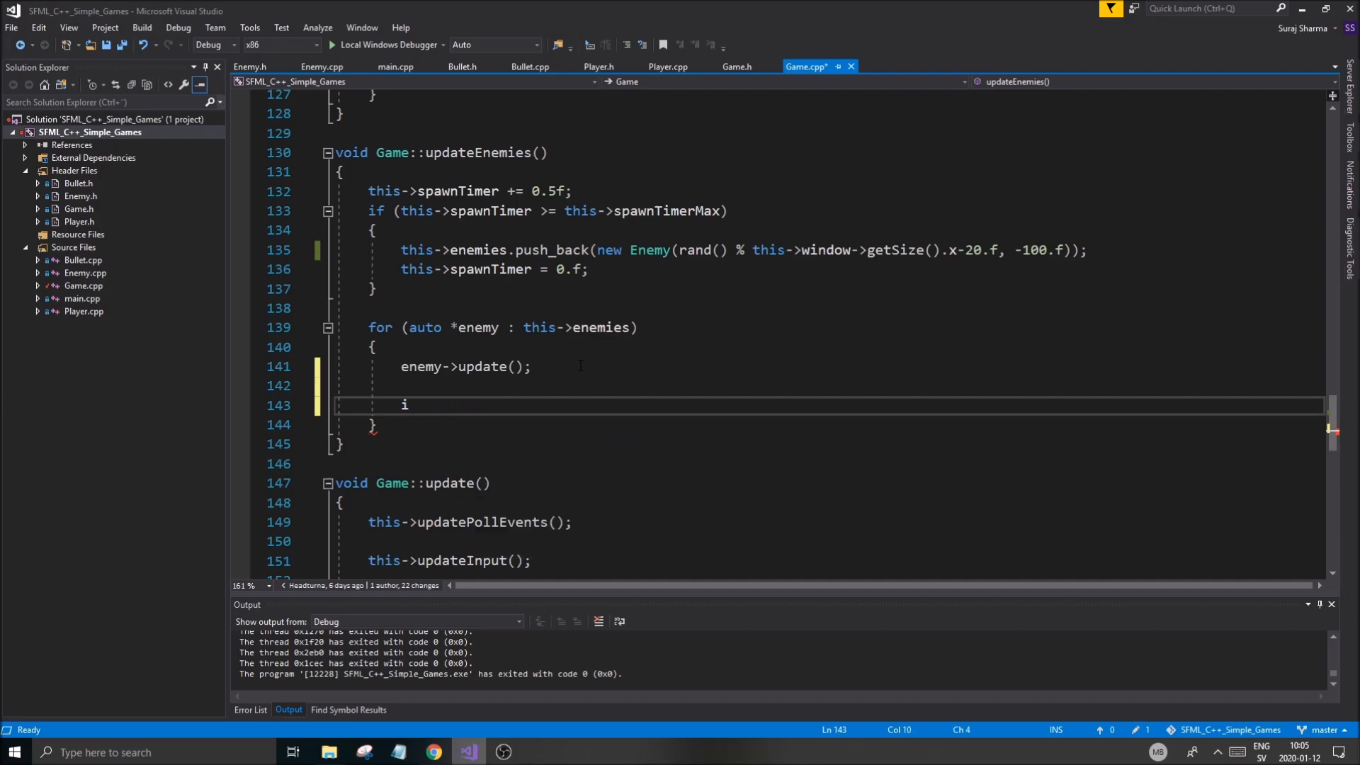
key("Backspace")
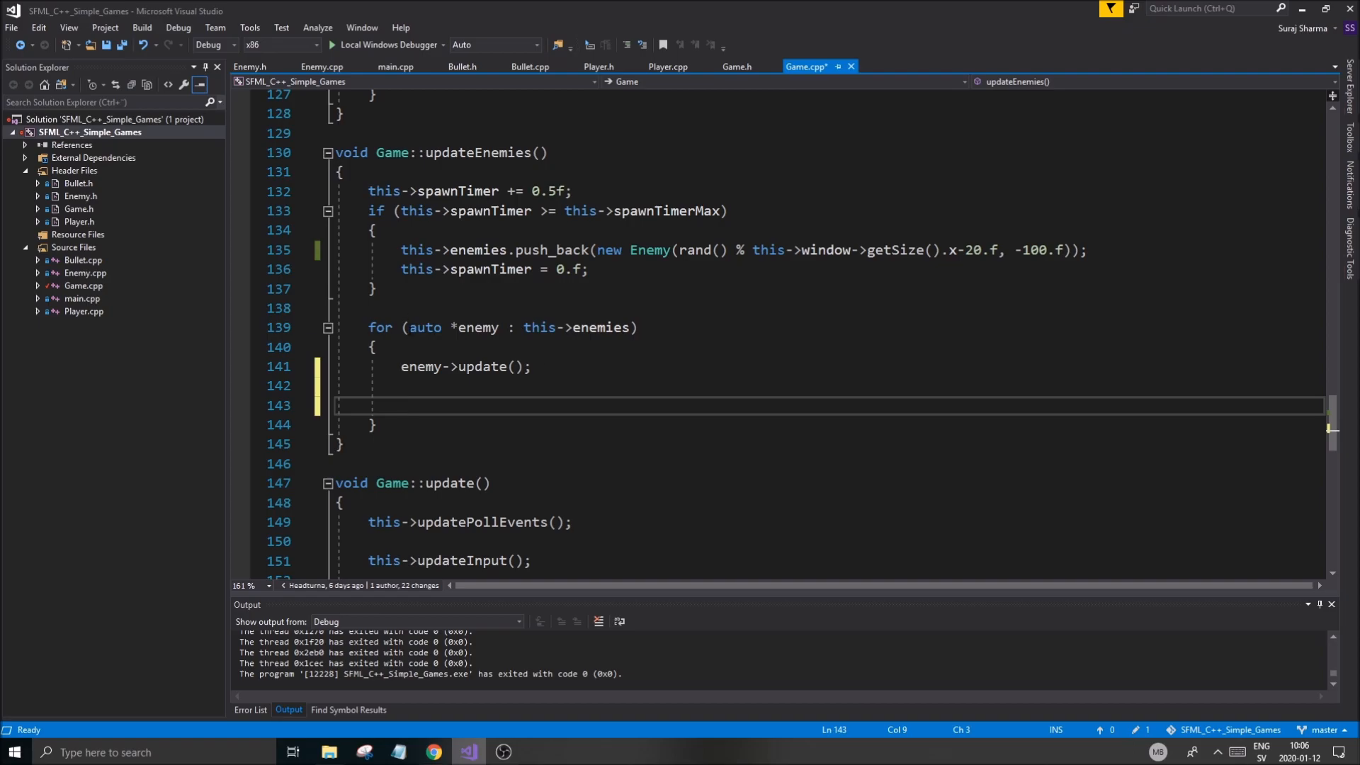
left_click(375, 347)
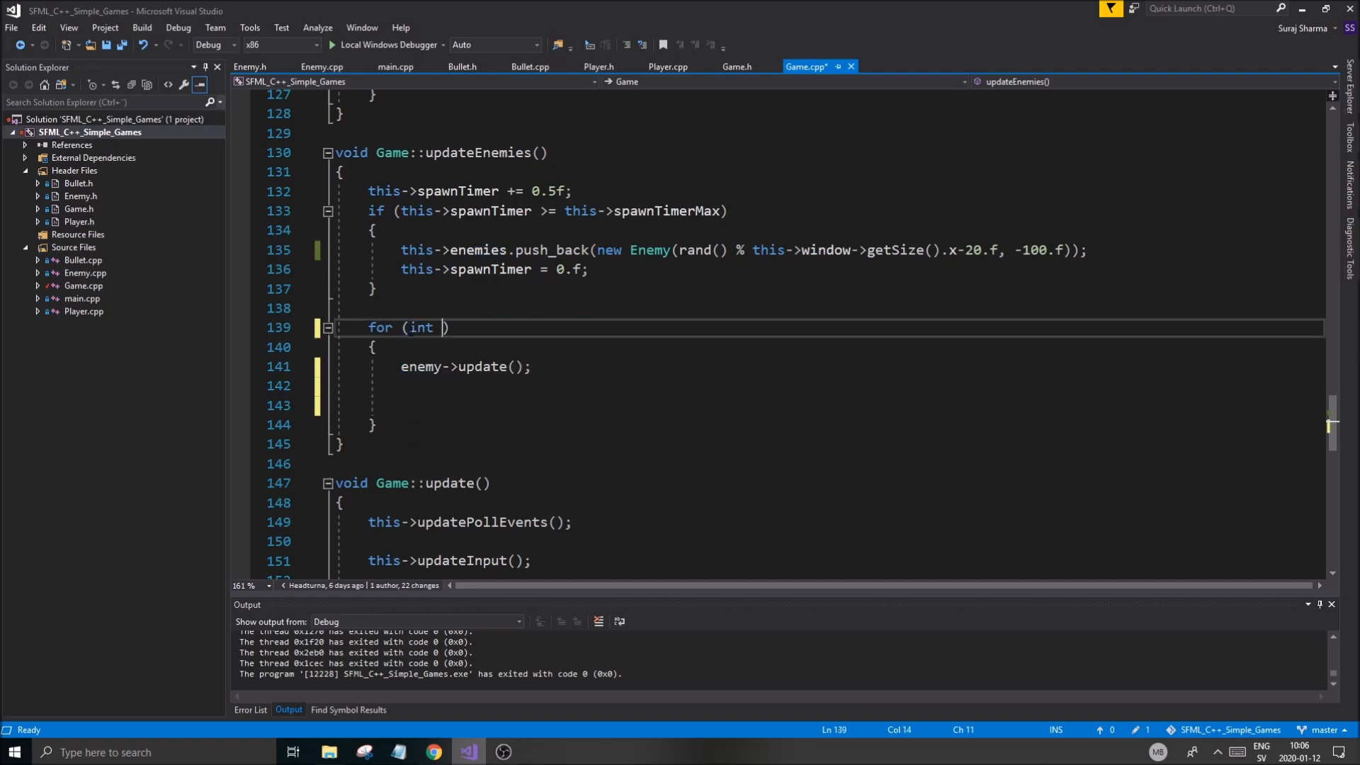
type("i = 0; i")
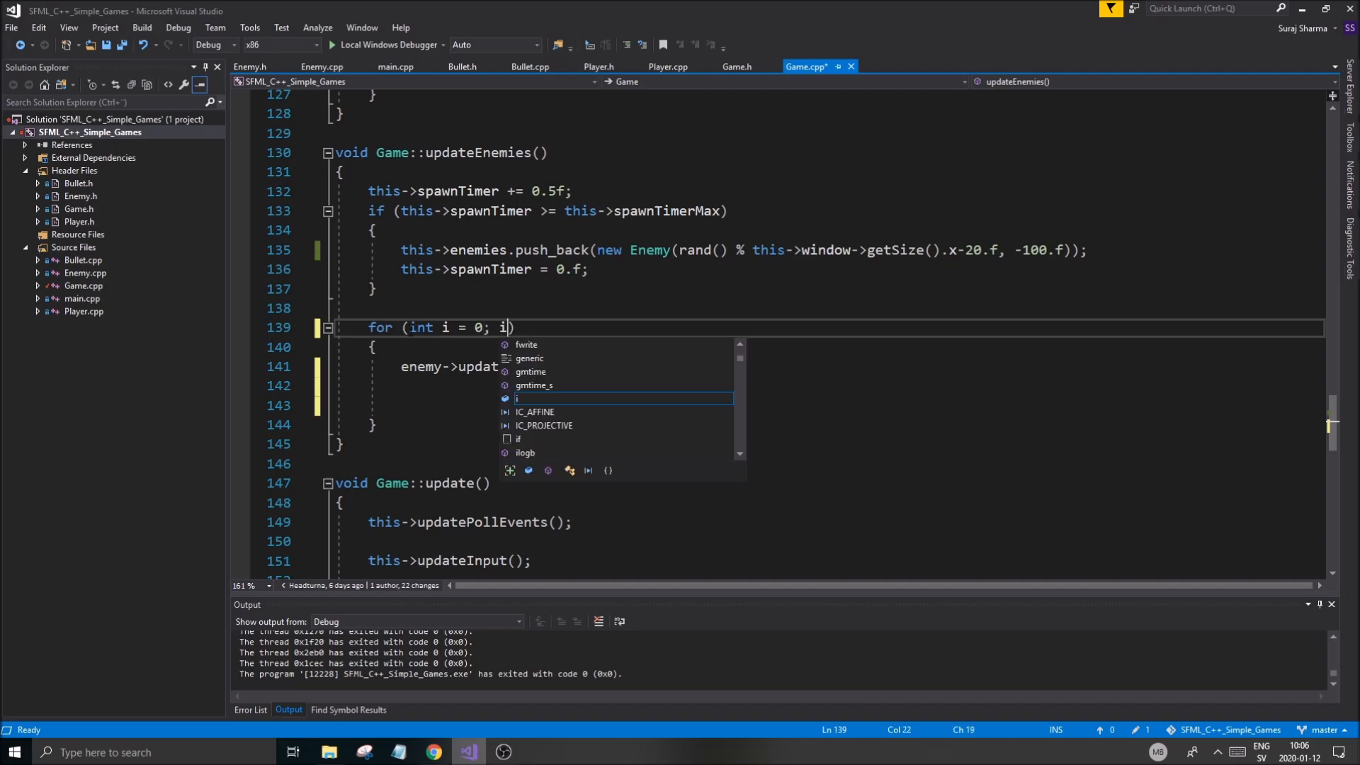
type("< this->e")
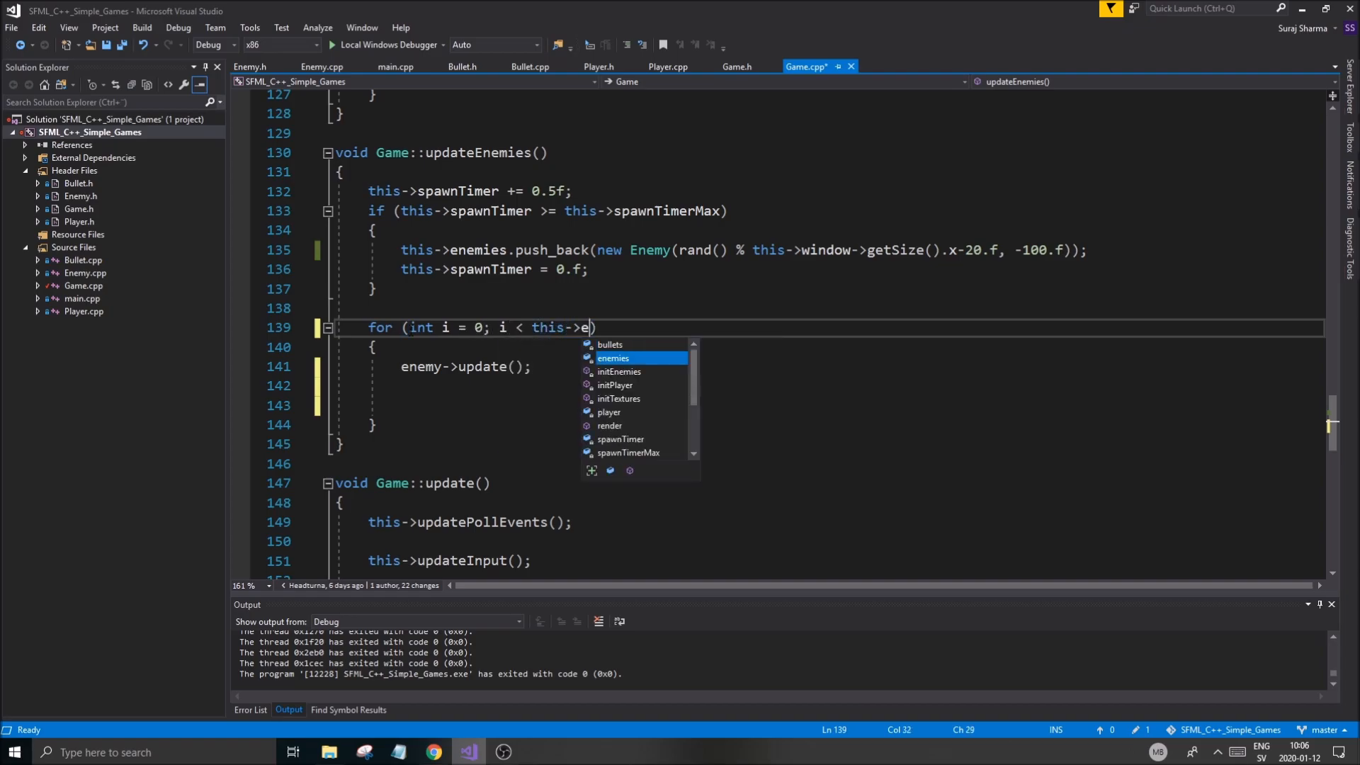
type("nemies.s")
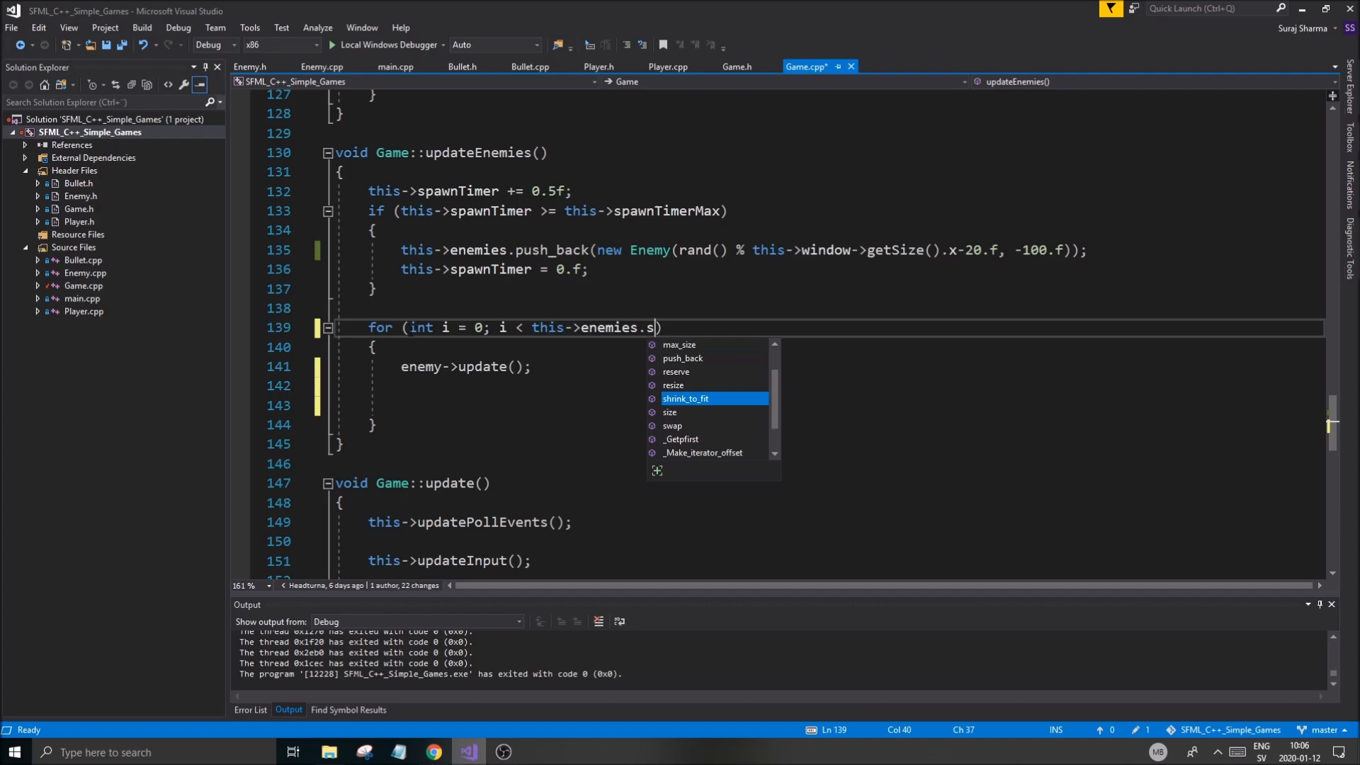
type("u")
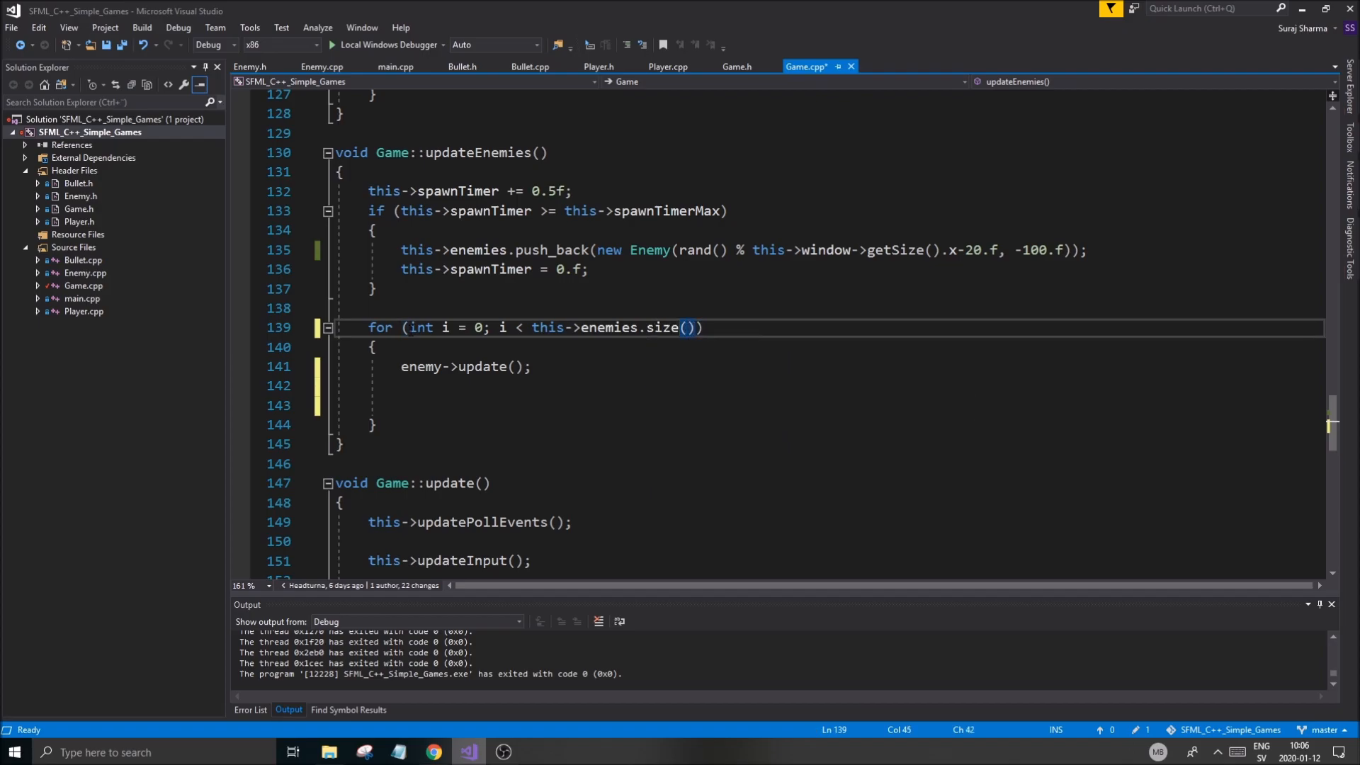
type("; ++i")
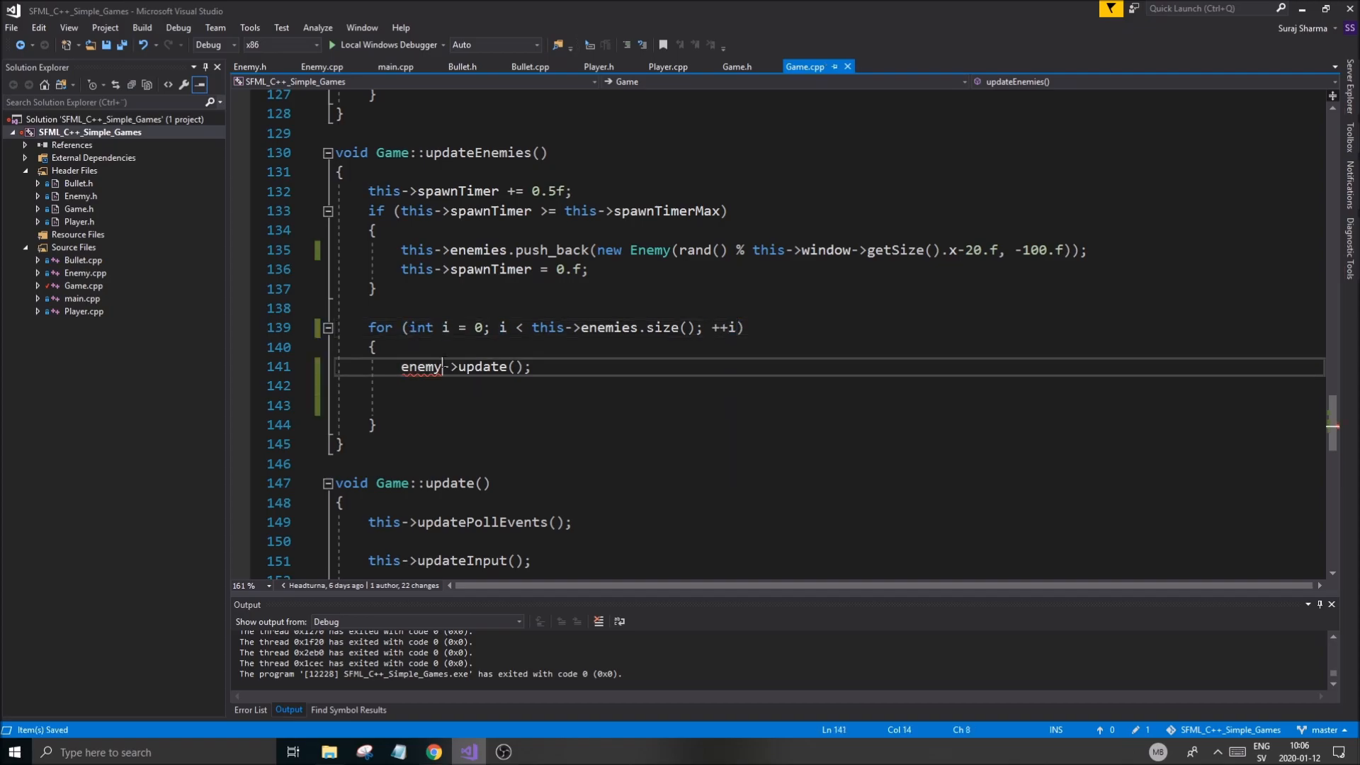
type("[i]")
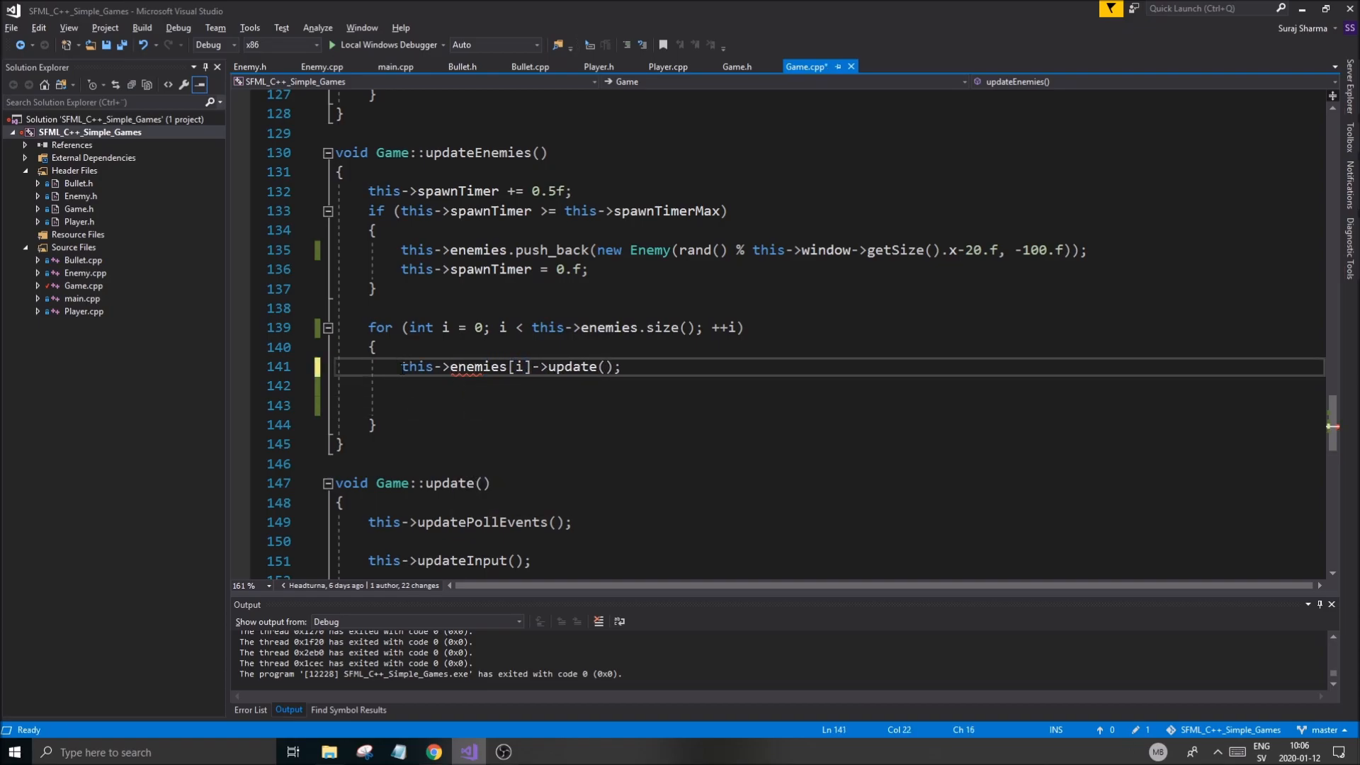
Add a 'Remove enemy at the bottom of the screen' comment and begin if (this->enemies[i].get...).
left_click(619, 365)
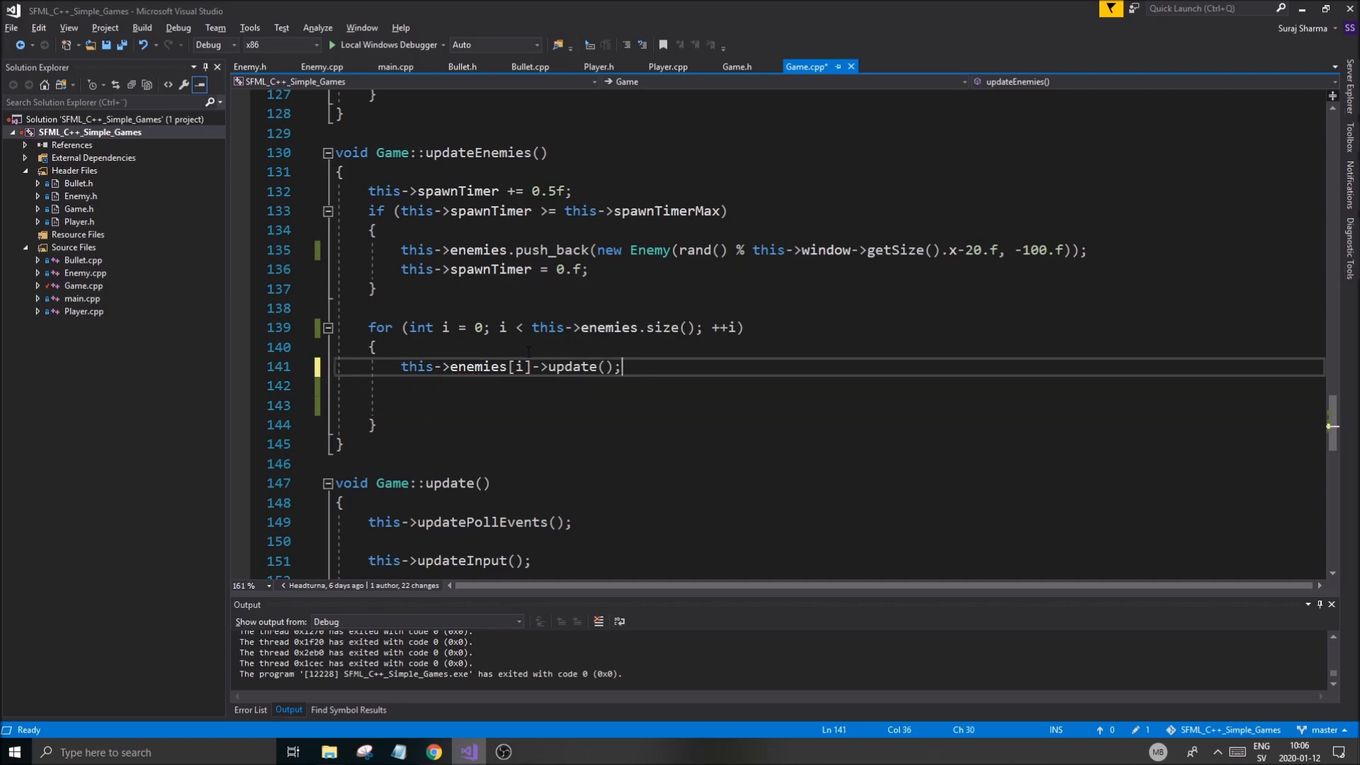
type("//")
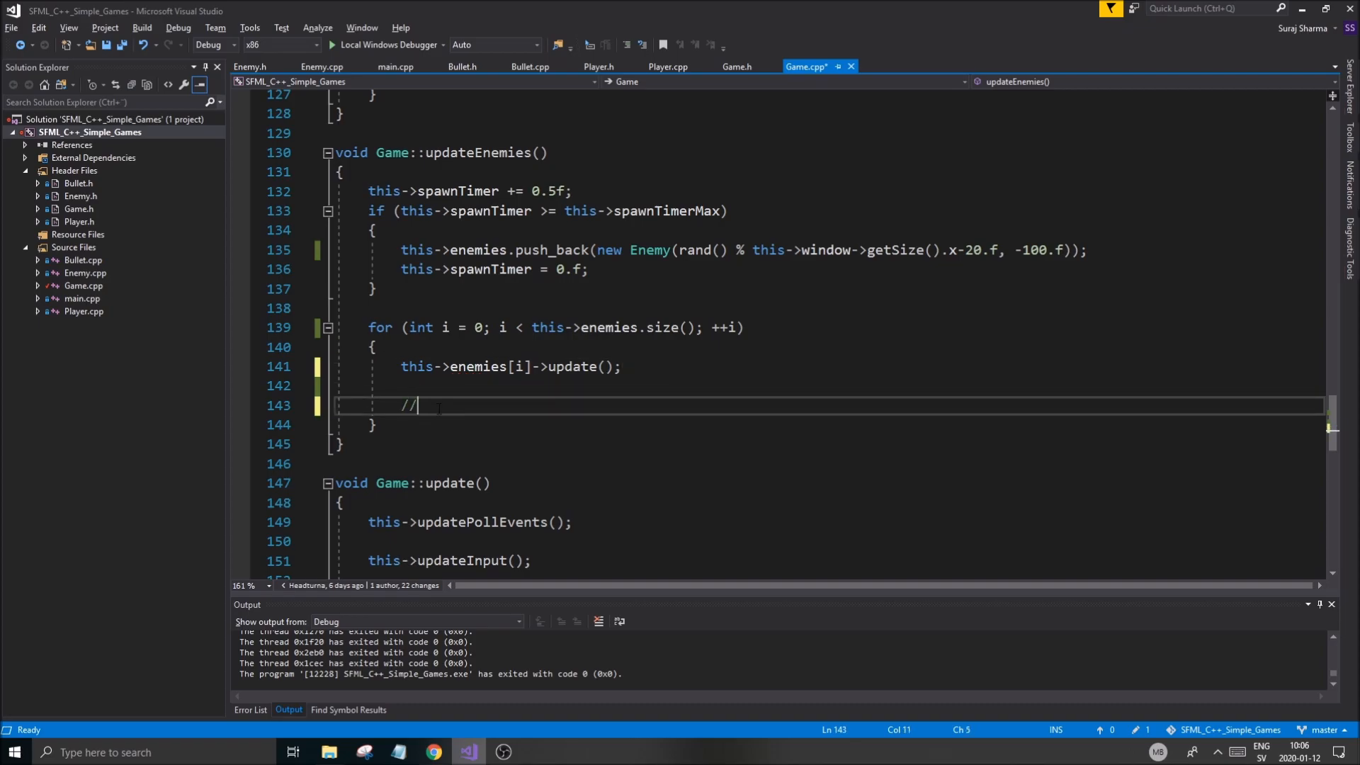
type("Remove enemy at")
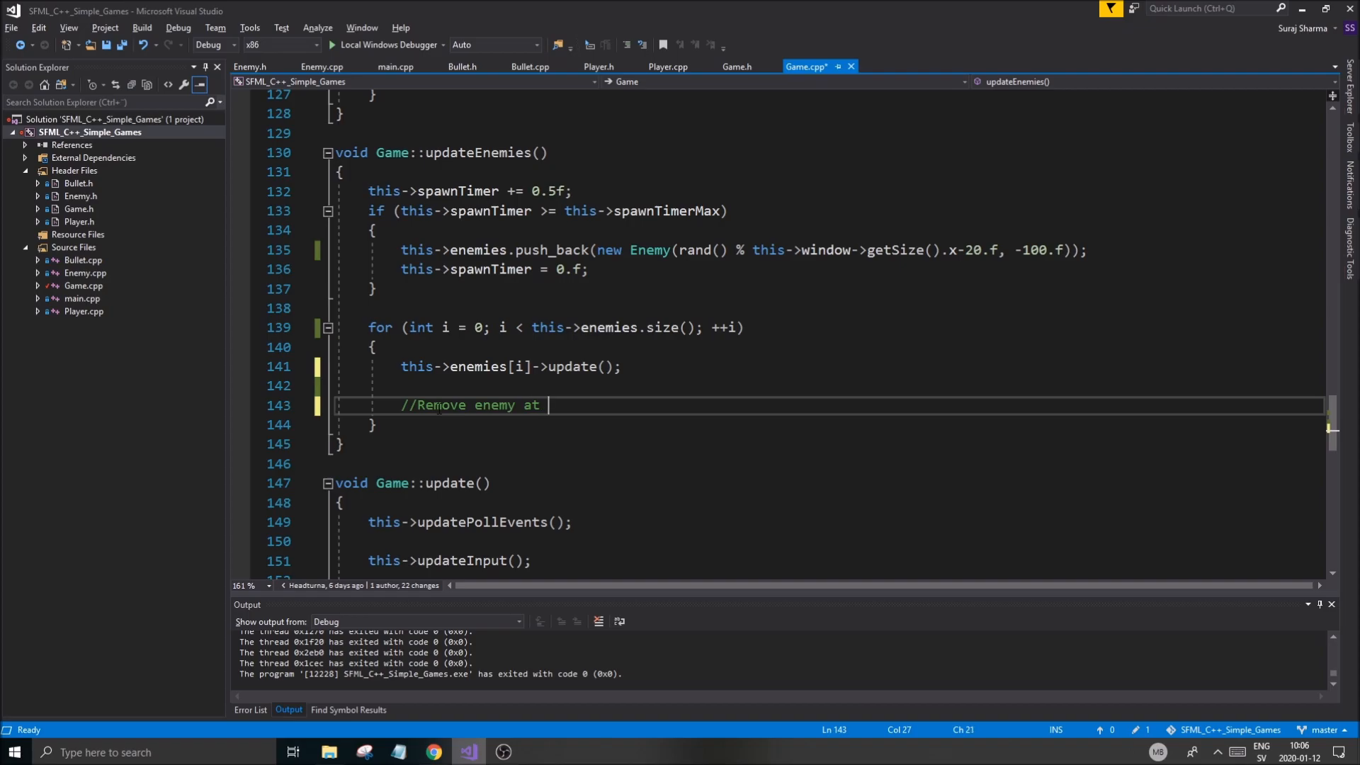
type("the bottom of th")
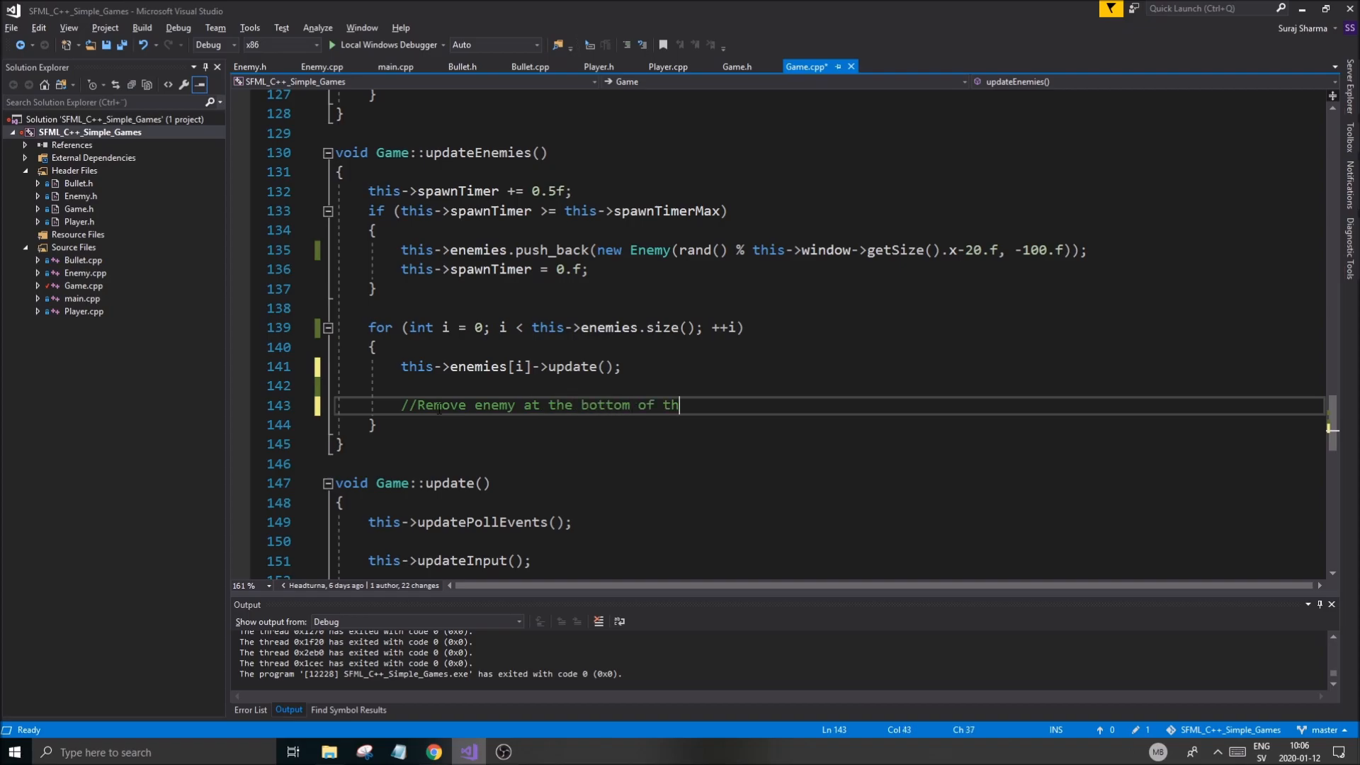
type("e screen")
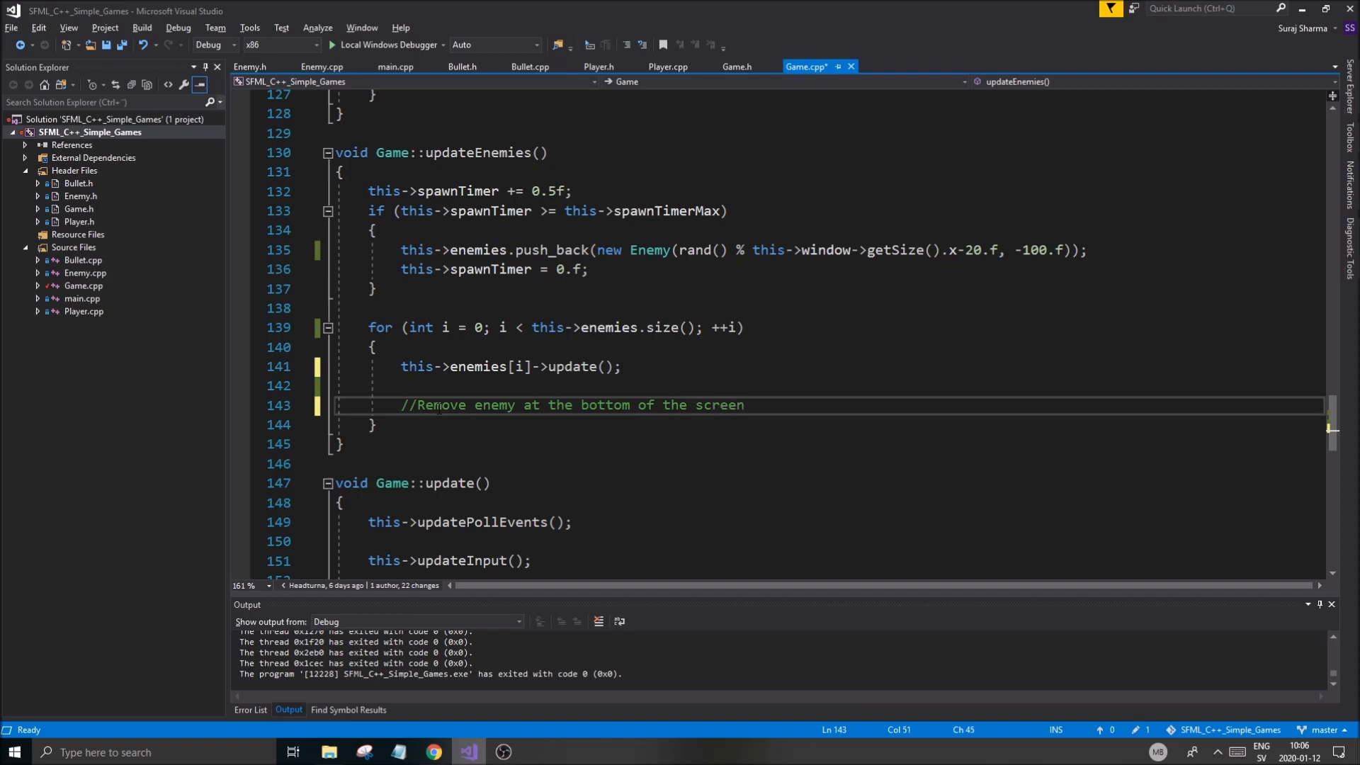
type("if(")
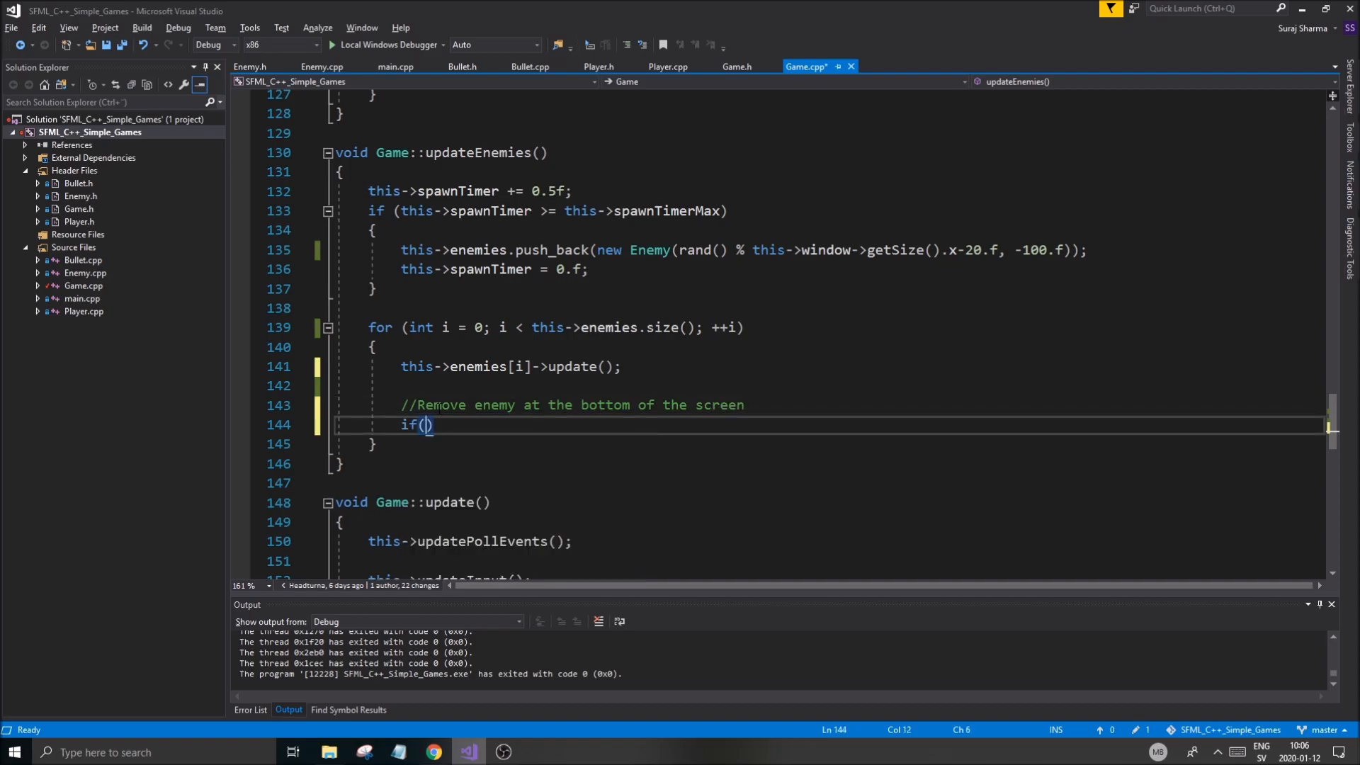
type("this->")
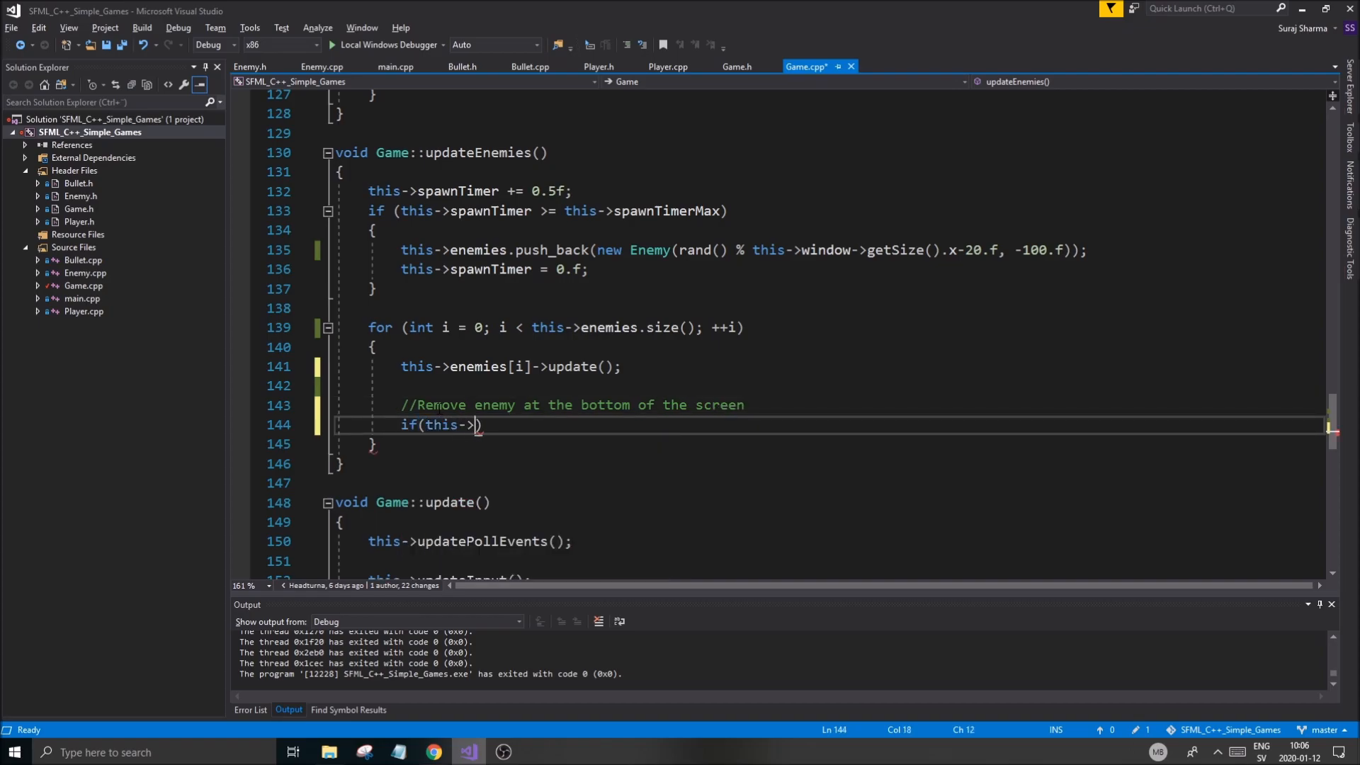
type("enemies")
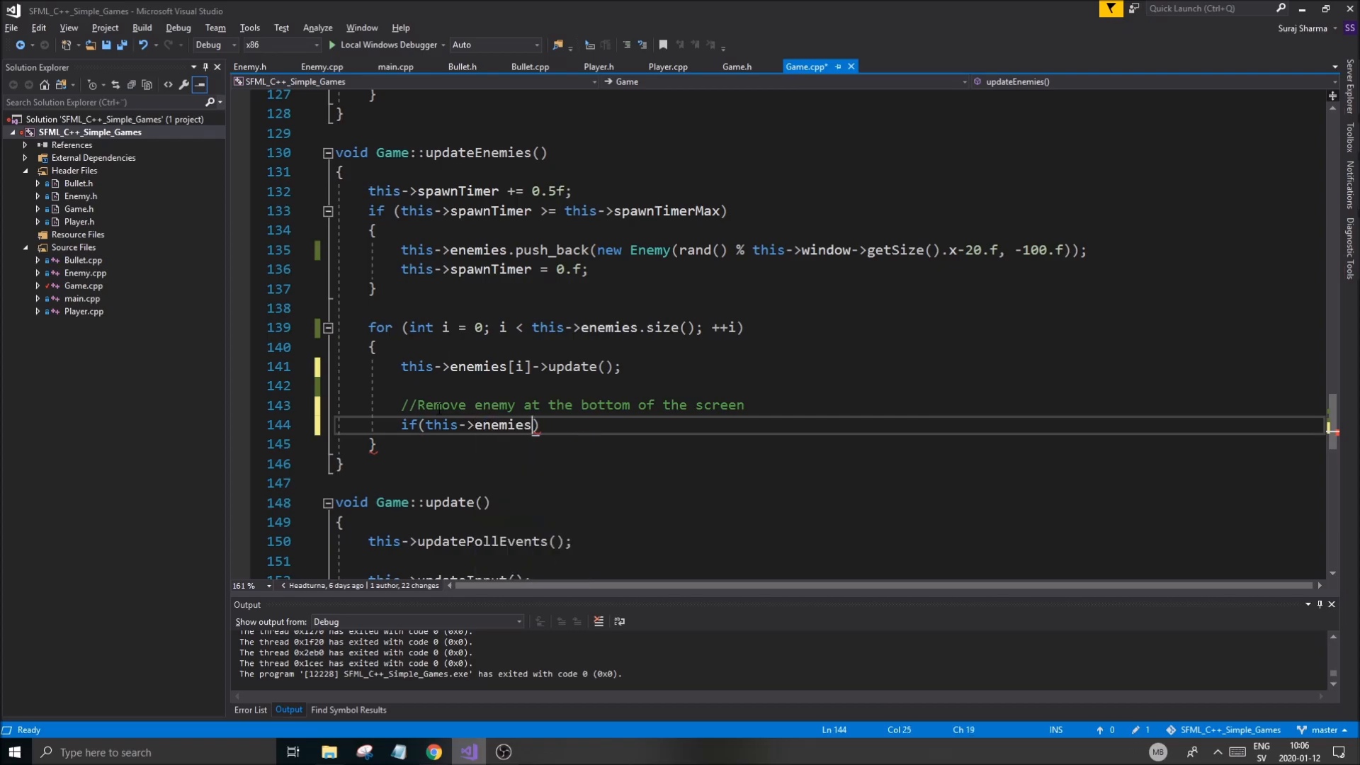
type("[i].g")
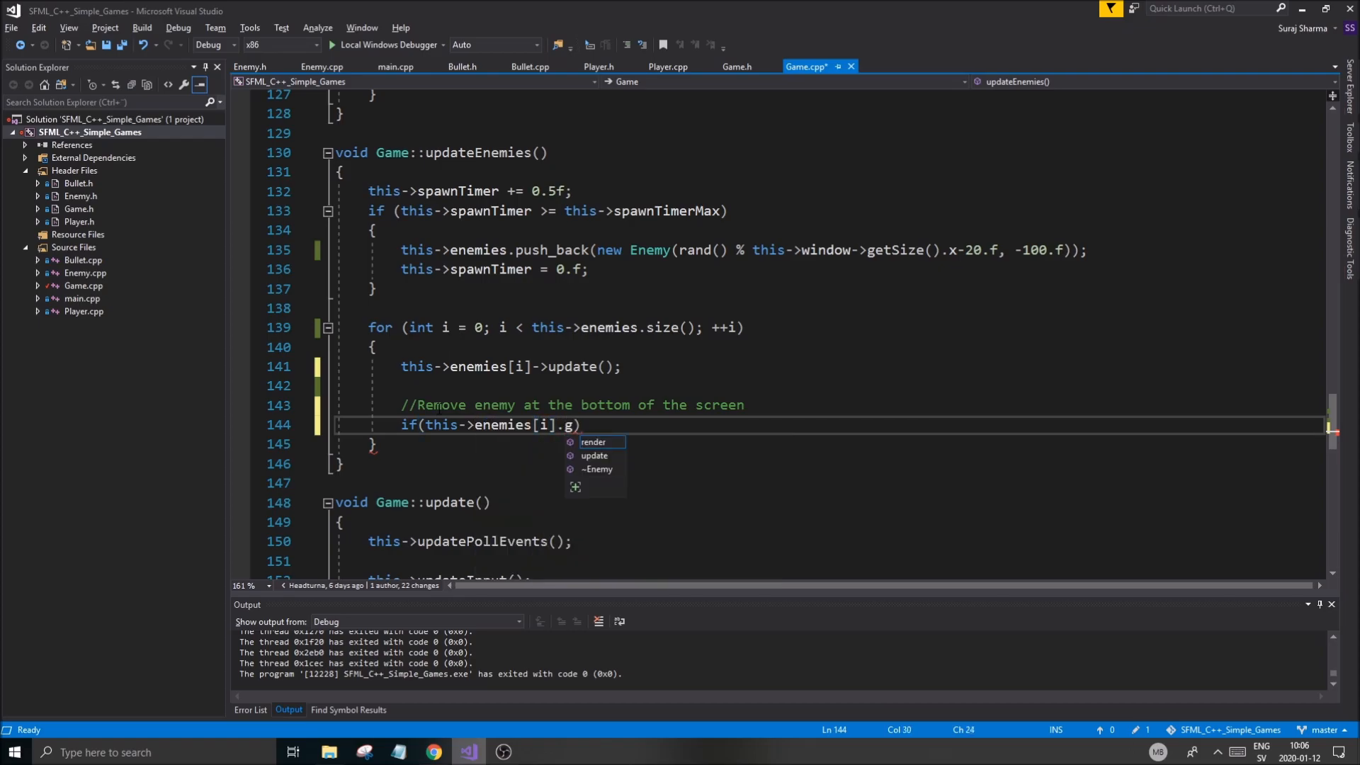
type("et")
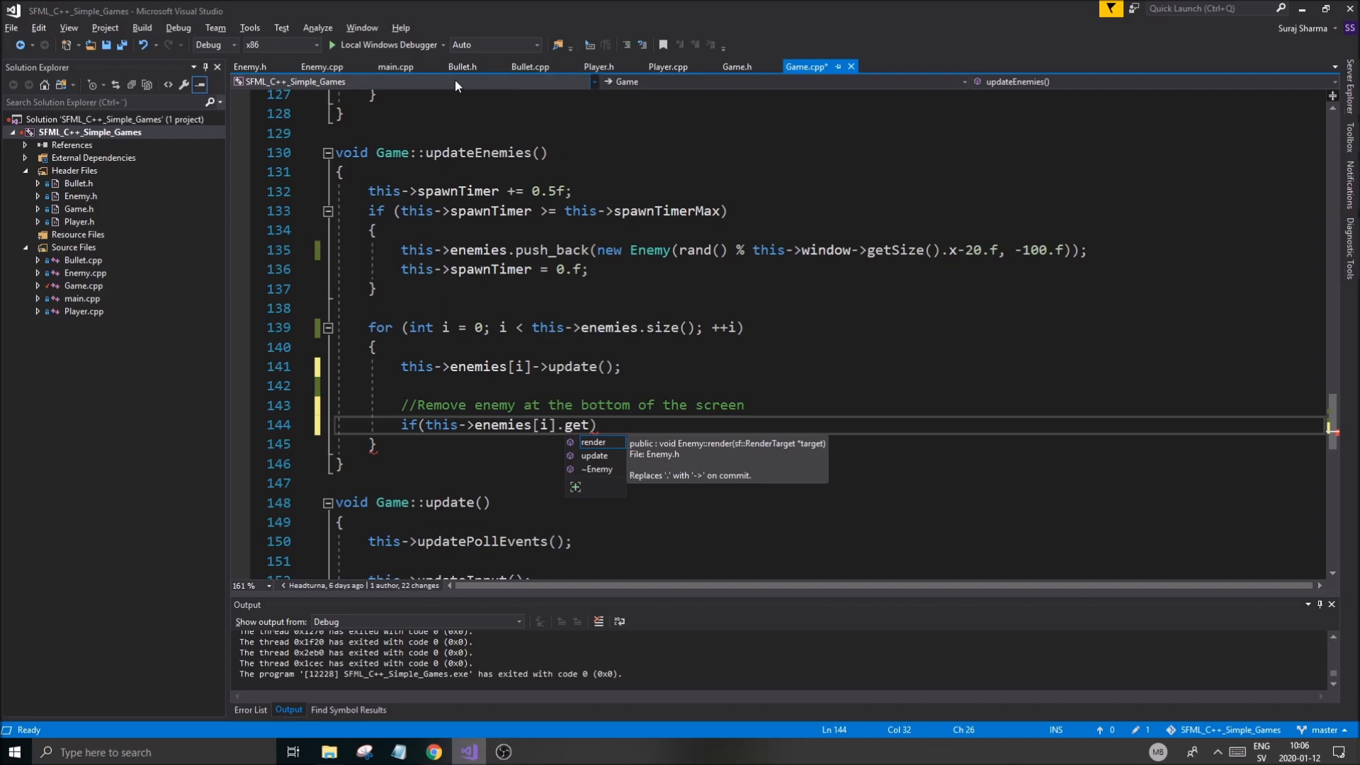
Write an Accessors comment with sf::FloatRect getBounds() const in Enemy.cpp and generate its definition.
left_click(321, 67)
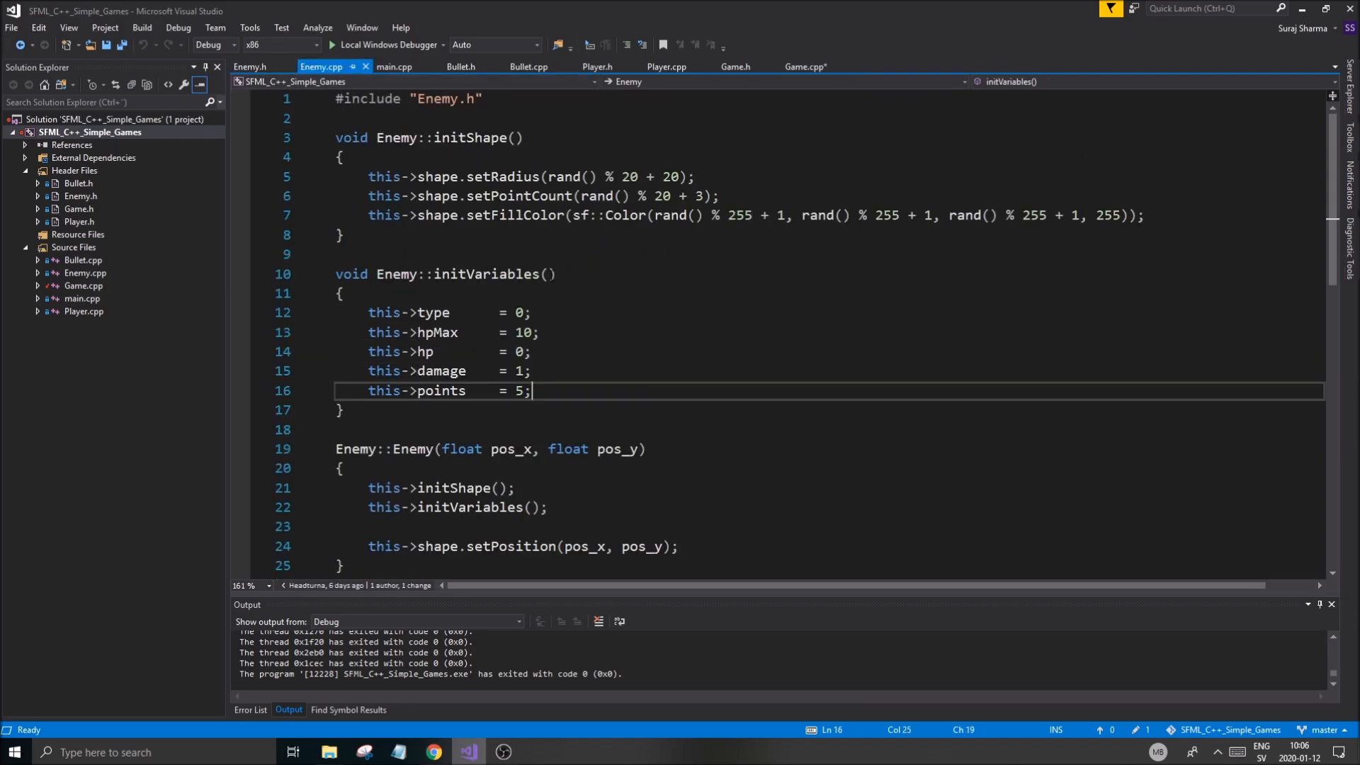
scroll("down", 3)
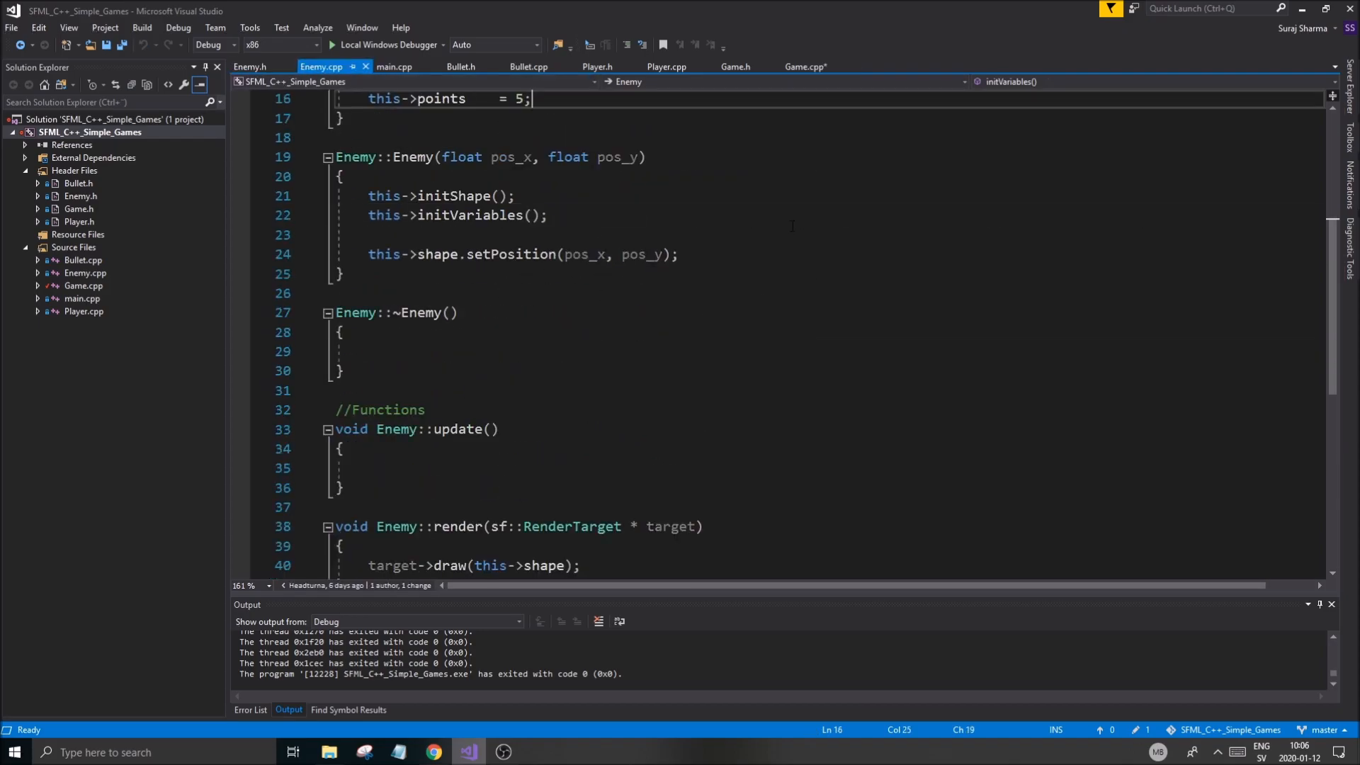
scroll("down", 3)
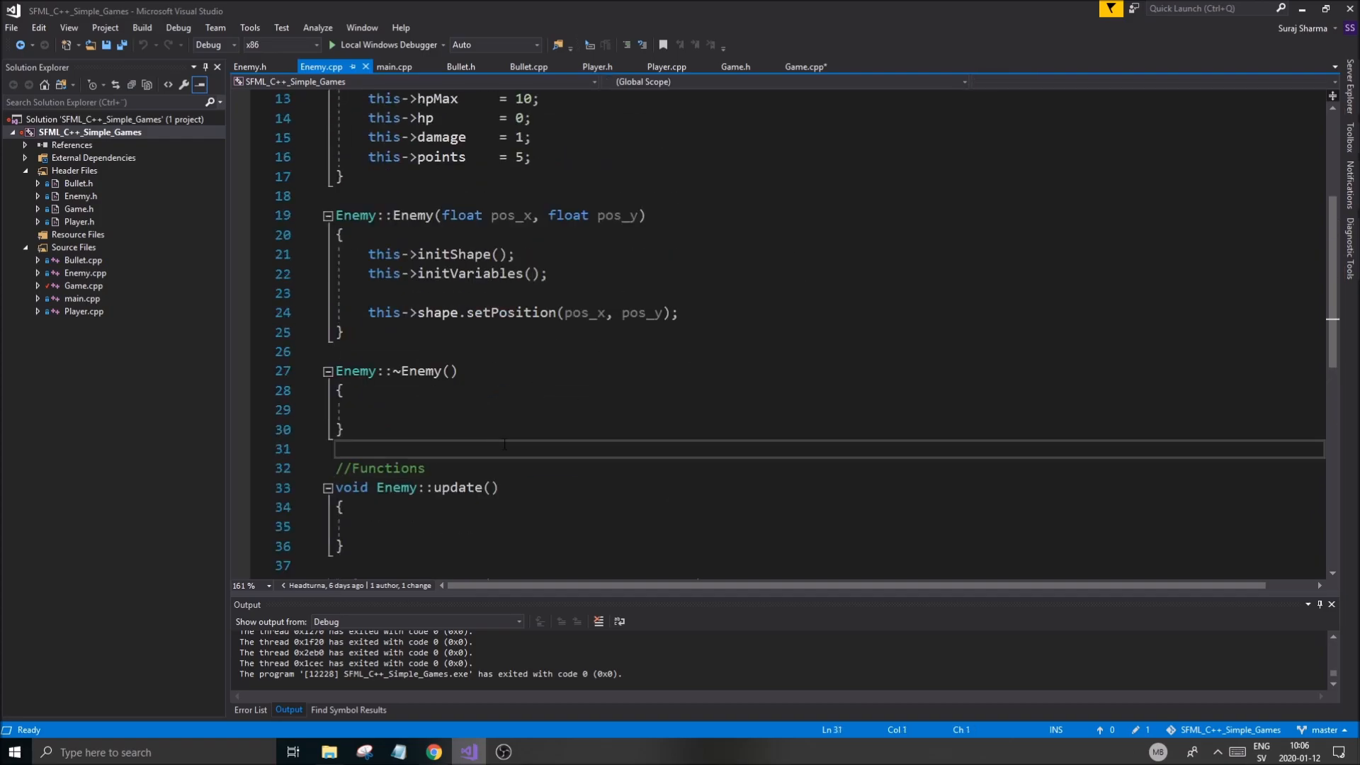
type("//Accessors")
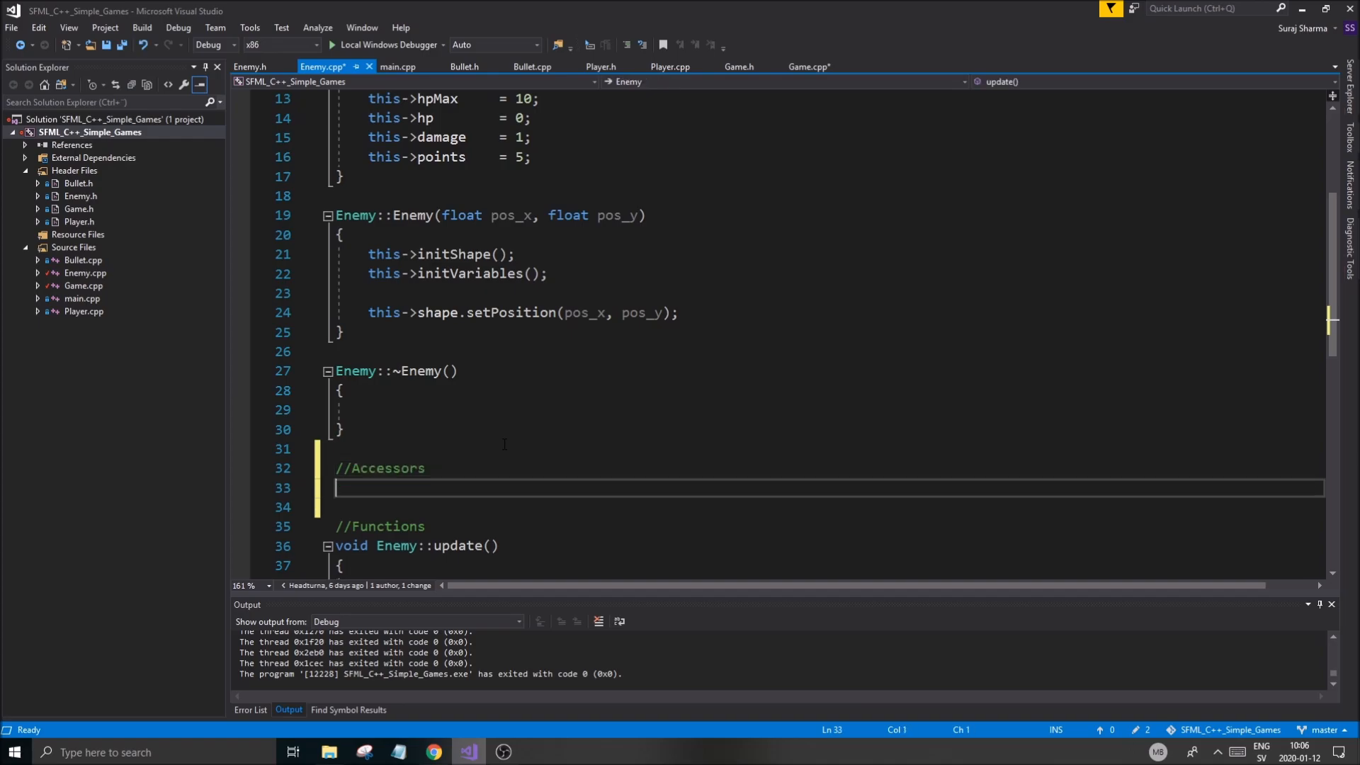
type("Flot")
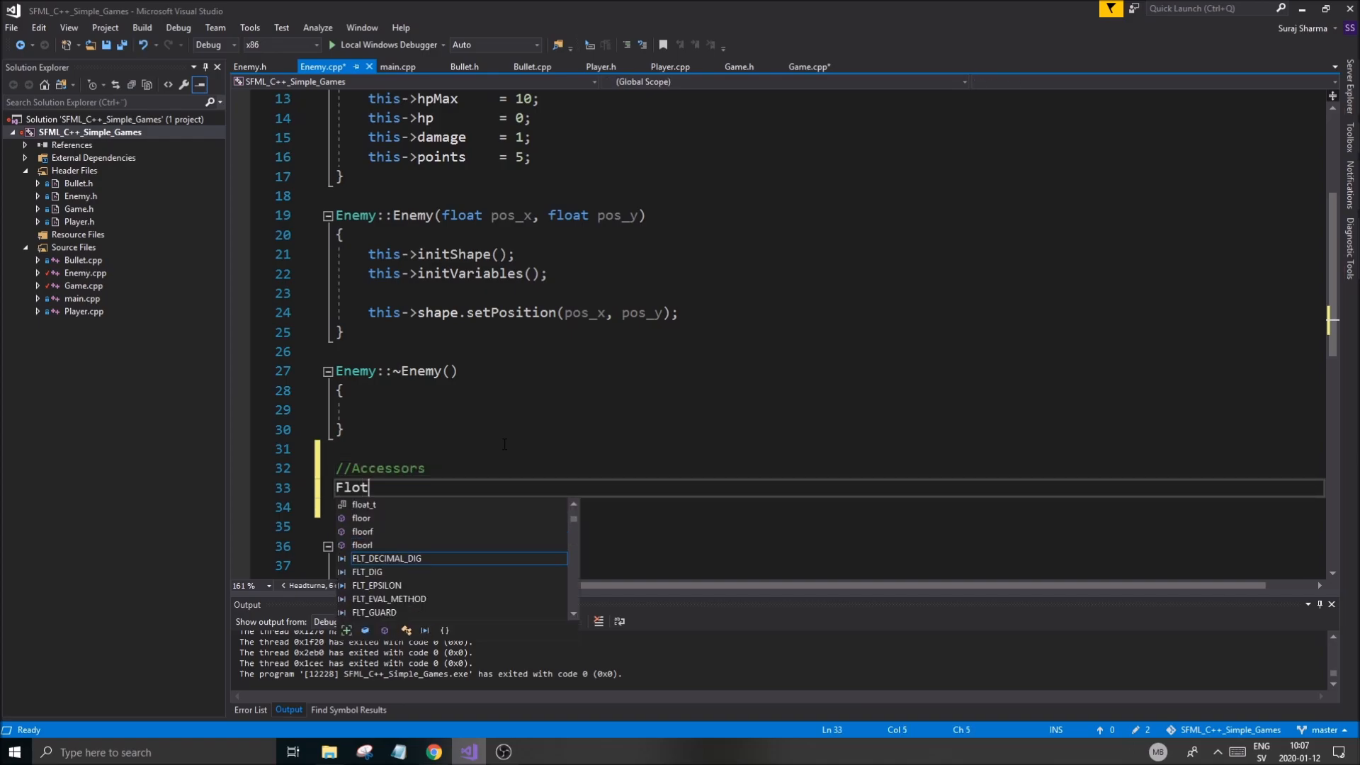
key("Backspace")
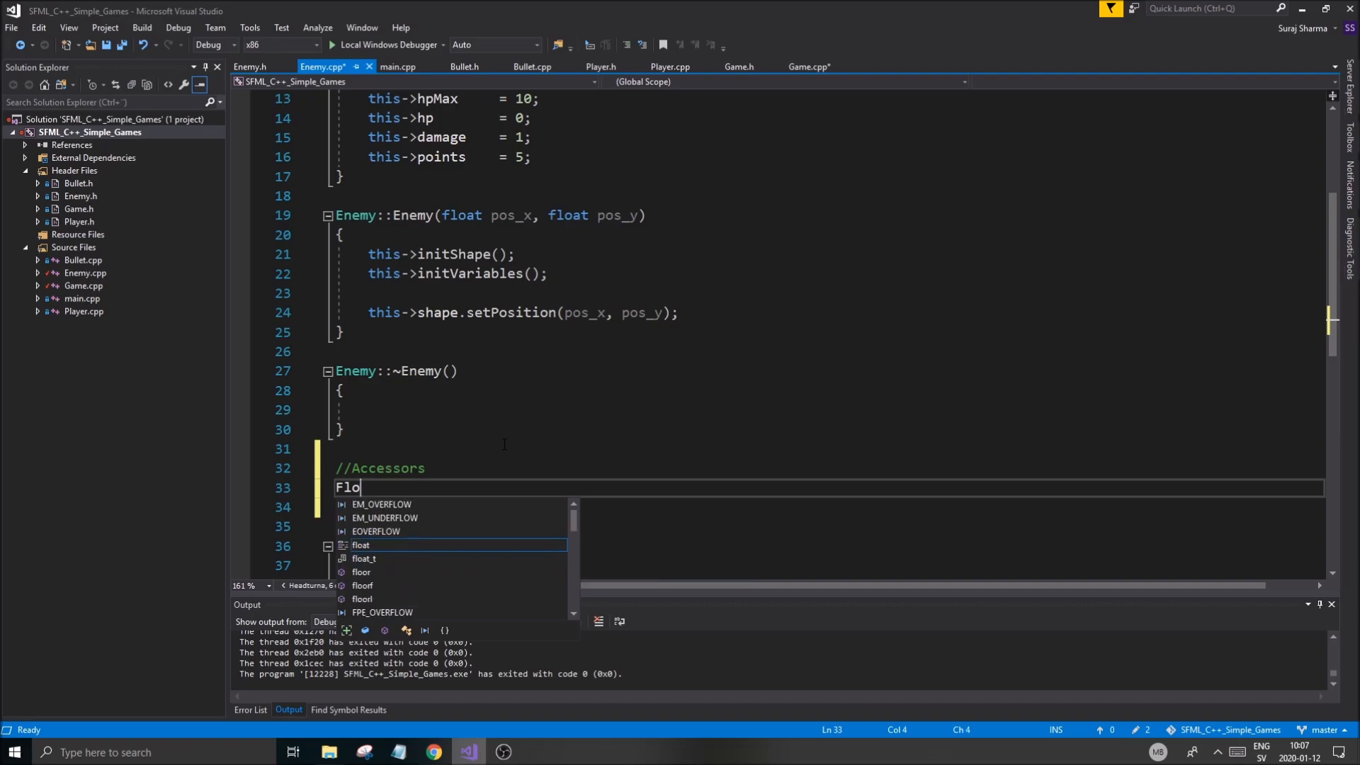
type("atRe")
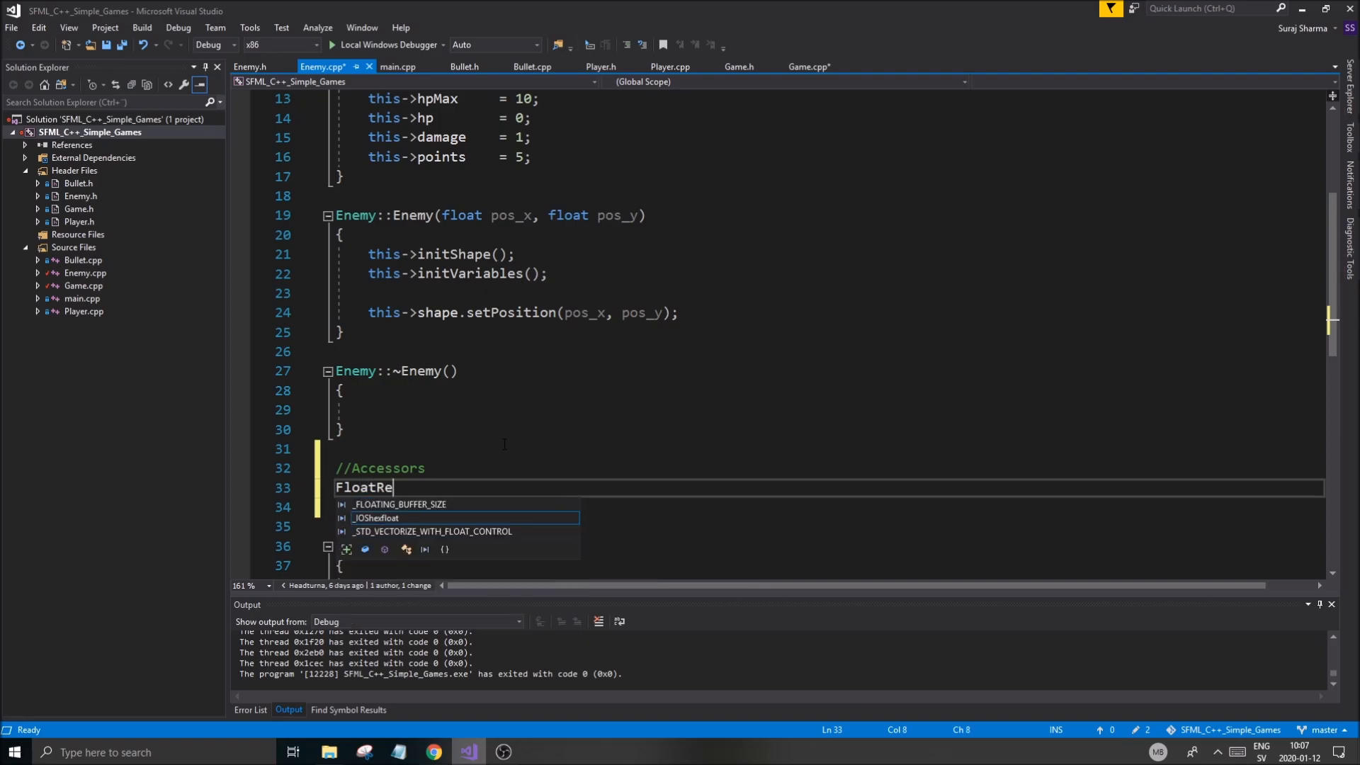
type("c")
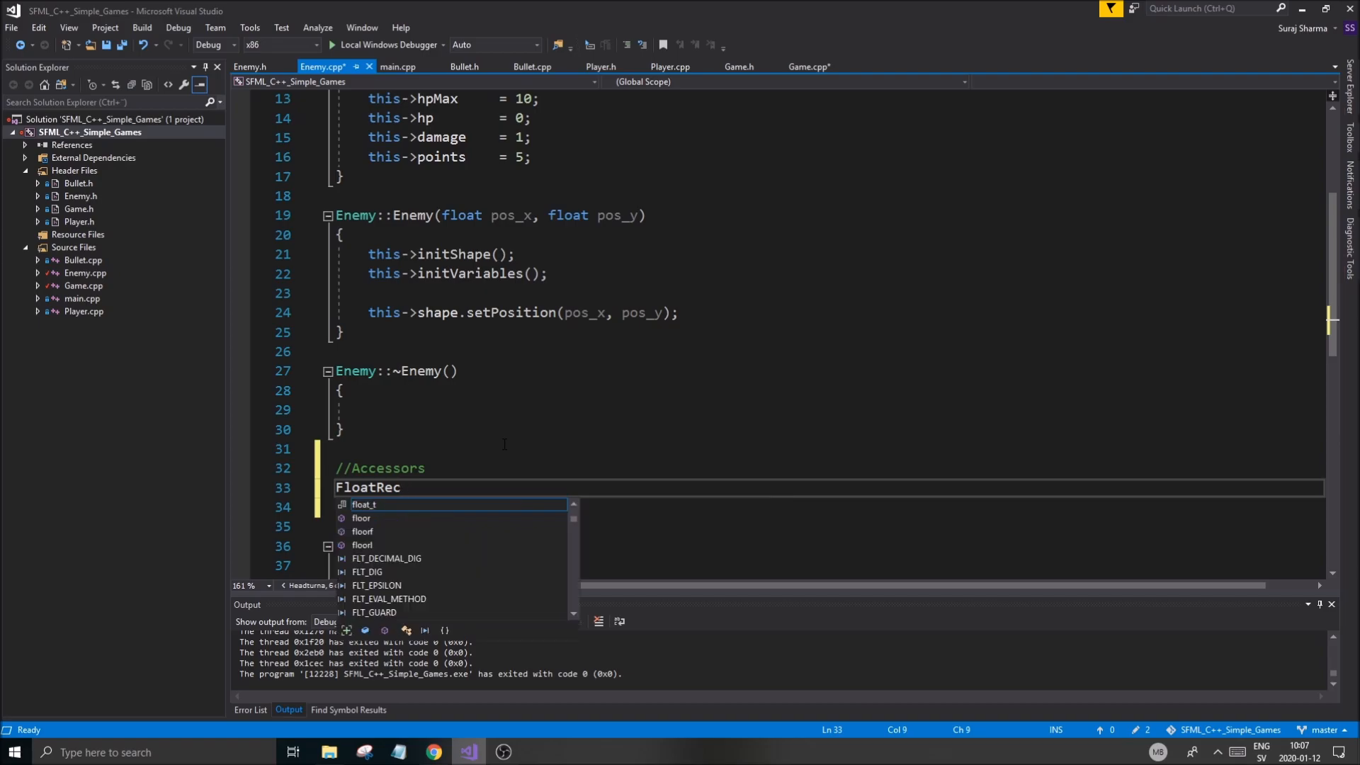
type("sf::FloatRect")
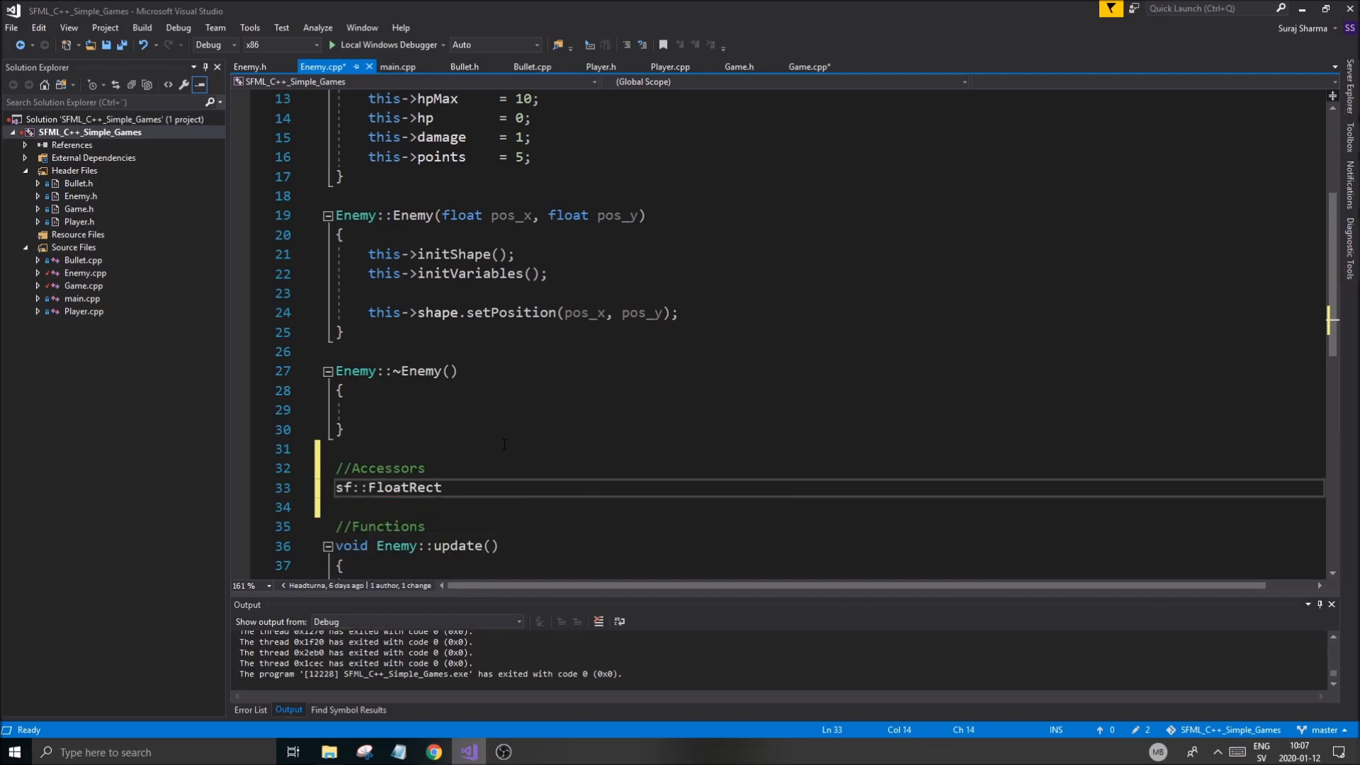
type("getV")
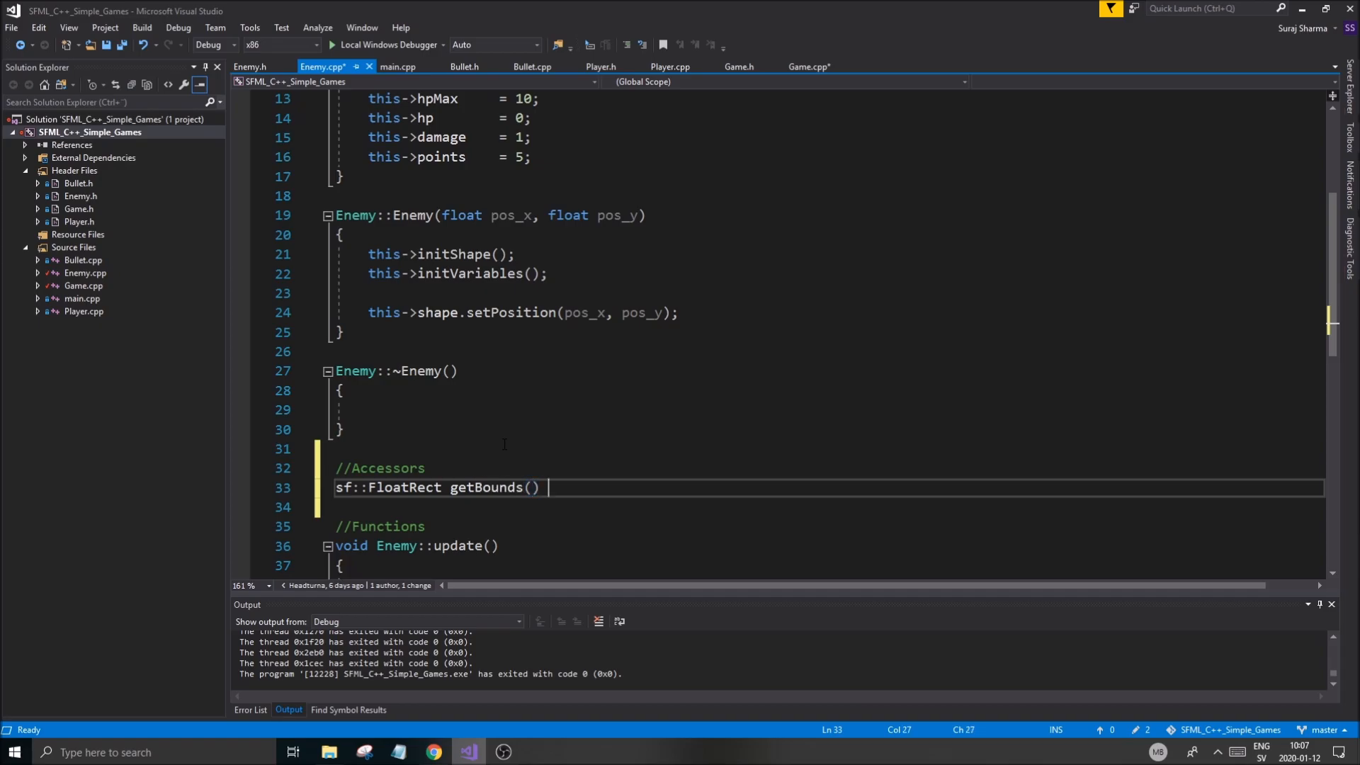
type("const")
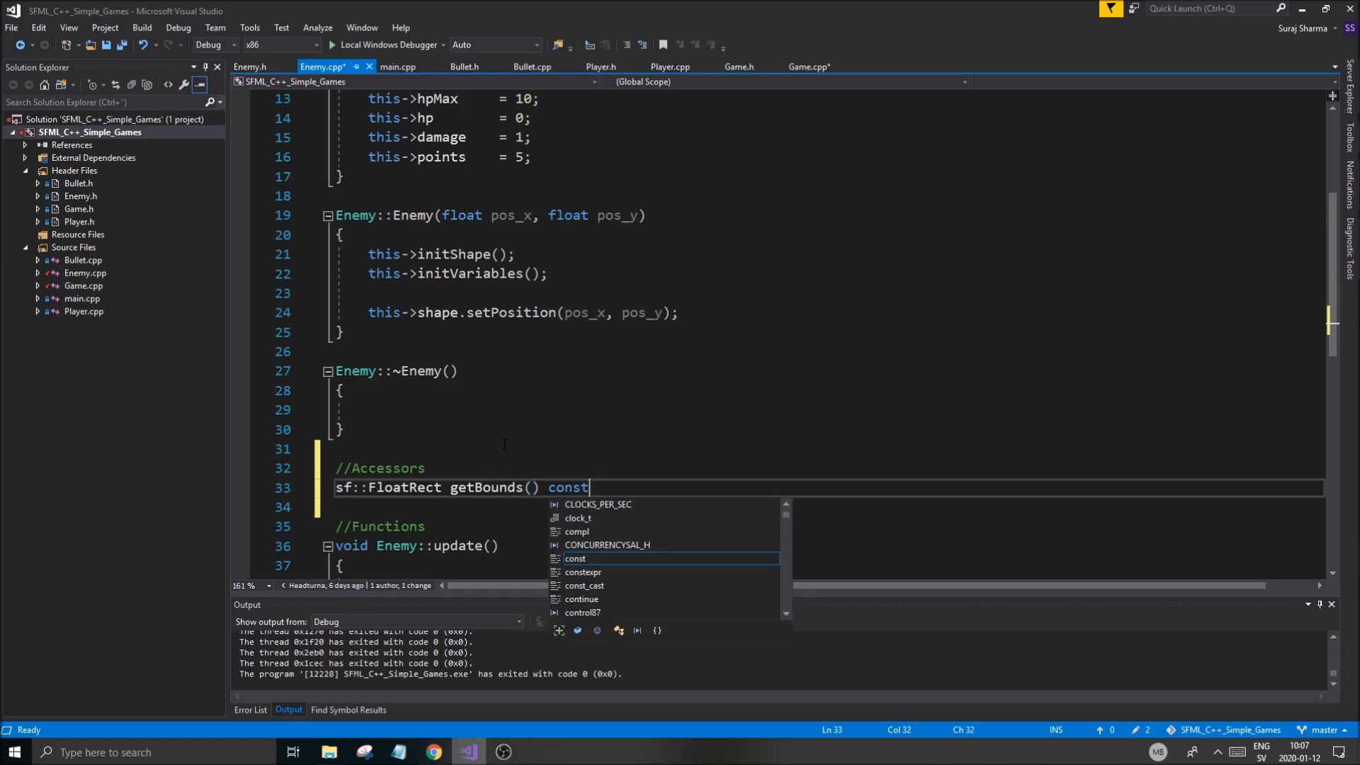
key("Escape")
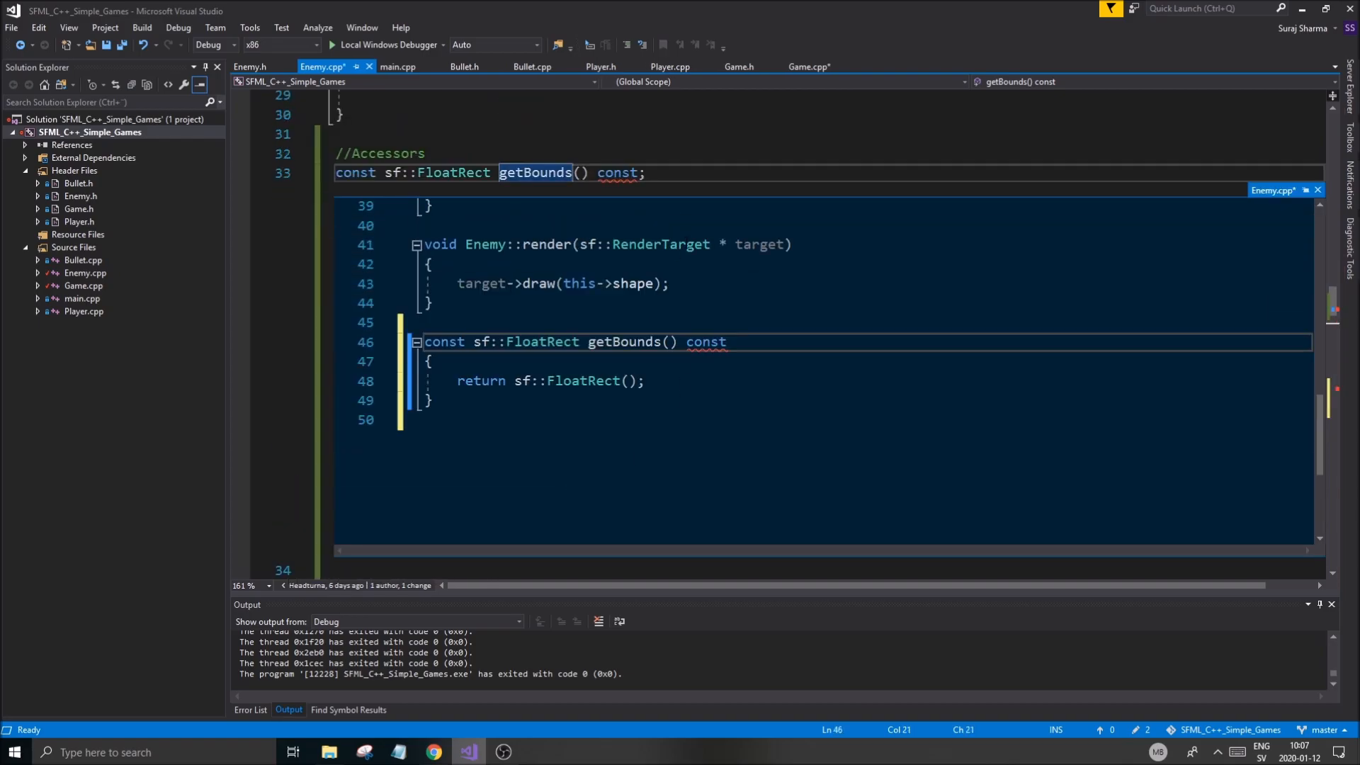
scroll("up", 3)
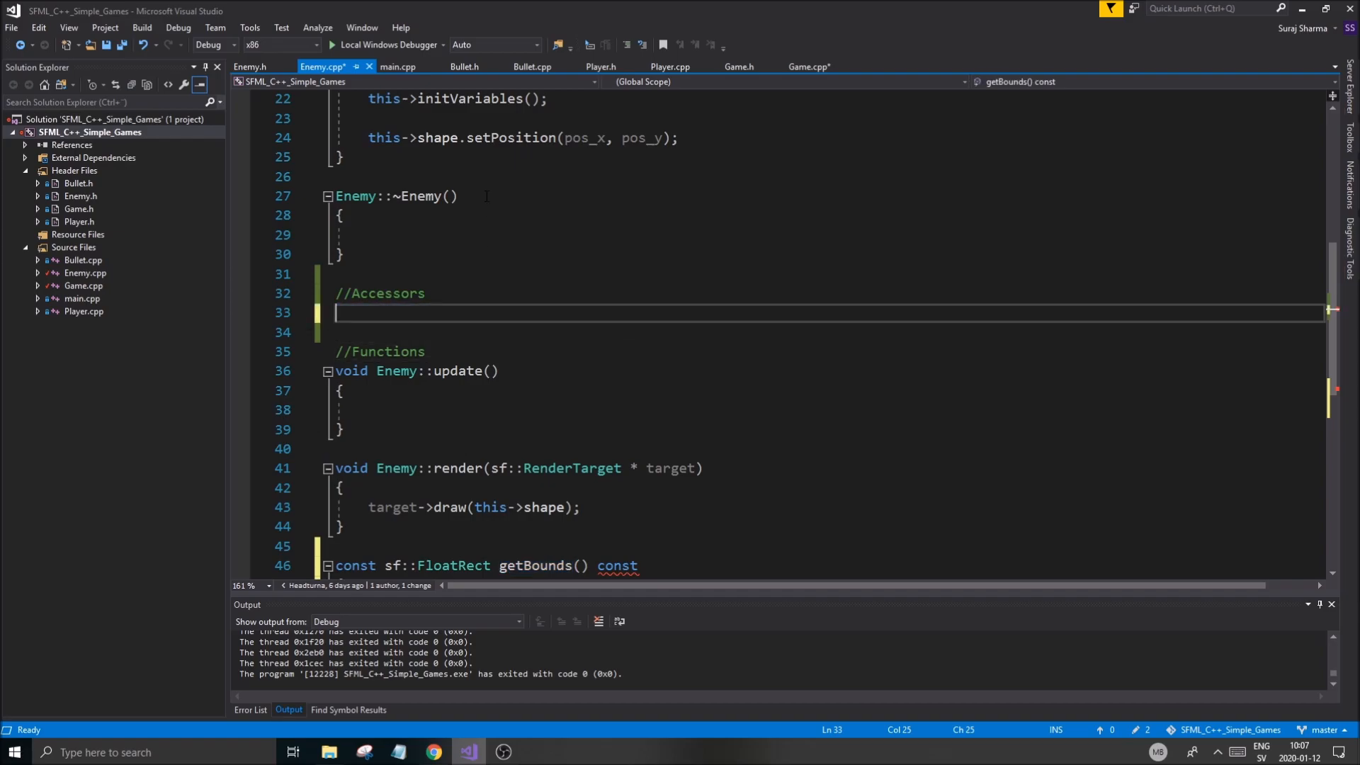
Declare const sf::FloatRect getBounds() const; under a new //Accessors comment in Enemy.h.
left_click(250, 66)
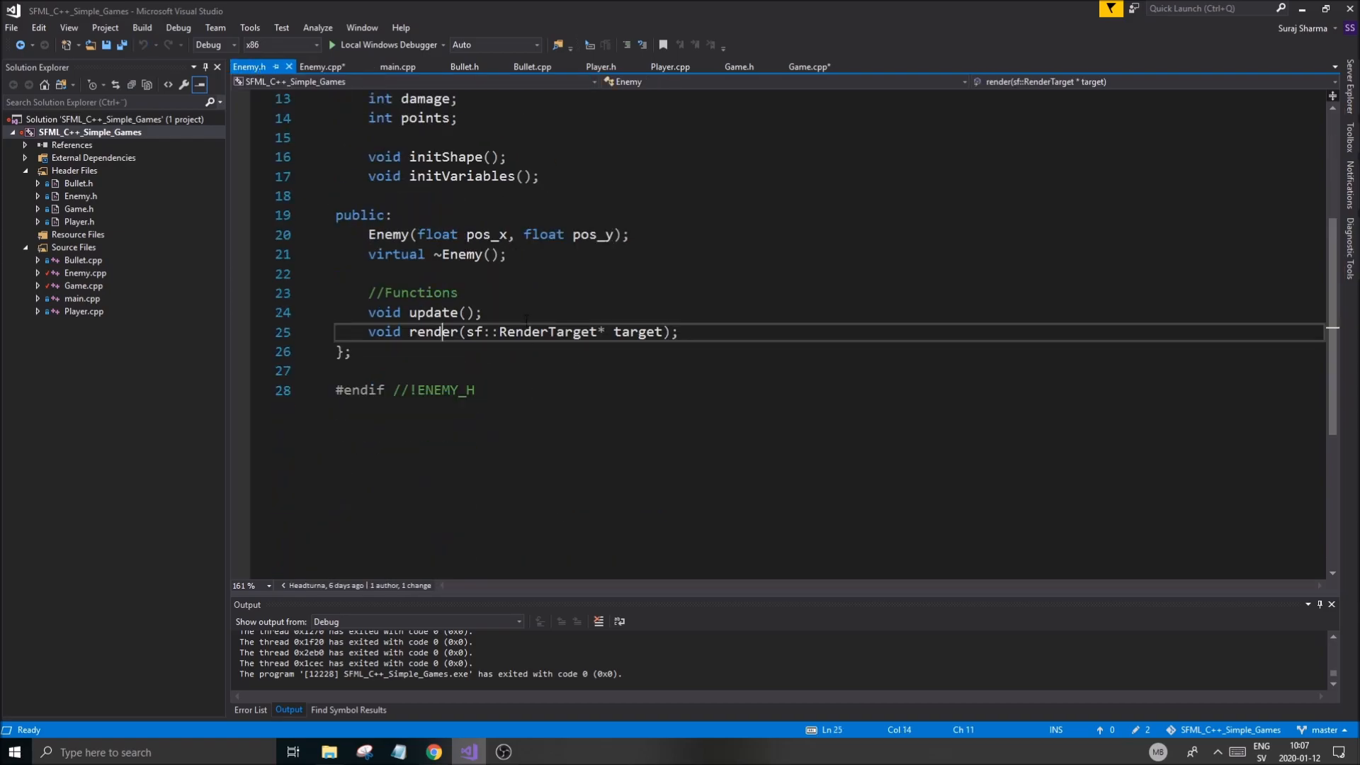
key("enter")
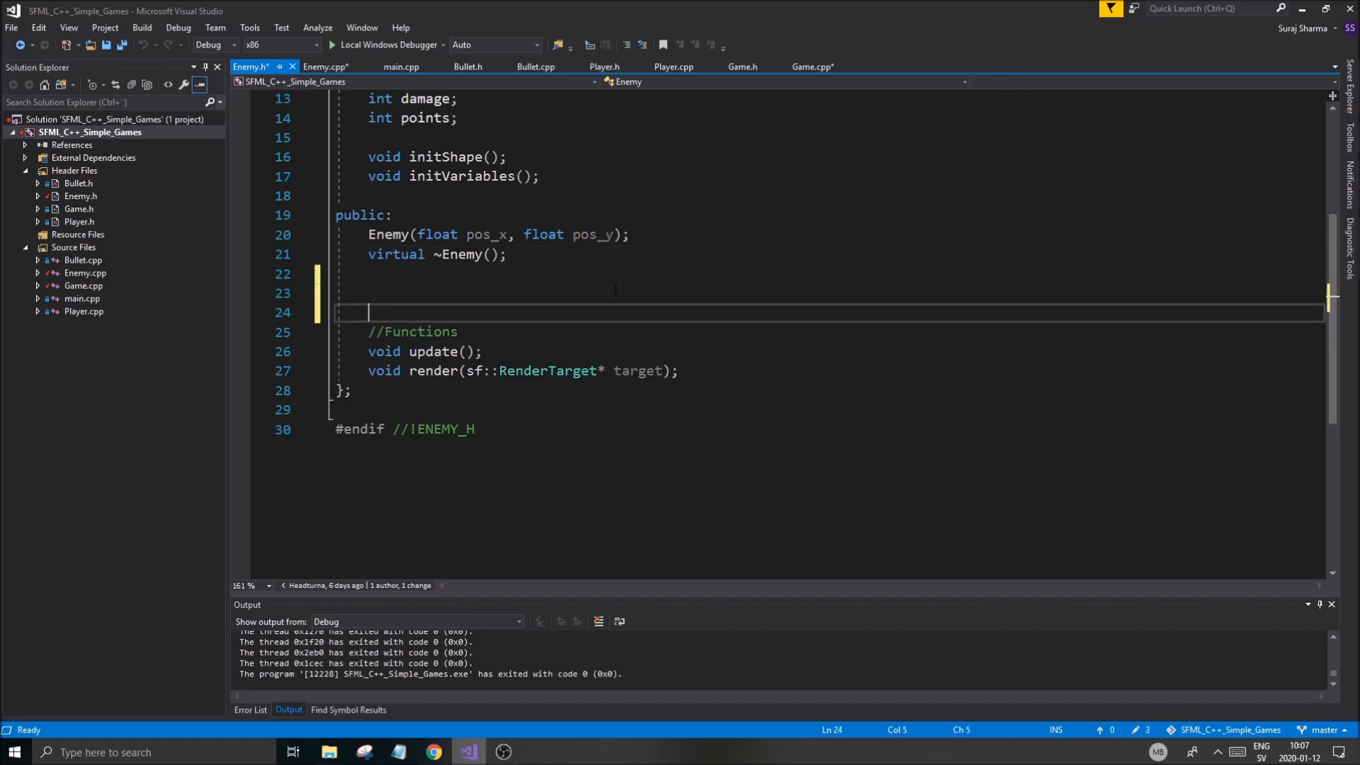
type("//Accessor")
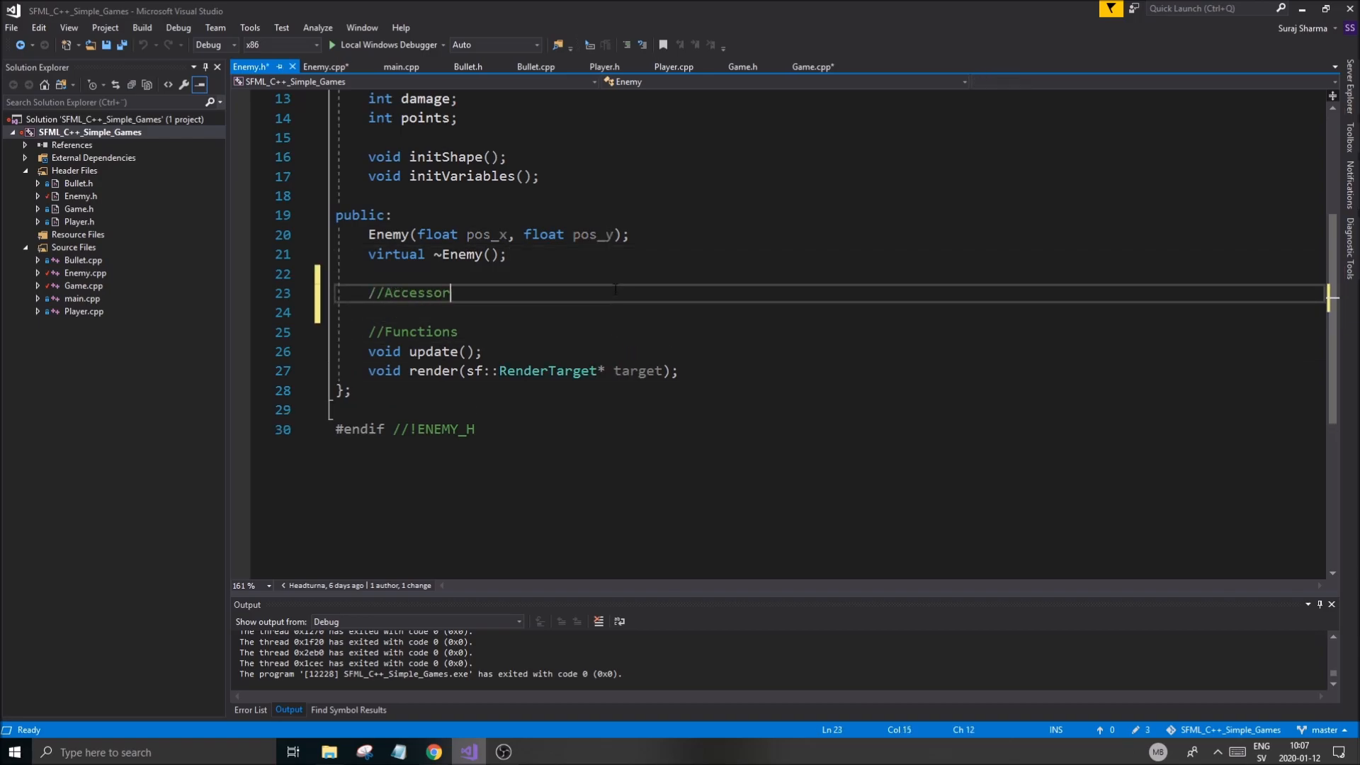
type("const sf::FloatRect getBounds() const;")
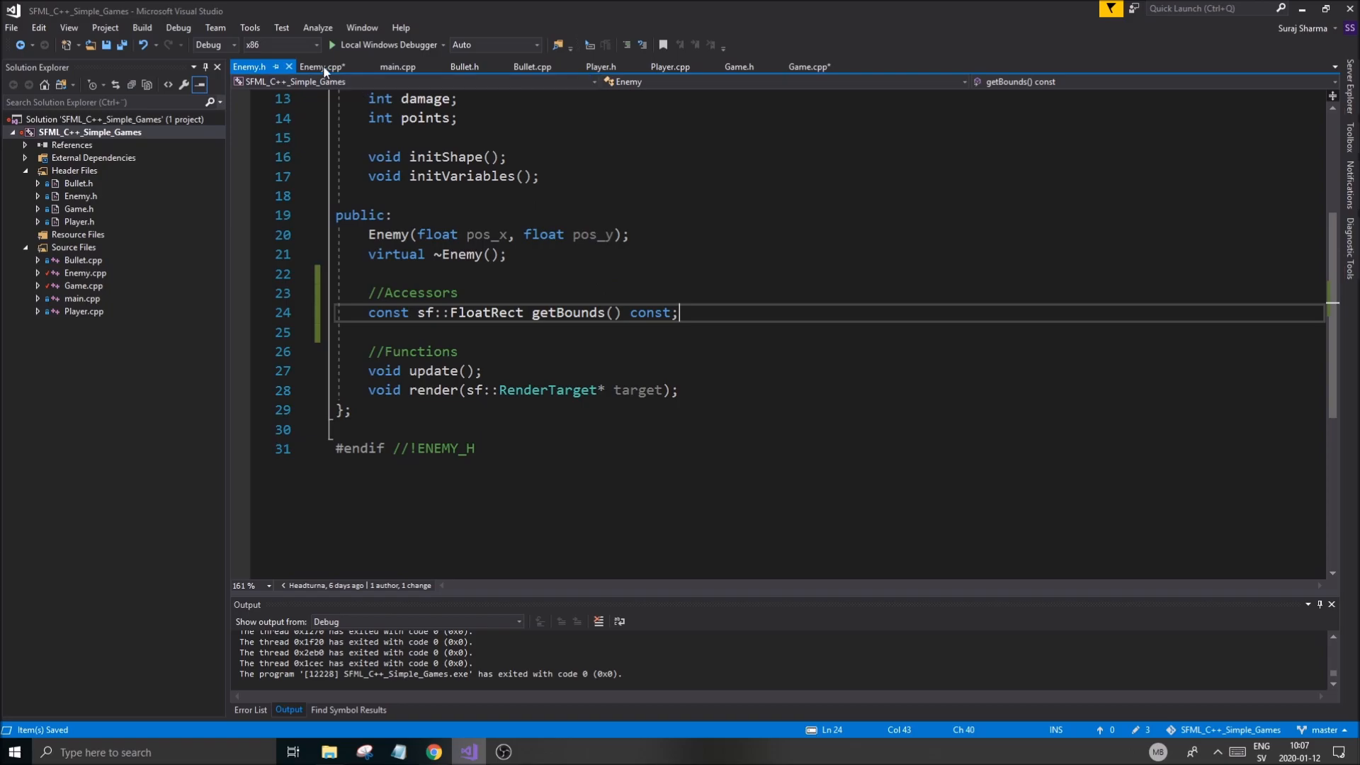
Prefix the getBounds definition with Enemy:: and return this->shape.getGlobalBounds().
left_click(322, 67)
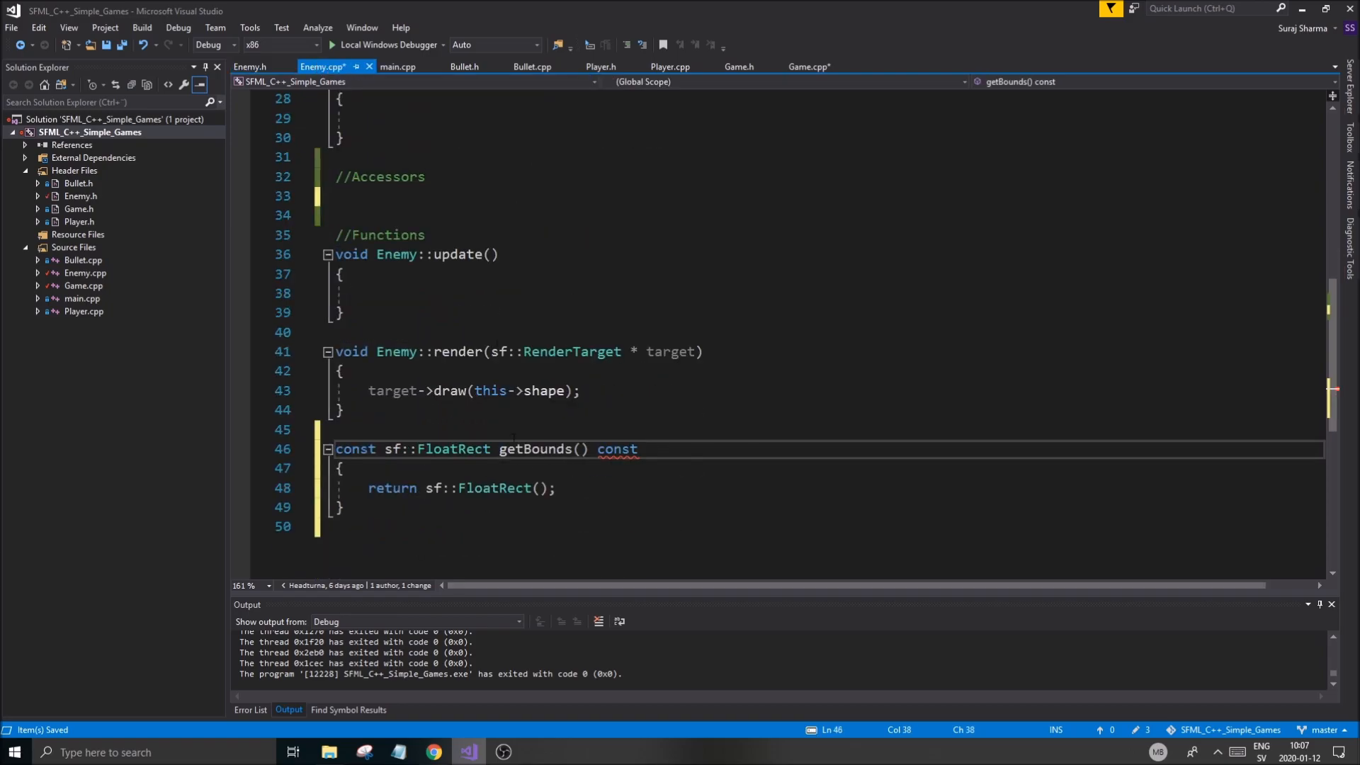
scroll("down", 3)
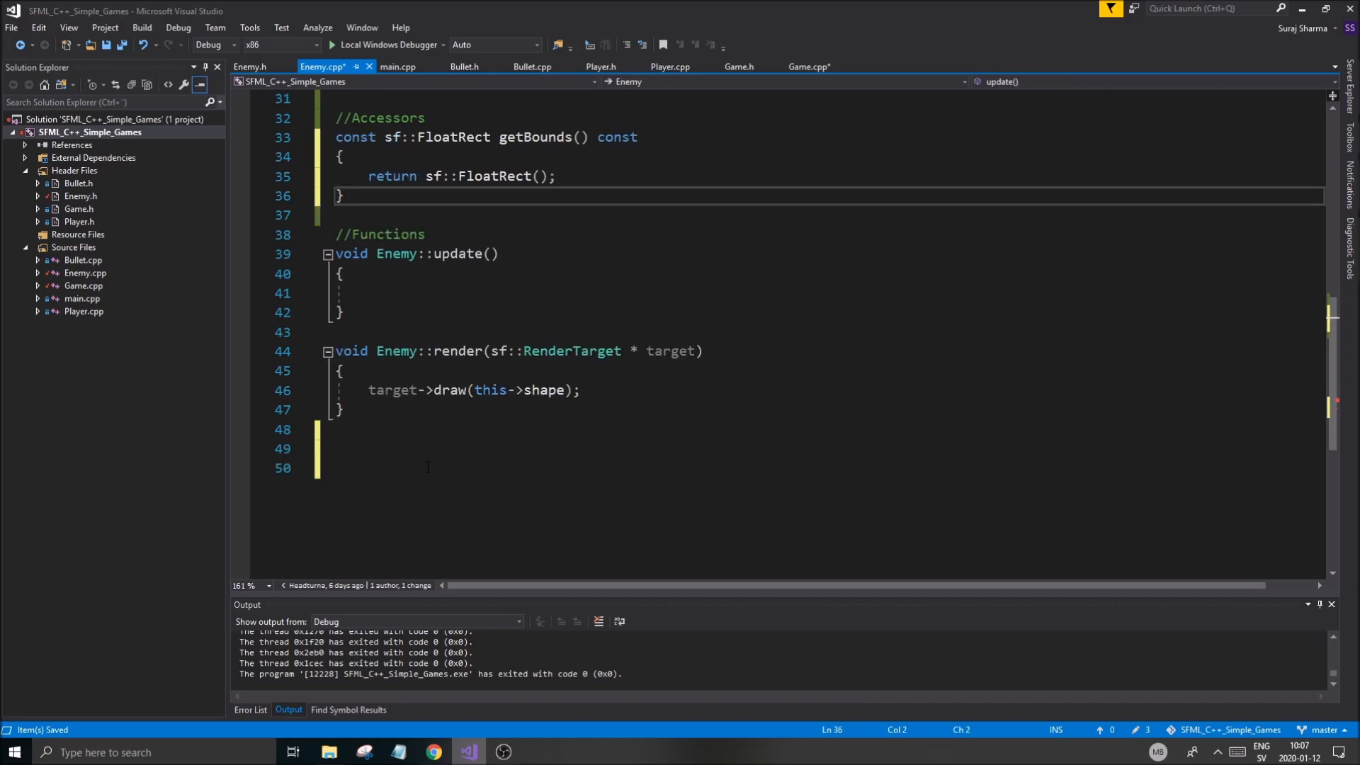
left_click(638, 253)
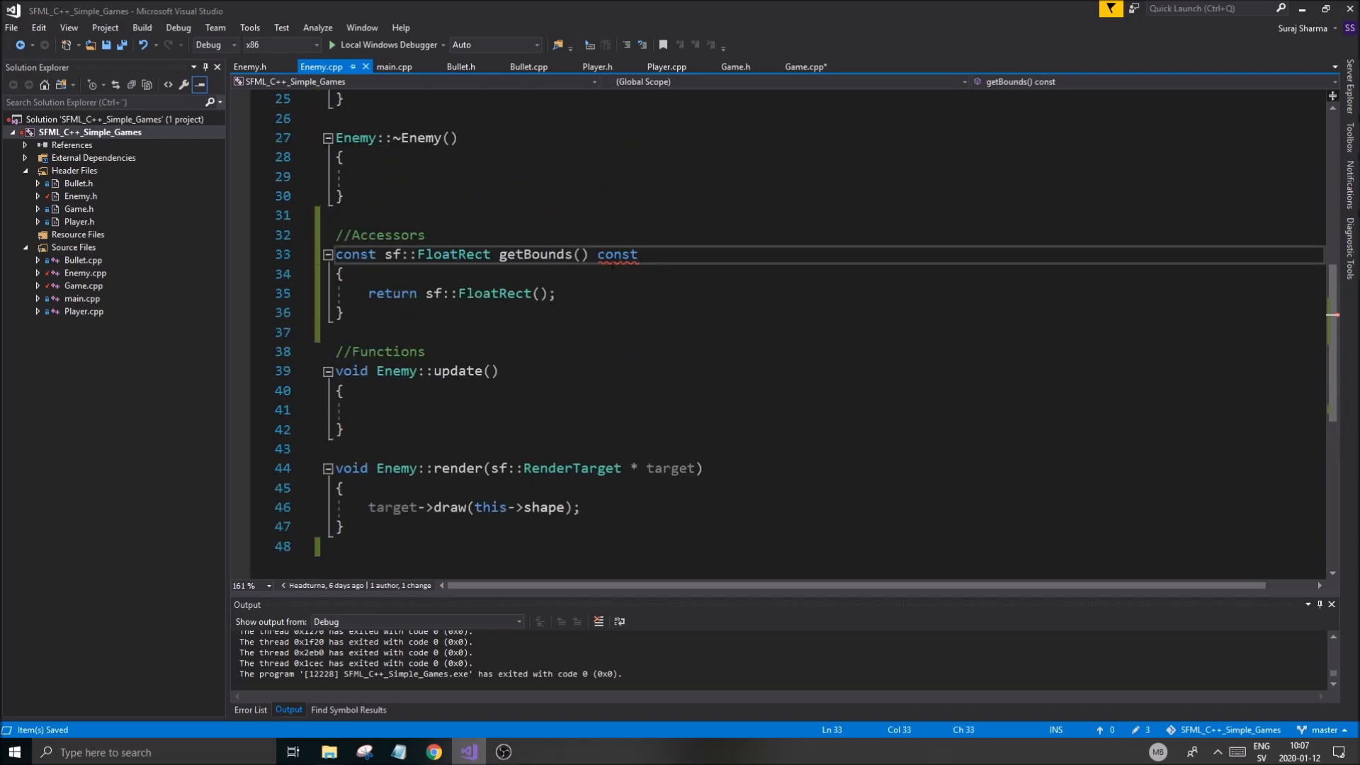
mouse_move(617, 254)
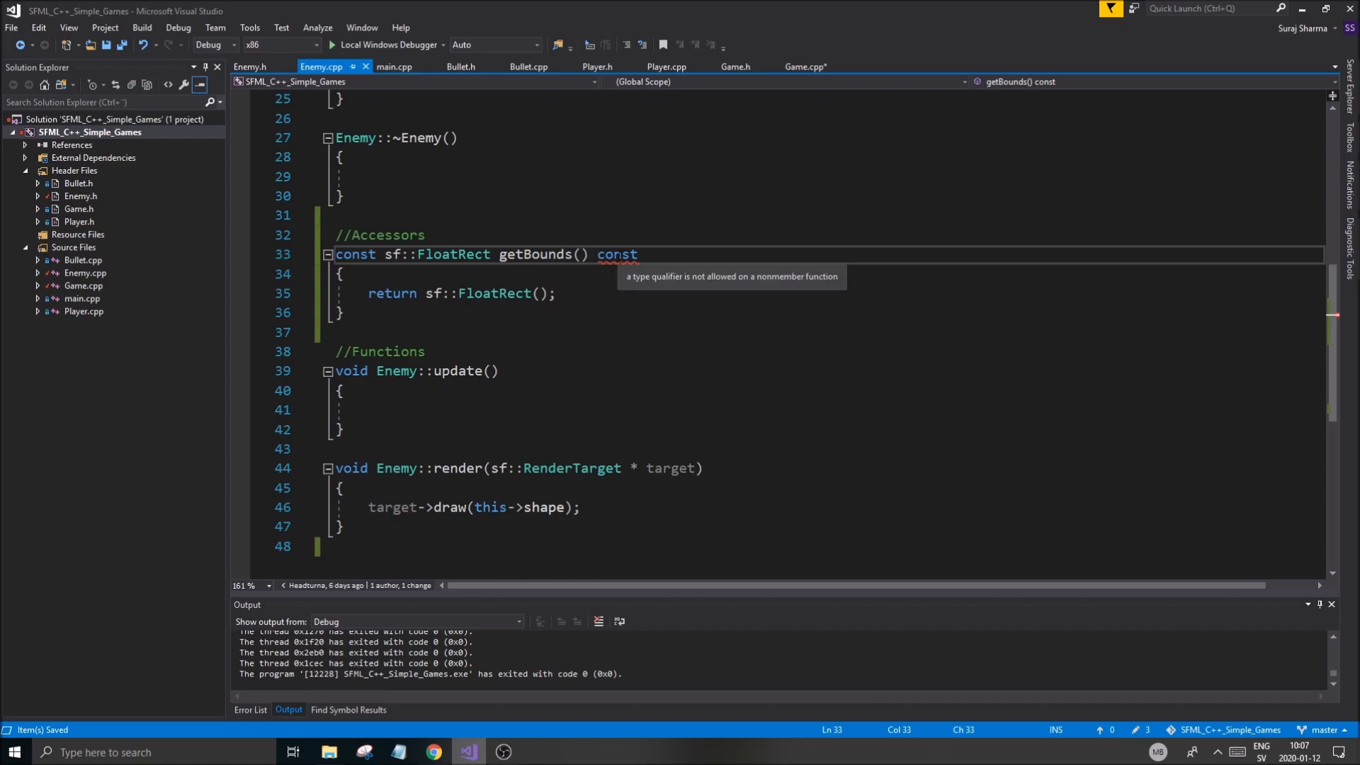
left_click(595, 253)
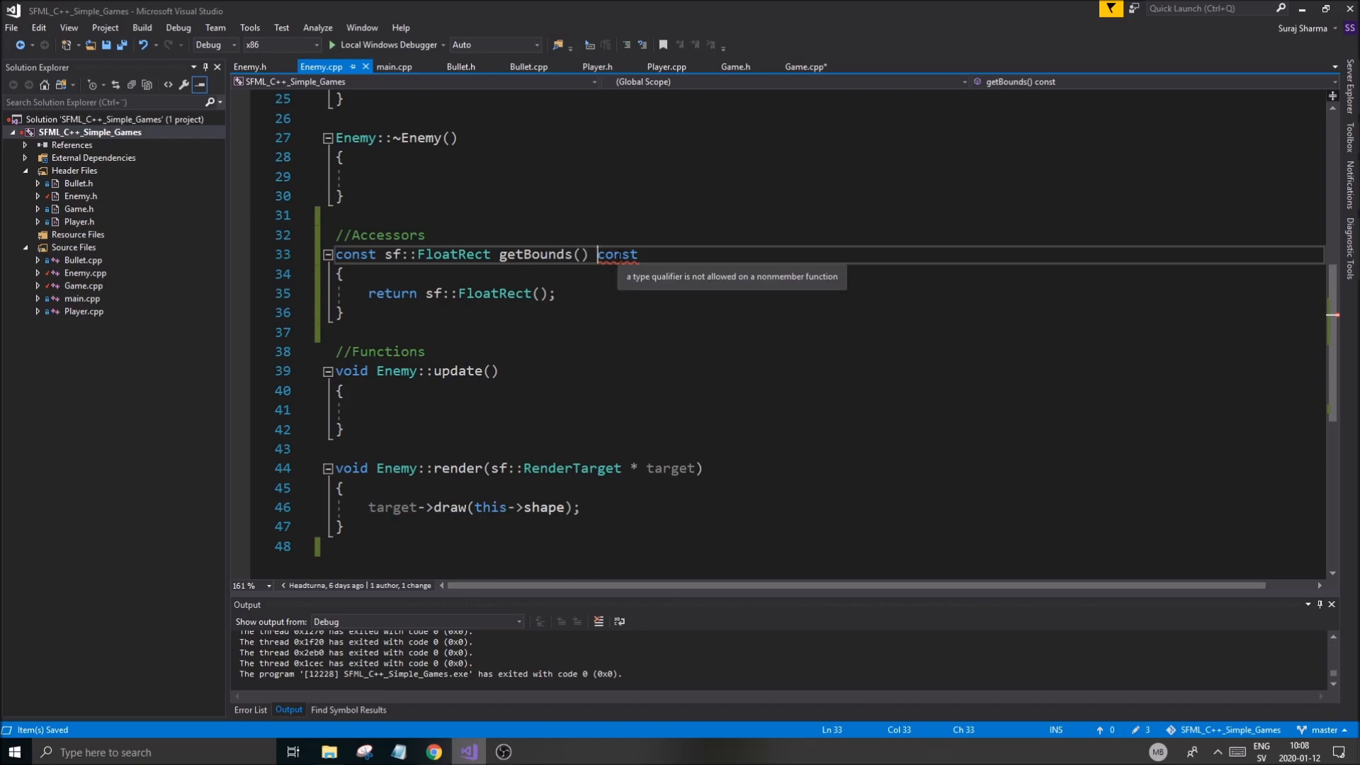
type("Enem")
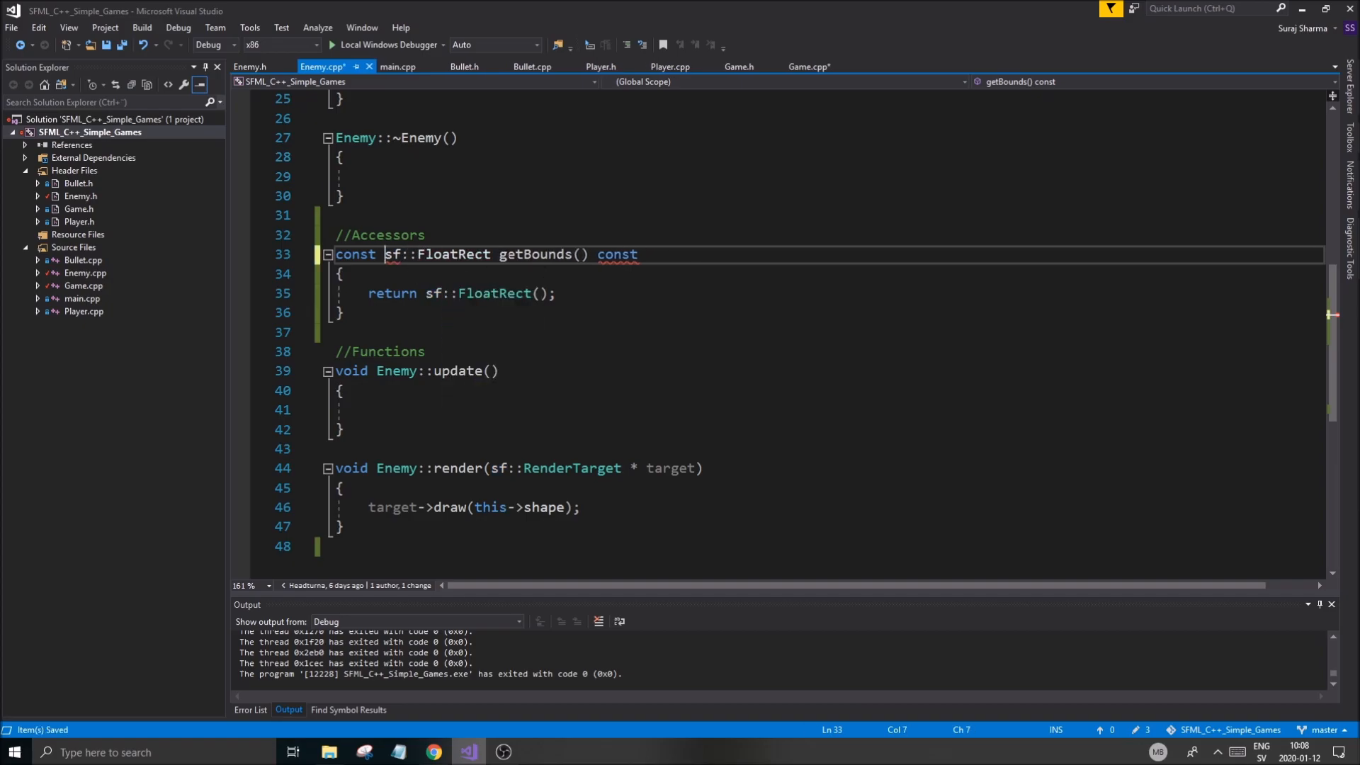
type("Em")
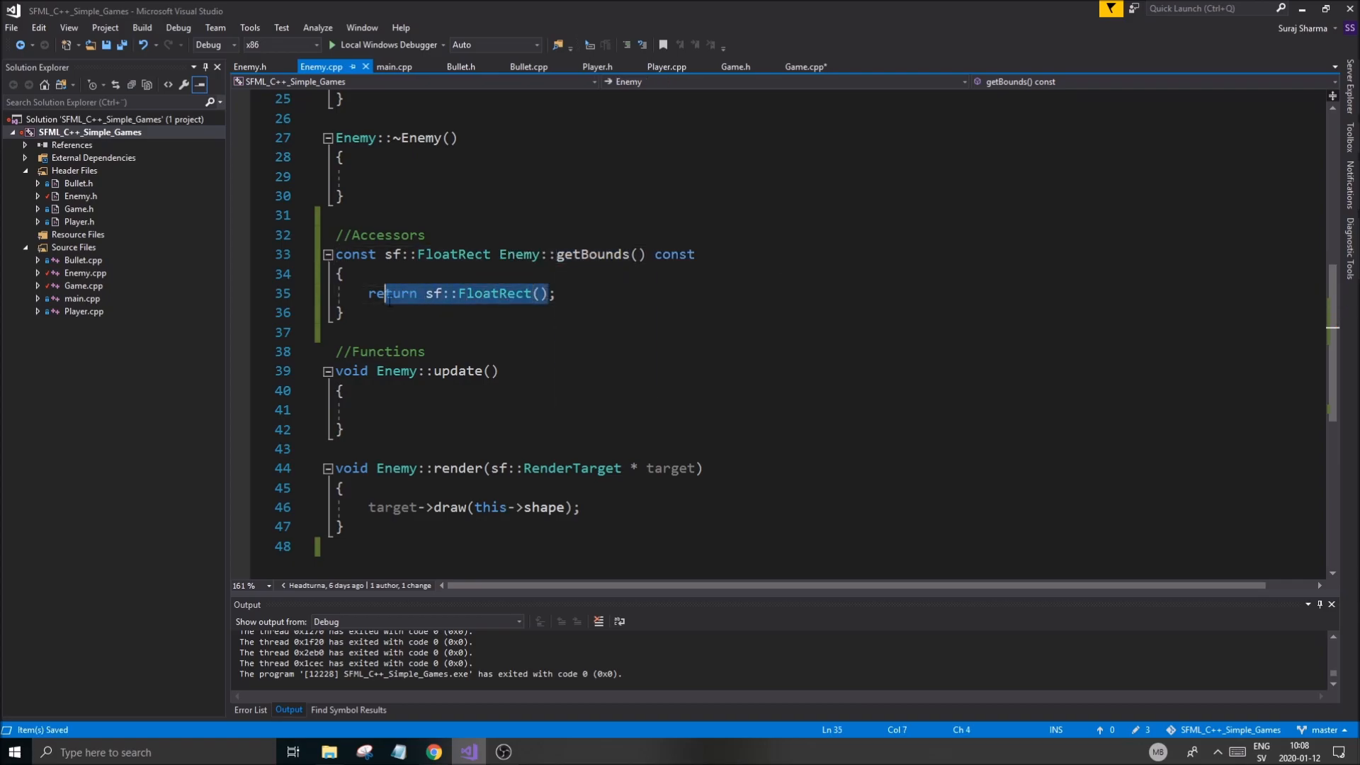
left_click(432, 293)
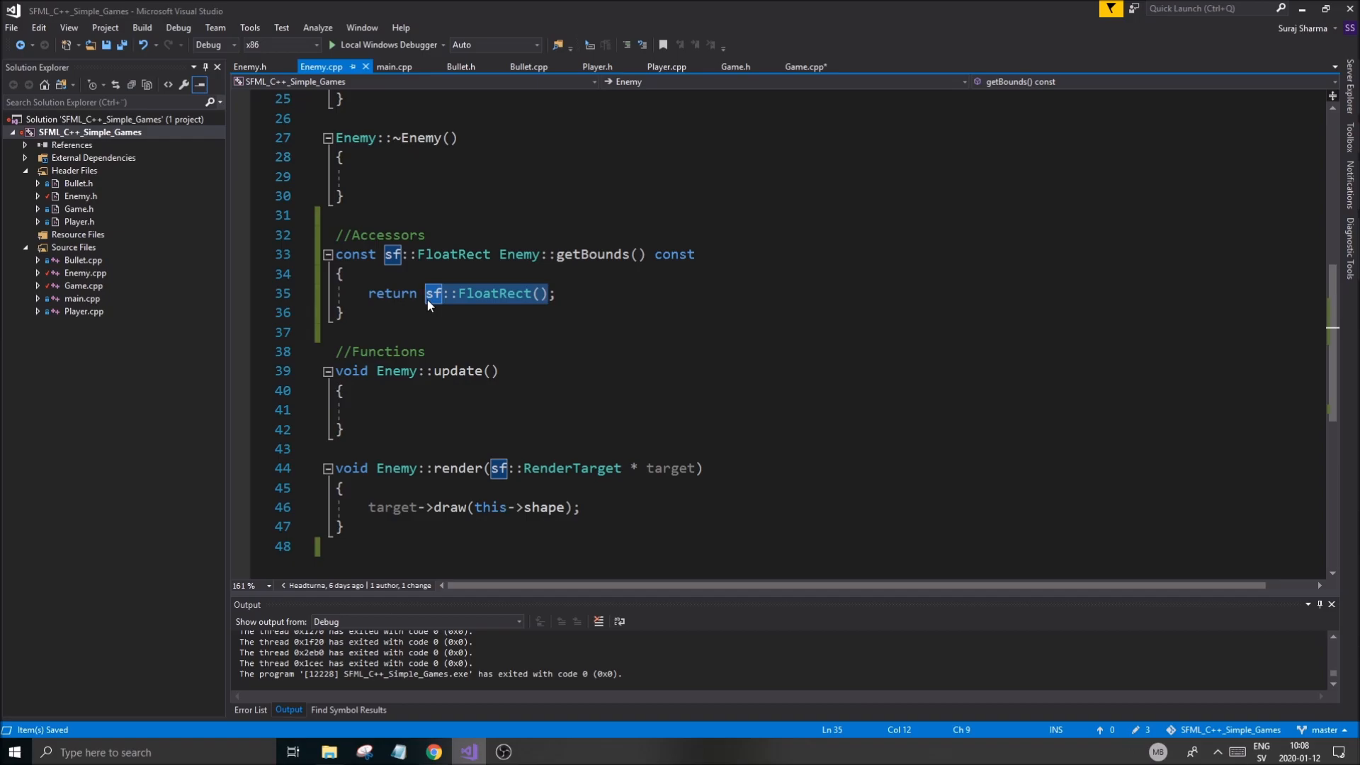
type("thi;")
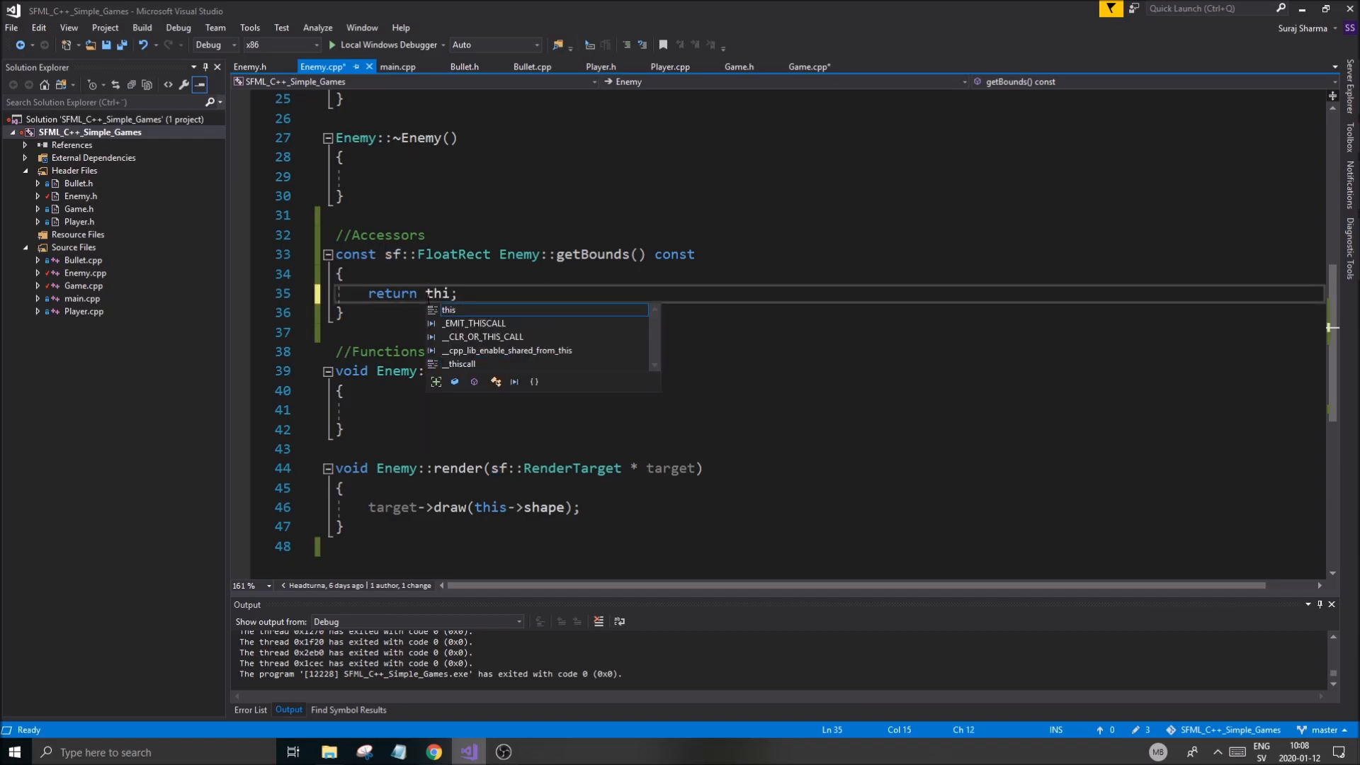
type("s->sp")
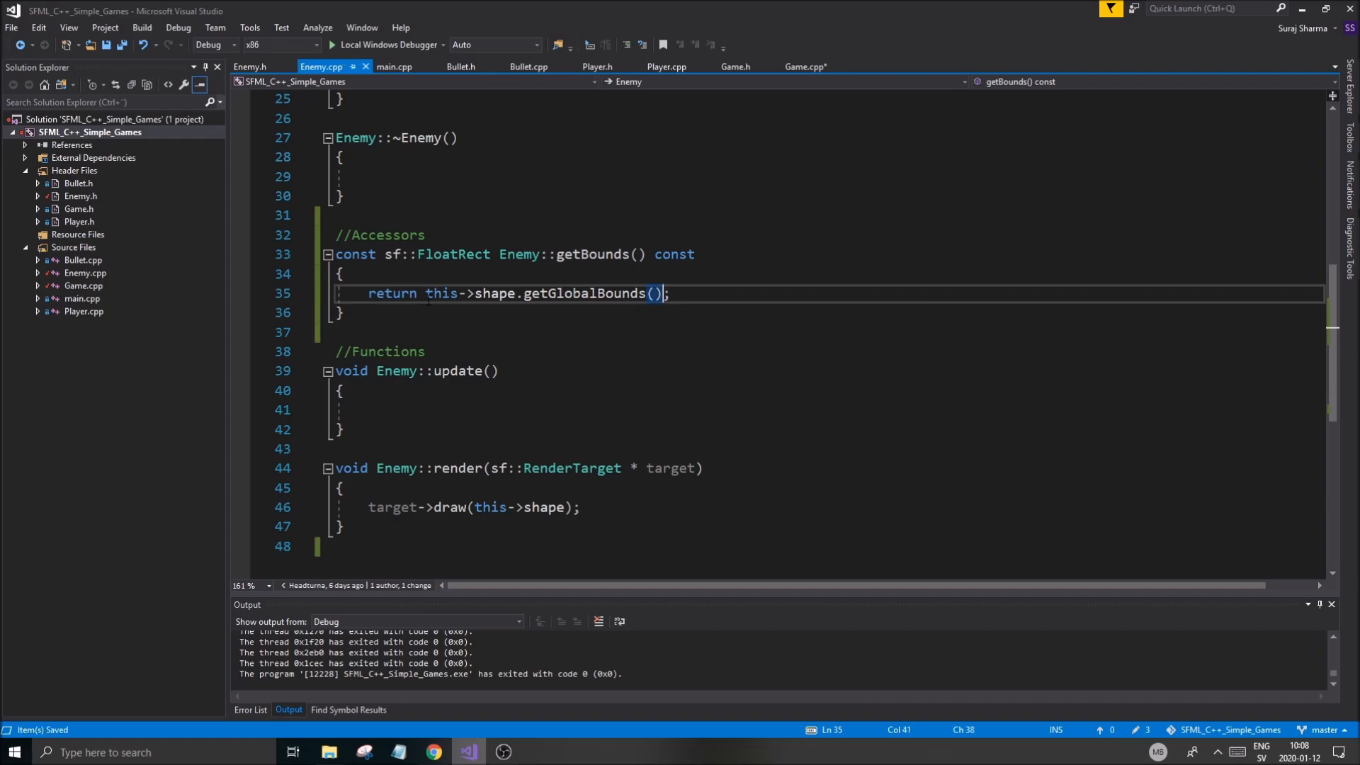
Tidy the getBounds definition under the Accessors comment and switch back to Game.cpp.
left_click(498, 254)
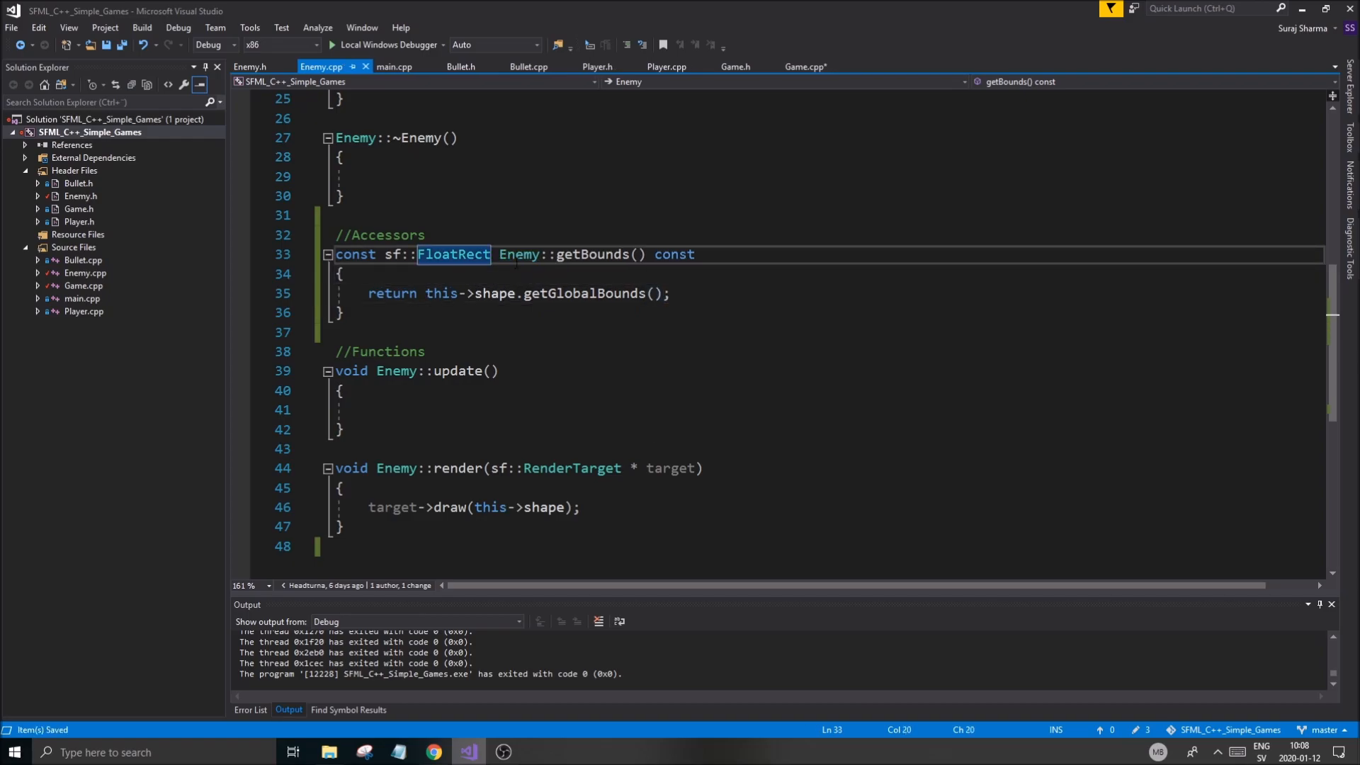
left_click(341, 273)
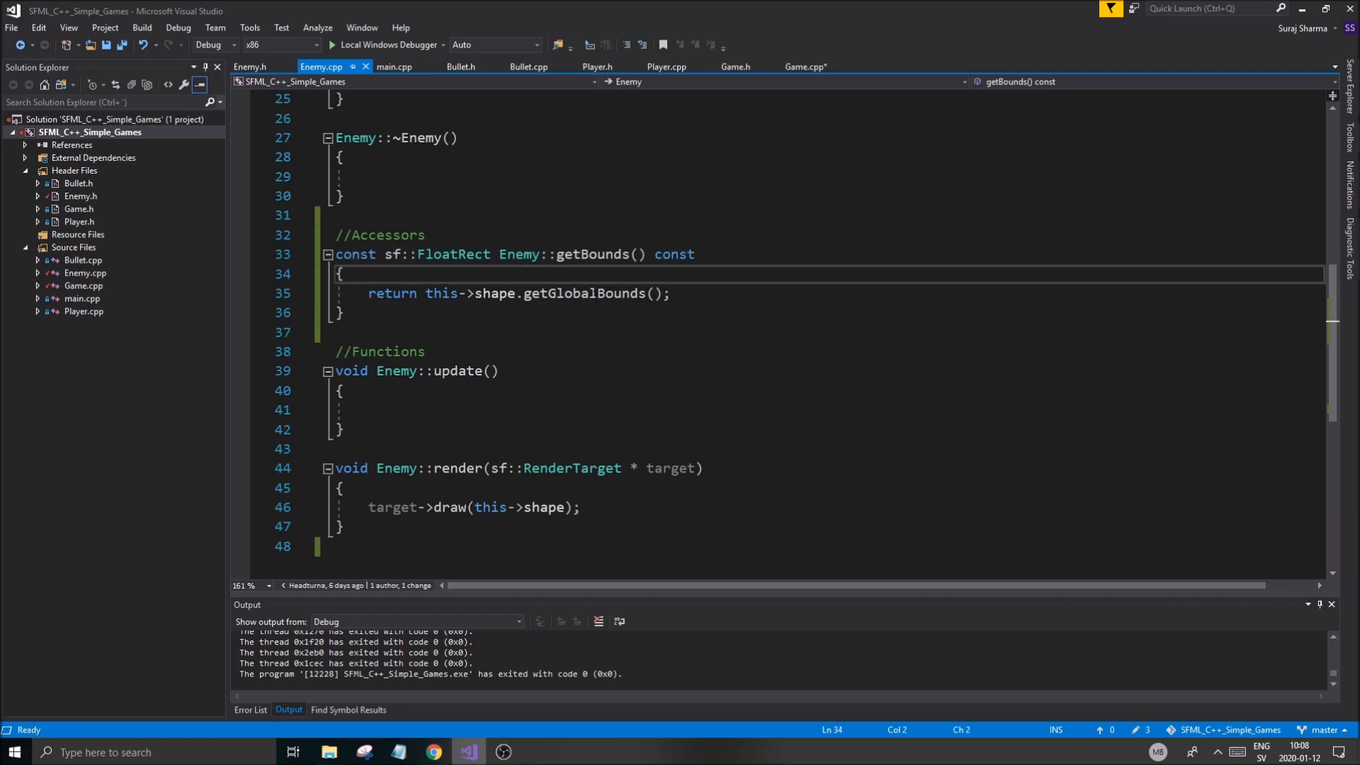
mouse_move(564, 294)
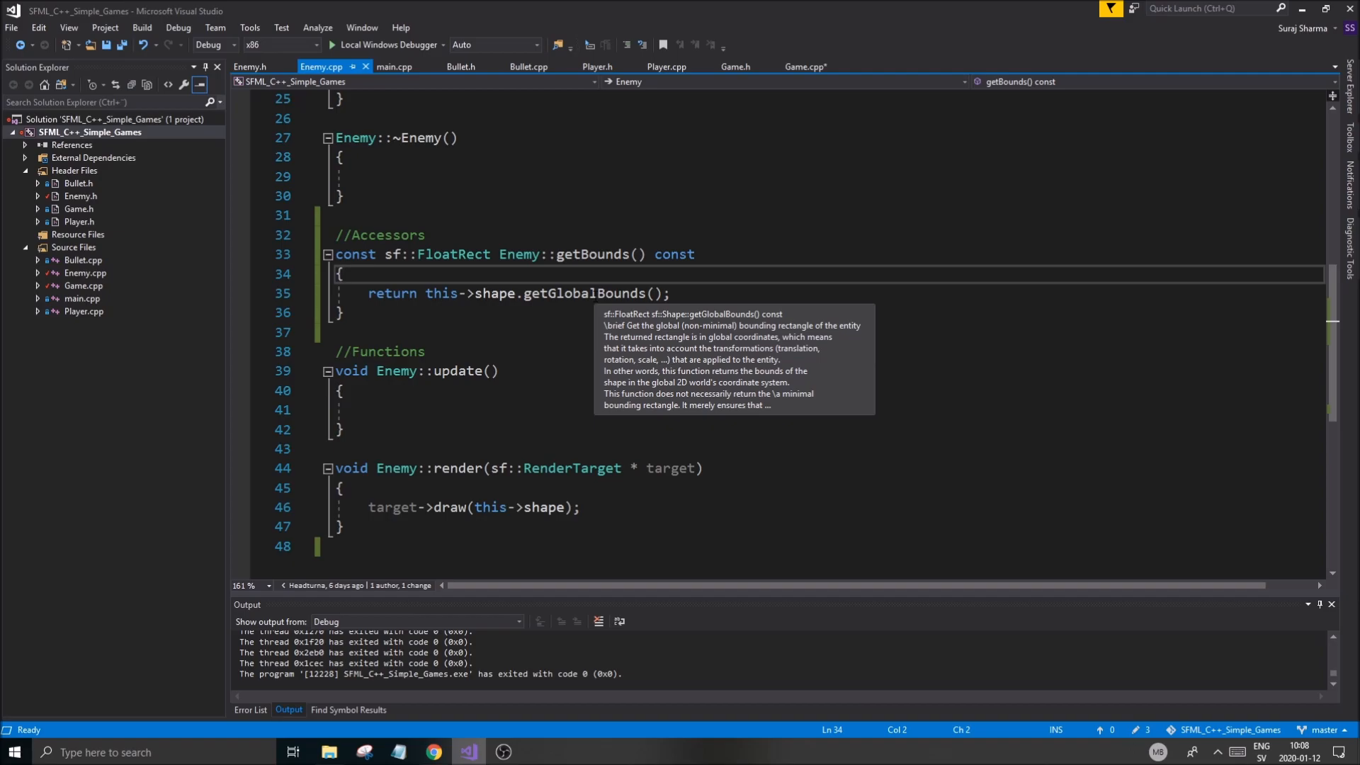
double_click(454, 254)
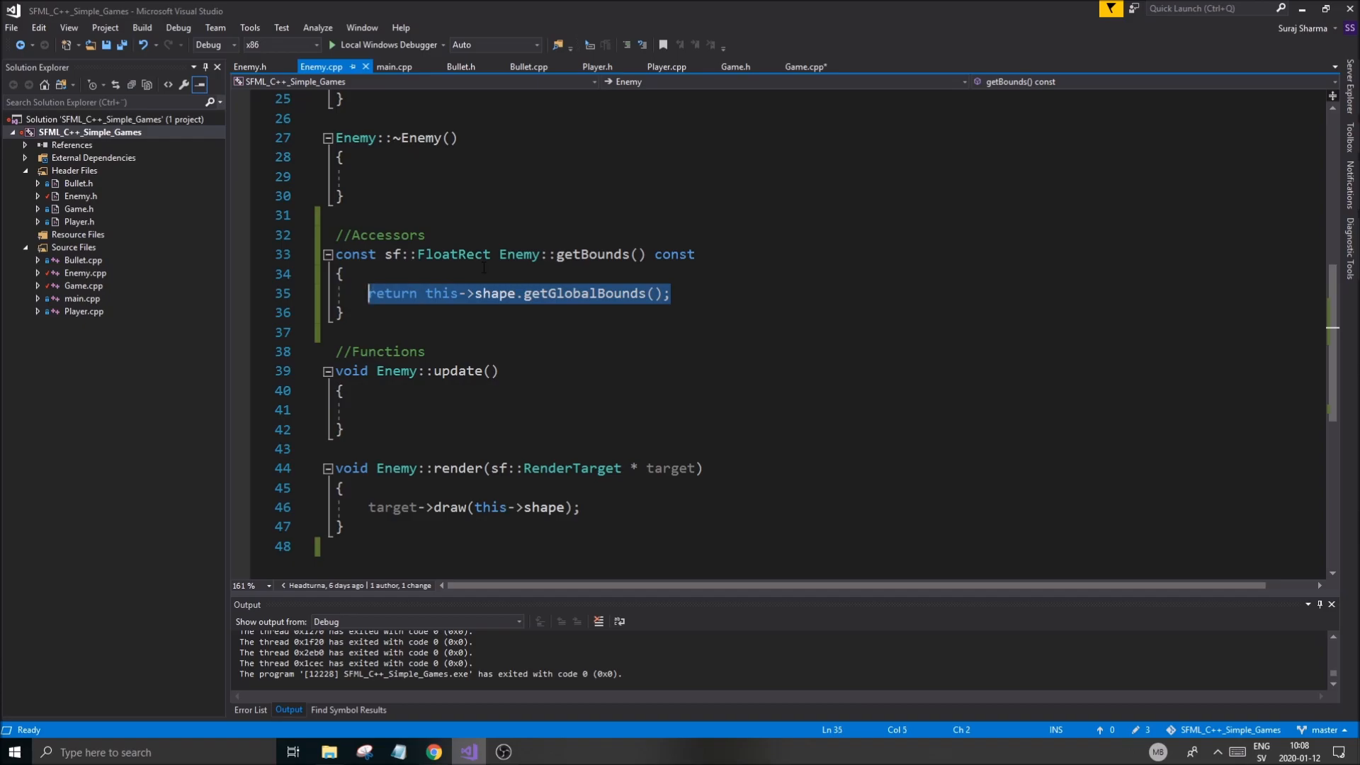
double_click(454, 253)
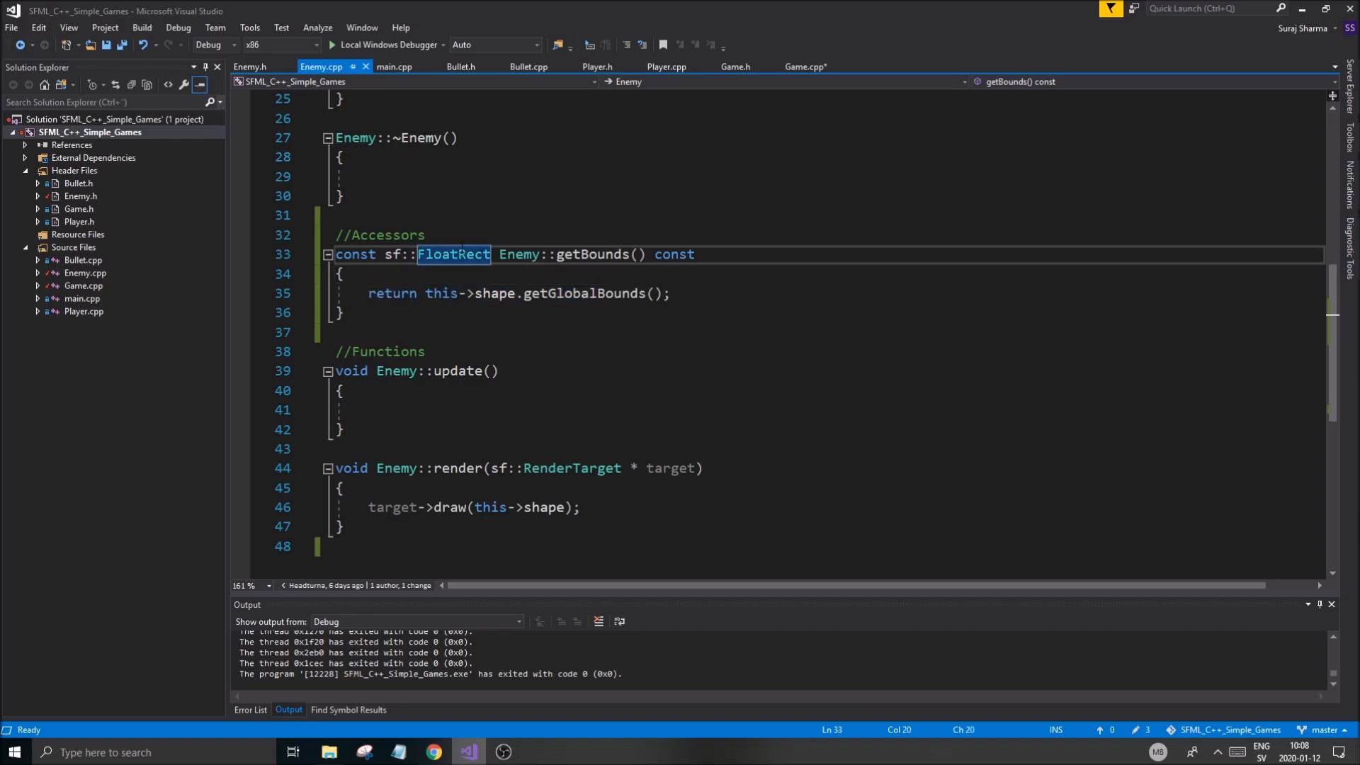
left_click(669, 294)
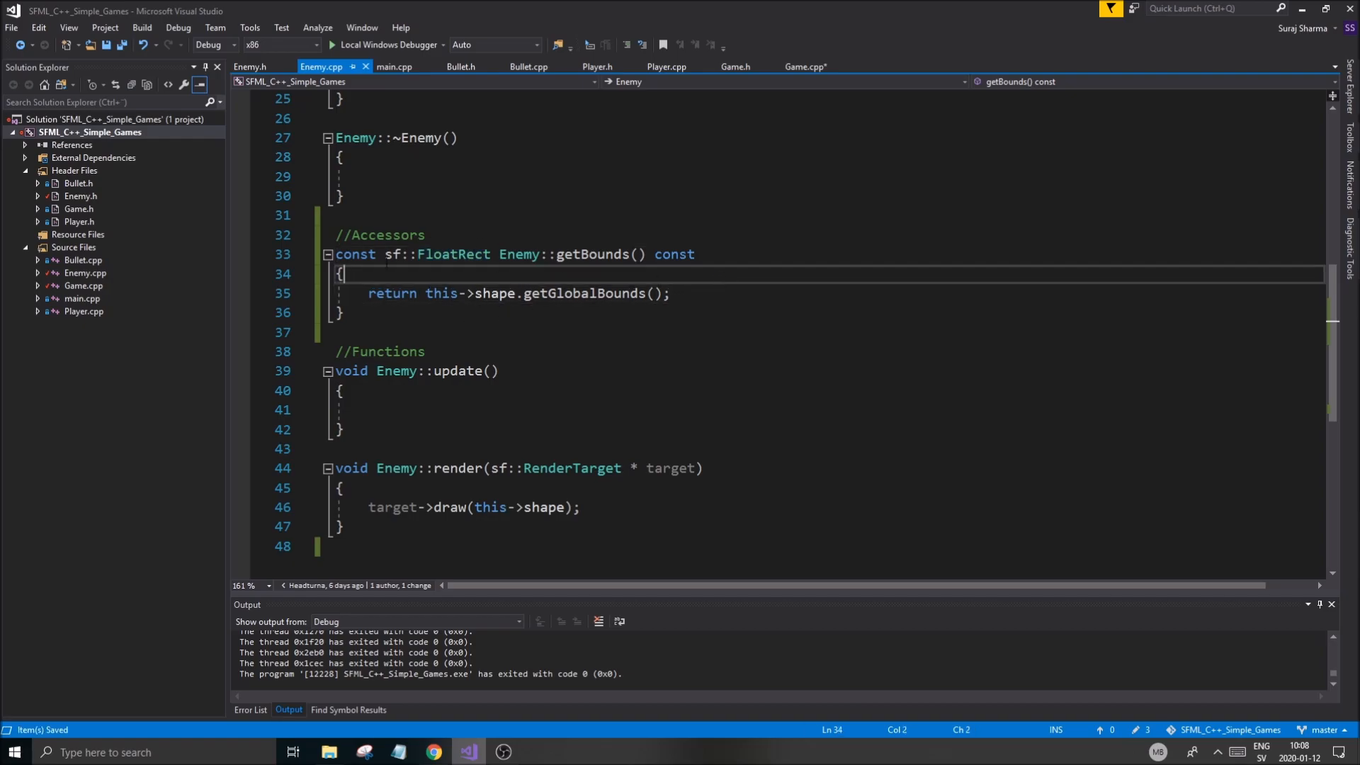
scroll("up", 3)
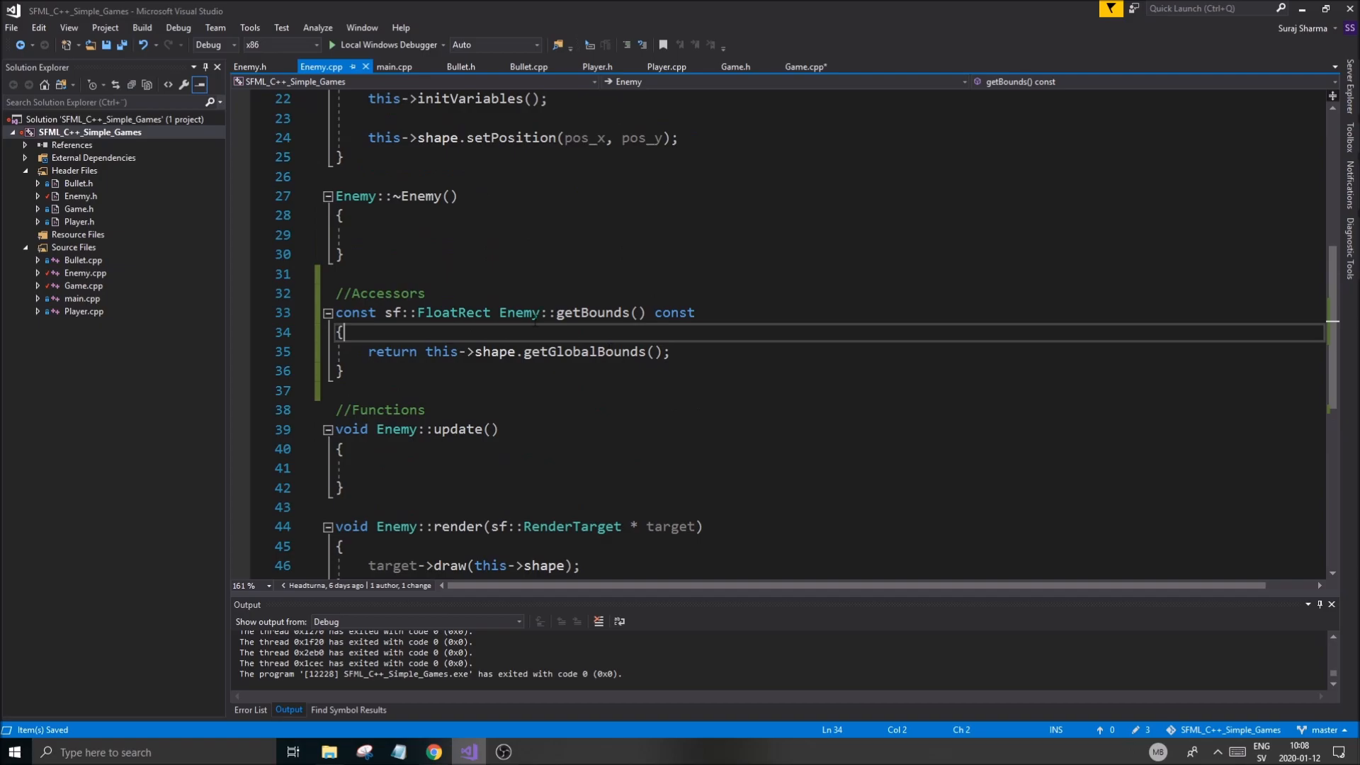
scroll("down", 3)
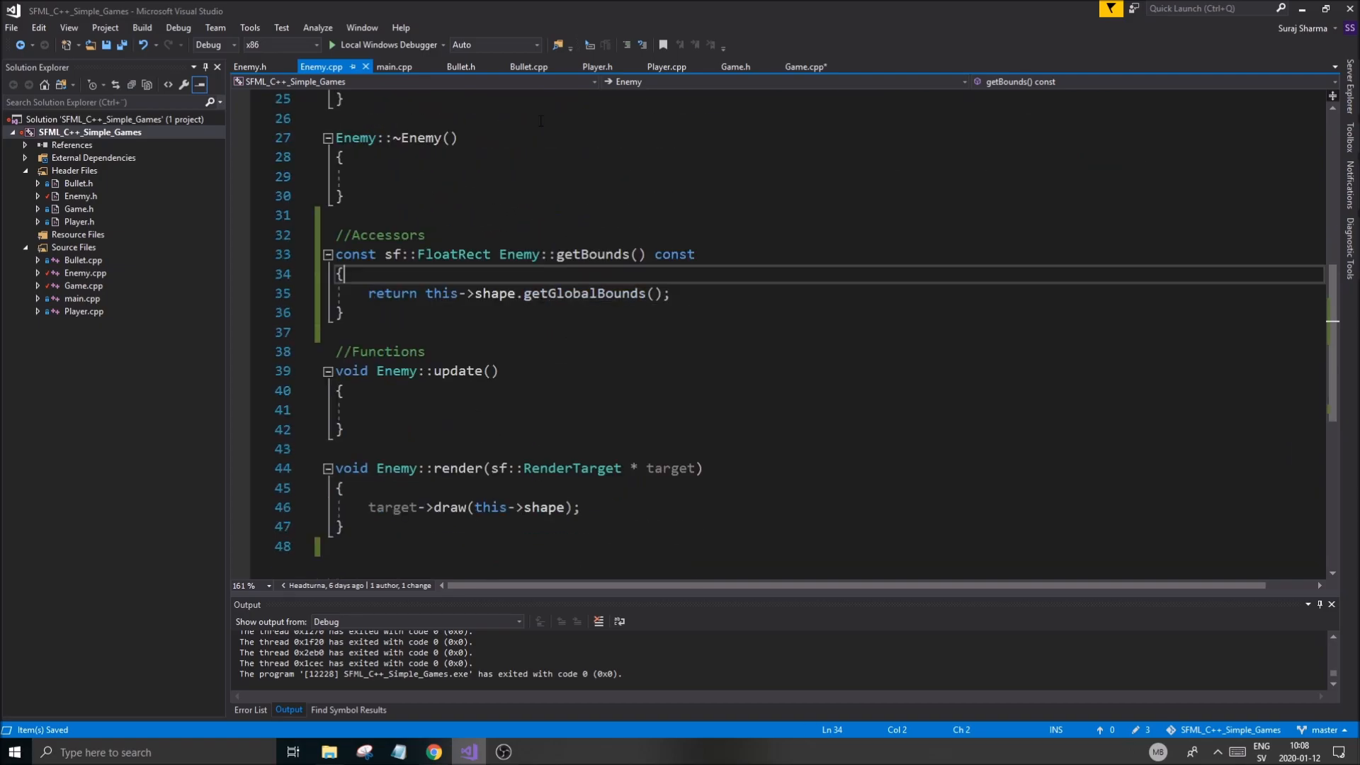
left_click(805, 67)
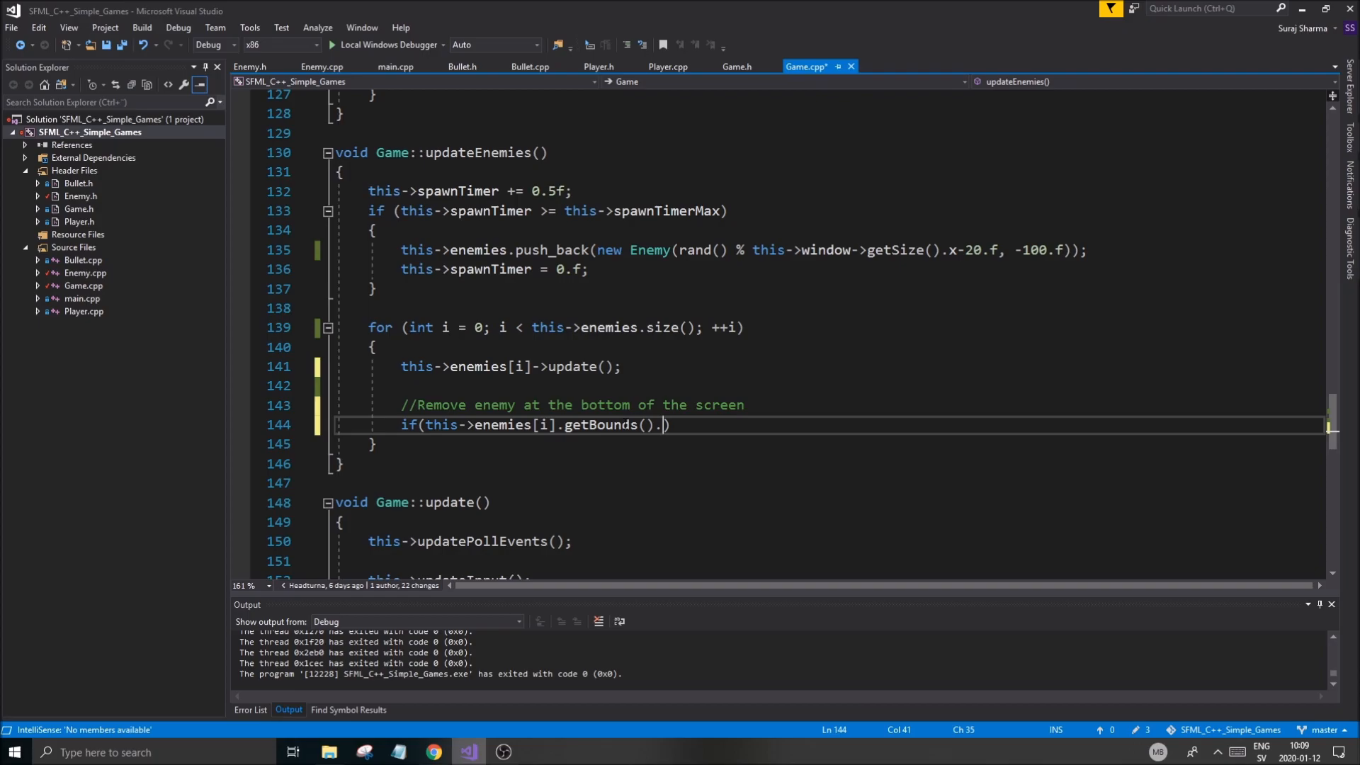
Complete the check if (this->enemies[i]->getBounds().top > this->window->getSize().y) and save Game.cpp.
type("y")
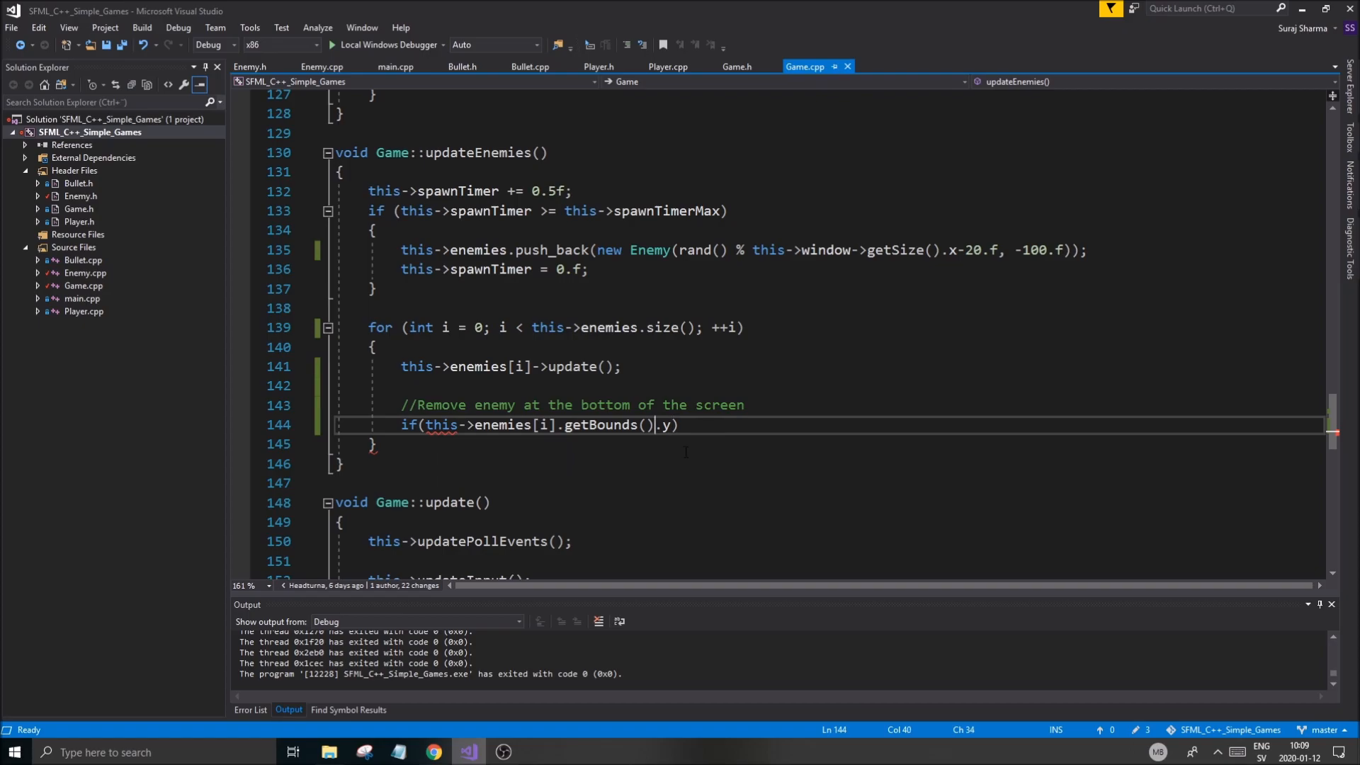
double_click(610, 424)
type("->")
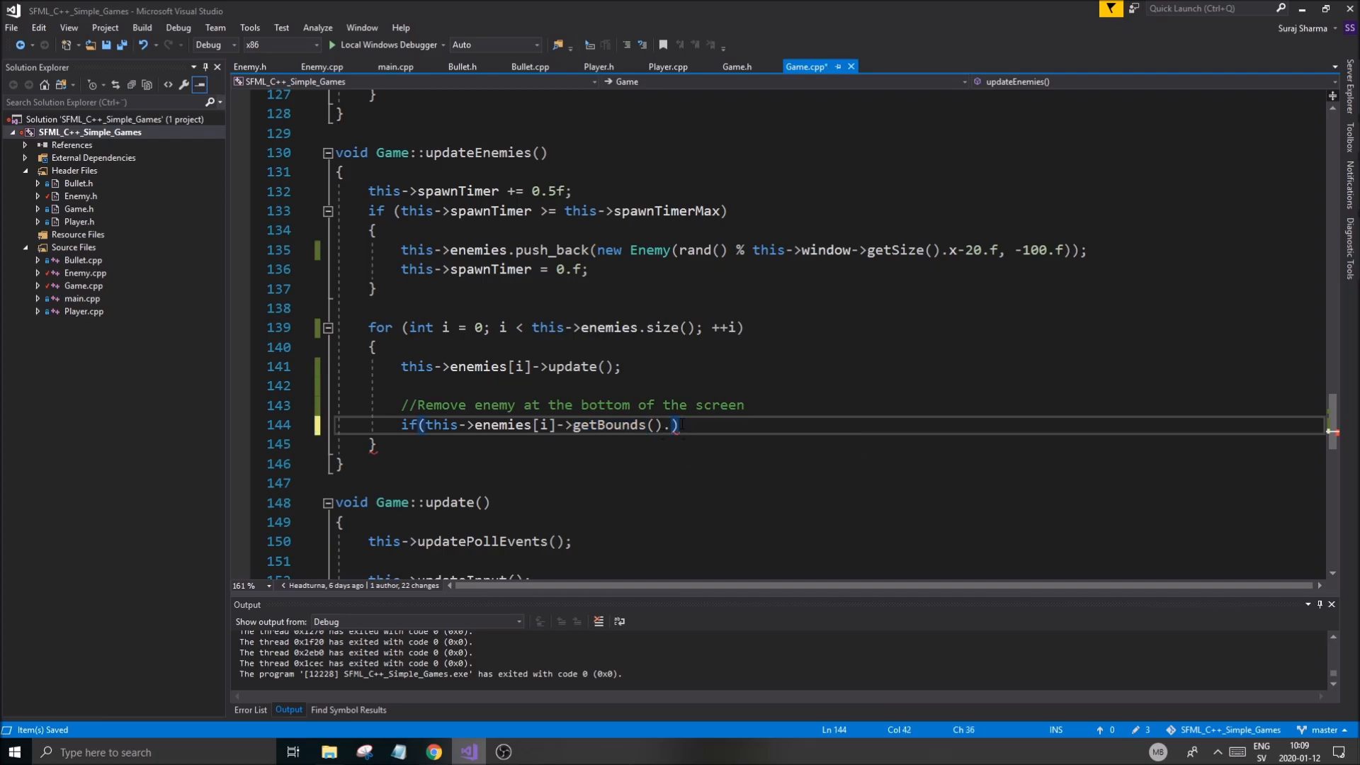
type("top")
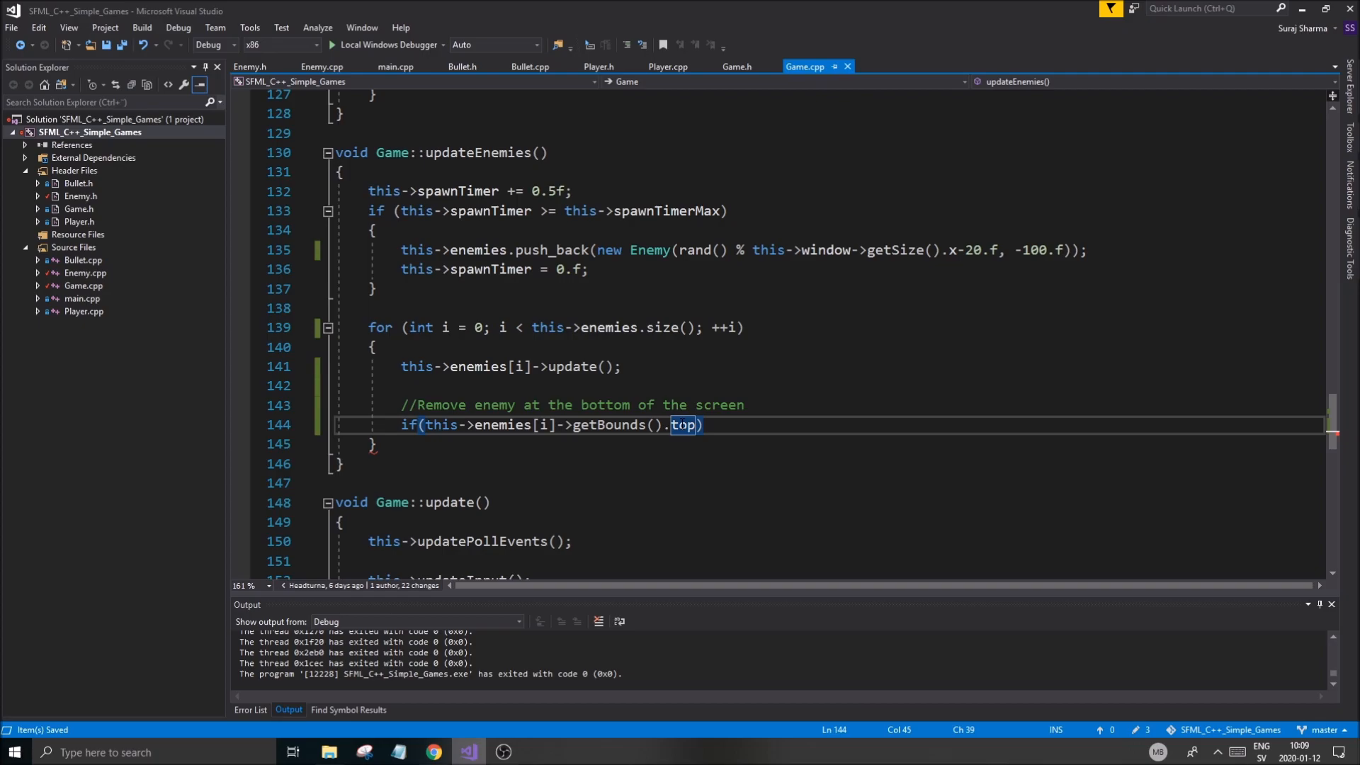
type("<")
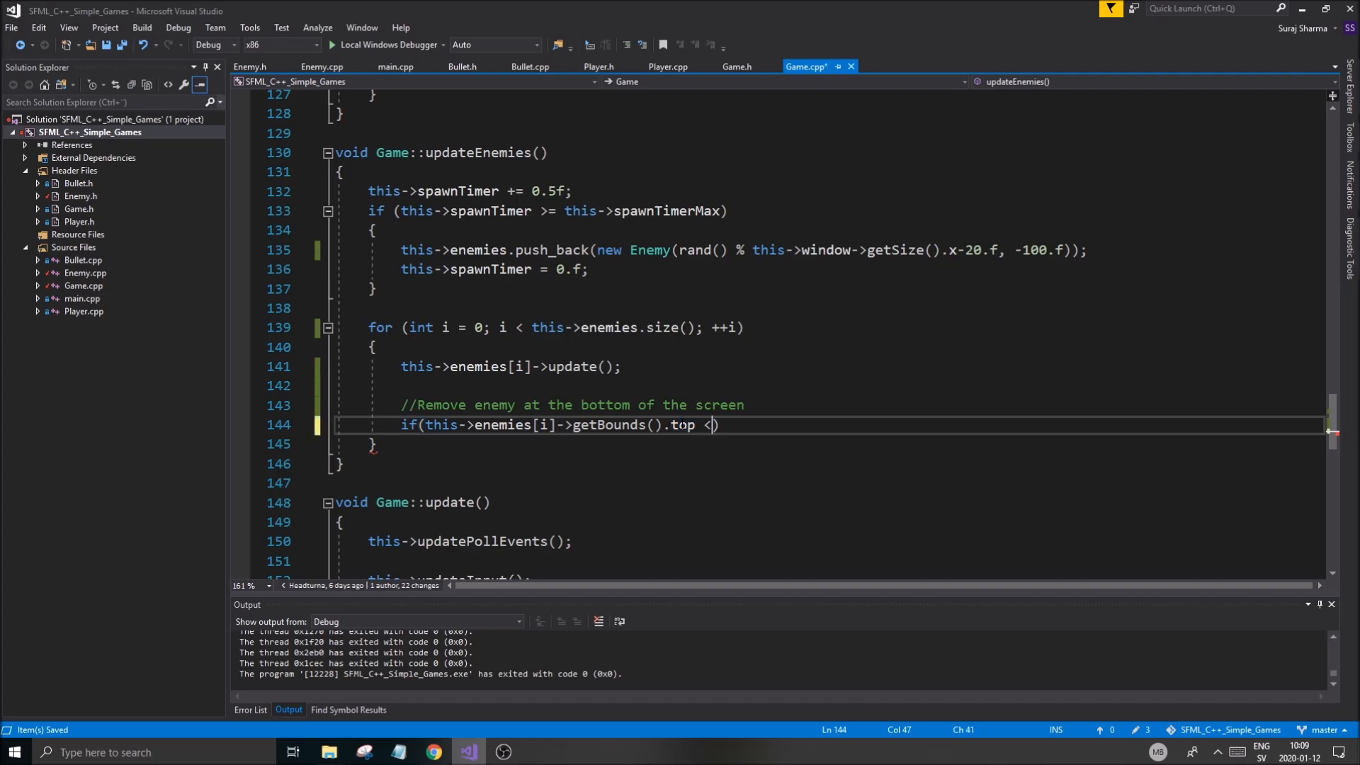
type("> this->window->getSize/(")
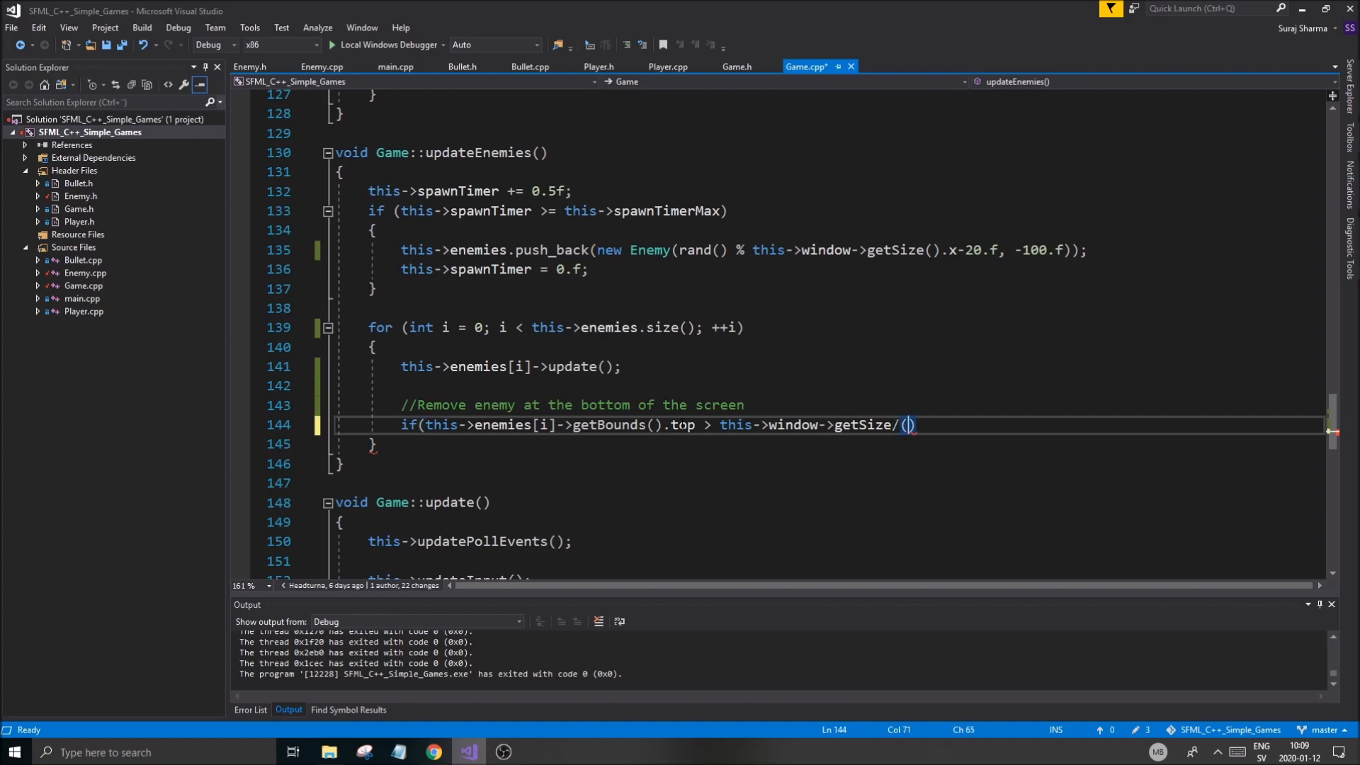
type(".y)")
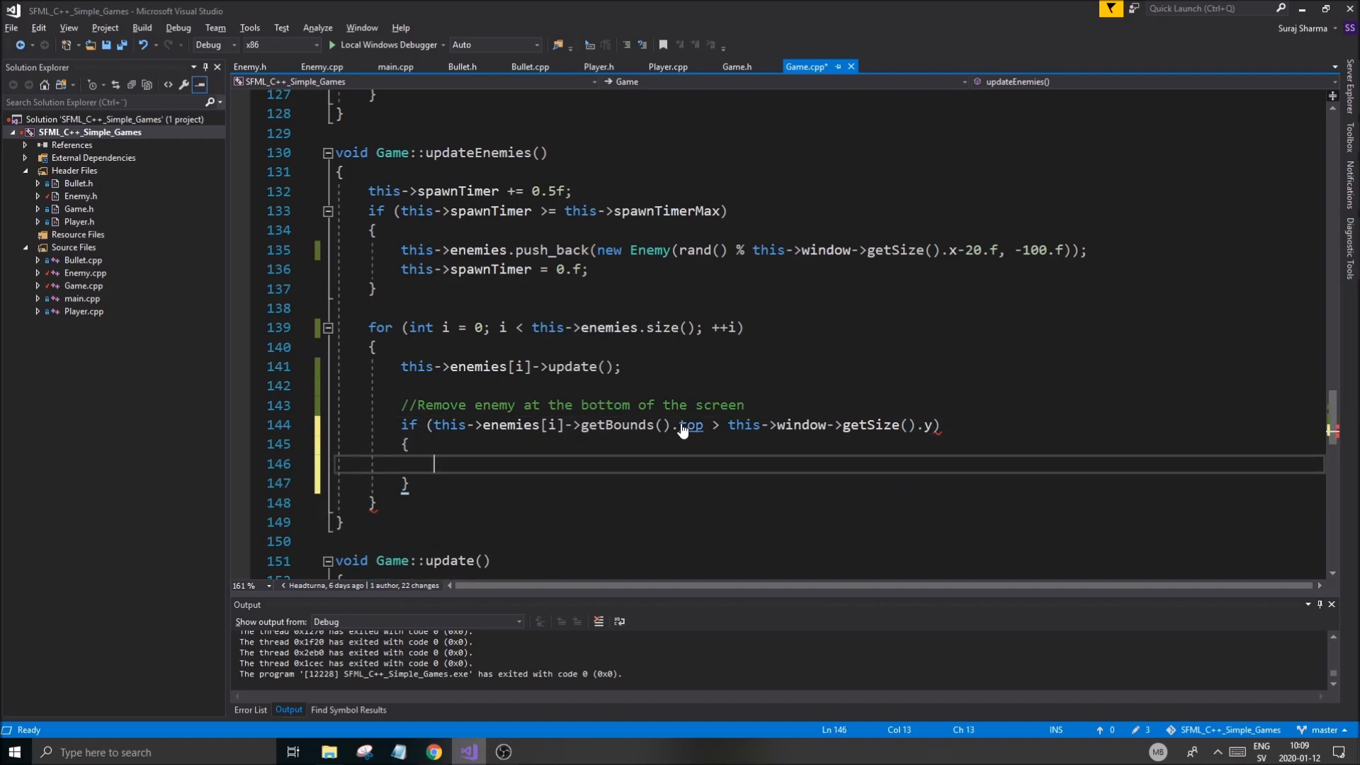
key("ctrl+s")
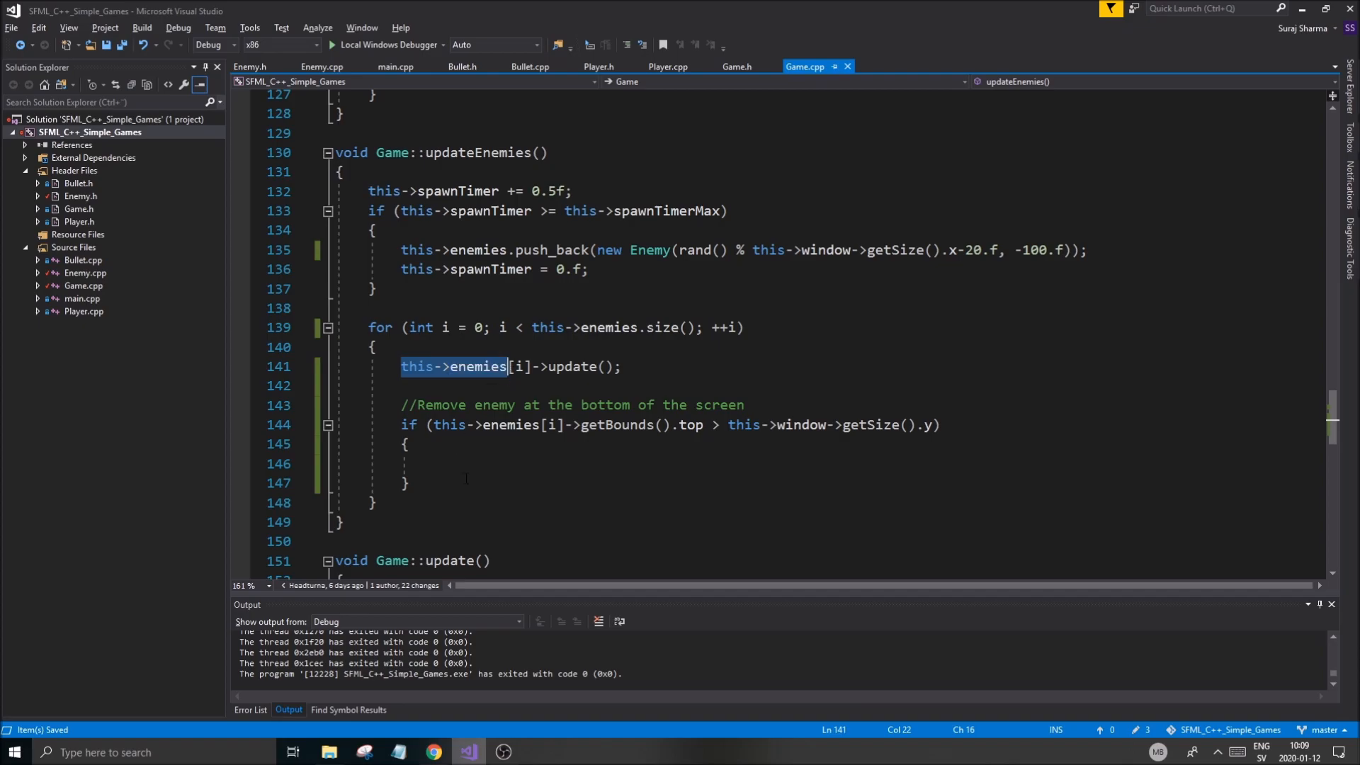
Erase the fallen enemy with this->enemies.erase(this->enemies.begin() + i) inside the check.
type("this->enemies.erase(thi")
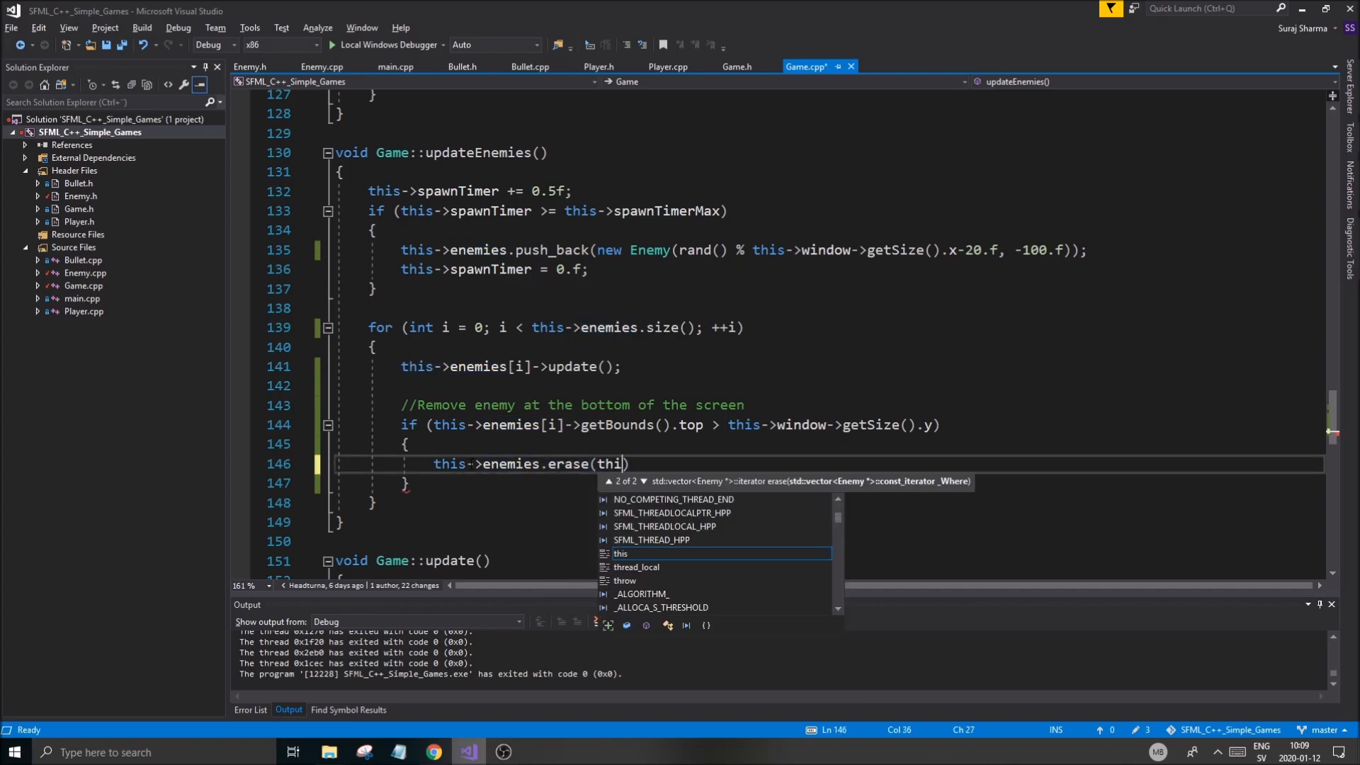
type("s->")
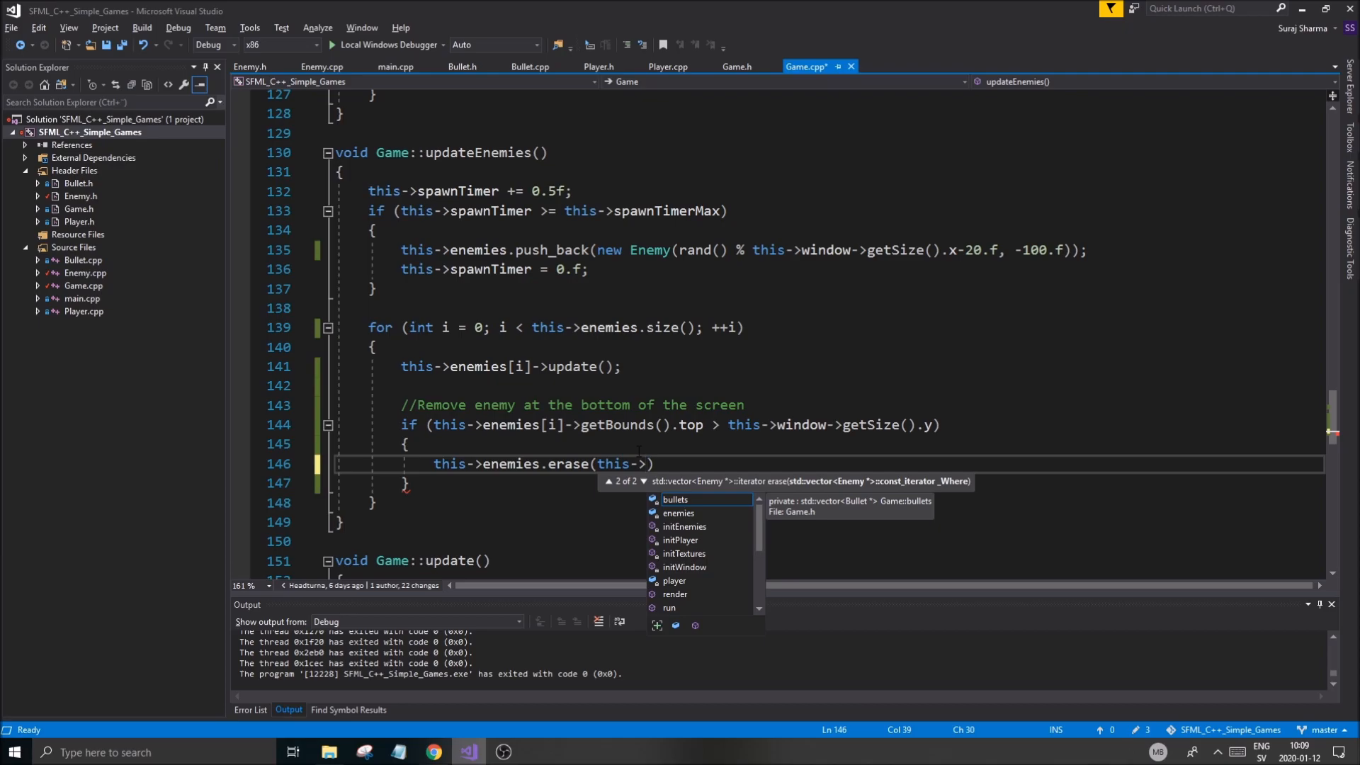
type("t")
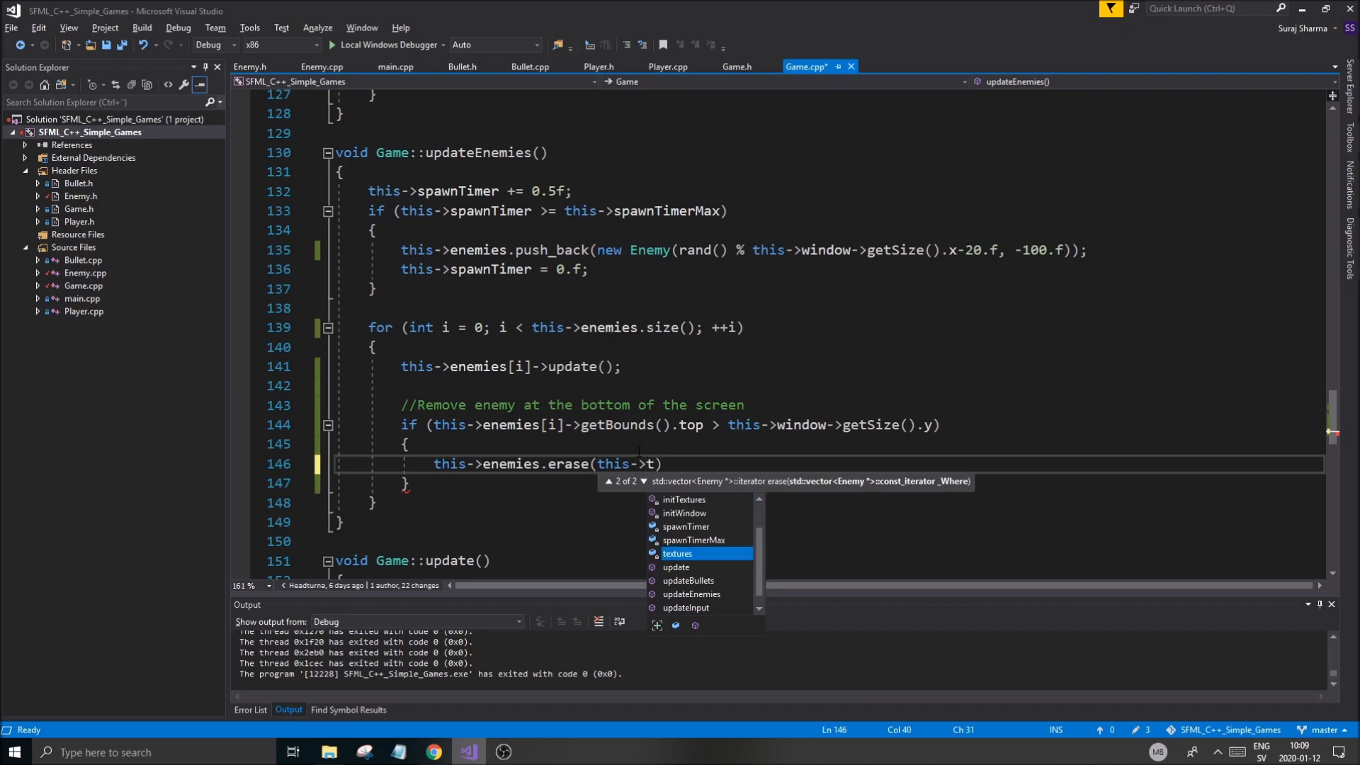
type("enemies.begin")
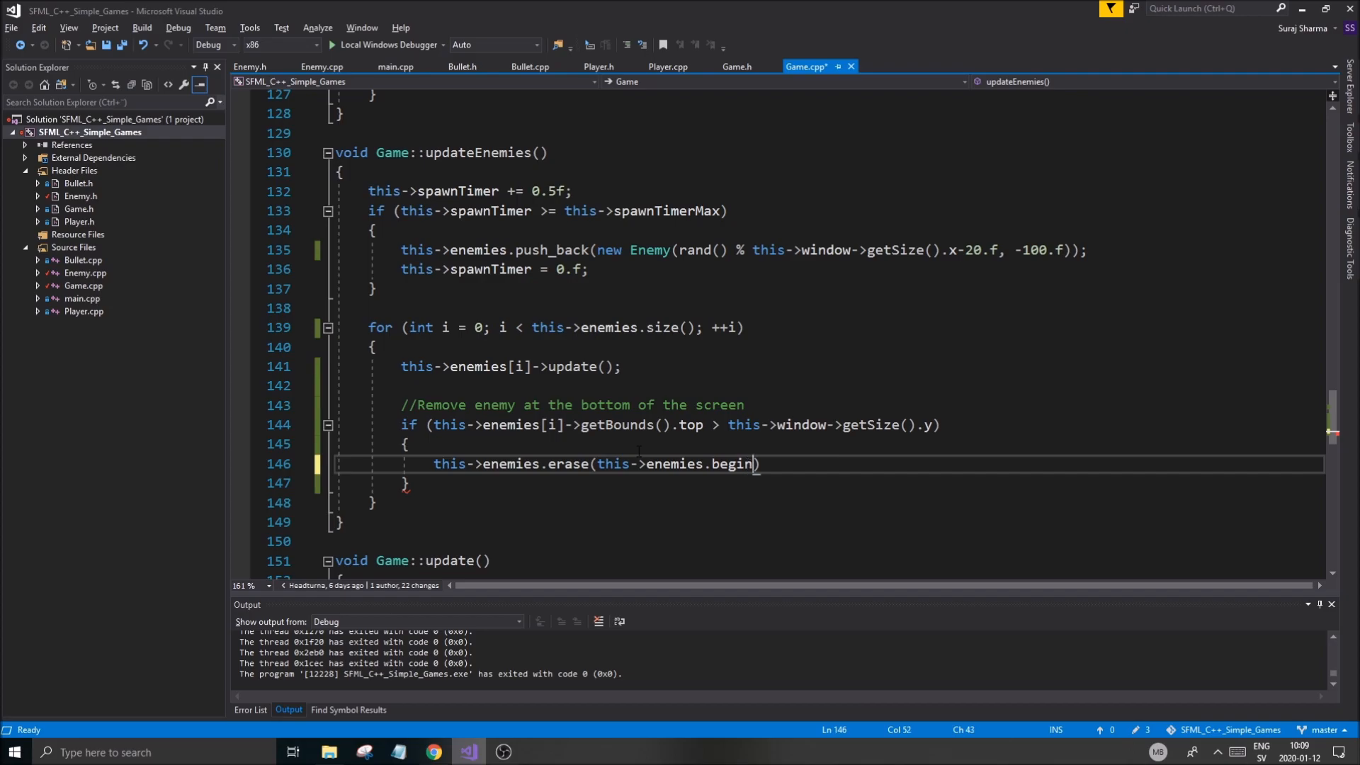
type("())")
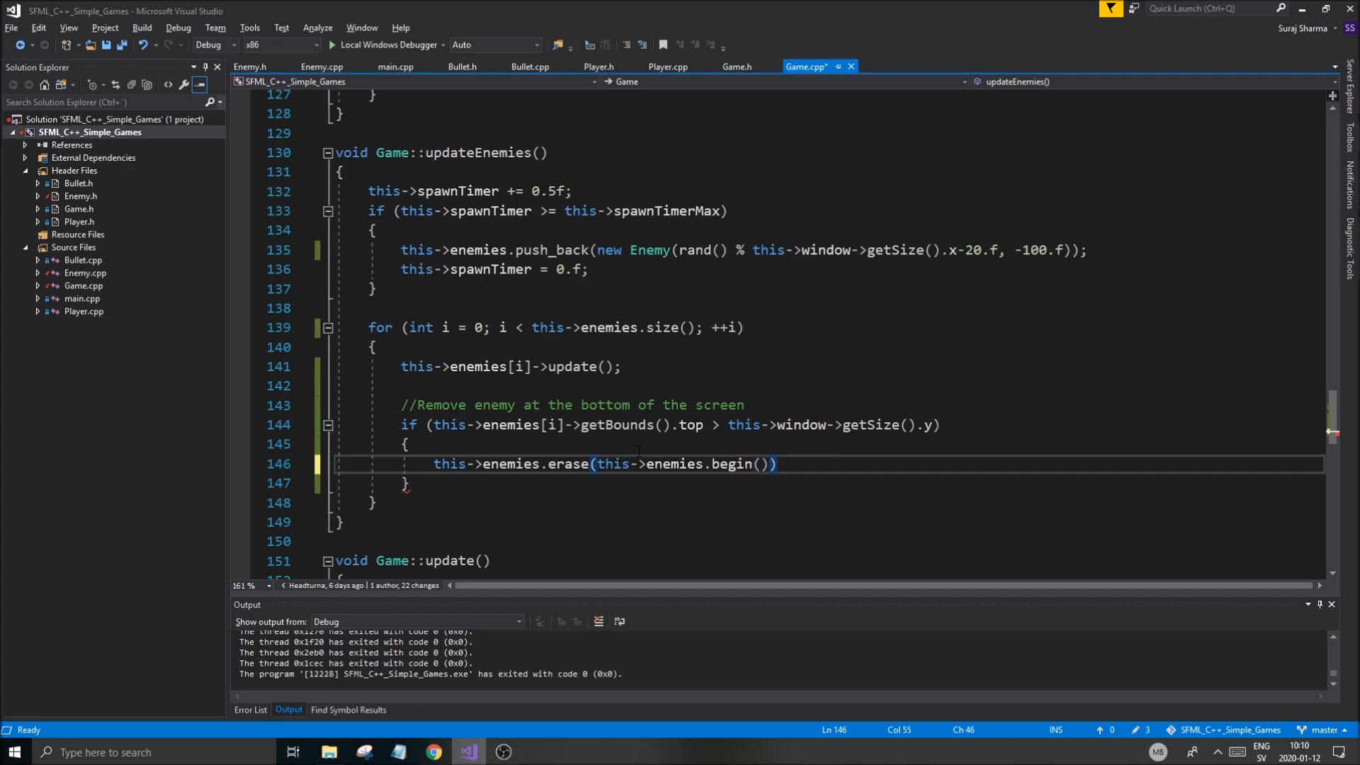
type(",")
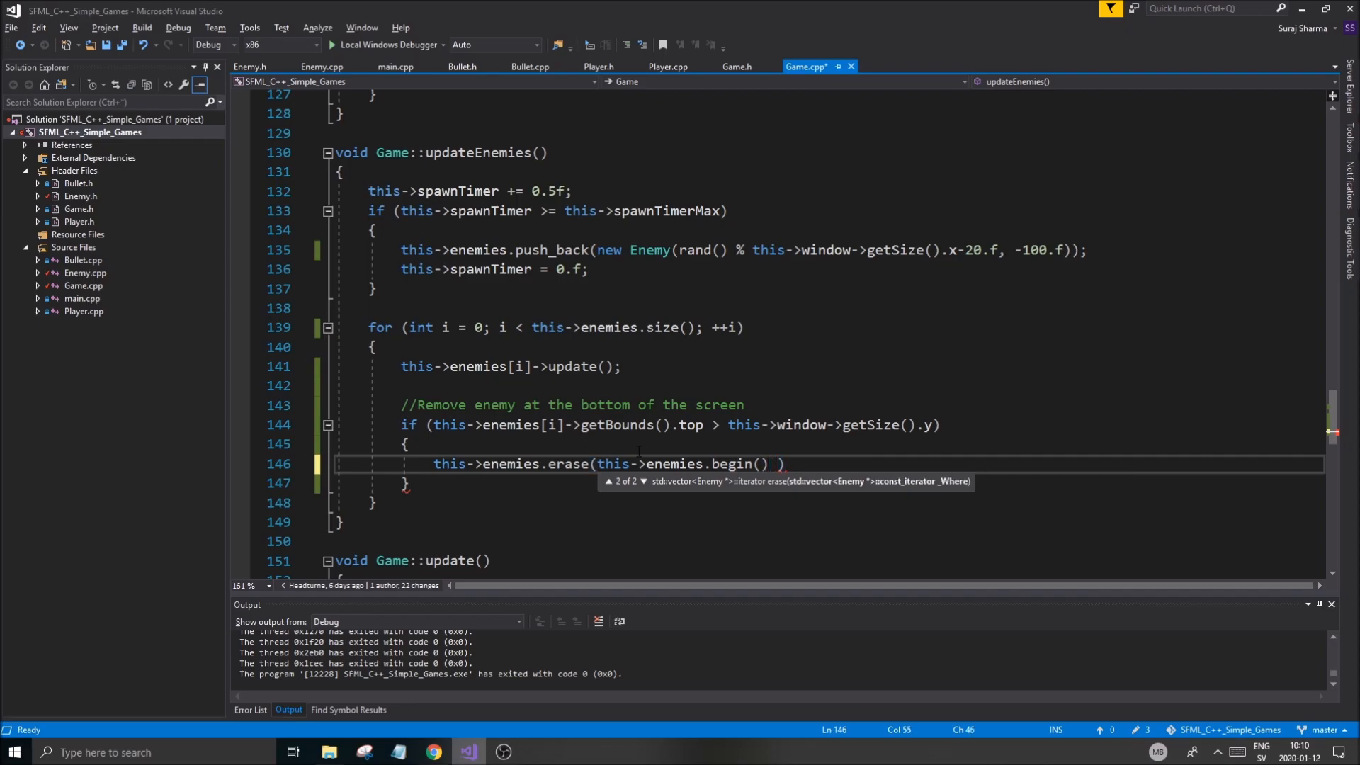
type("+ i);")
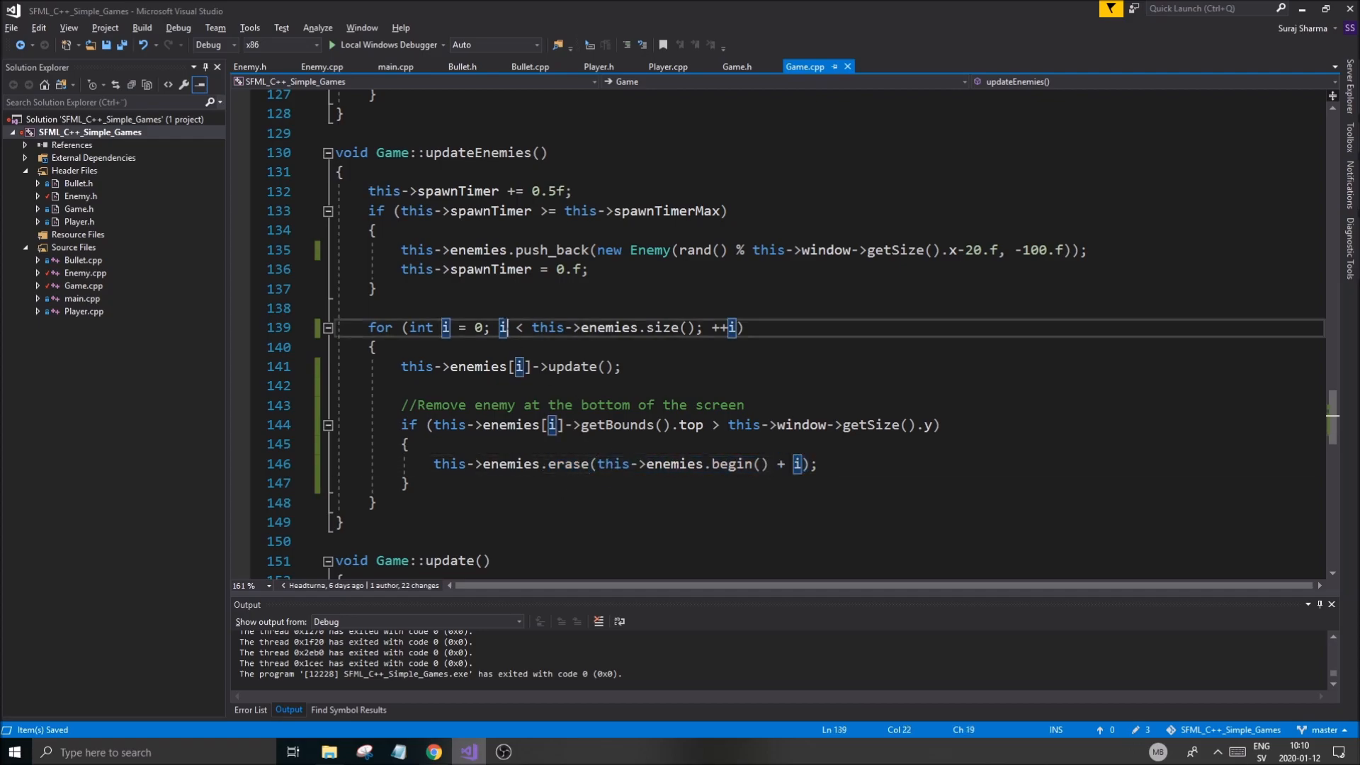
left_click(519, 366)
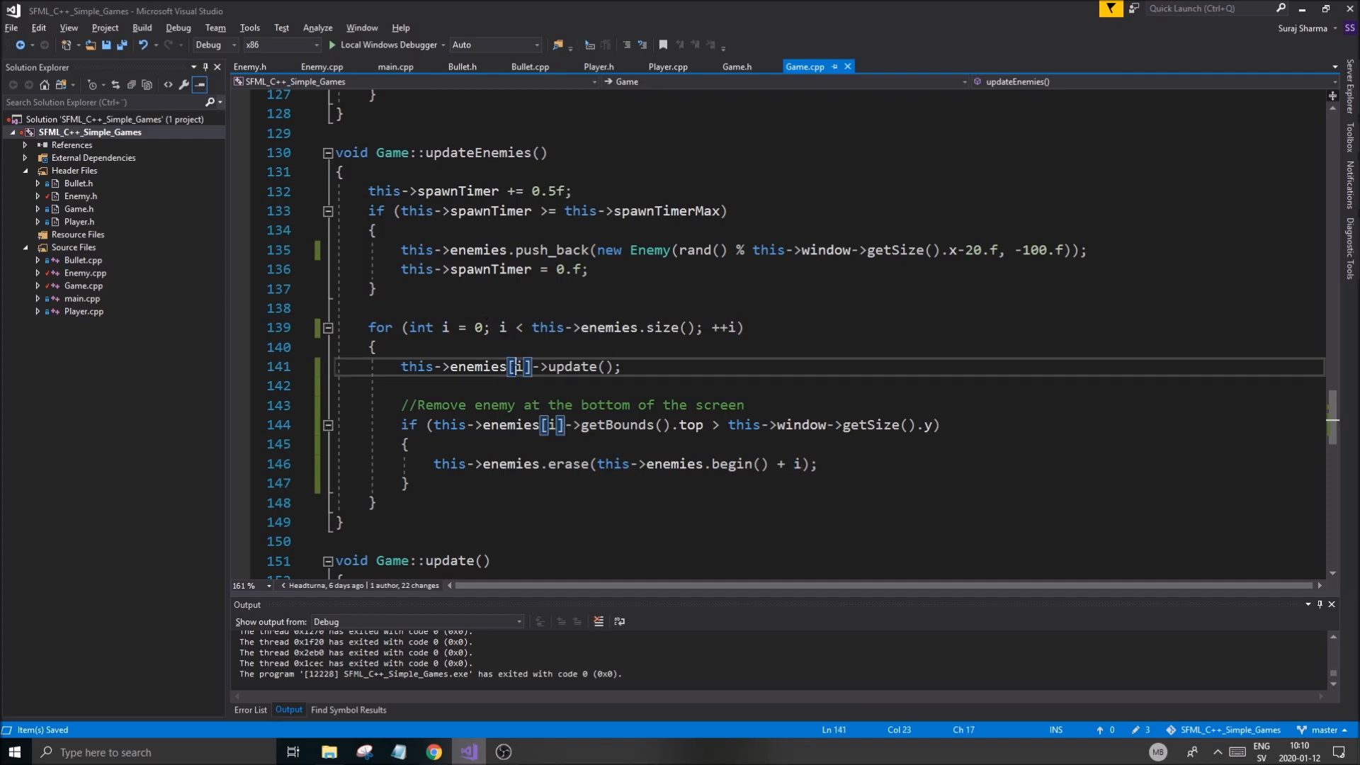
left_click(797, 464)
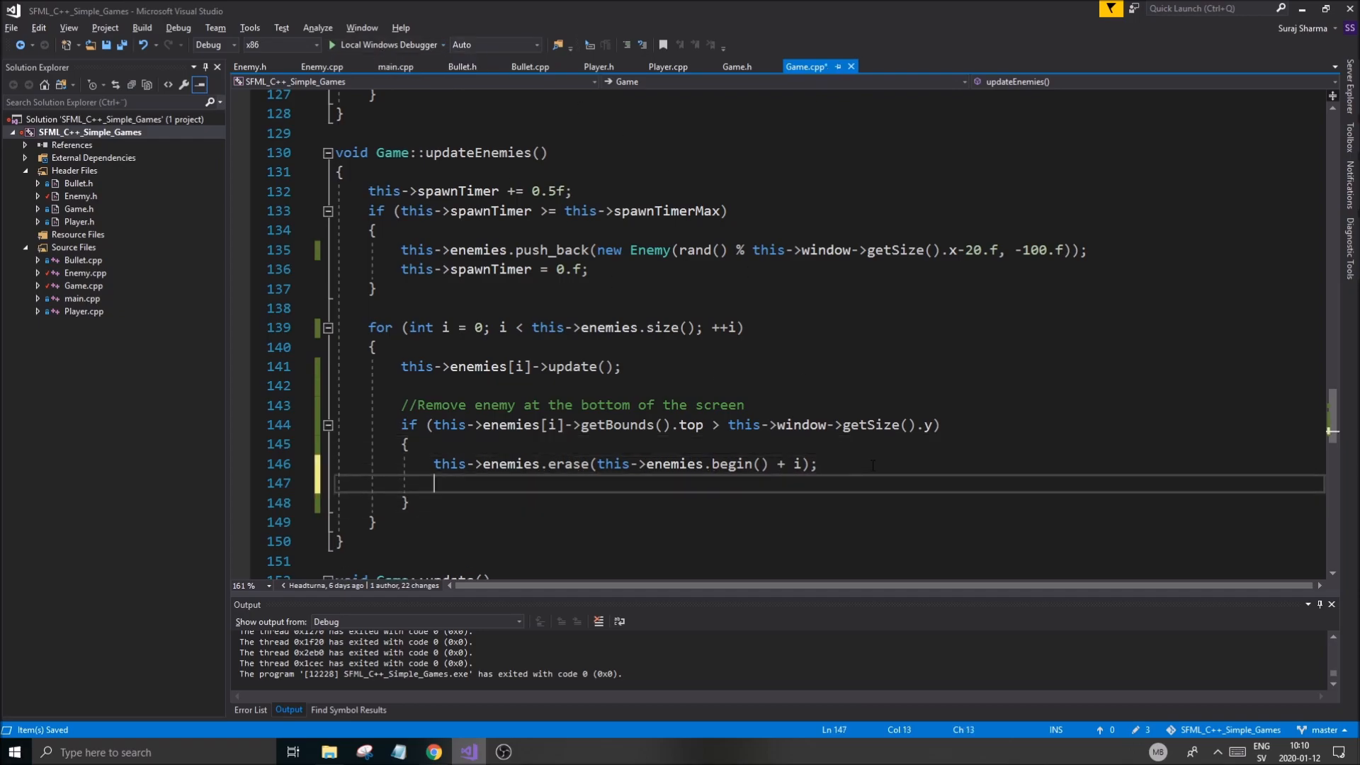
Print this->enemies.size() with a newline after each erase, then run the game and close it.
type("std::cout <<")
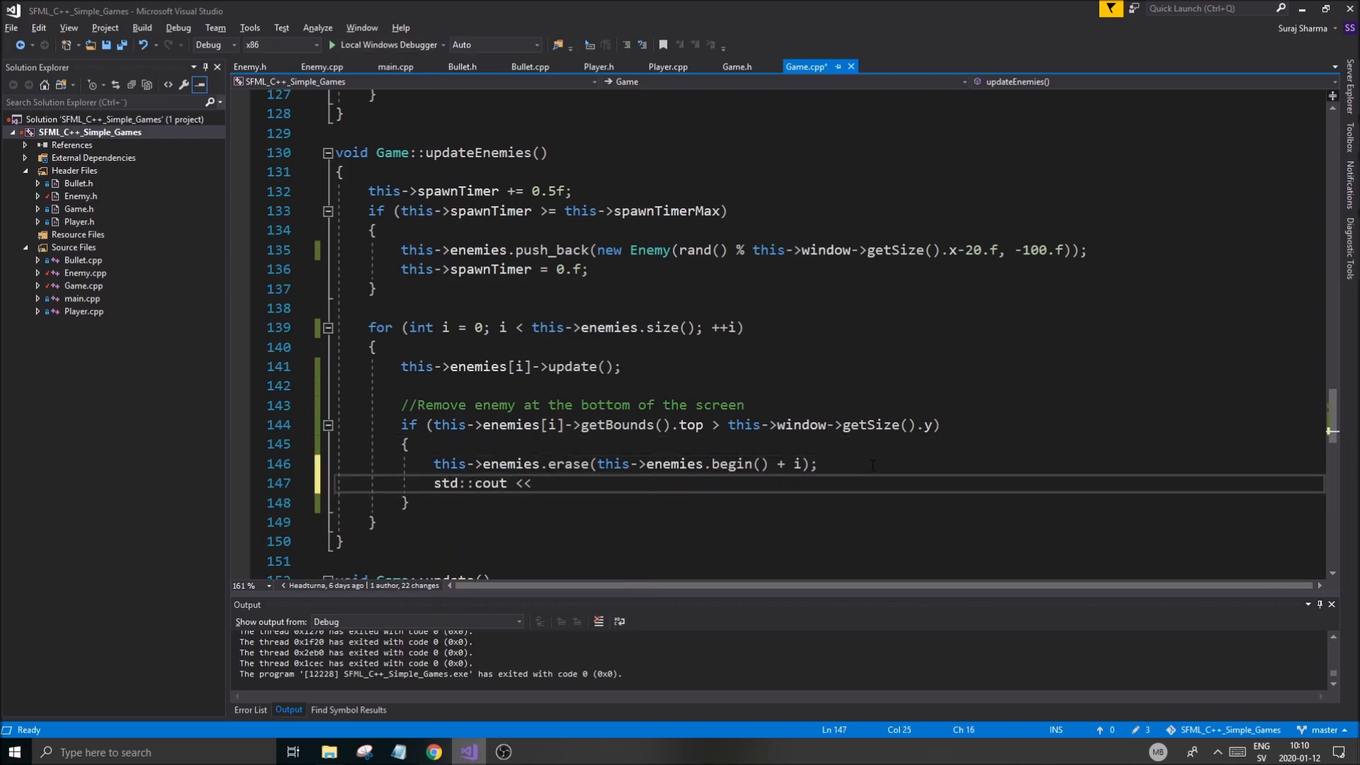
type("this->enemies")
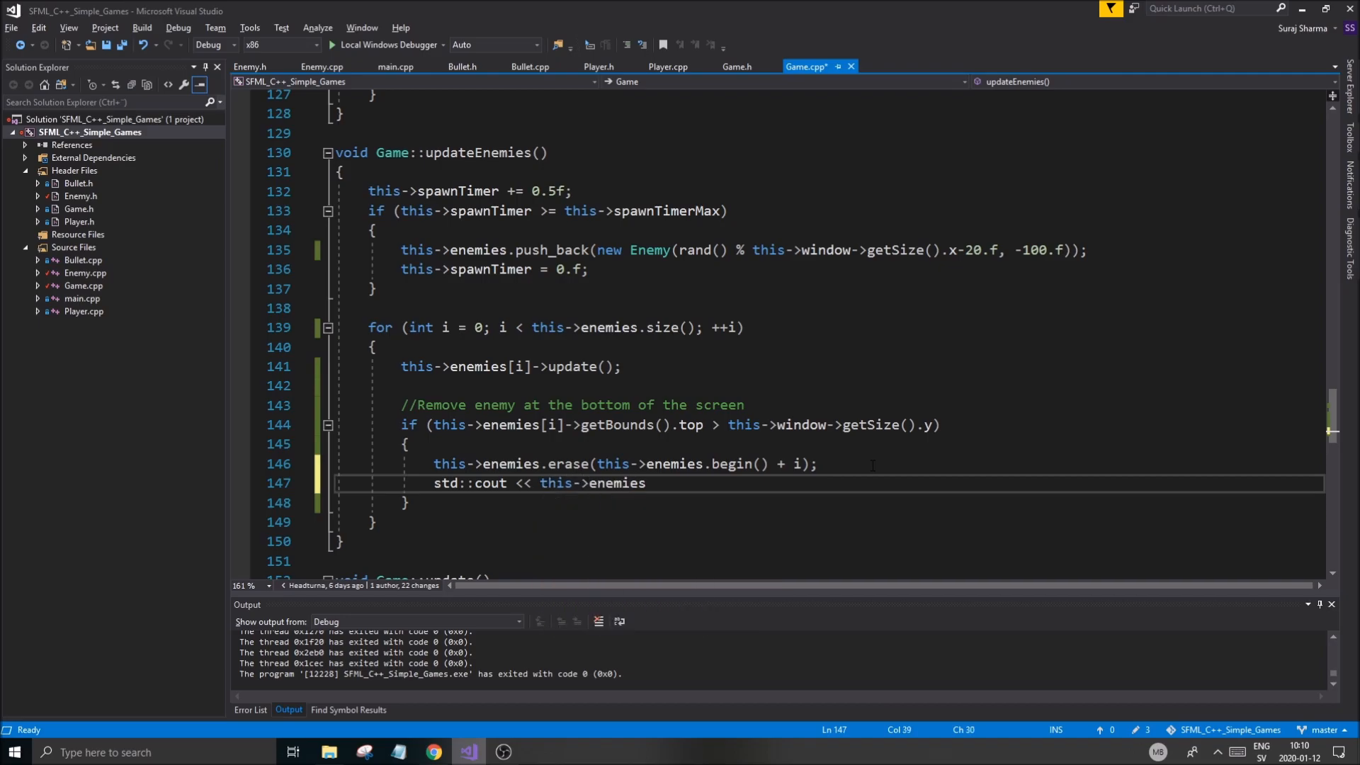
type(".size();")
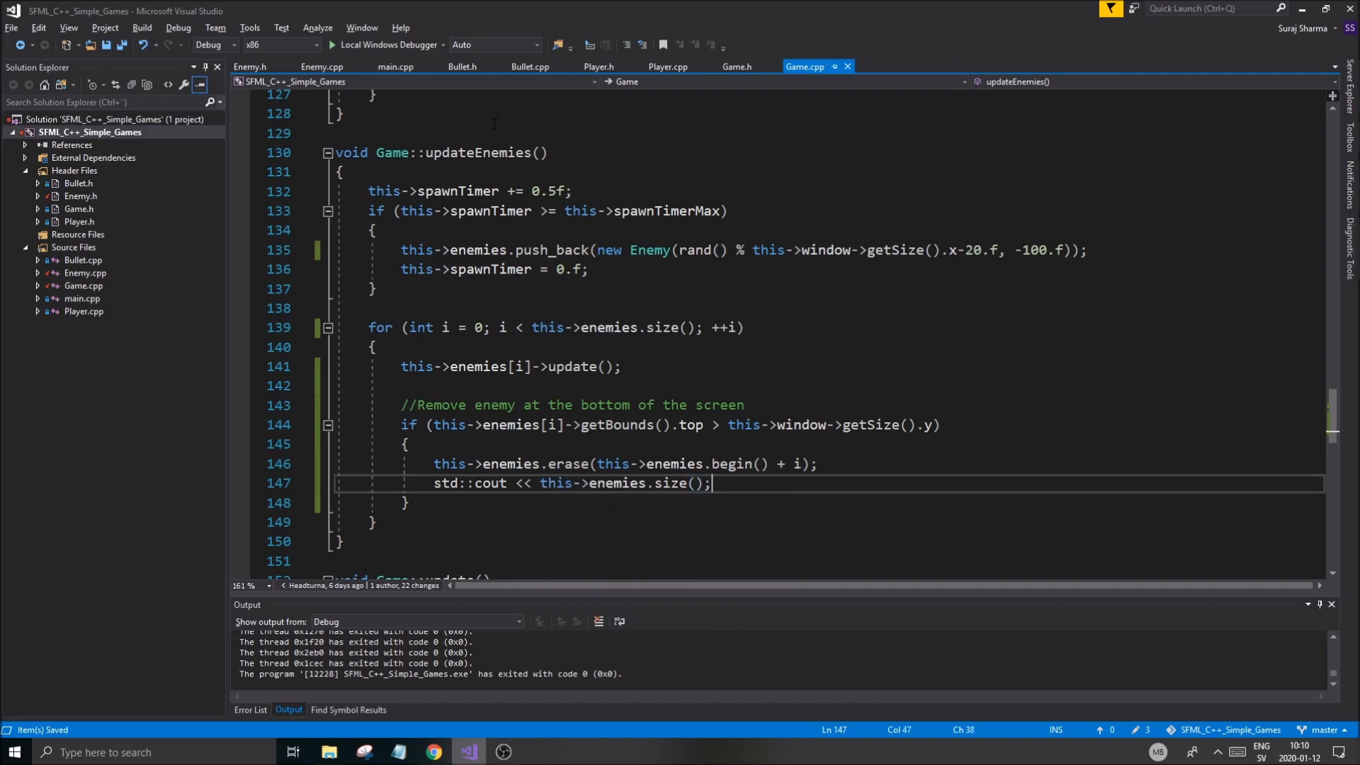
type("<<")
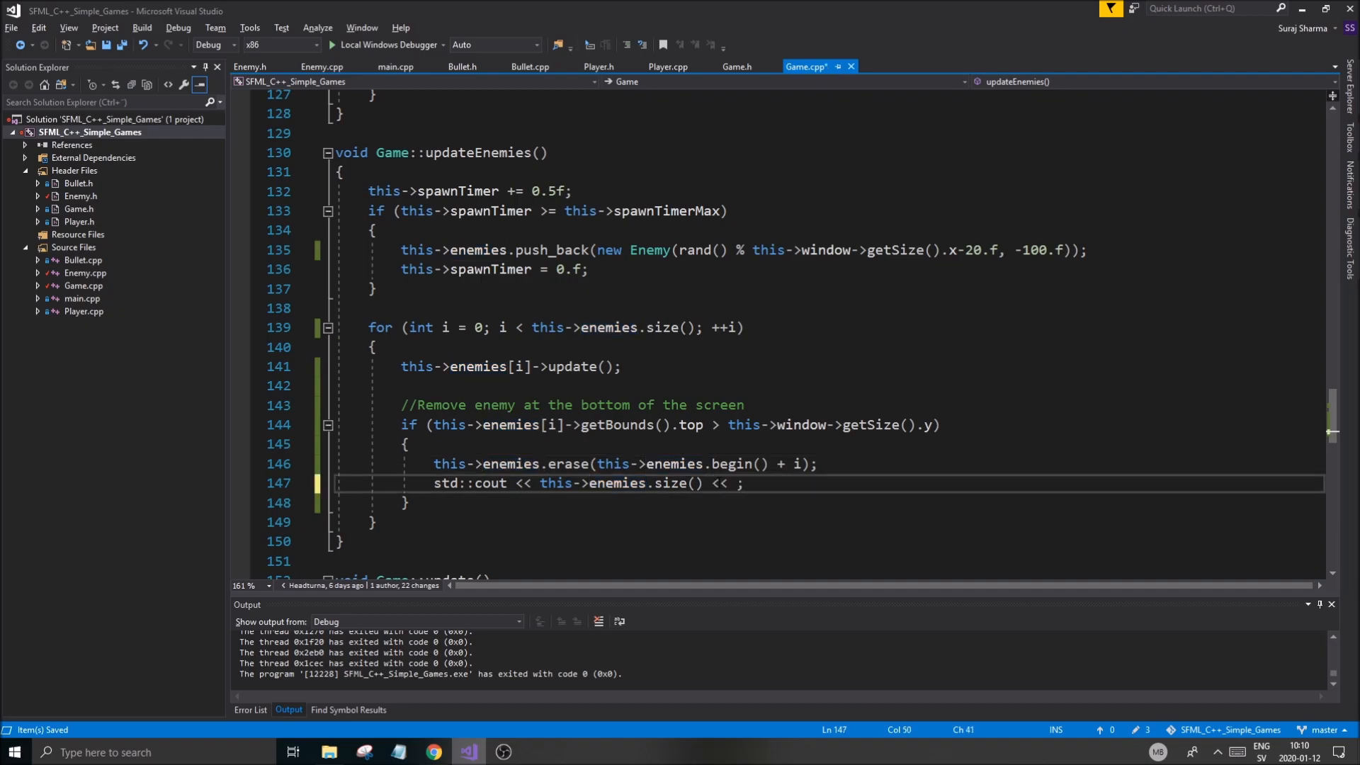
type("\"\\n\"")
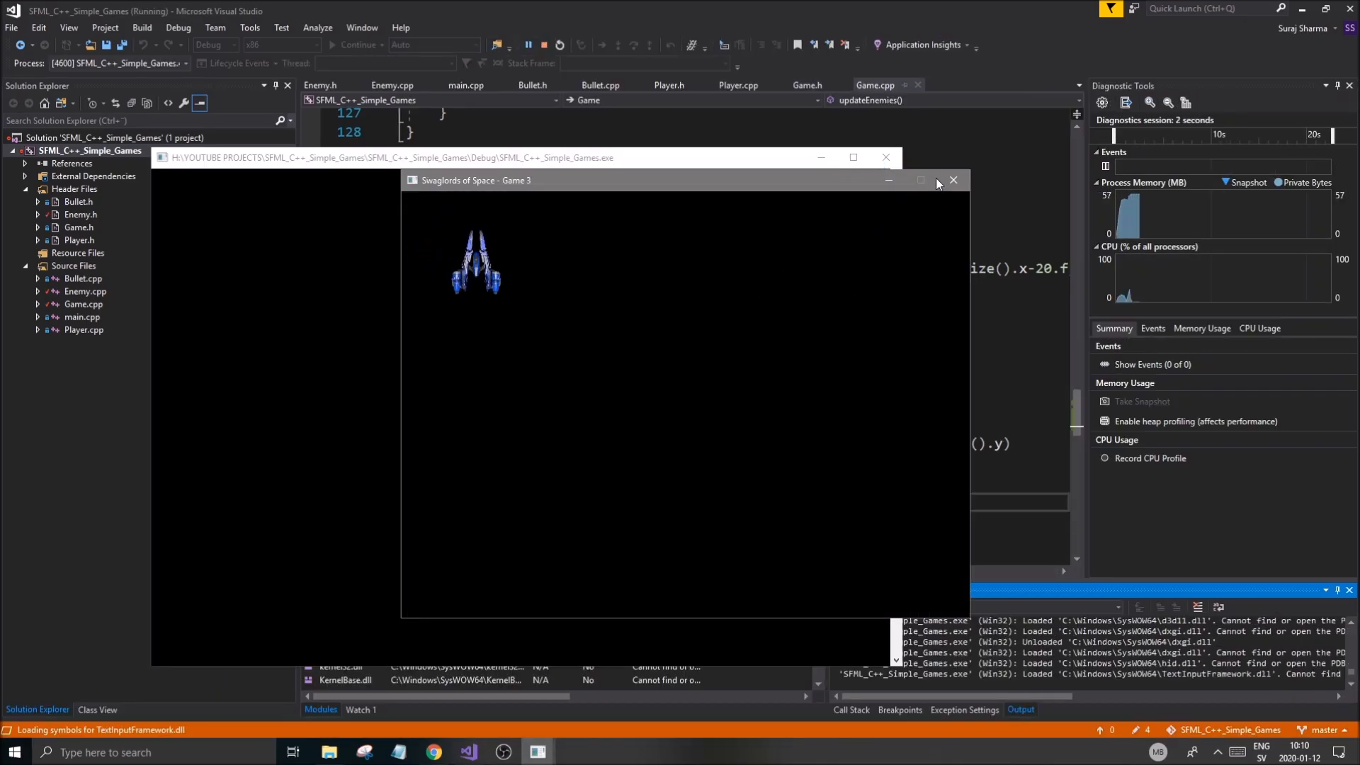
left_click(952, 180)
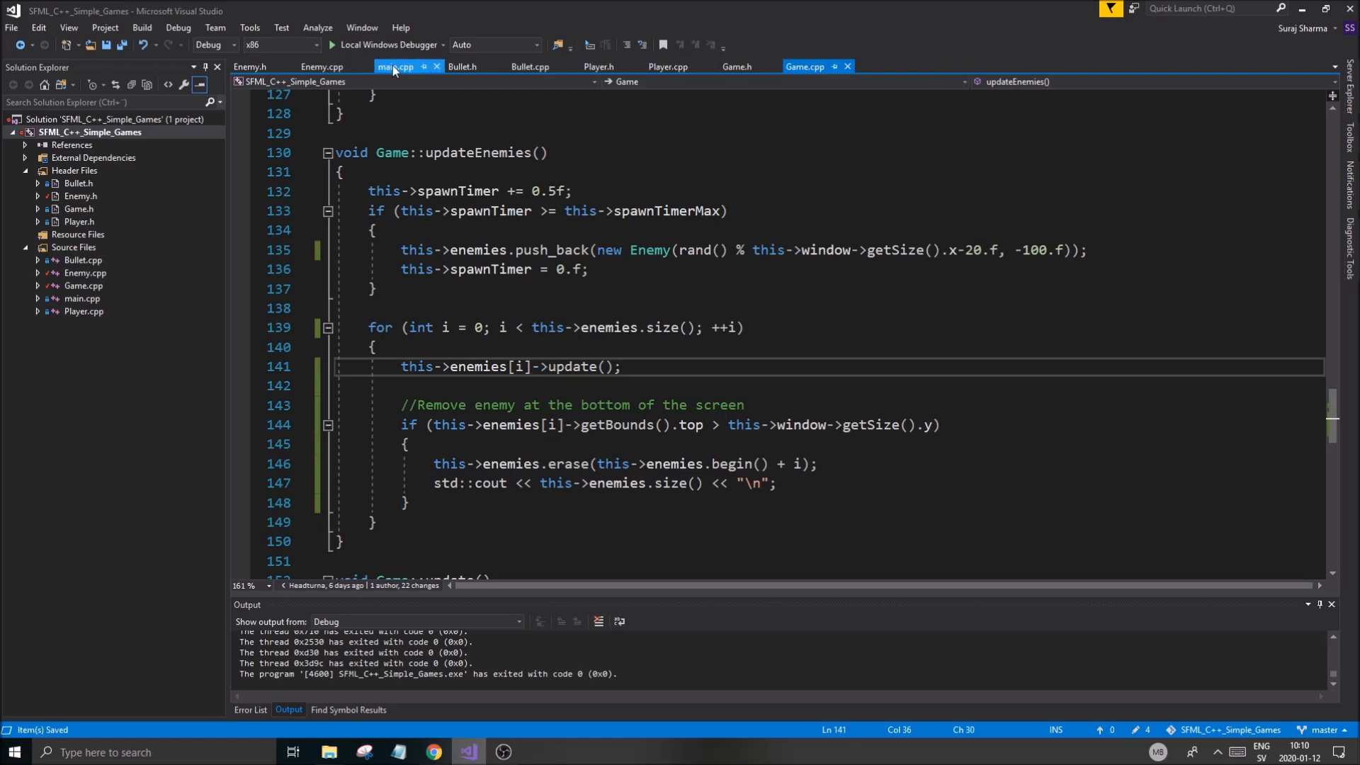
Make Enemy::update call this->shape.move(0.f, 10.f) to move the enemy straight down.
left_click(322, 67)
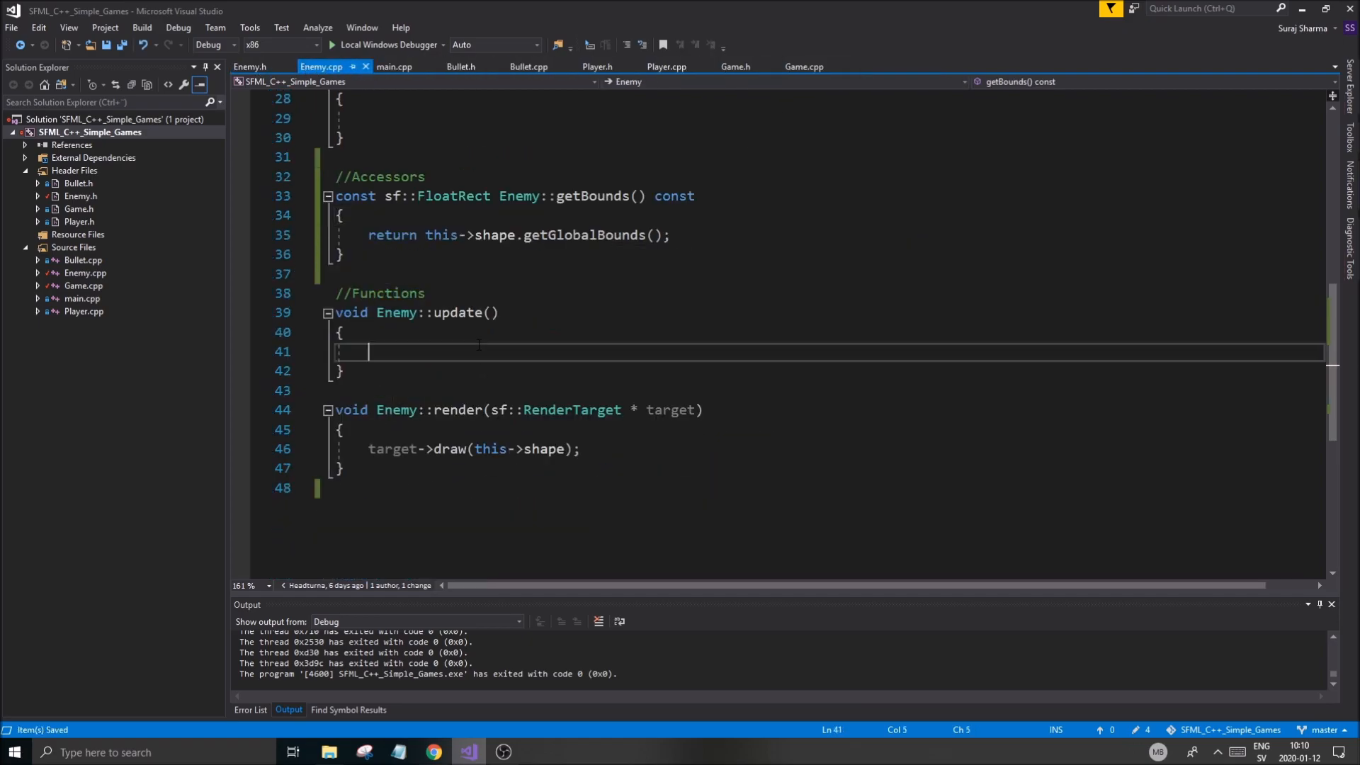
type("this->shape")
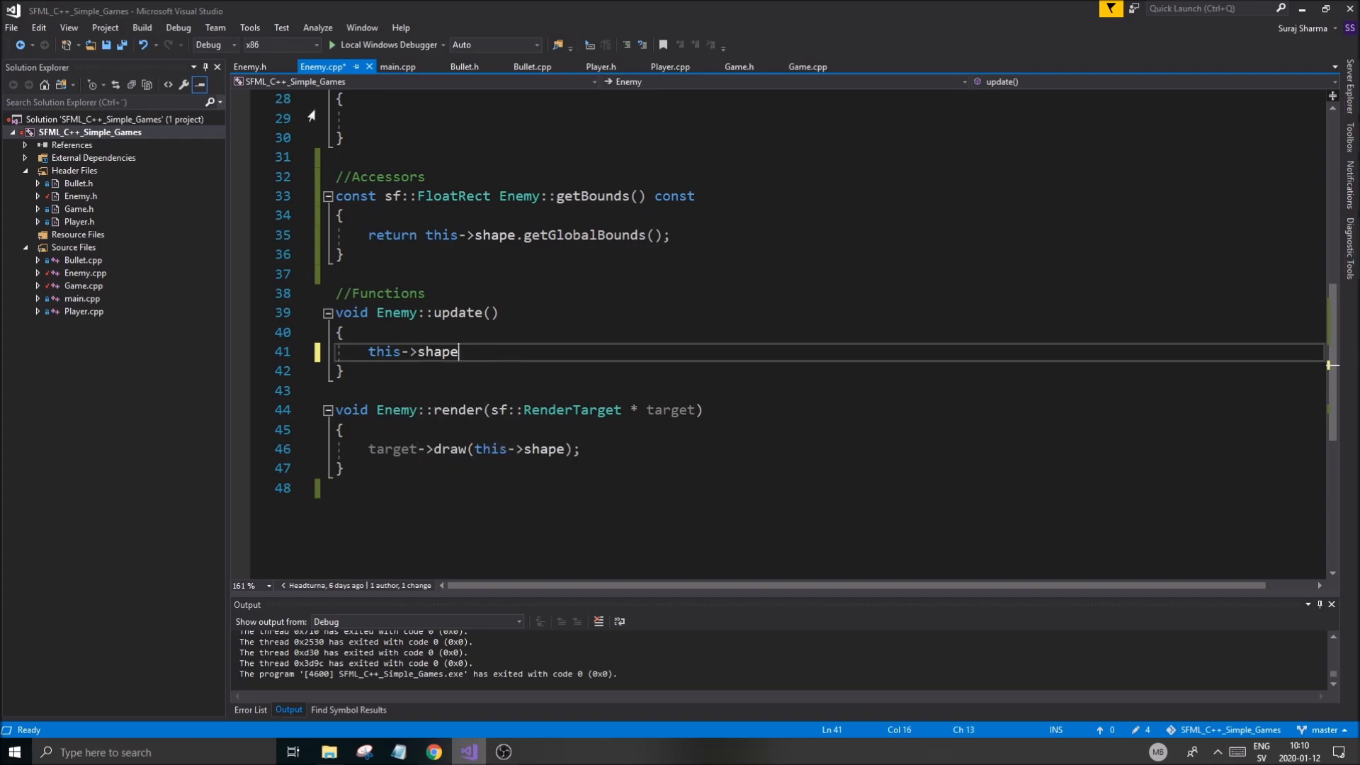
double_click(438, 351)
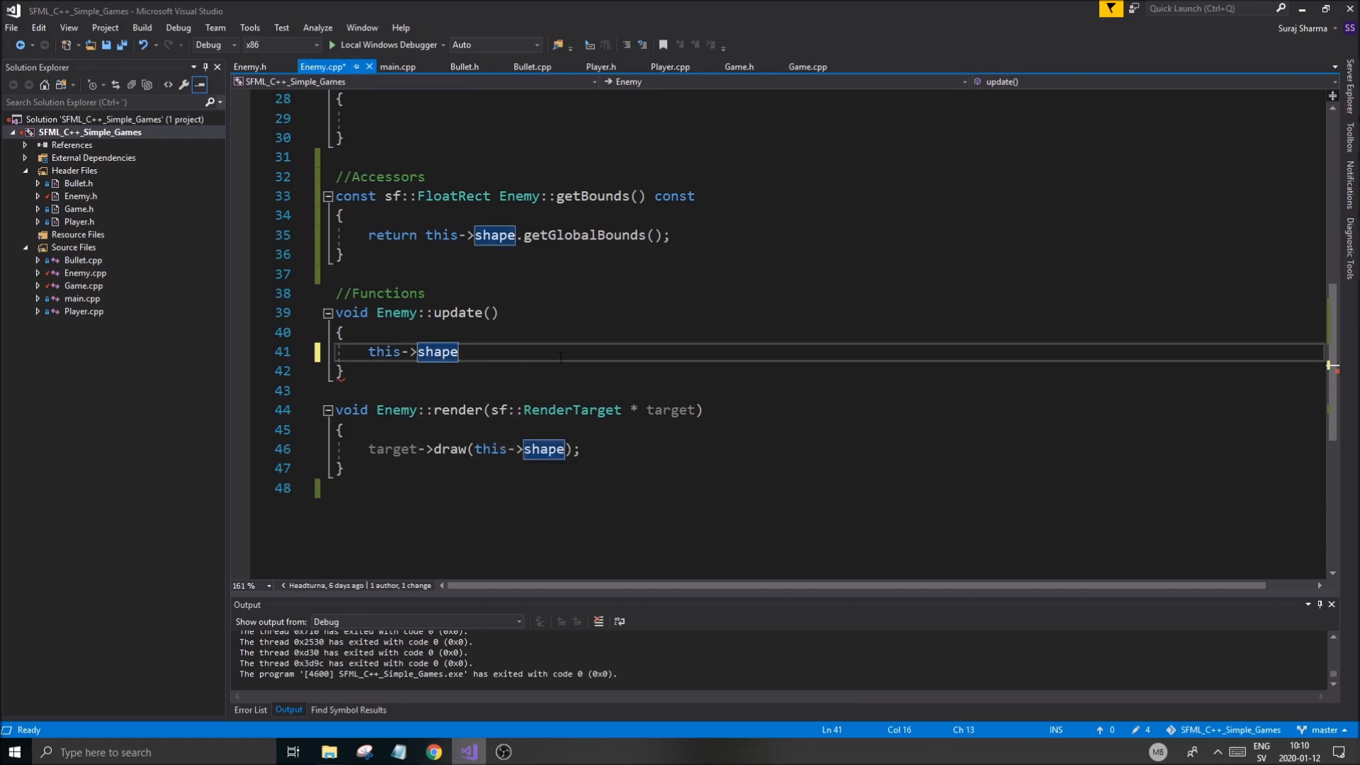
type(".move()")
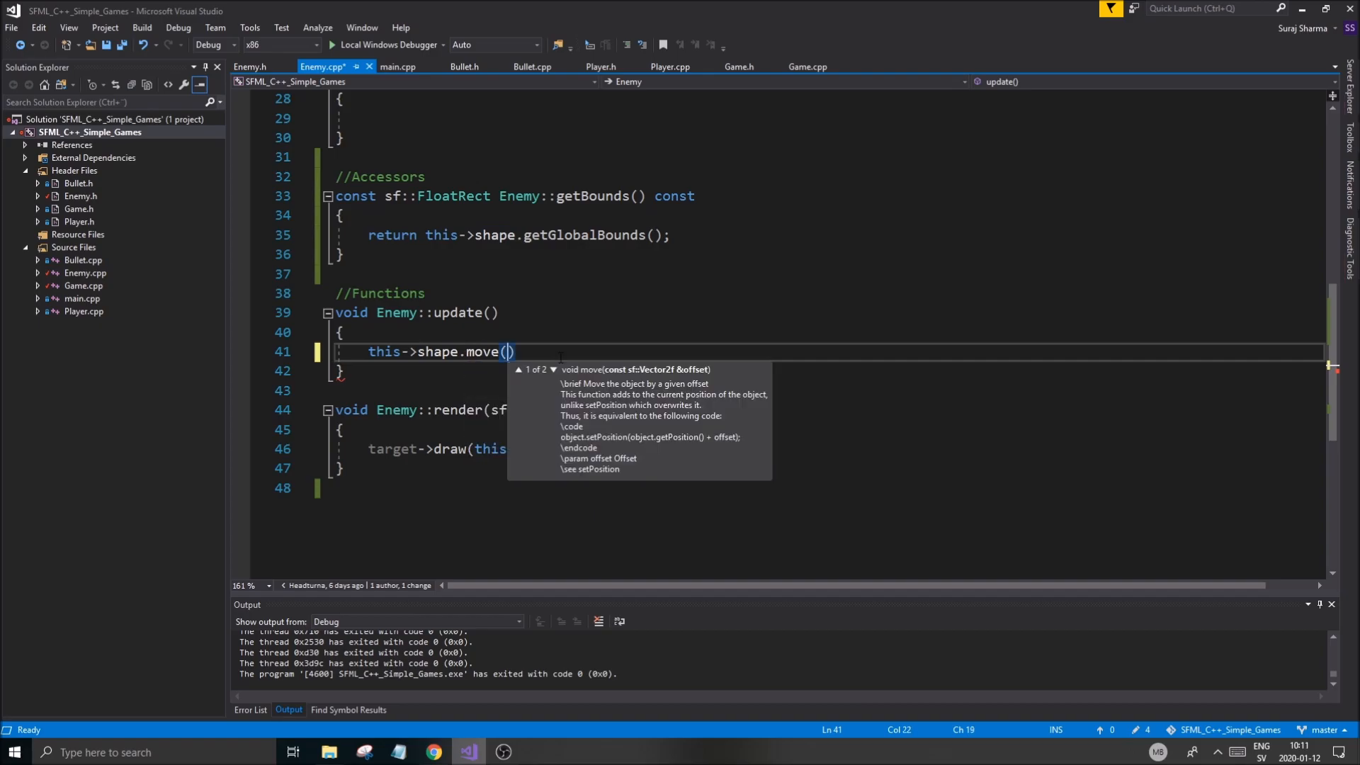
type("0.f,")
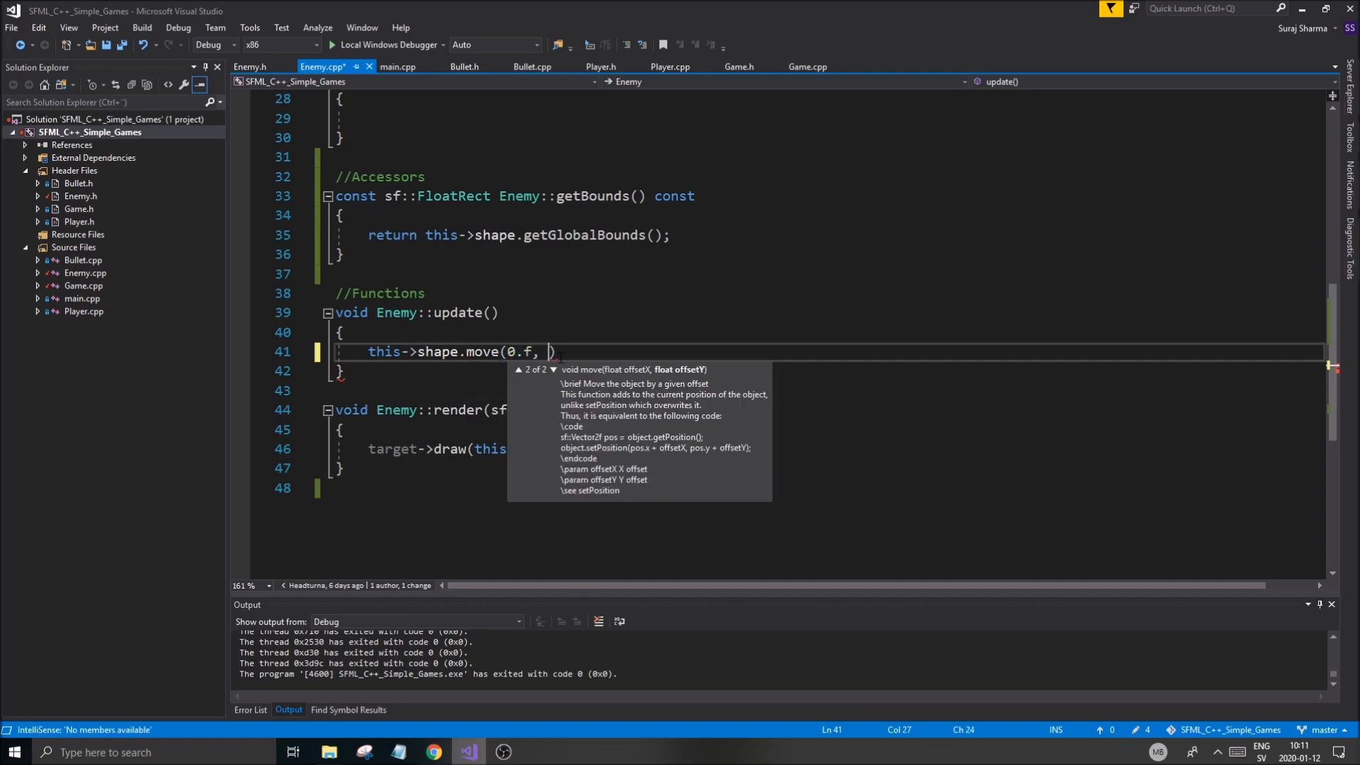
type("10.f)")
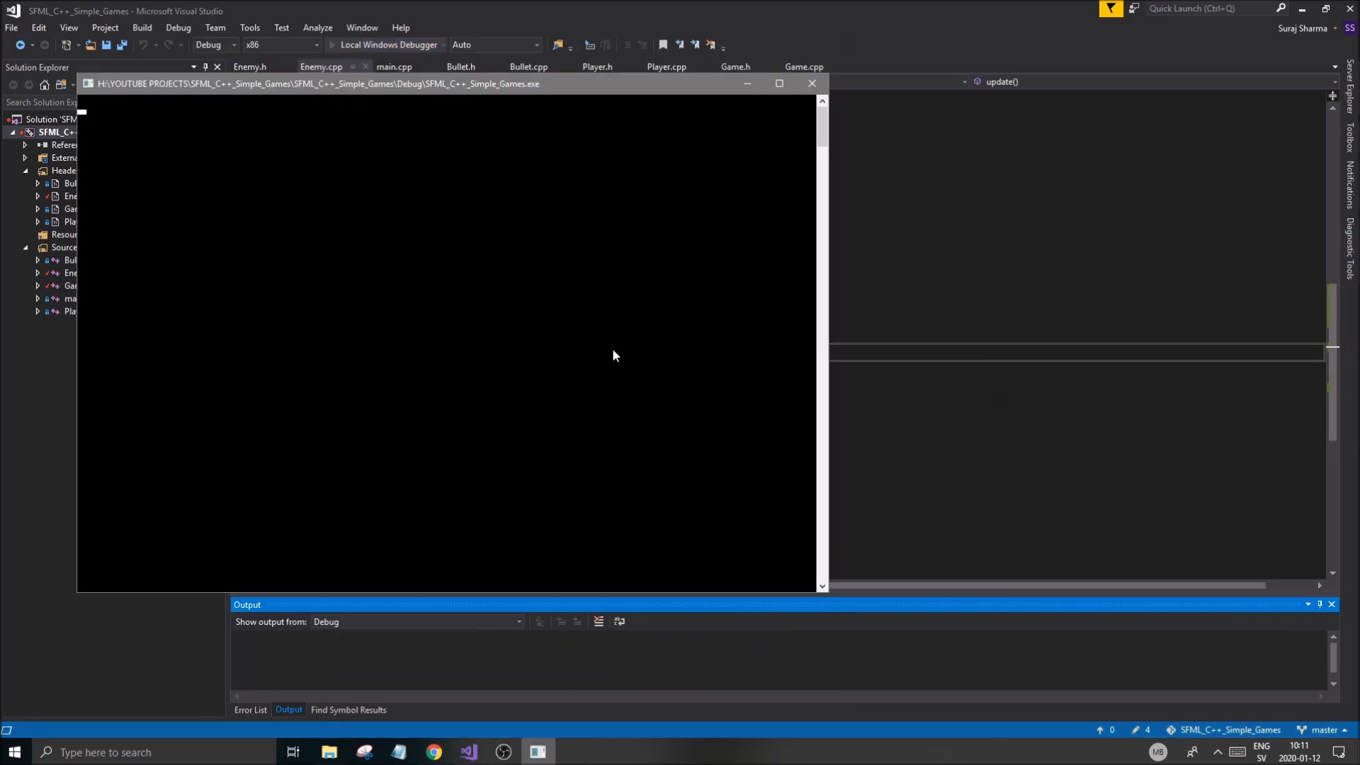
Watch the enemy circle fall with counts printing, then close the game window.
left_click(333, 44)
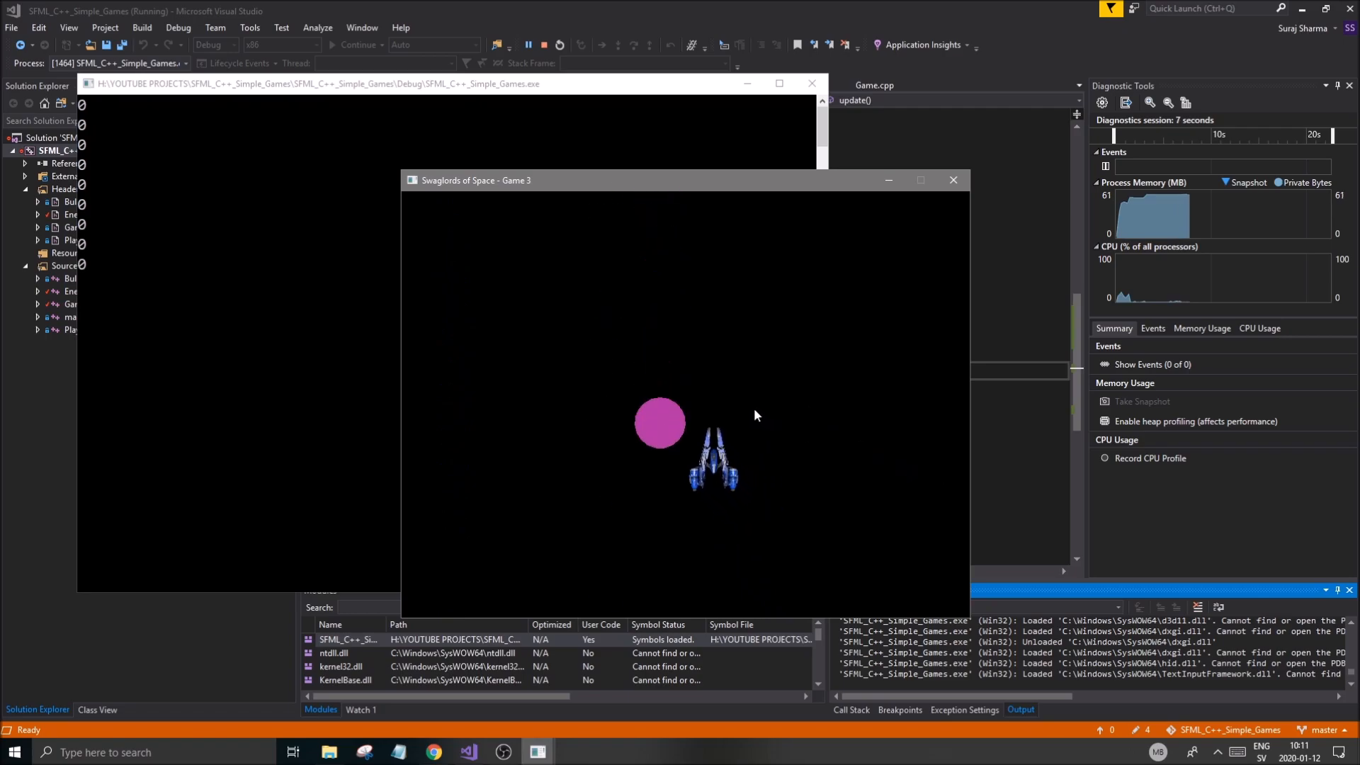
left_click(541, 43)
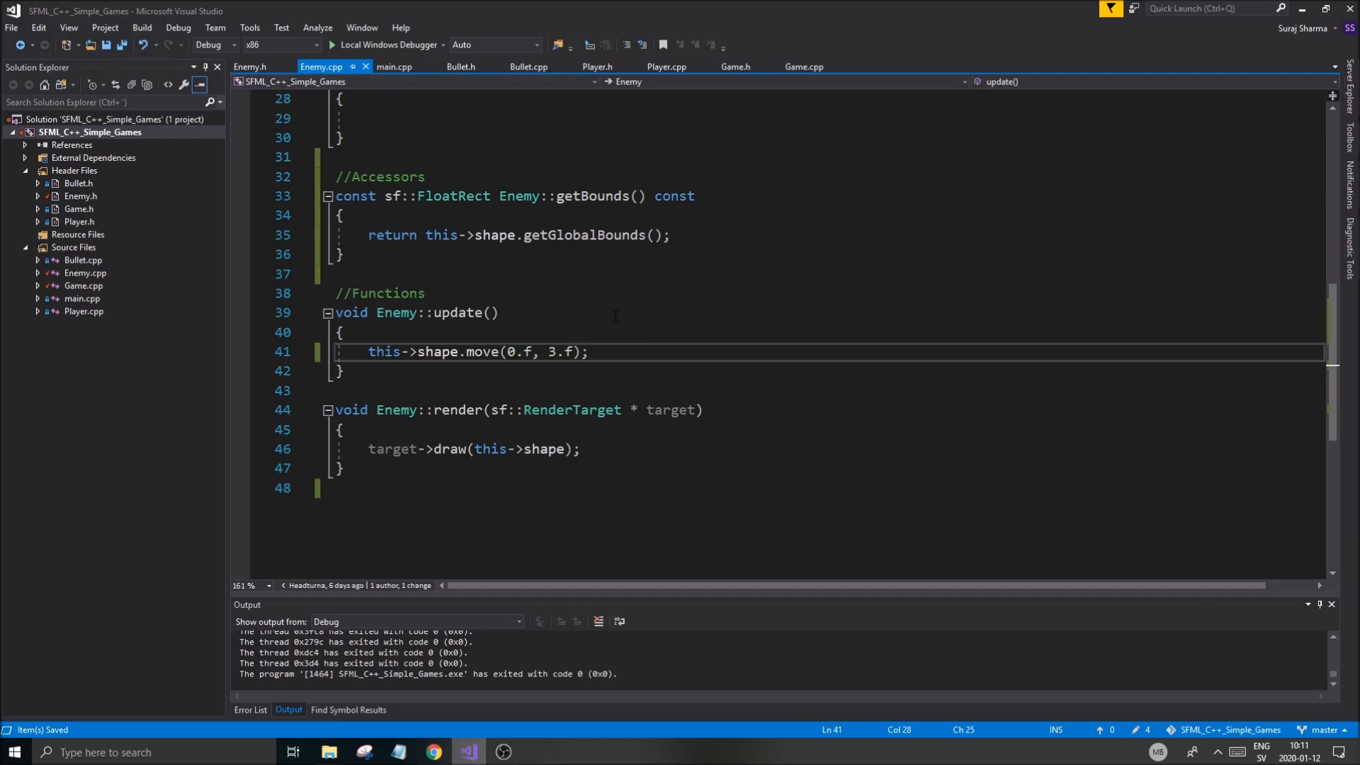
Switch via Enemy.cpp to Enemy.h and scroll to the top of the Enemy class declaration.
scroll("down", 3)
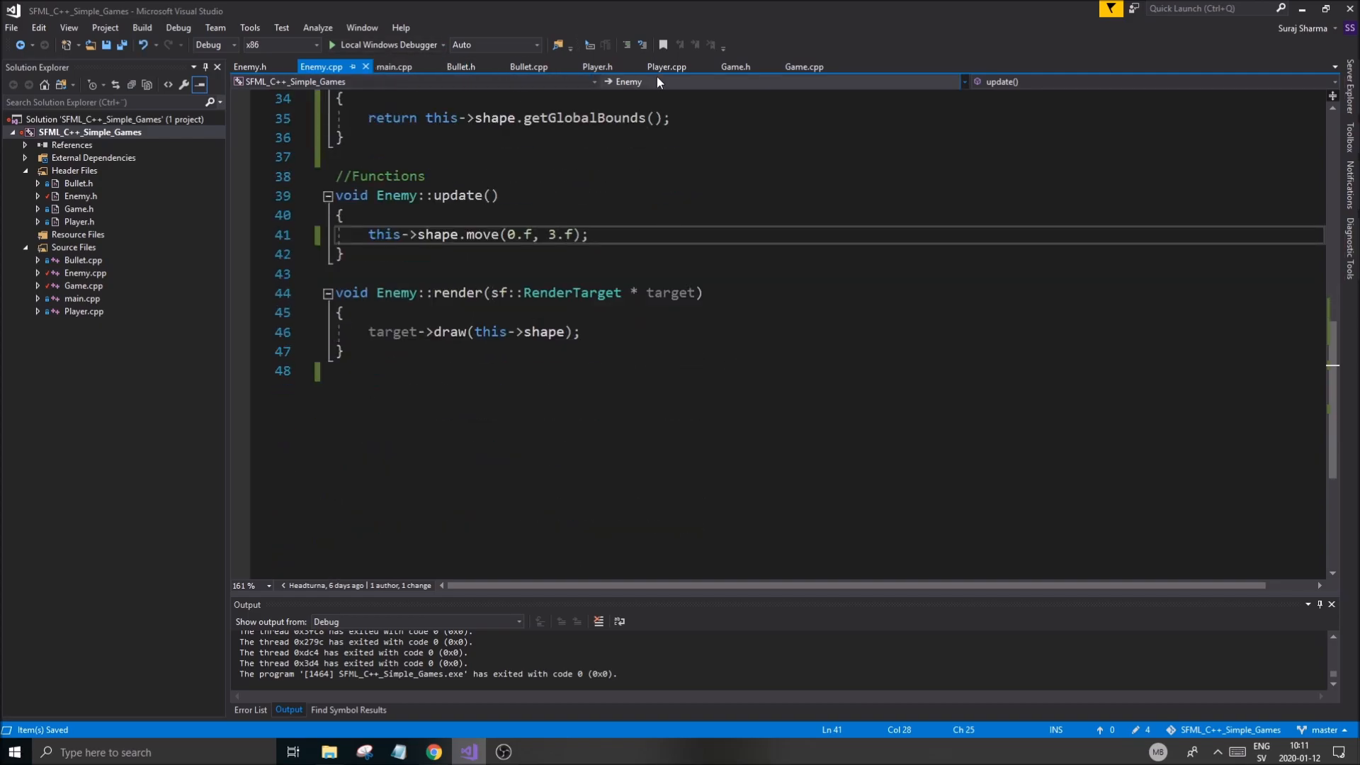
left_click(666, 67)
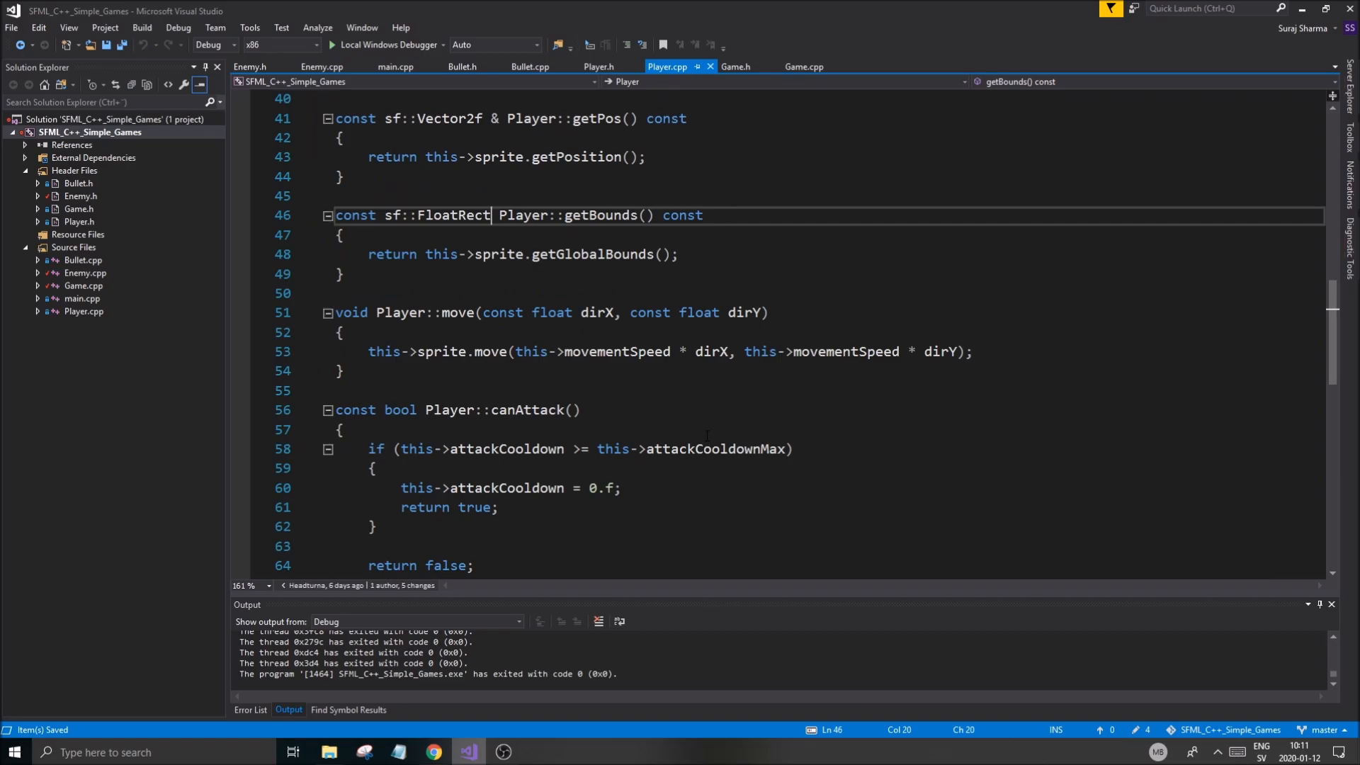
left_click(802, 66)
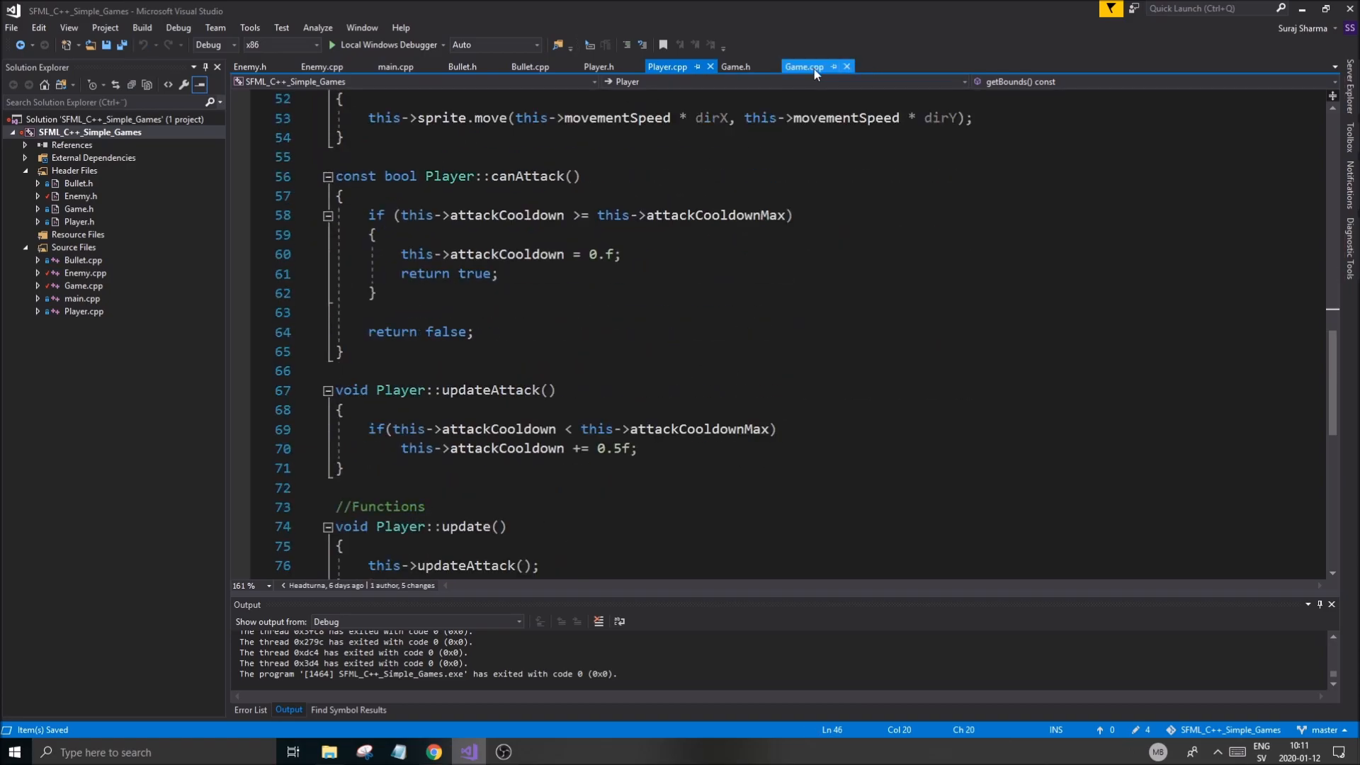
left_click(322, 66)
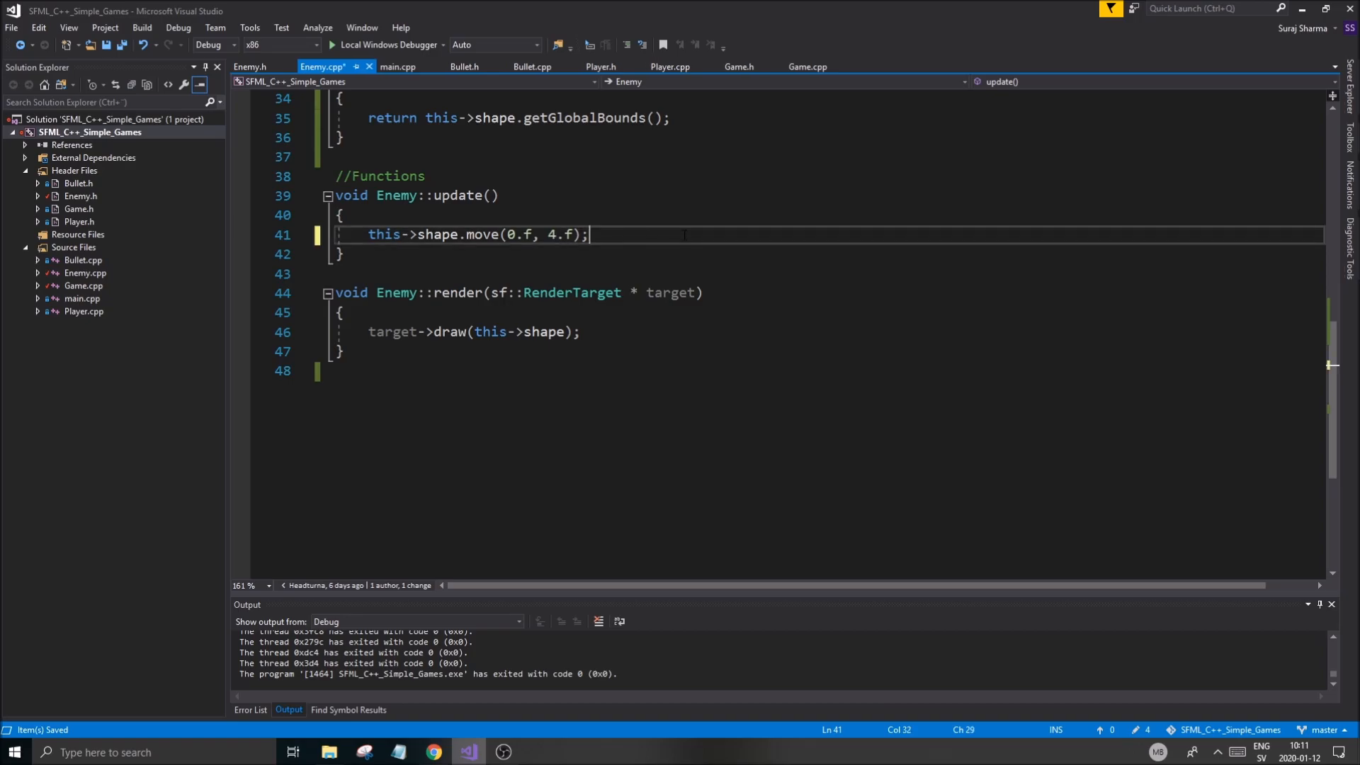
left_click(250, 66)
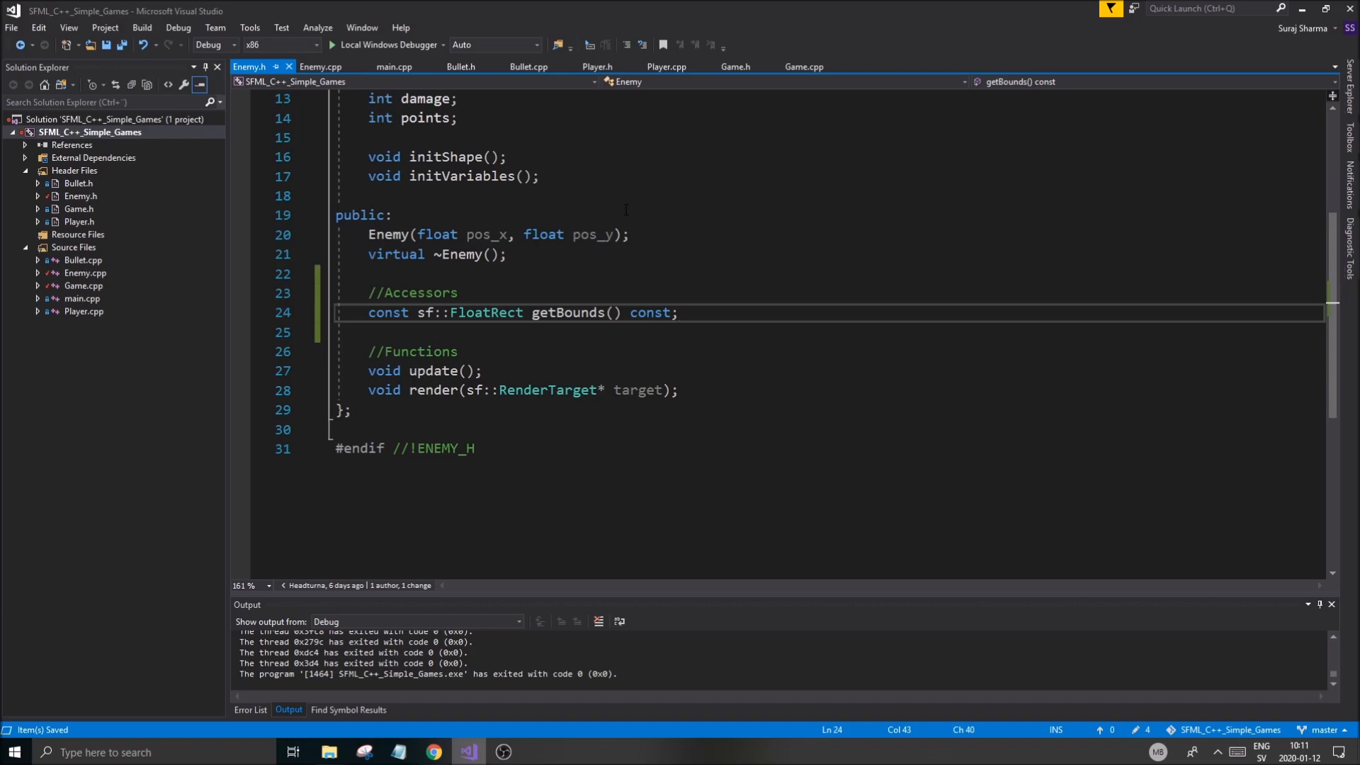
scroll("up", 3)
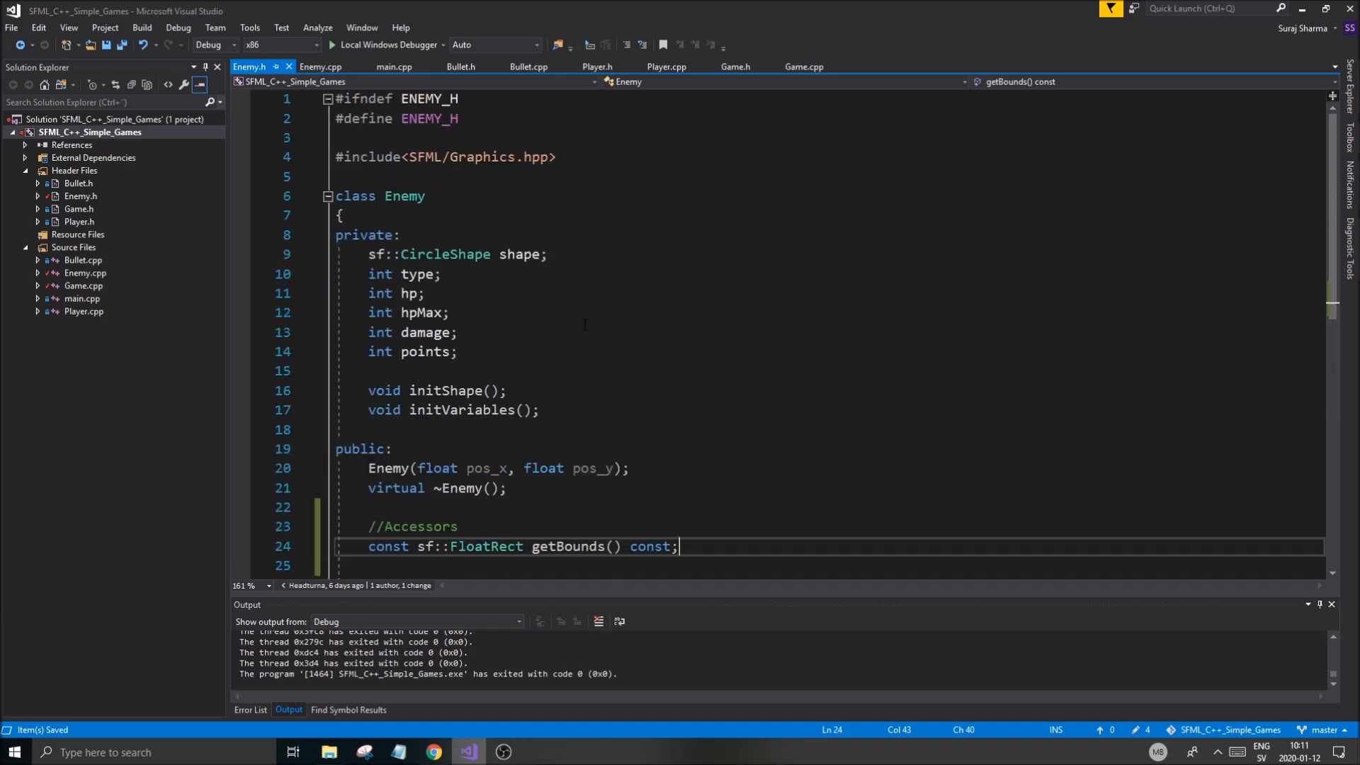
scroll("down", 3)
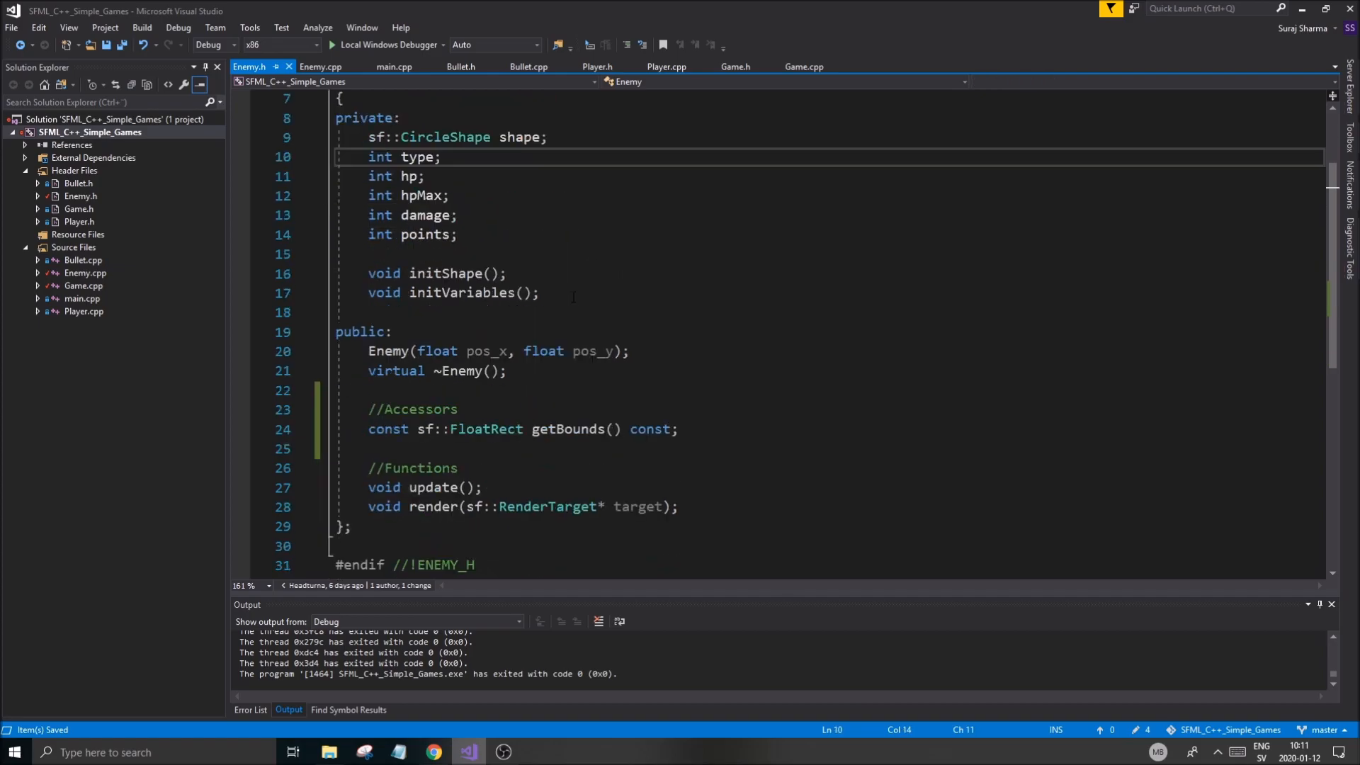
scroll("up", 3)
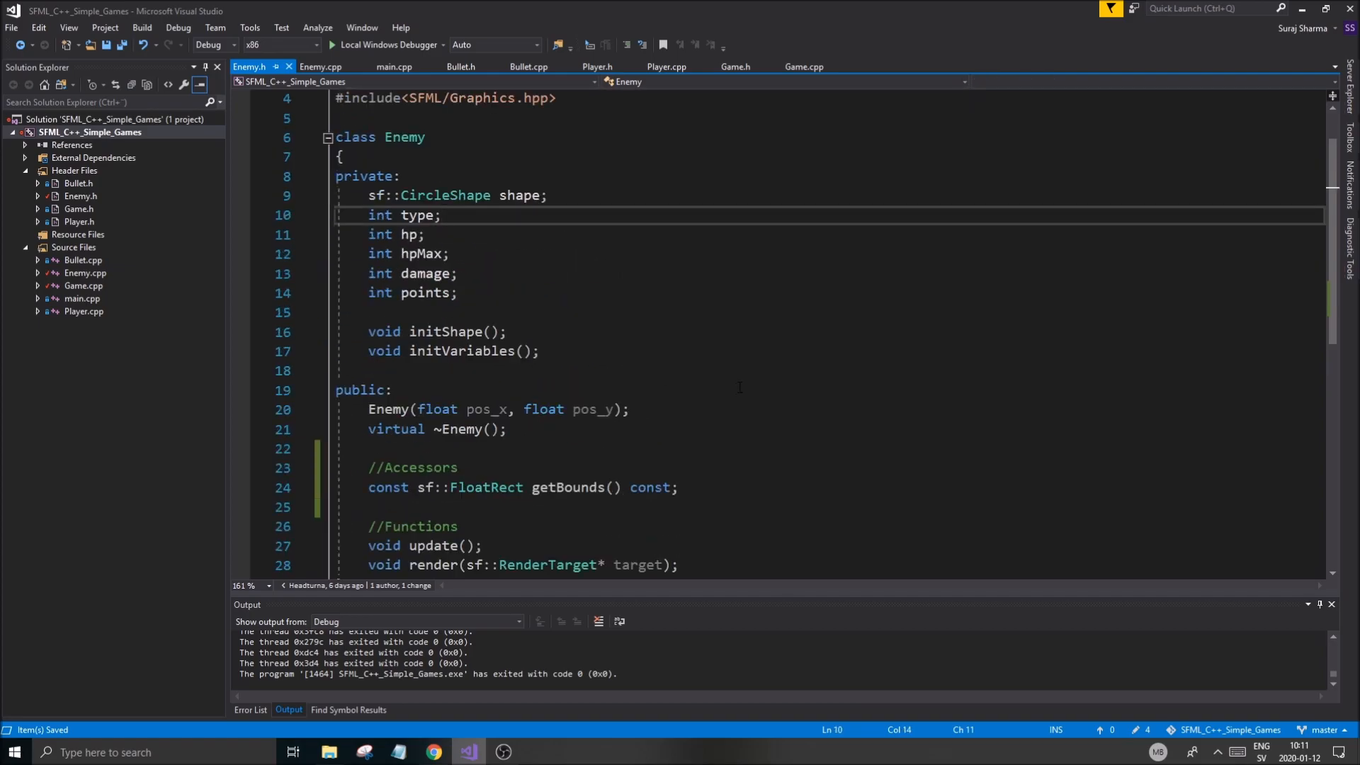
Declare 'float speed' on a new line below 'int type;' in the Enemy class.
left_click(438, 215)
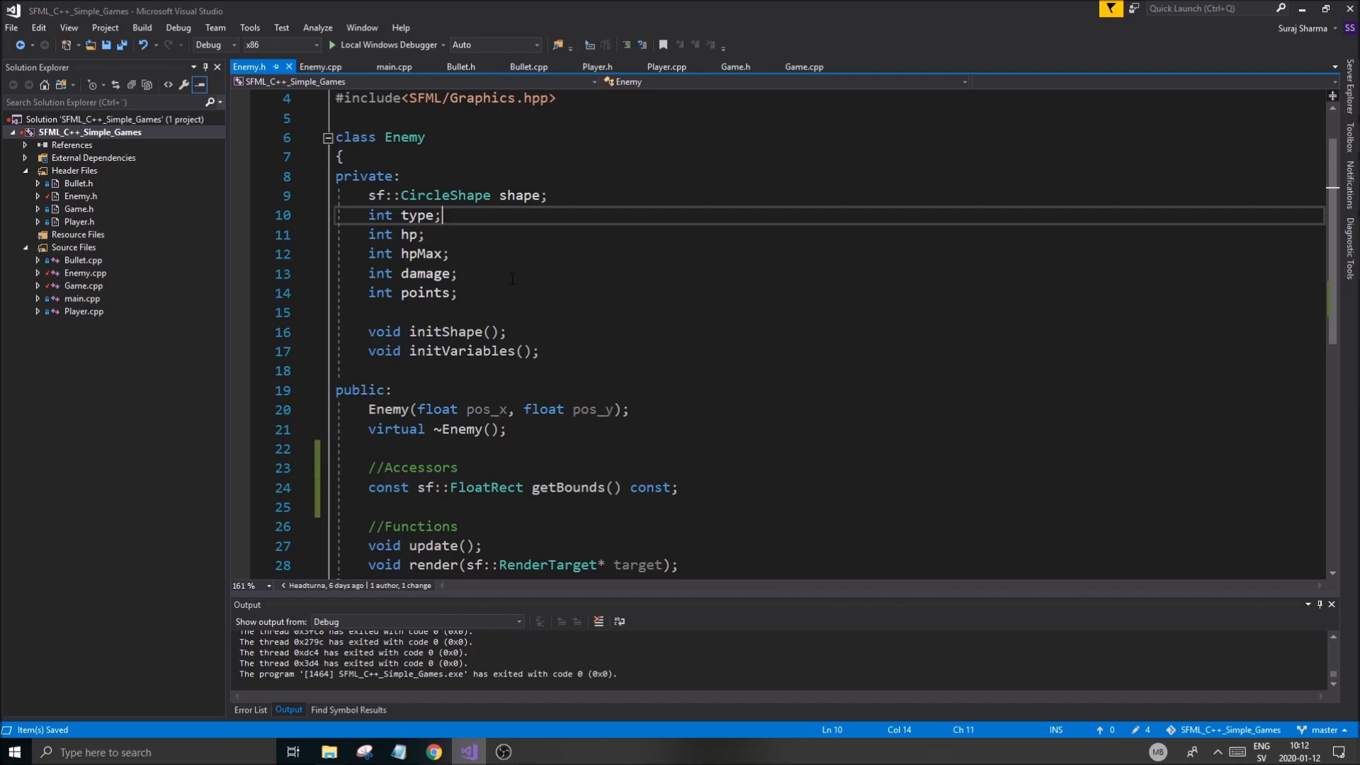
left_click(604, 196)
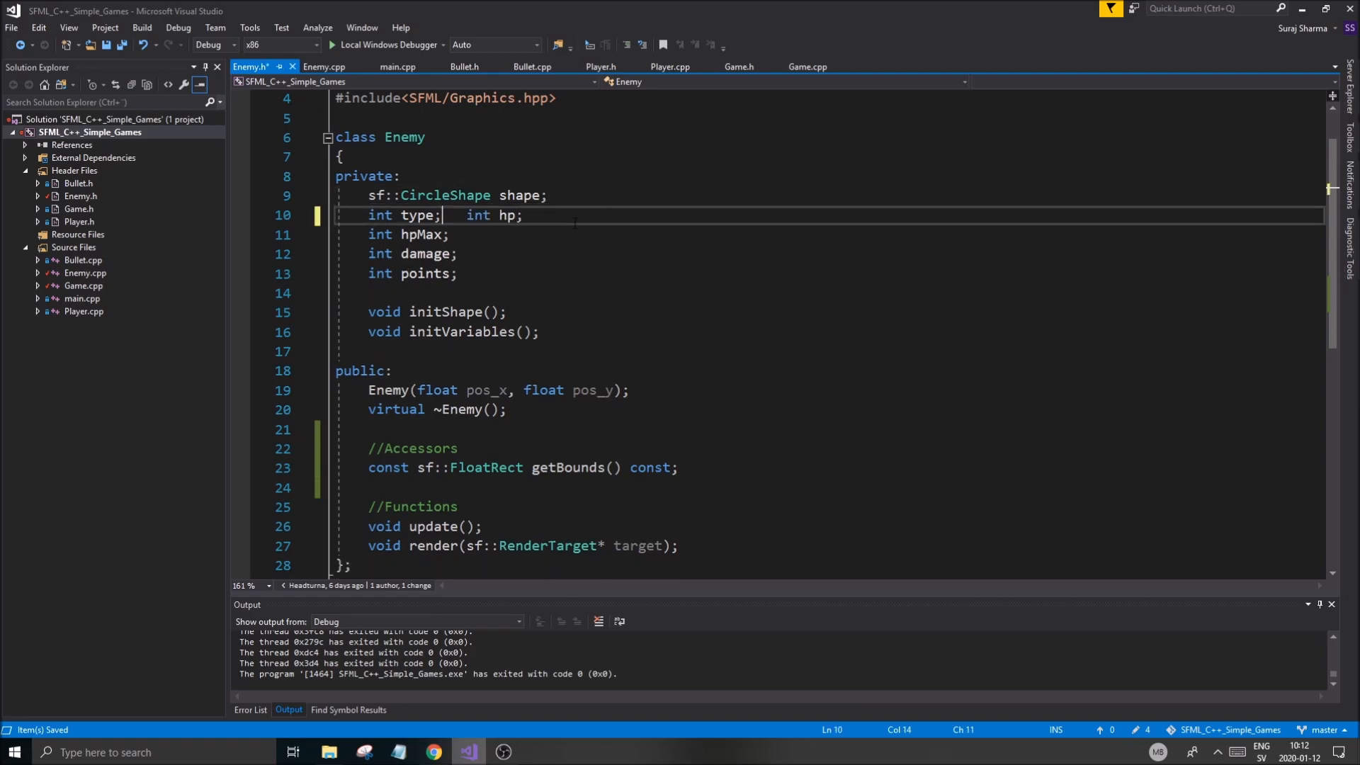
key("enter")
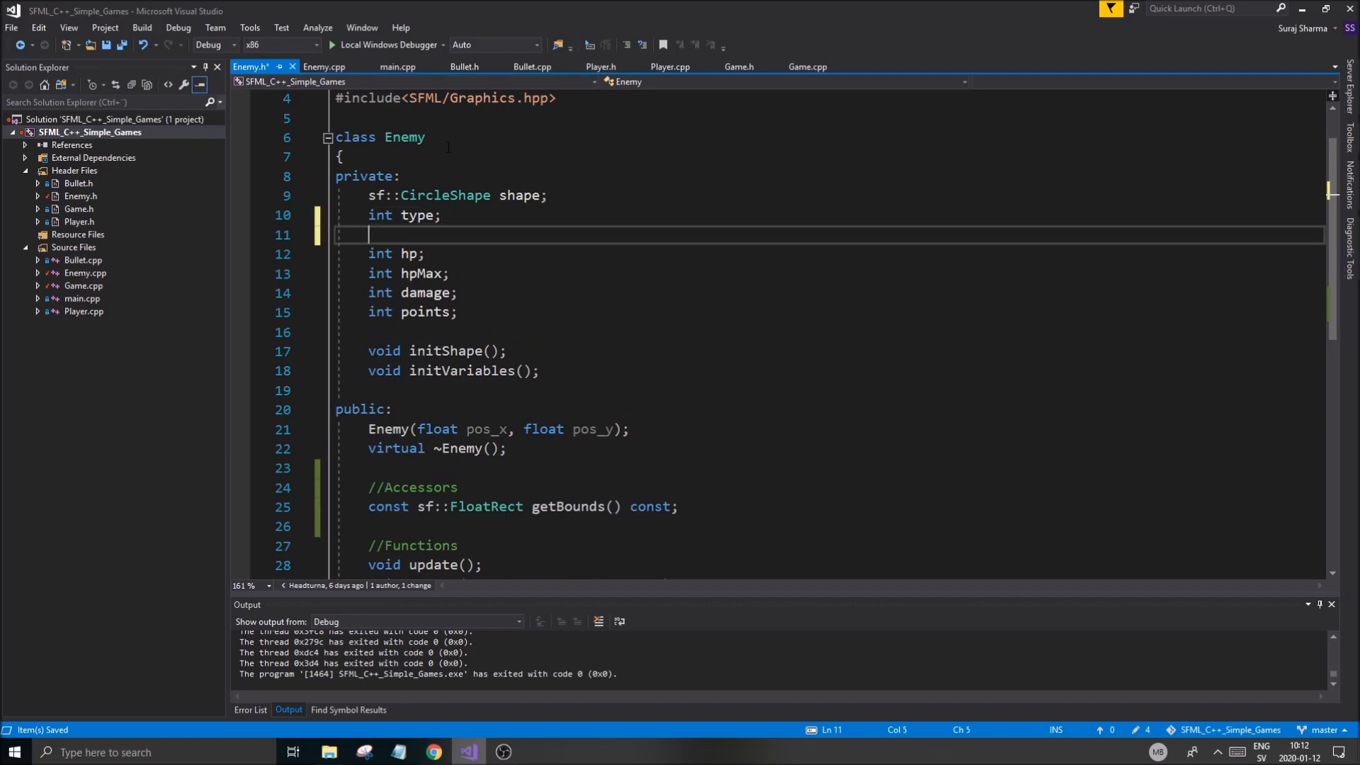
type("int")
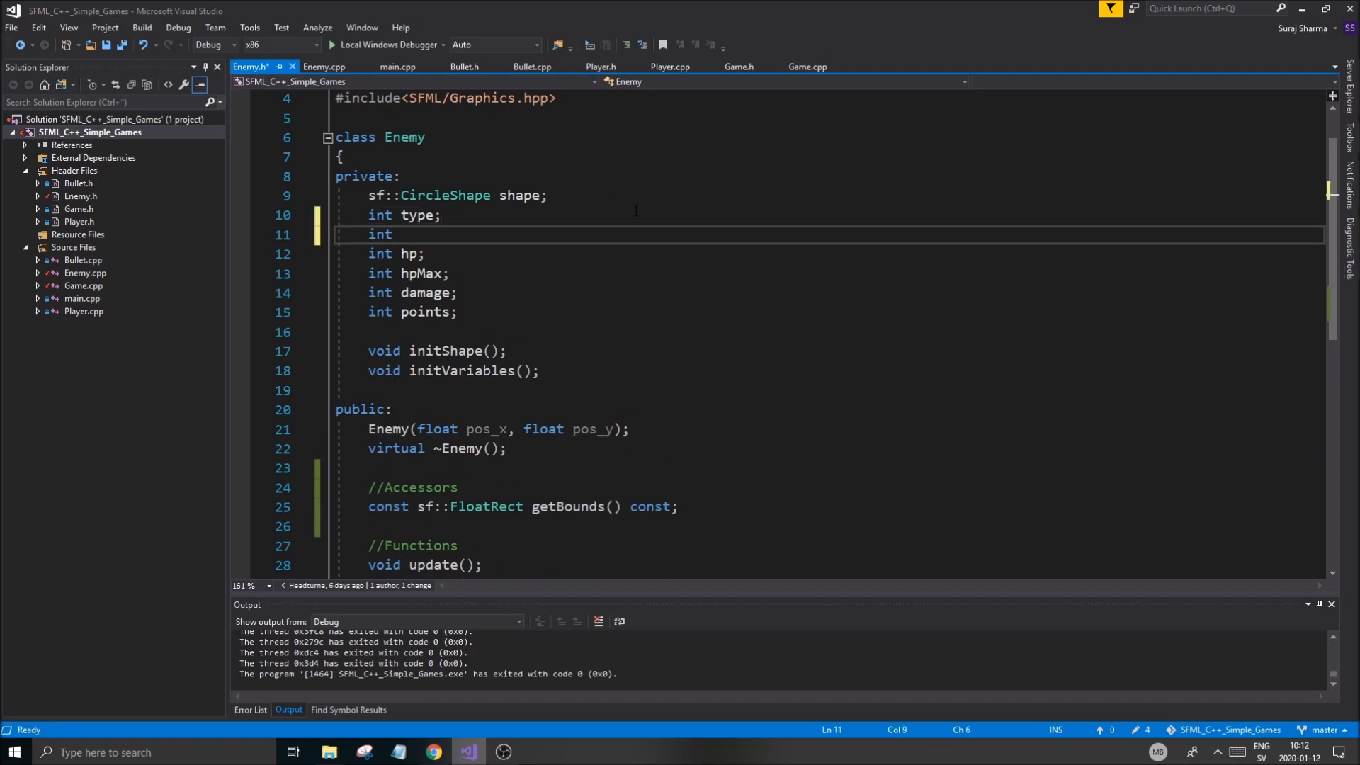
type("float speed")
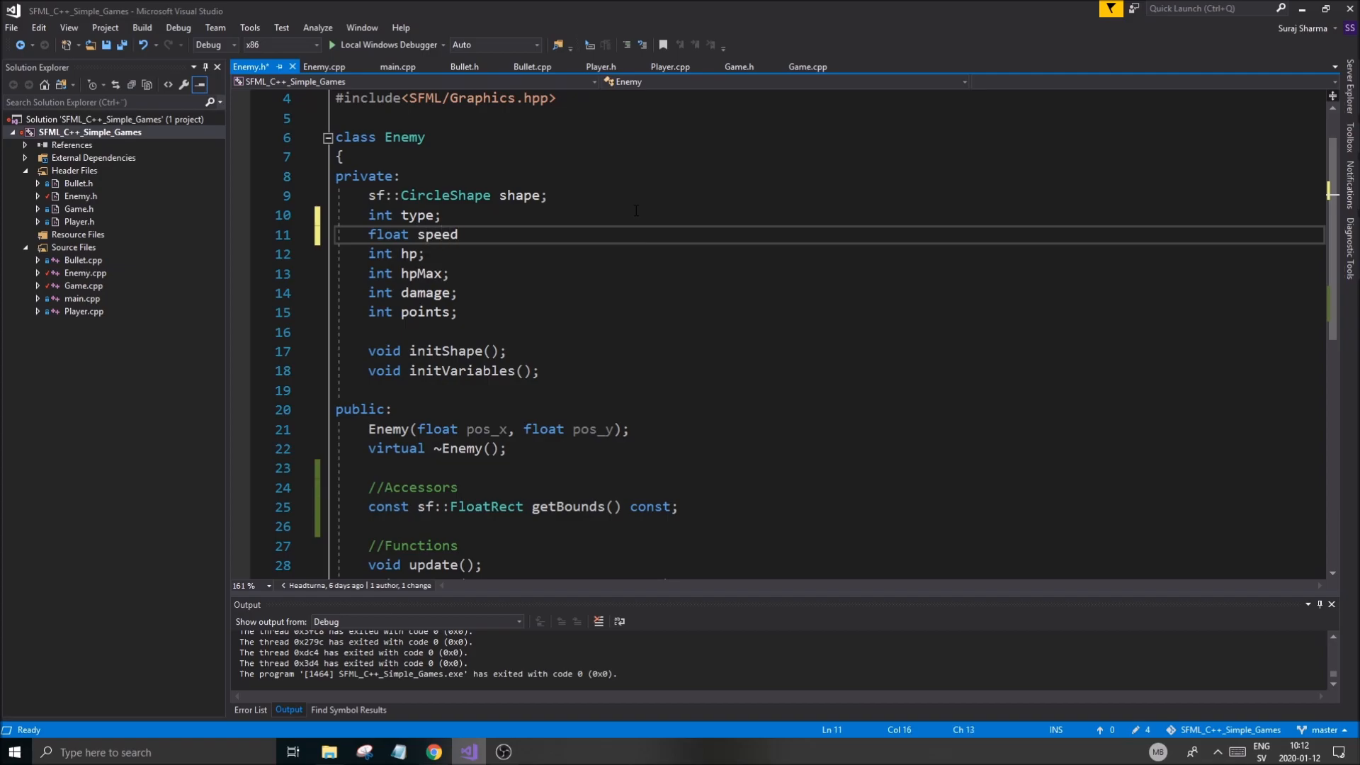
left_click(323, 67)
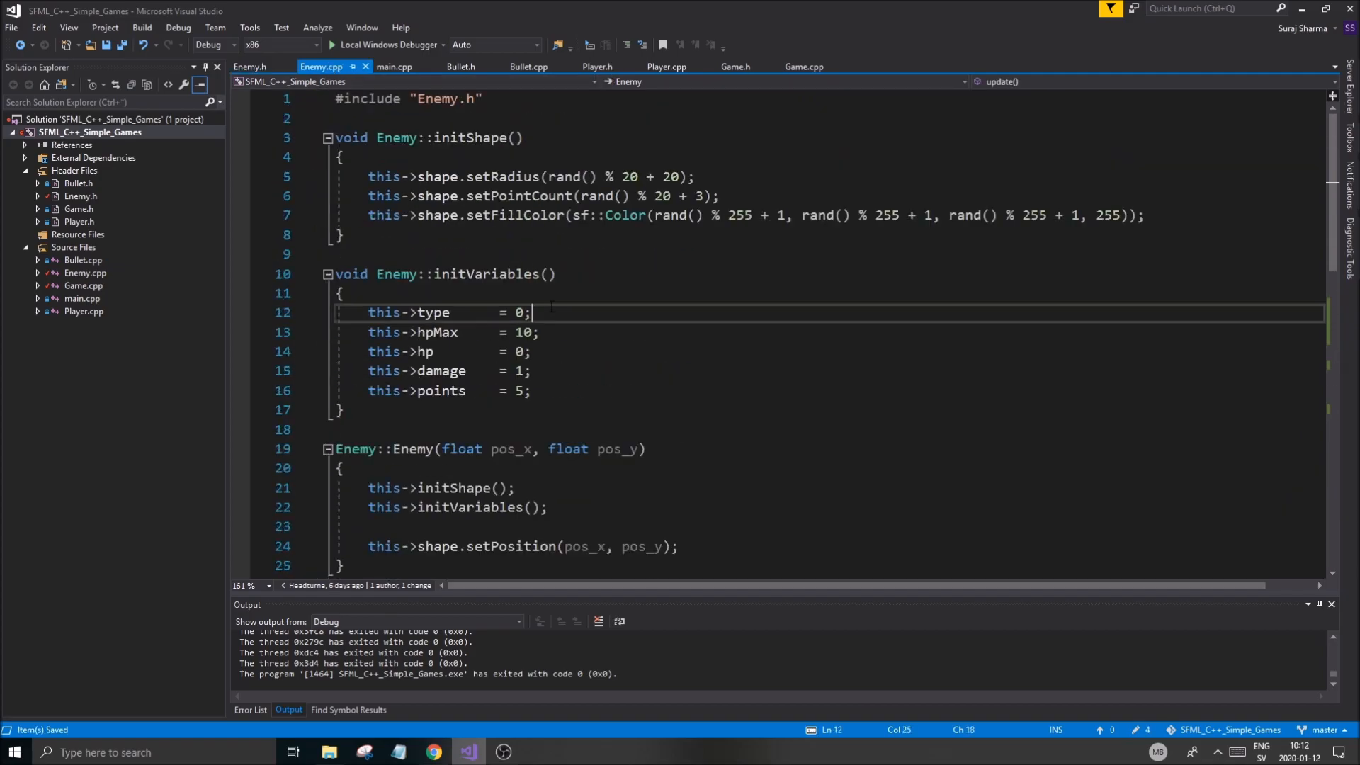
Write 'this->speed = 5.f;' in Enemy::initVariables and return to Enemy.h.
type("this->")
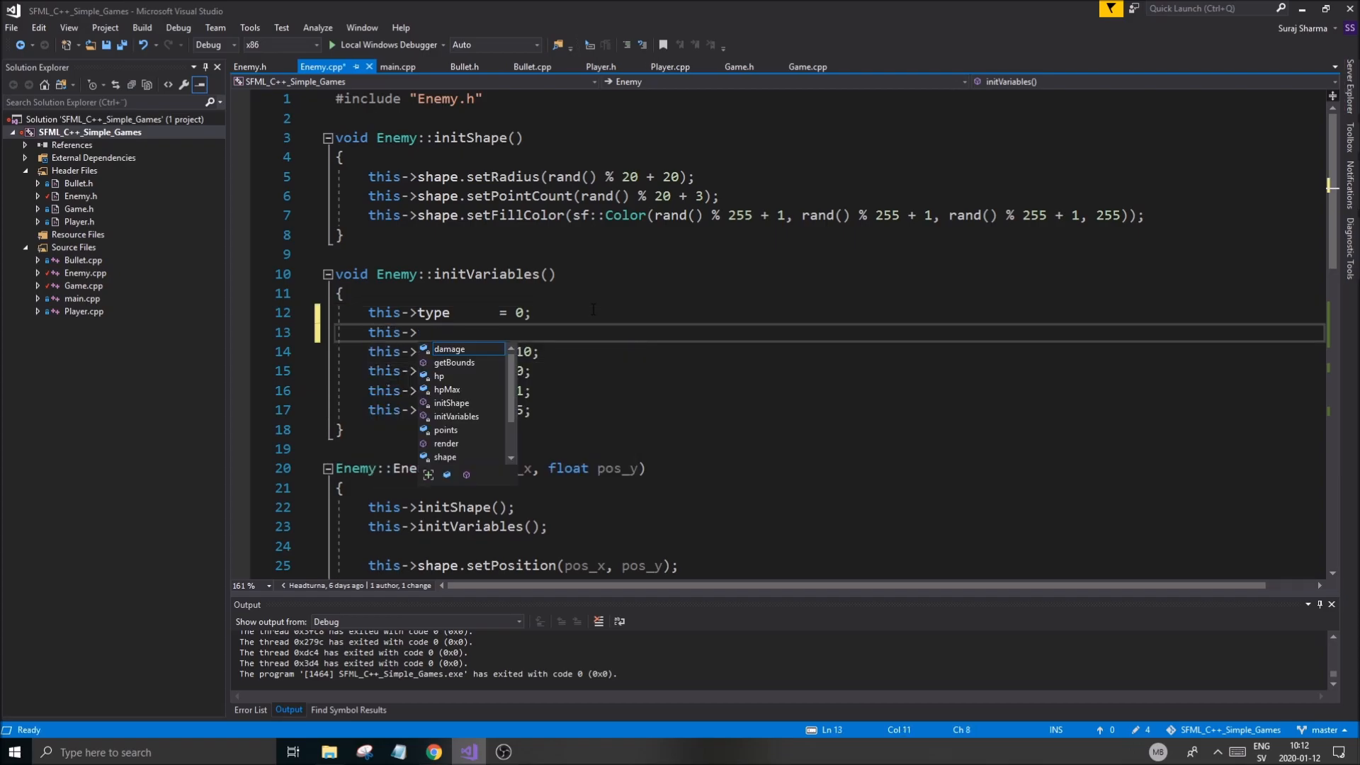
type("speed =")
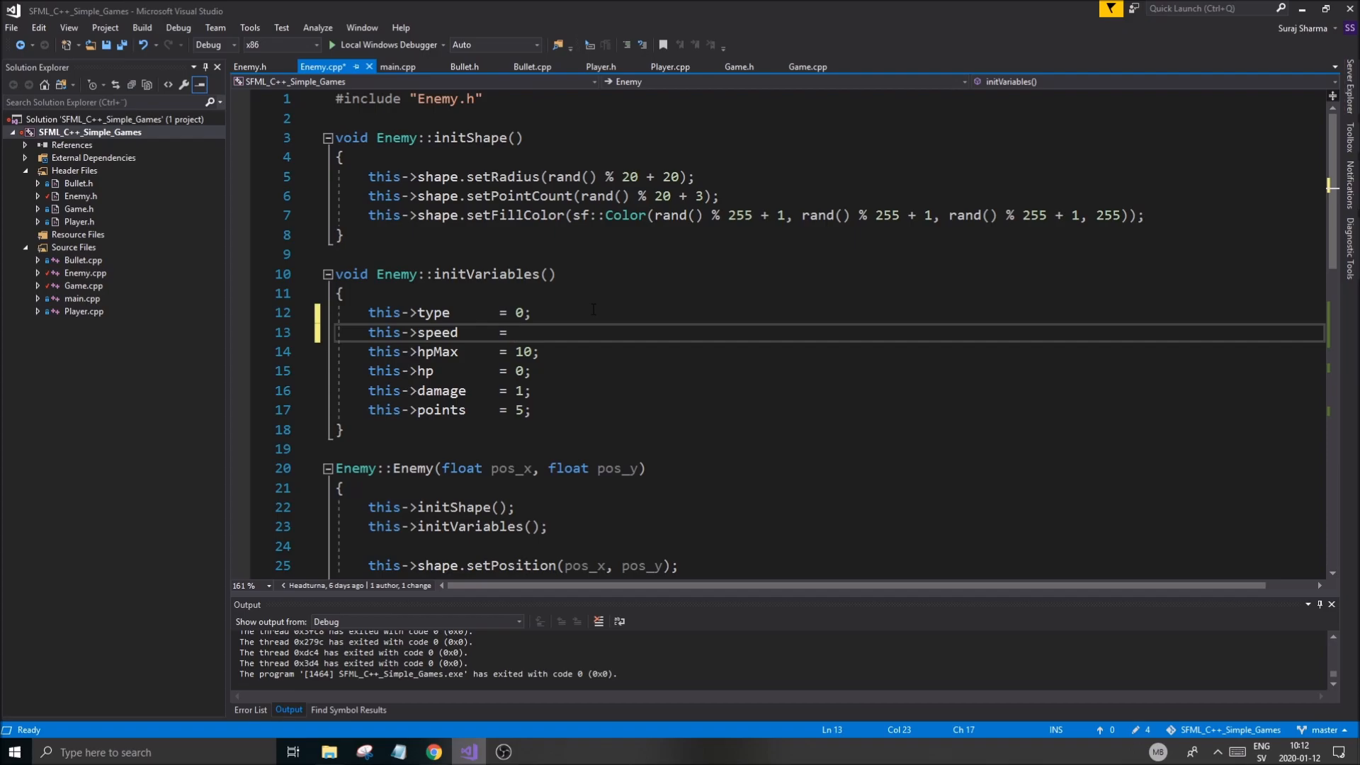
type("5.f;")
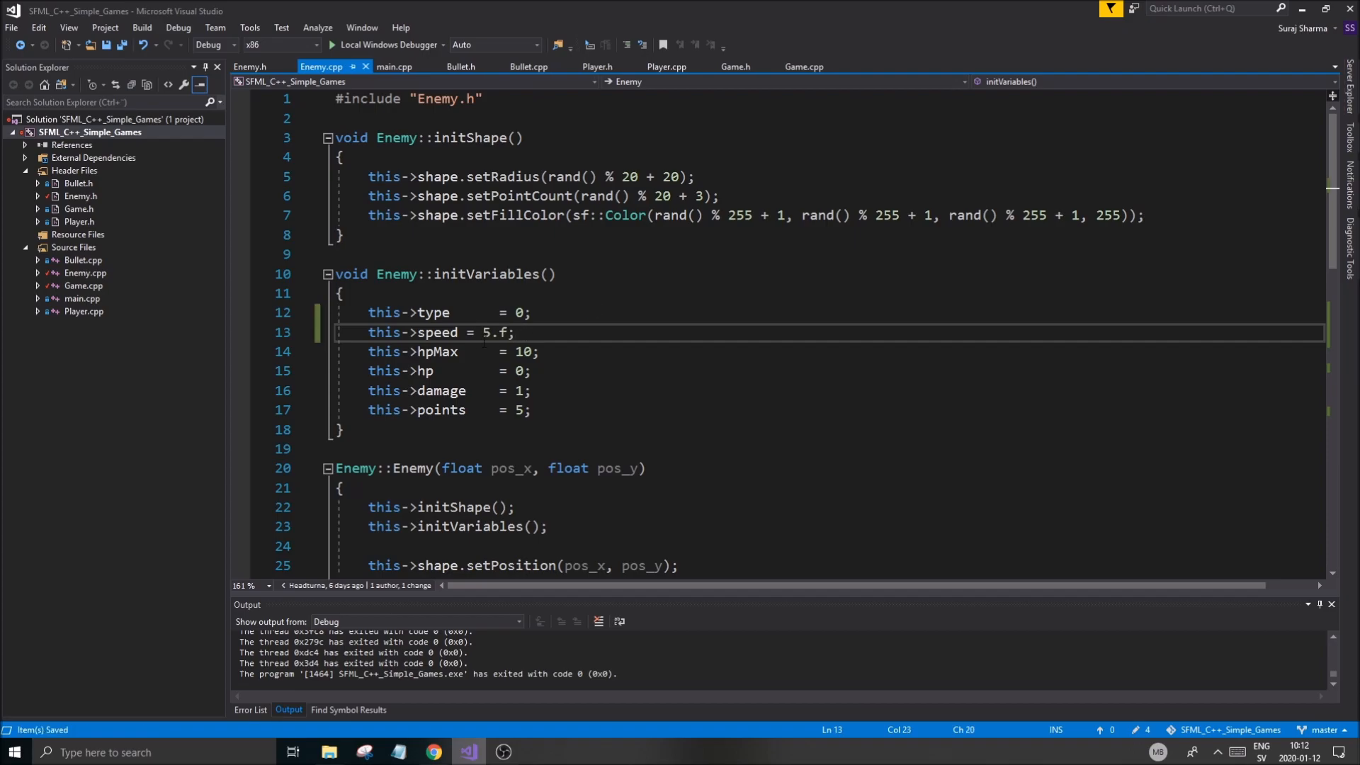
left_click(249, 67)
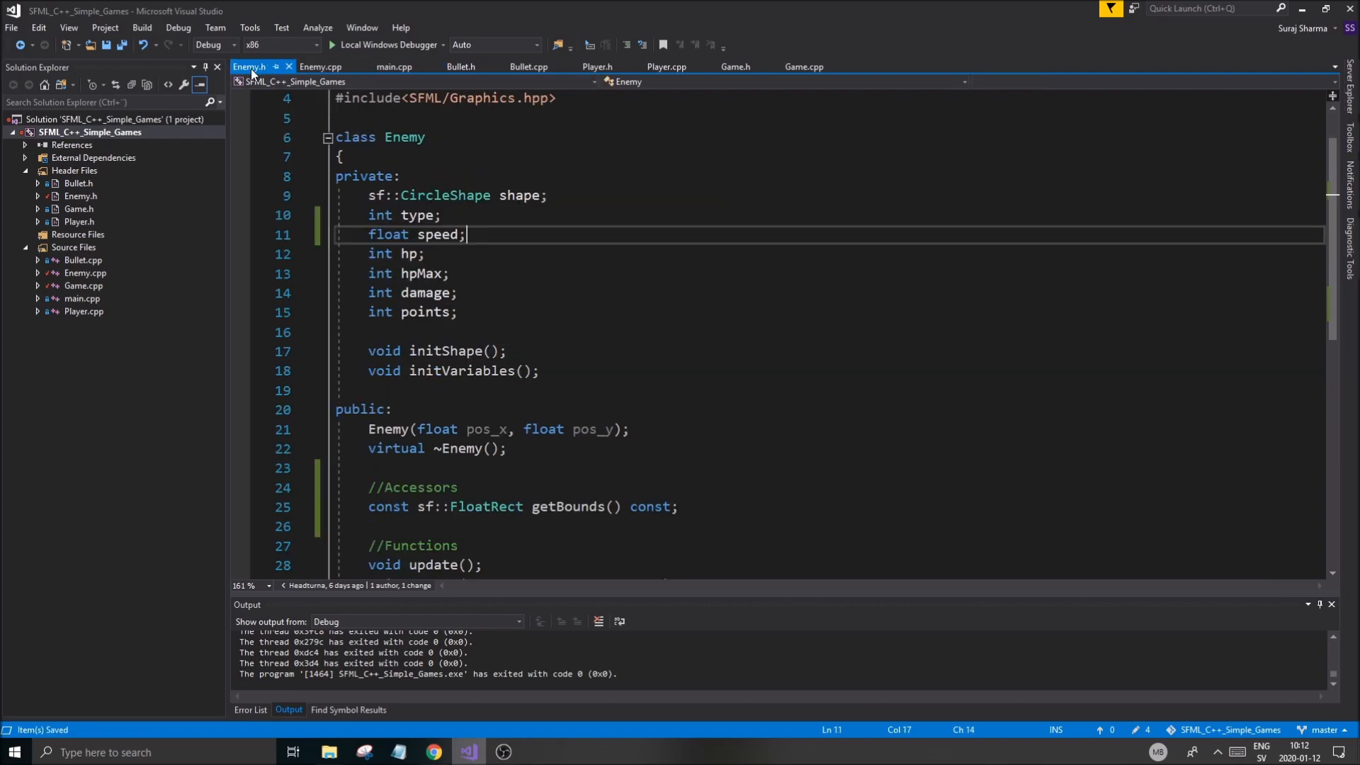
Replace 4.f in shape.move with this->speed and review initVariables alignment.
left_click(320, 66)
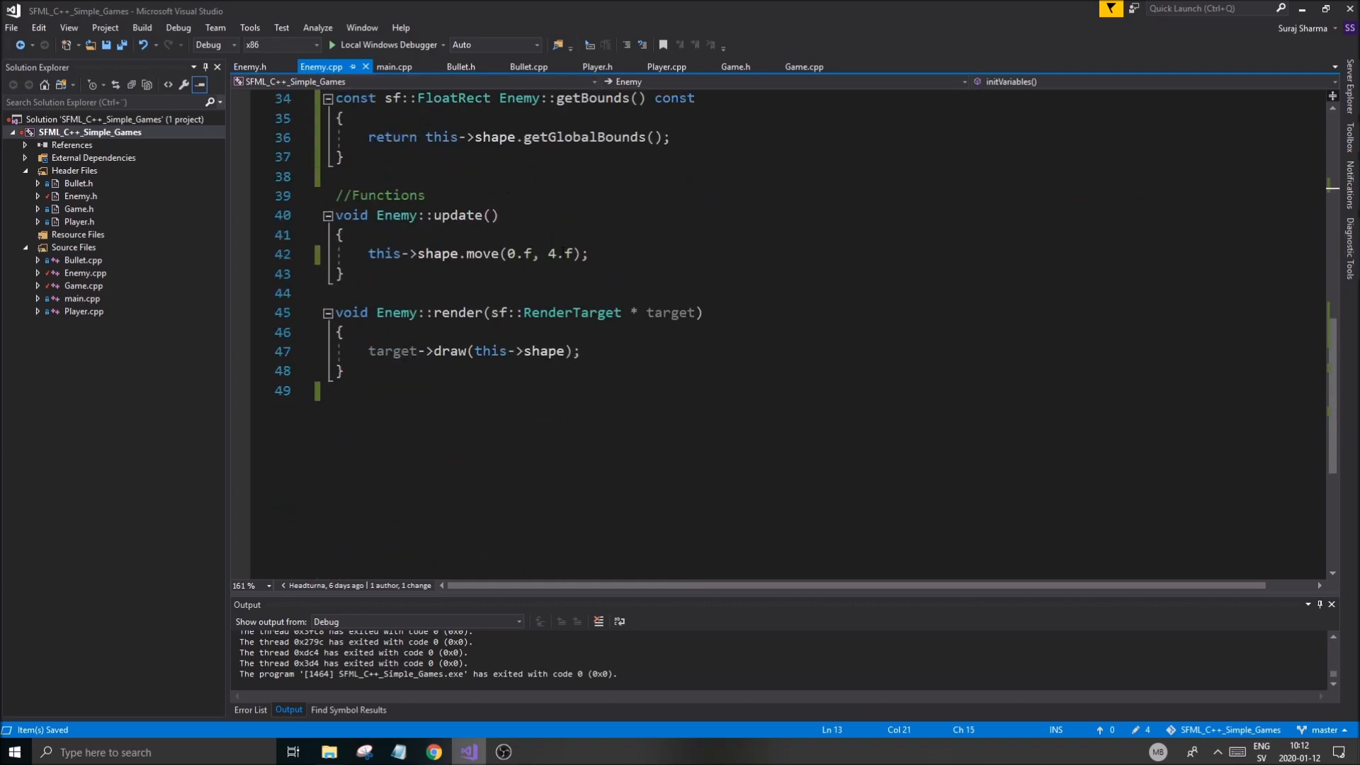
type("this->speed")
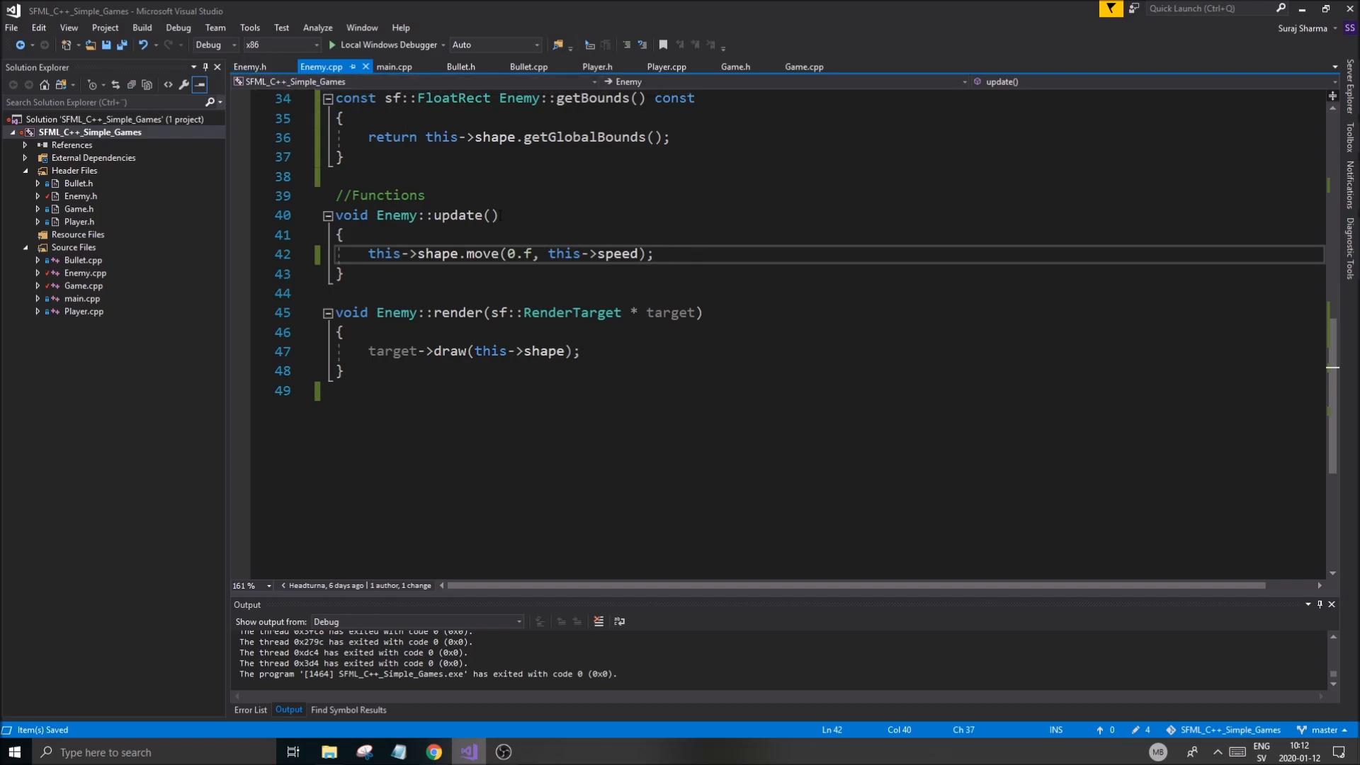
scroll("up", 3)
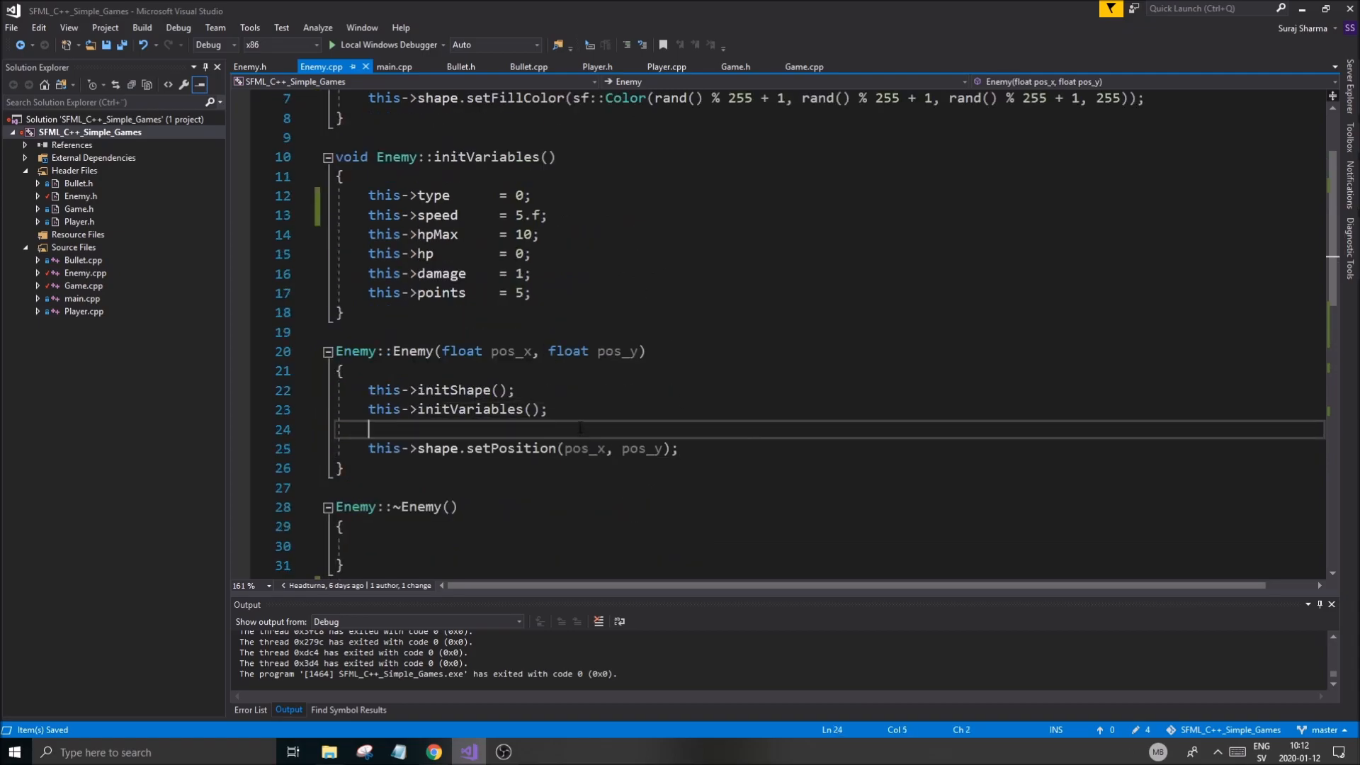
left_click(532, 195)
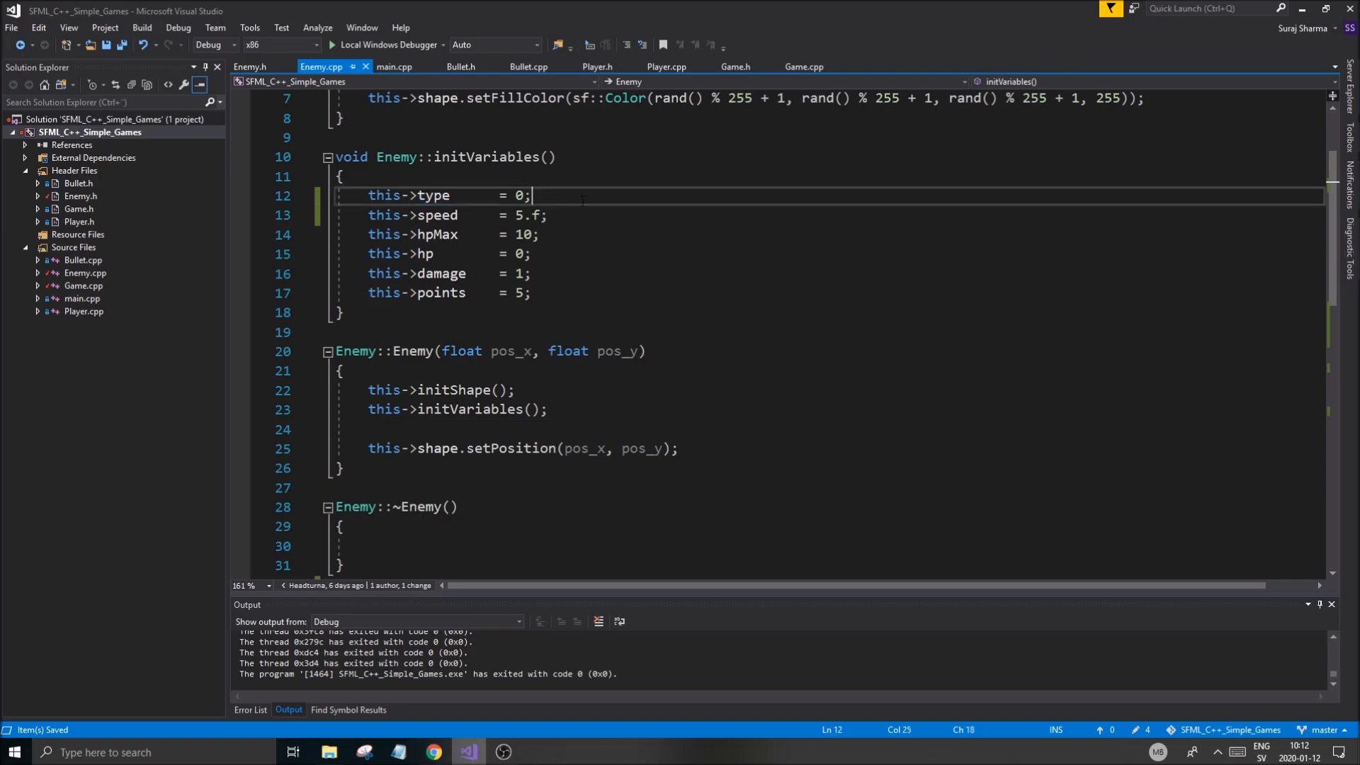
scroll("up", 3)
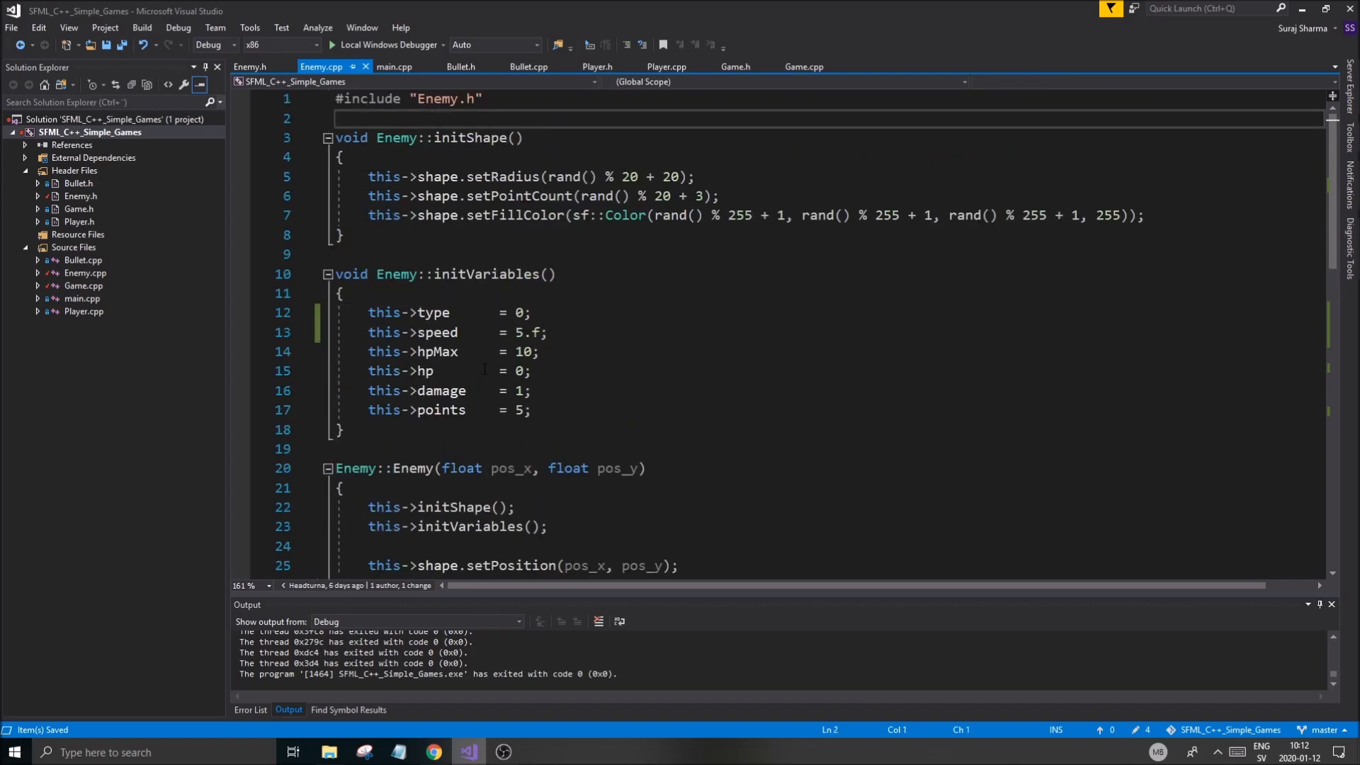
left_click(540, 351)
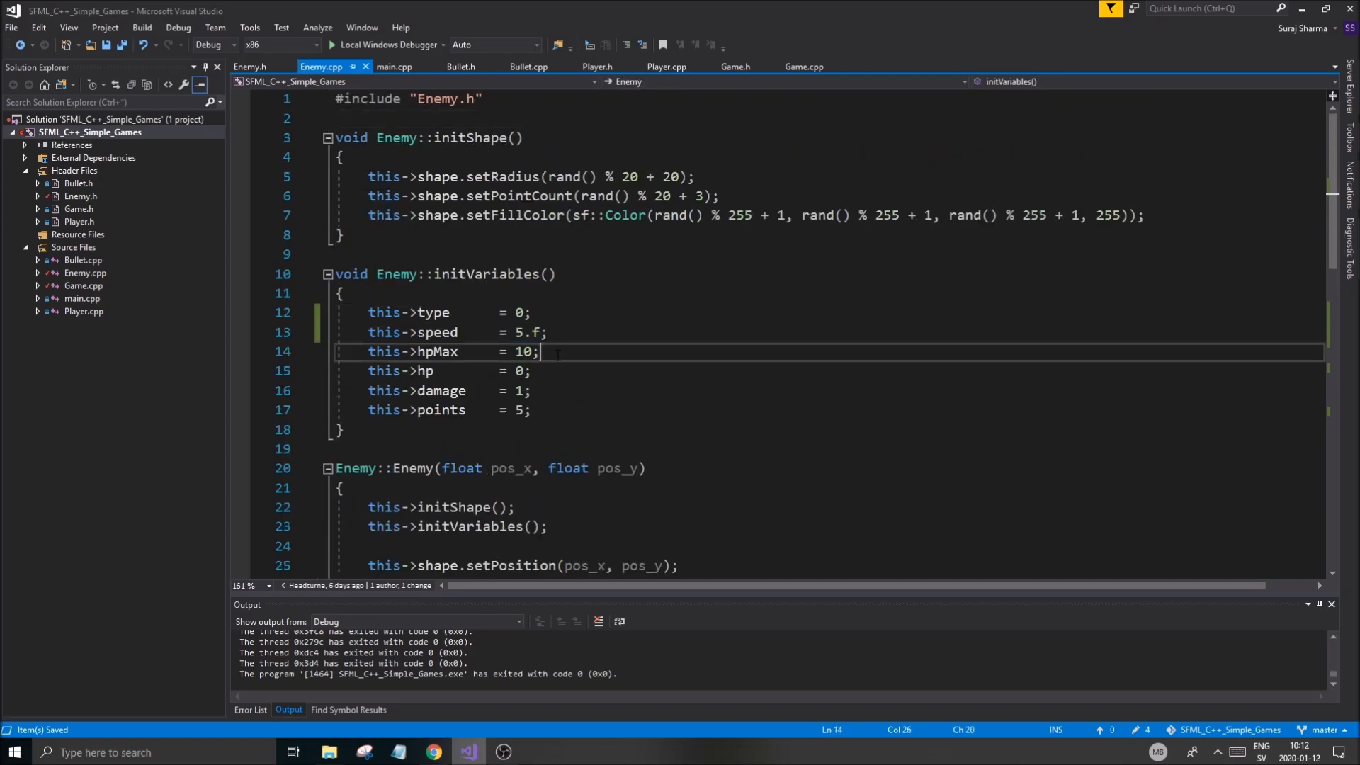
scroll("down", 3)
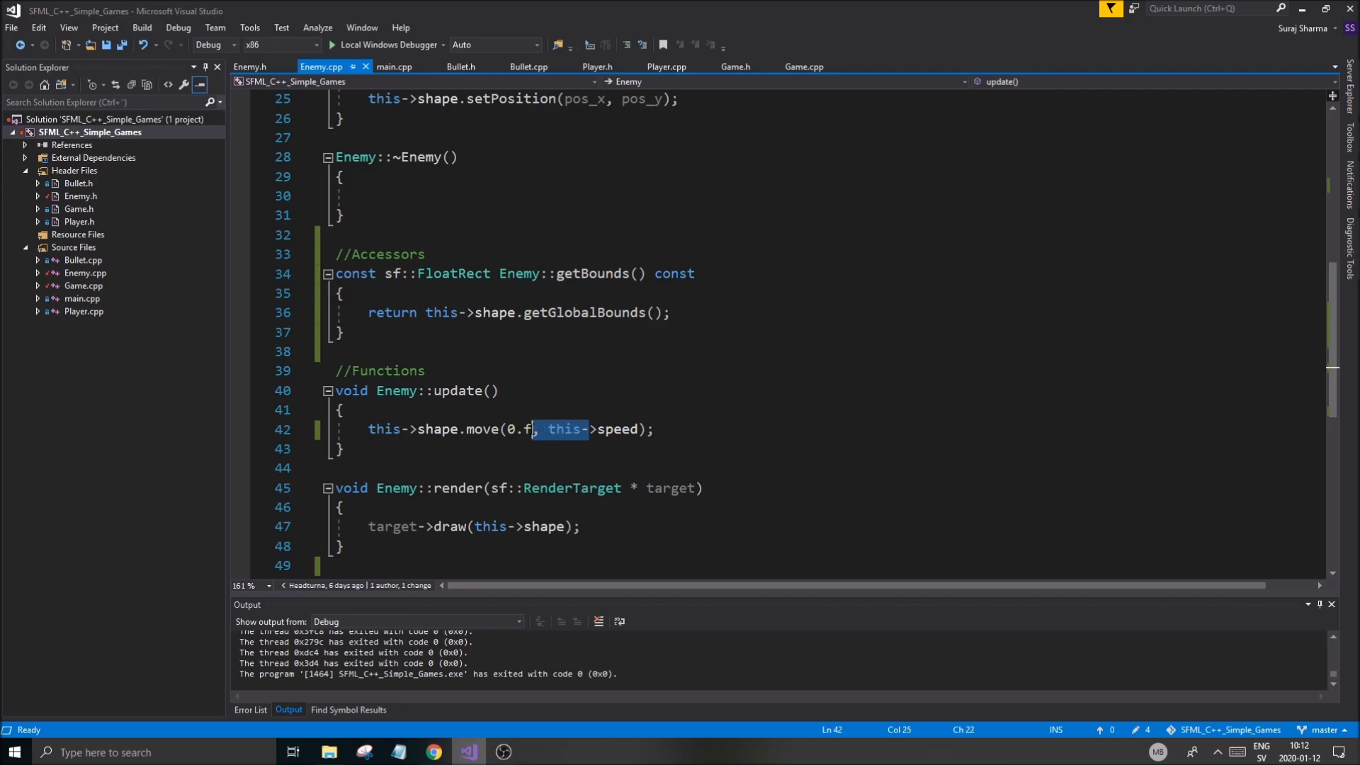
scroll("up", 3)
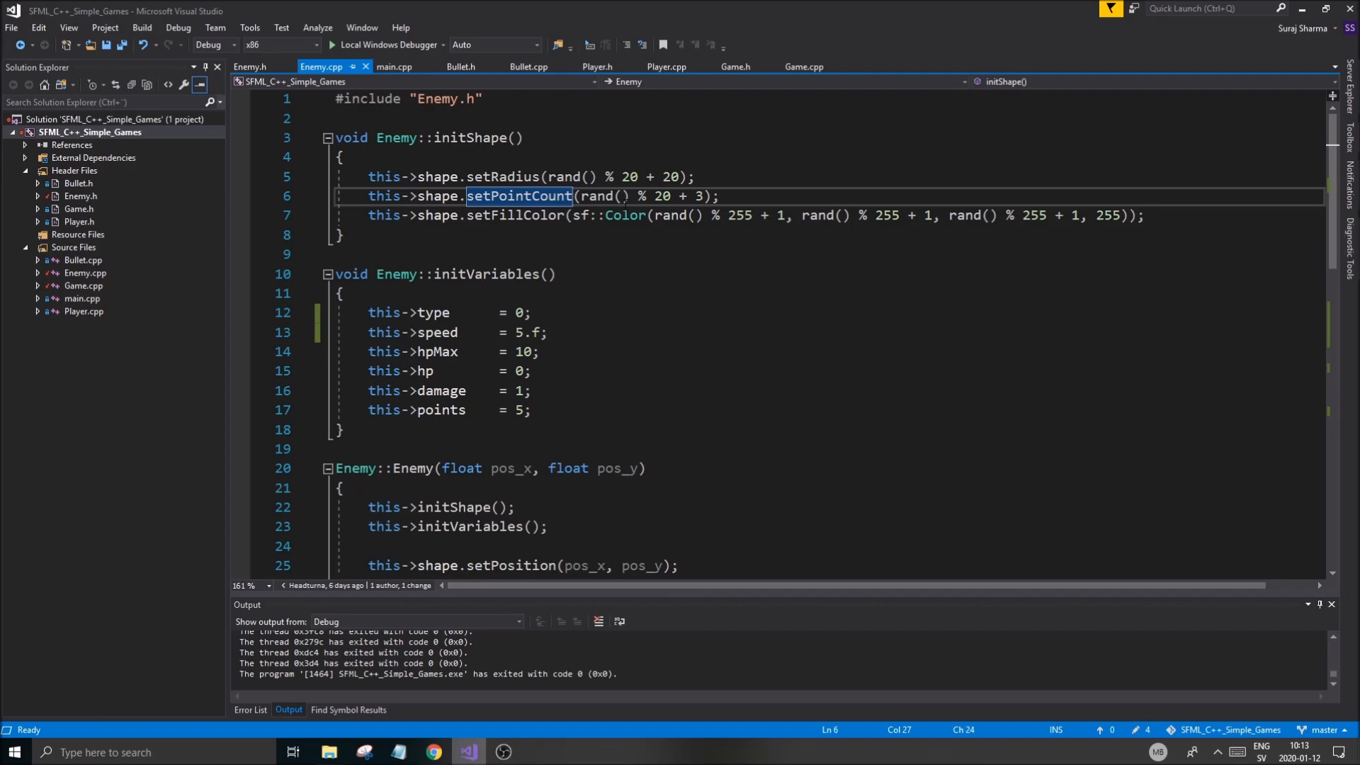
left_click(343, 236)
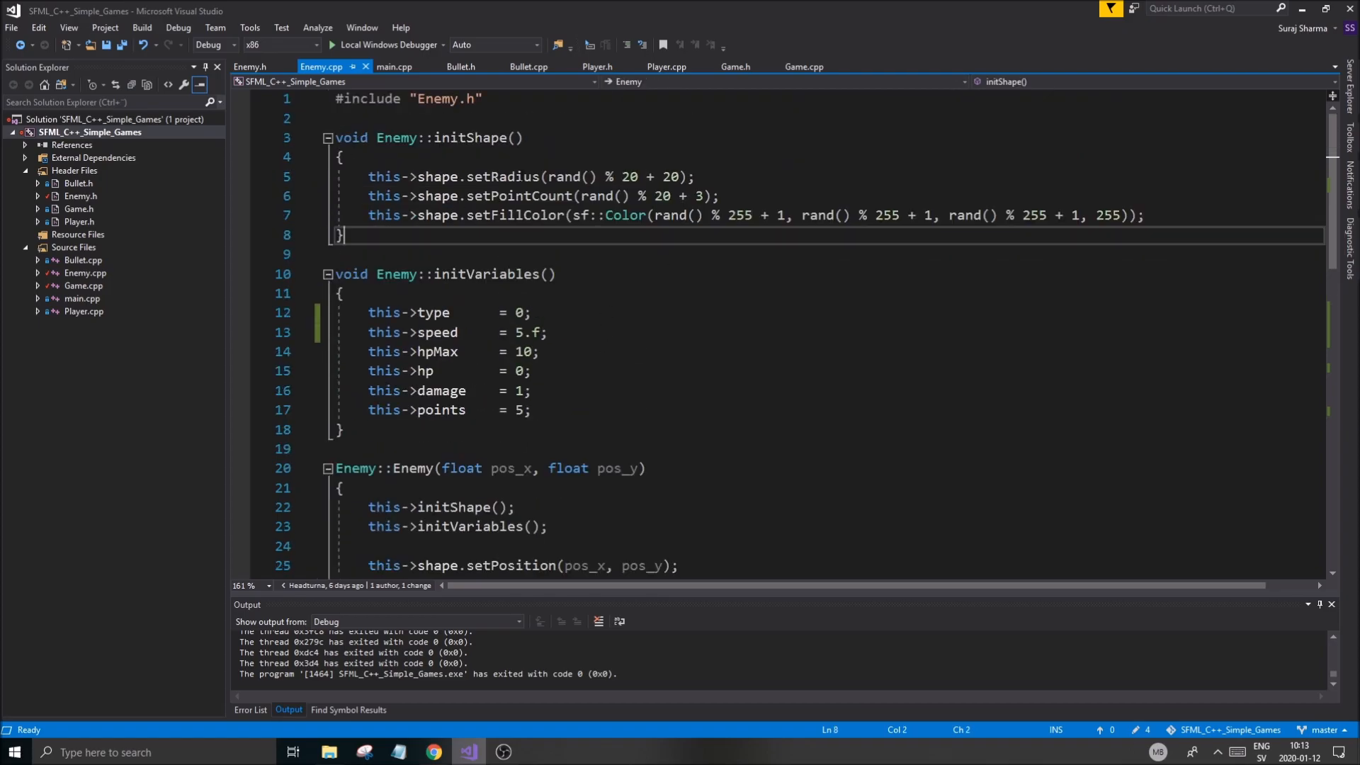
mouse_move(756, 359)
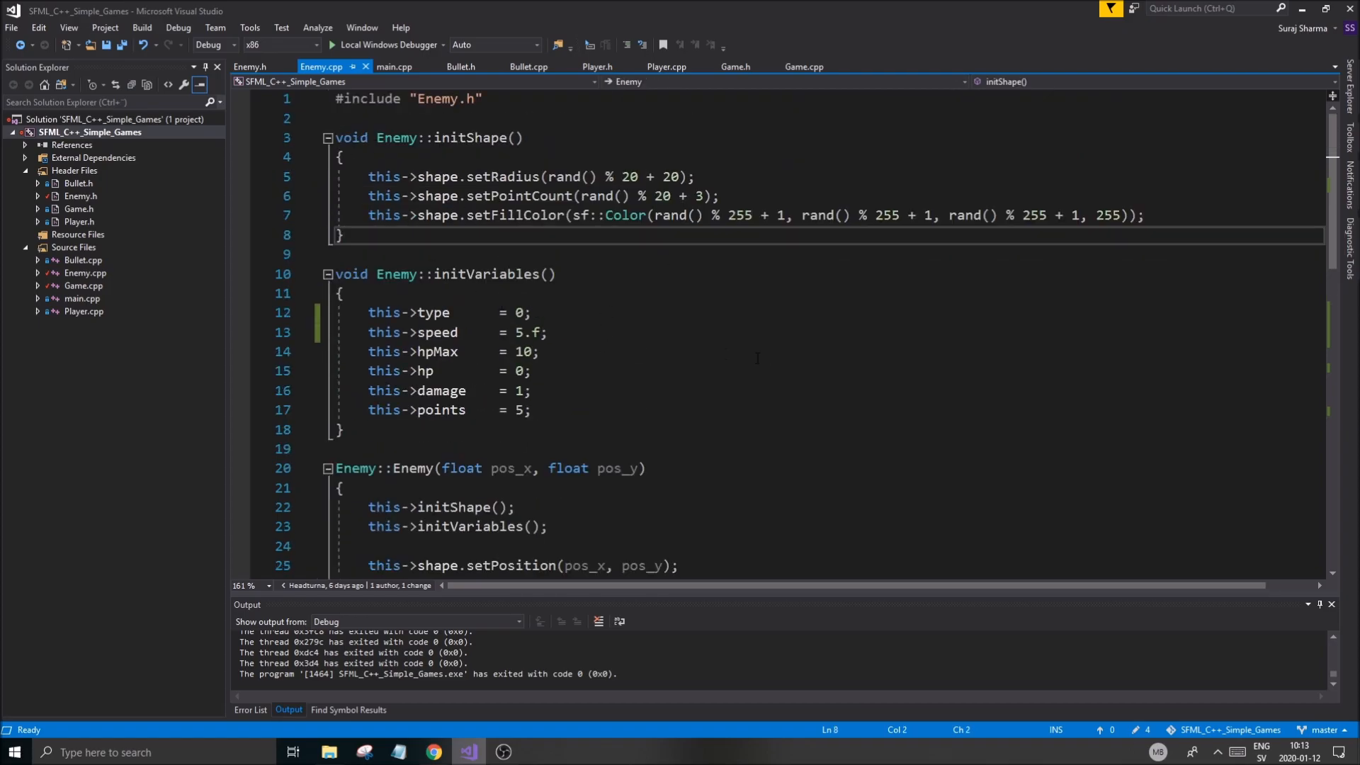
mouse_move(720, 350)
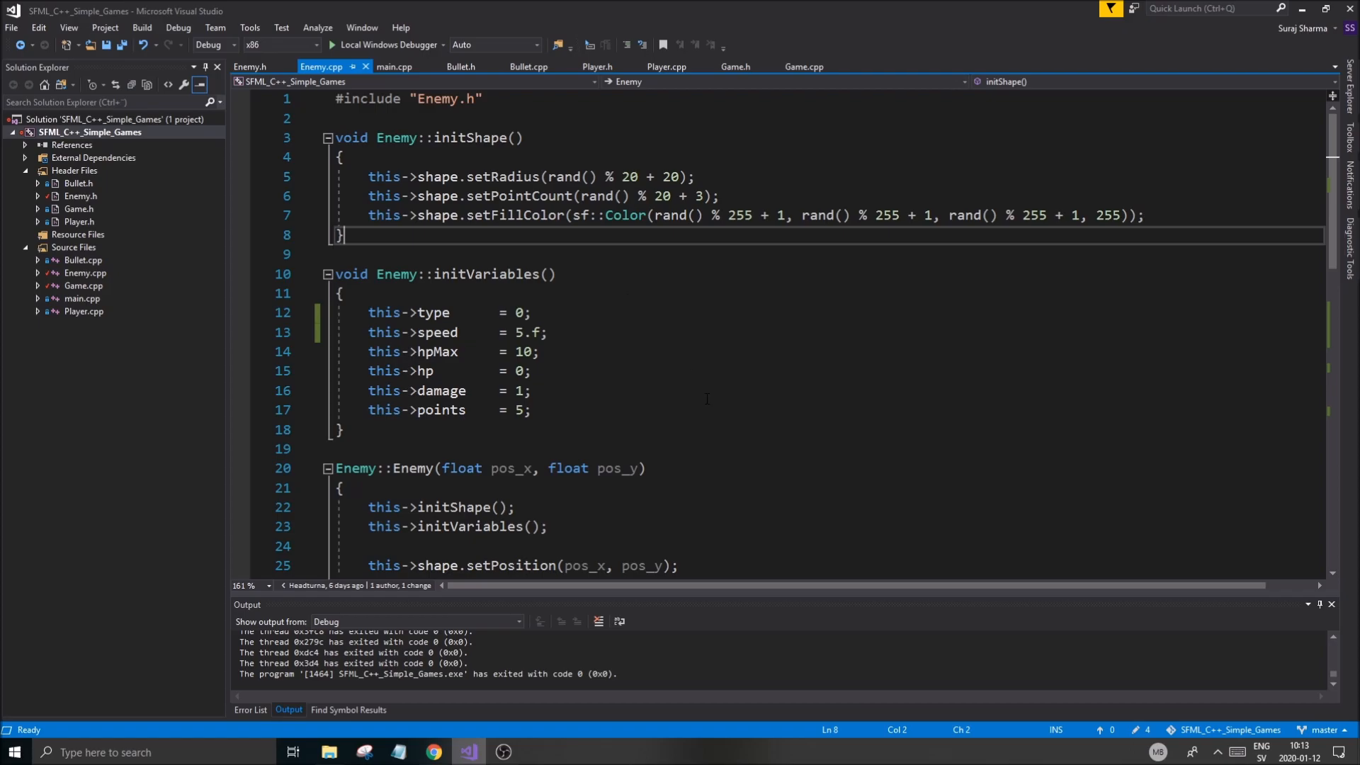
mouse_move(707, 399)
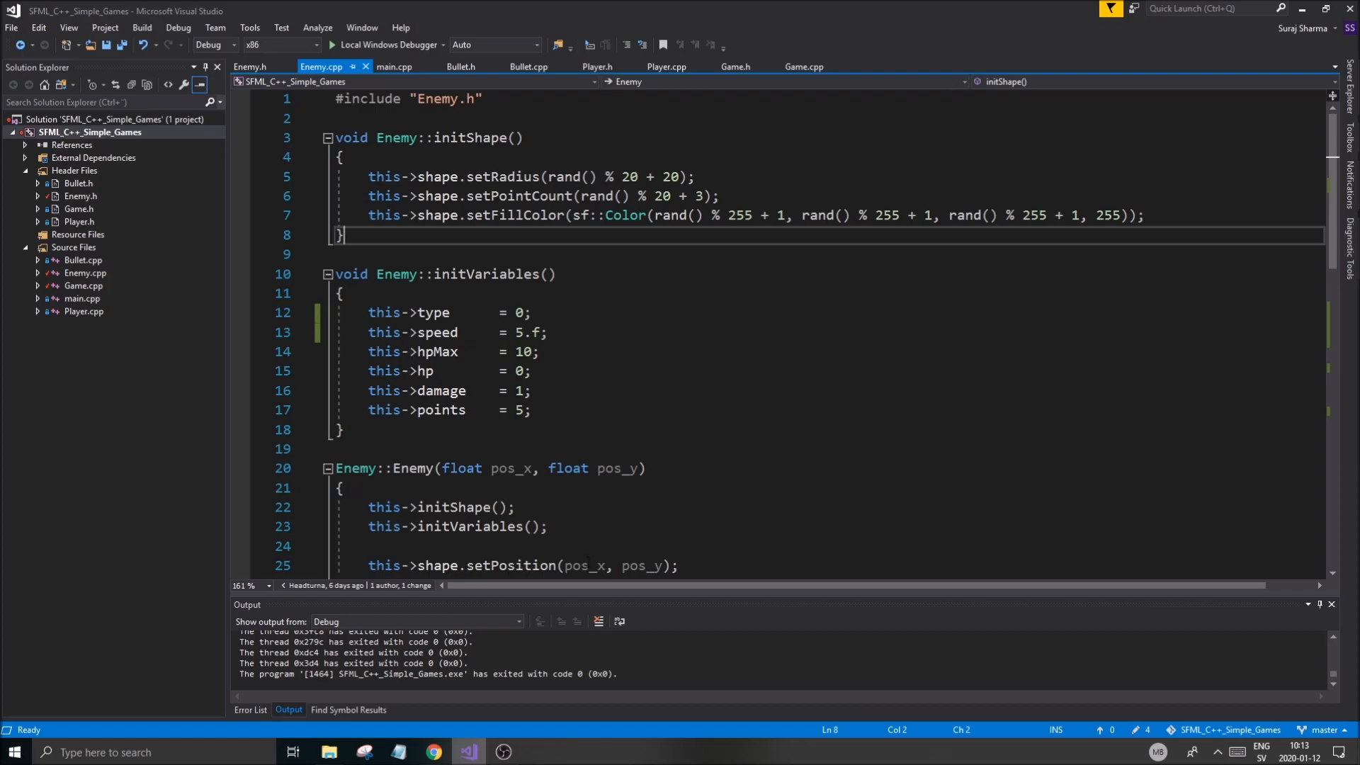